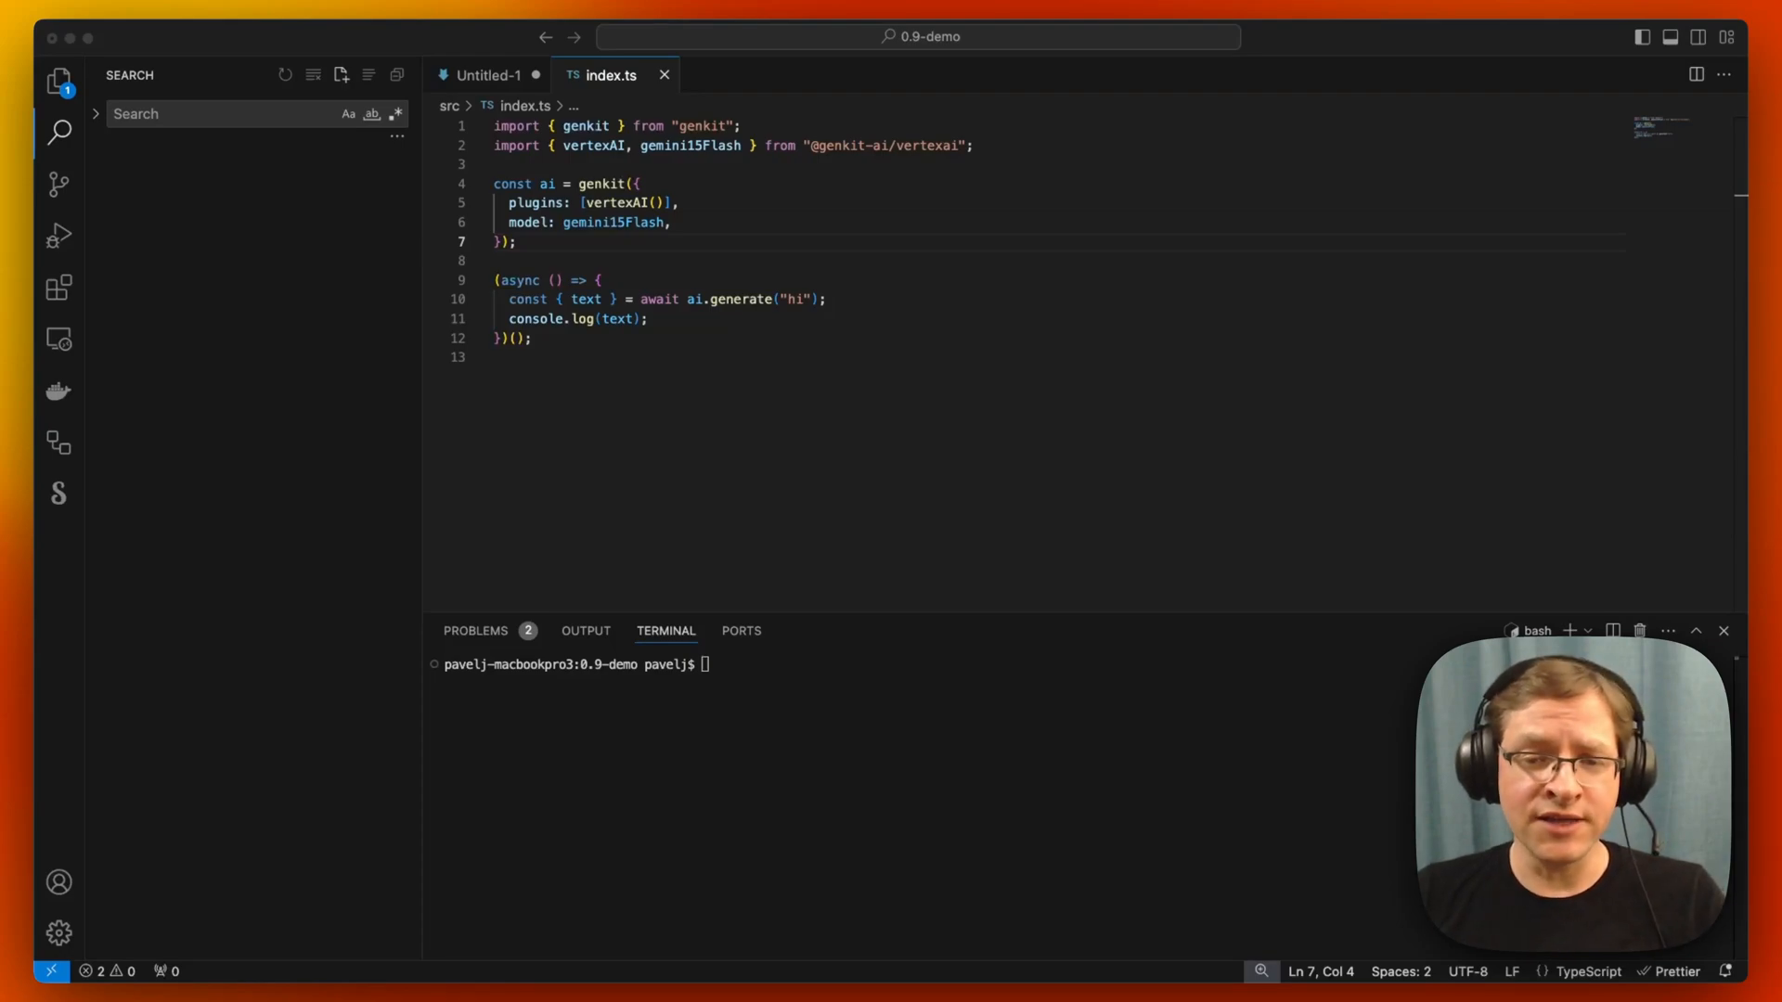
pyautogui.moveTo(781, 568)
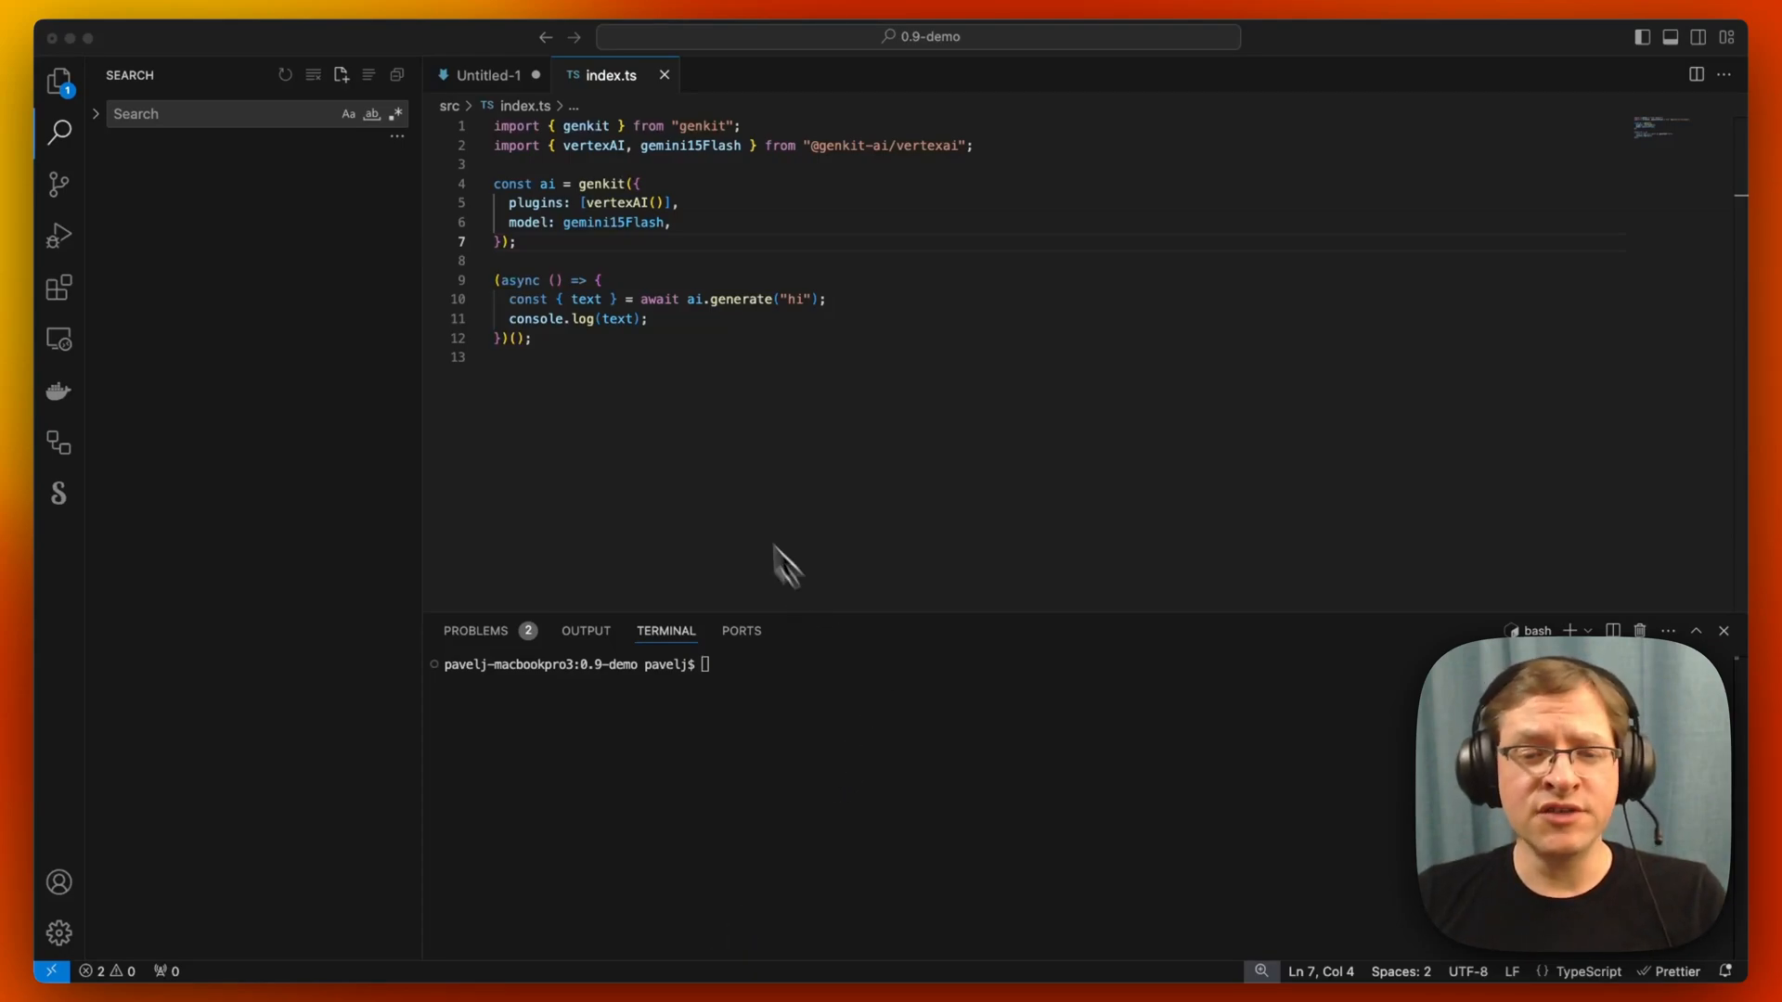
# Step: Define a hi prompt with a name input schema and call hi({}) instead of ai.generate
pyautogui.click(489, 76)
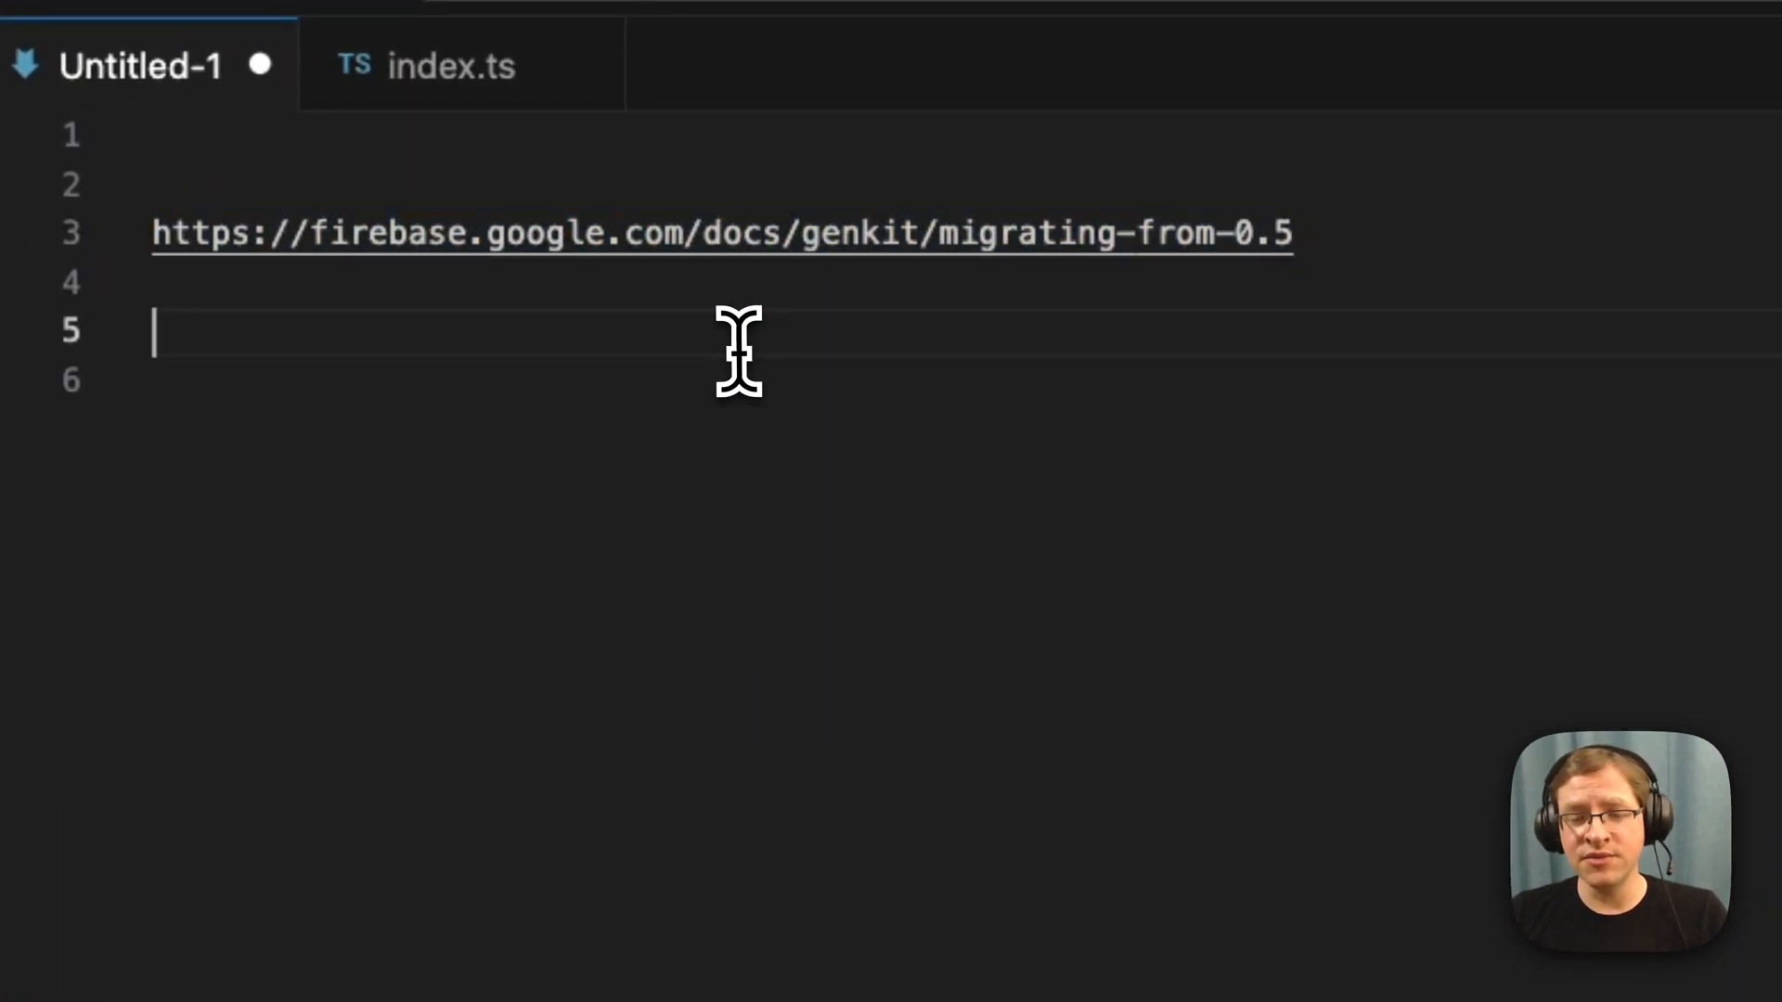
pyautogui.moveTo(451, 65)
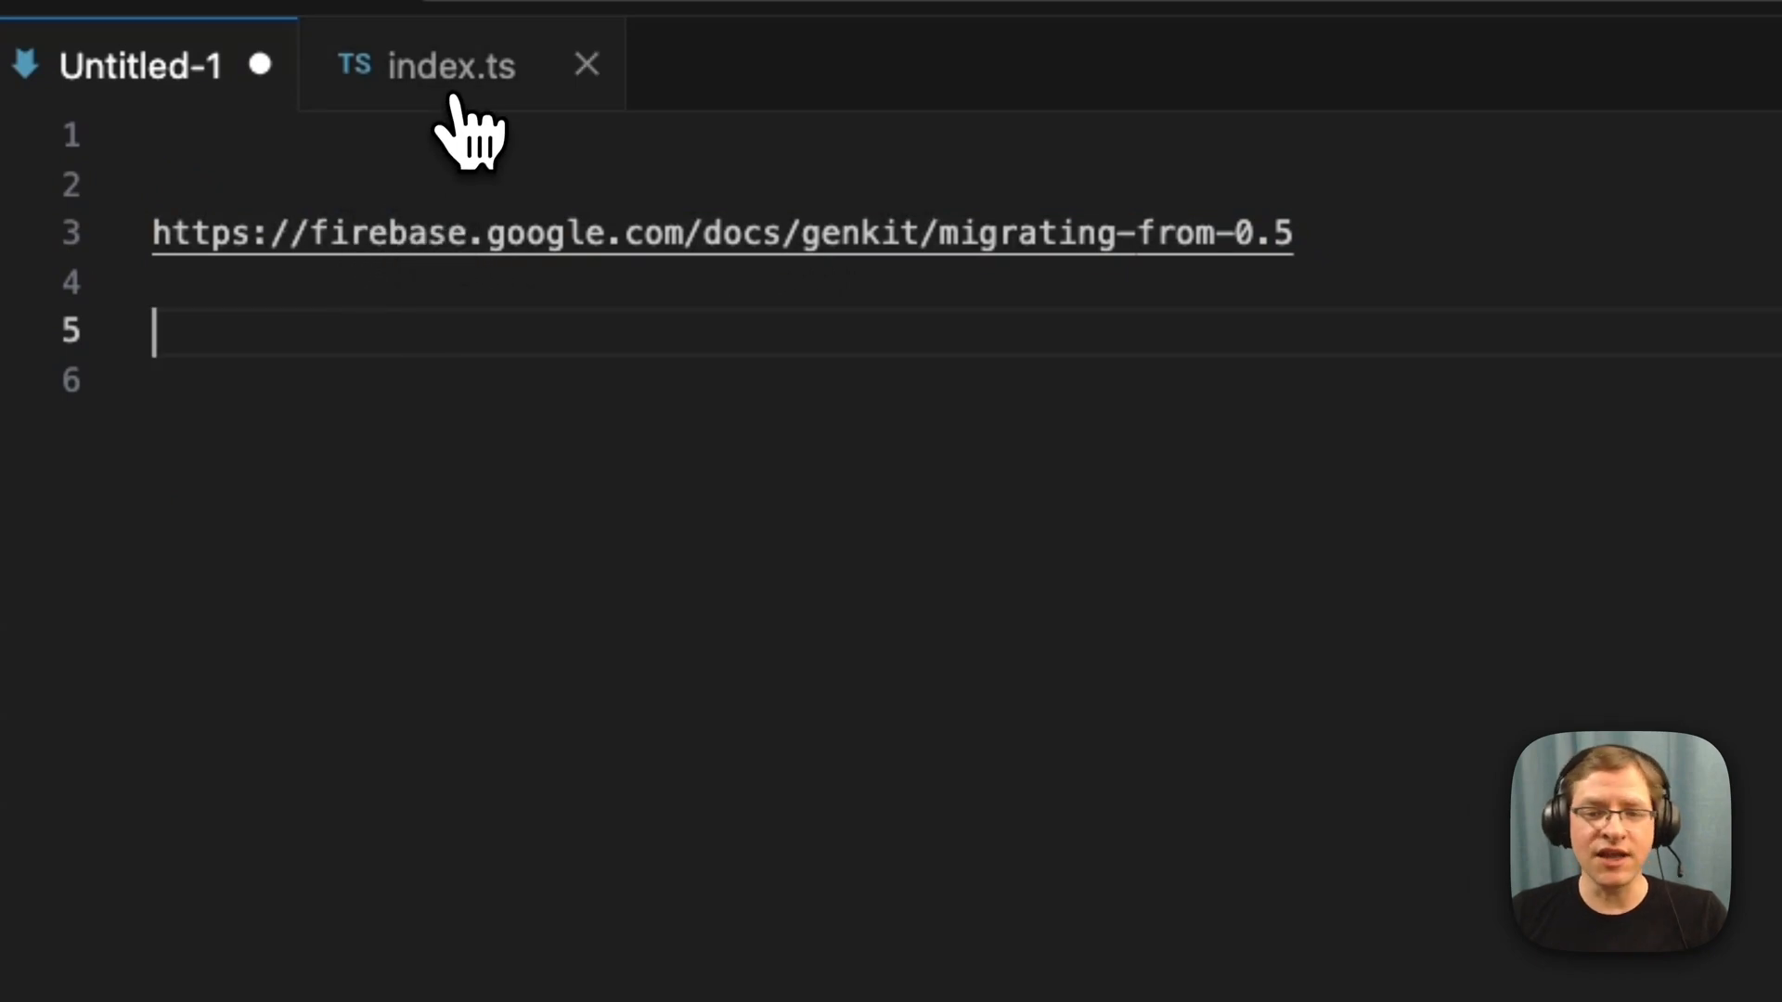
pyautogui.click(451, 65)
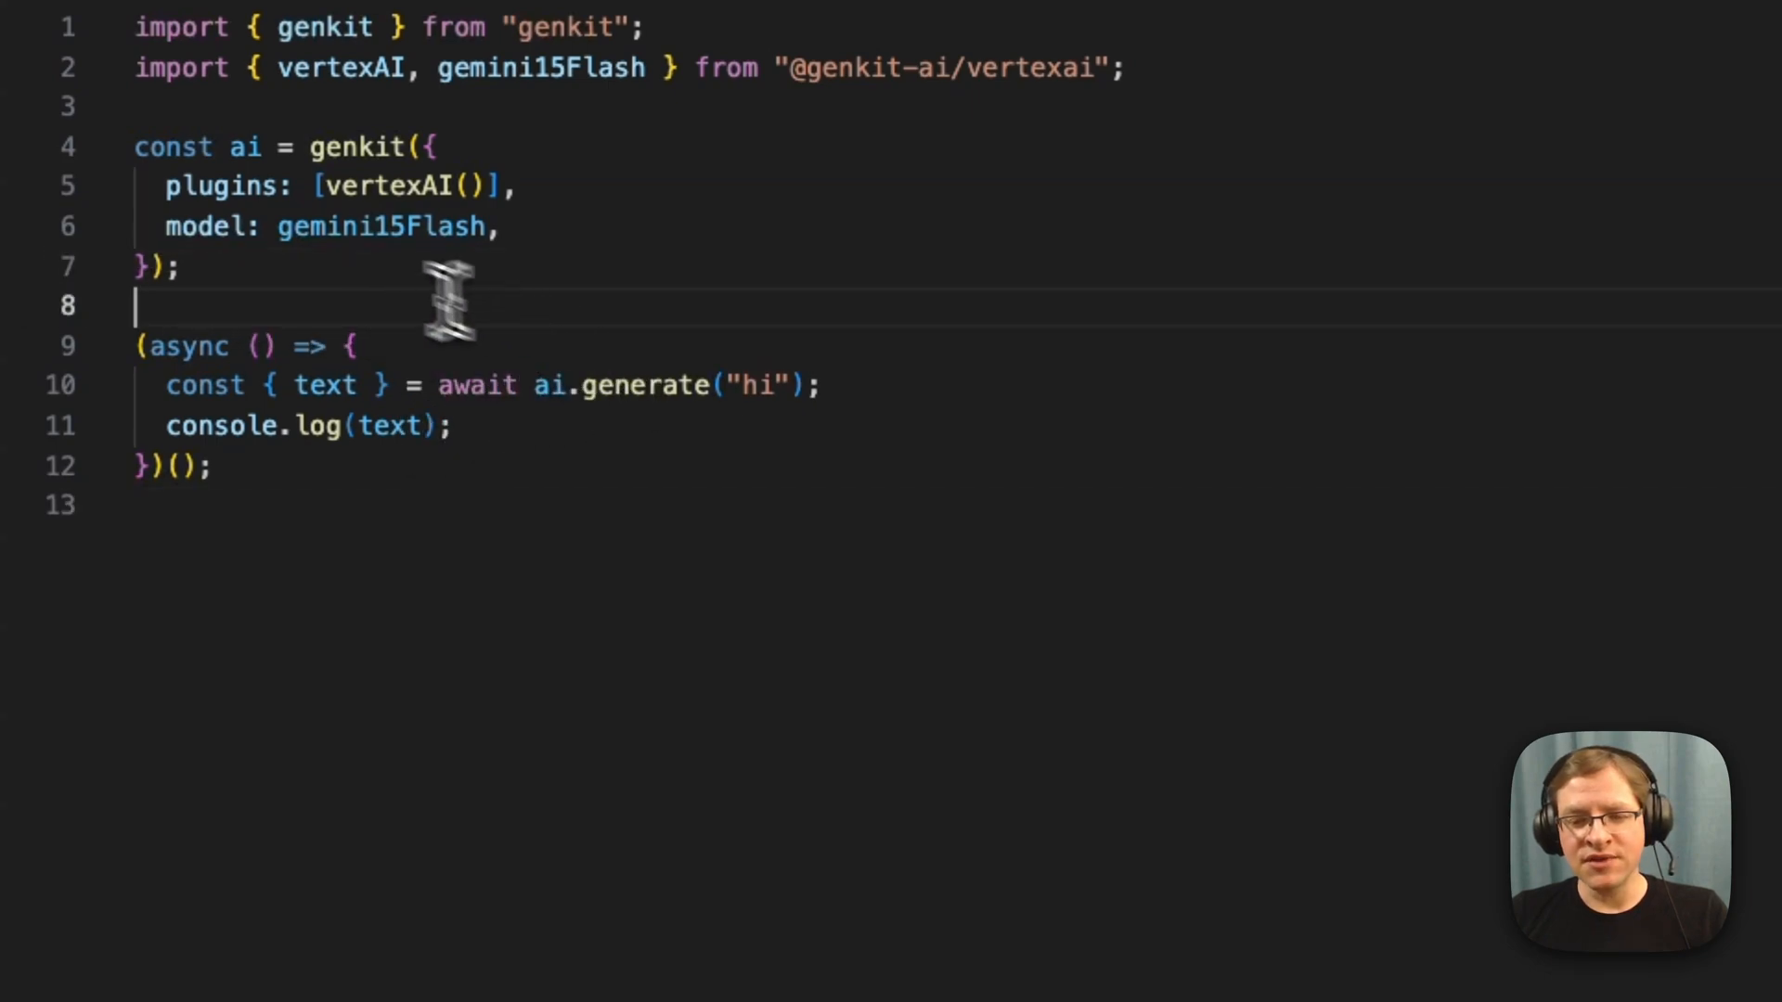
pyautogui.moveTo(643, 385)
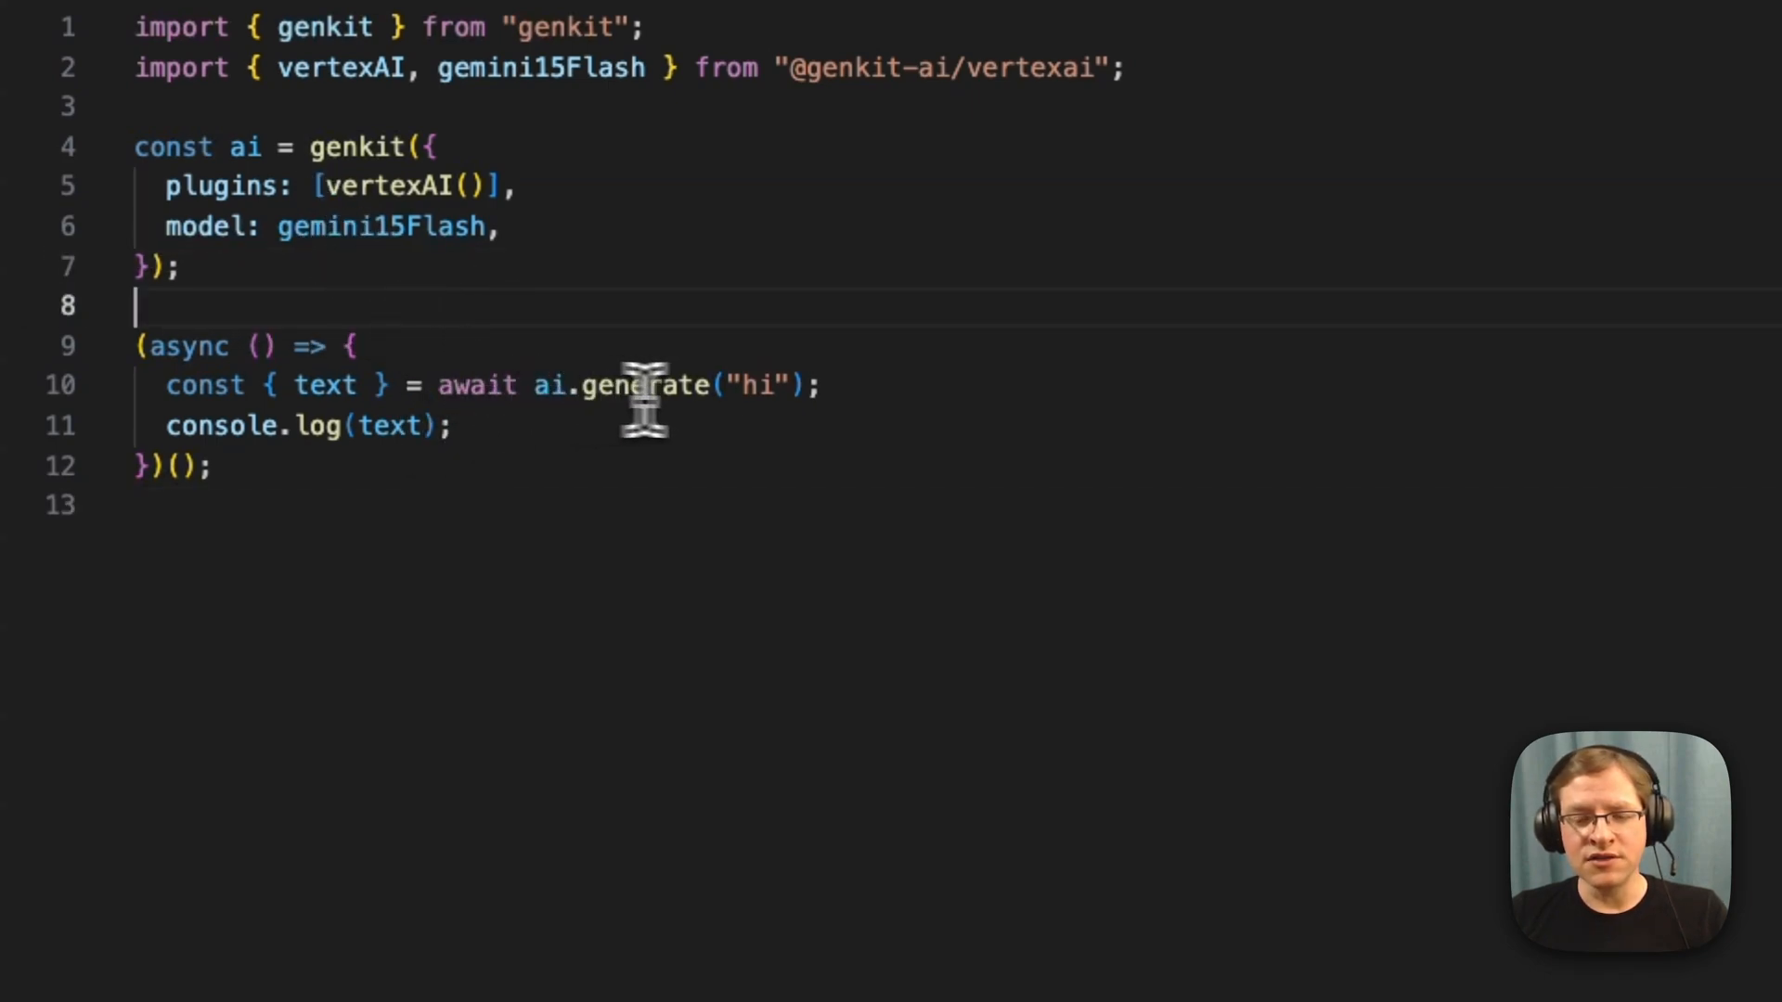
pyautogui.moveTo(239, 227)
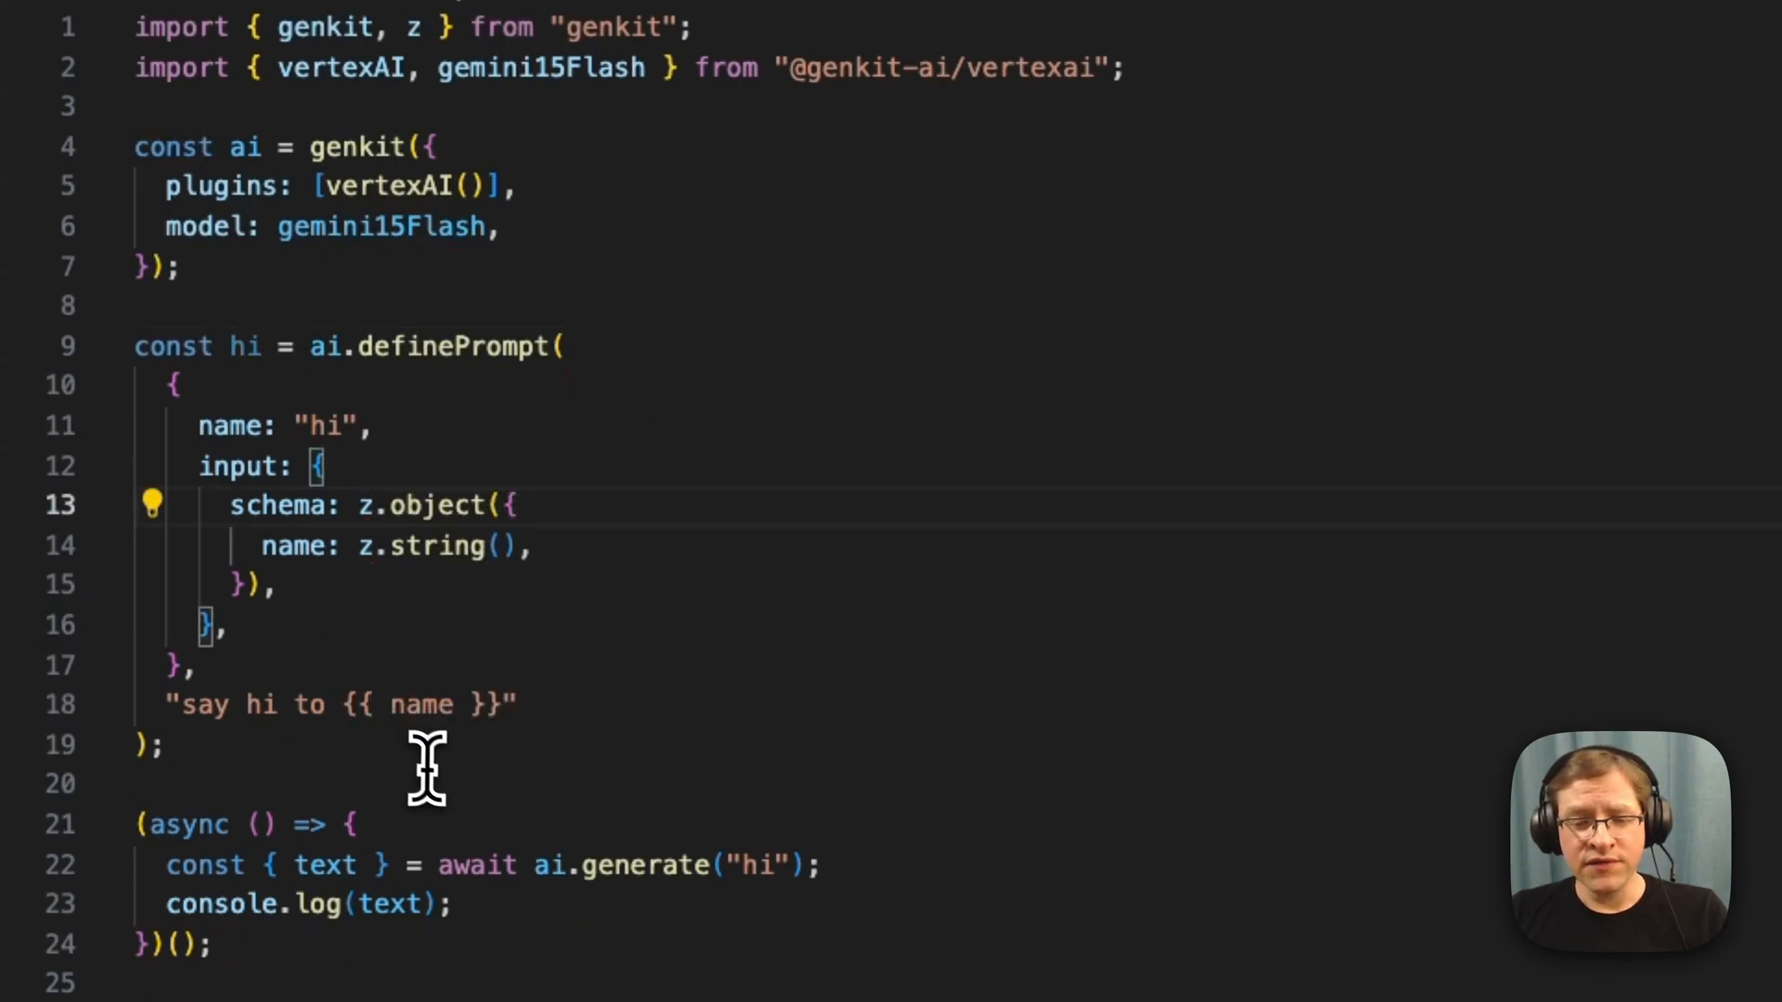
pyautogui.moveTo(521, 784)
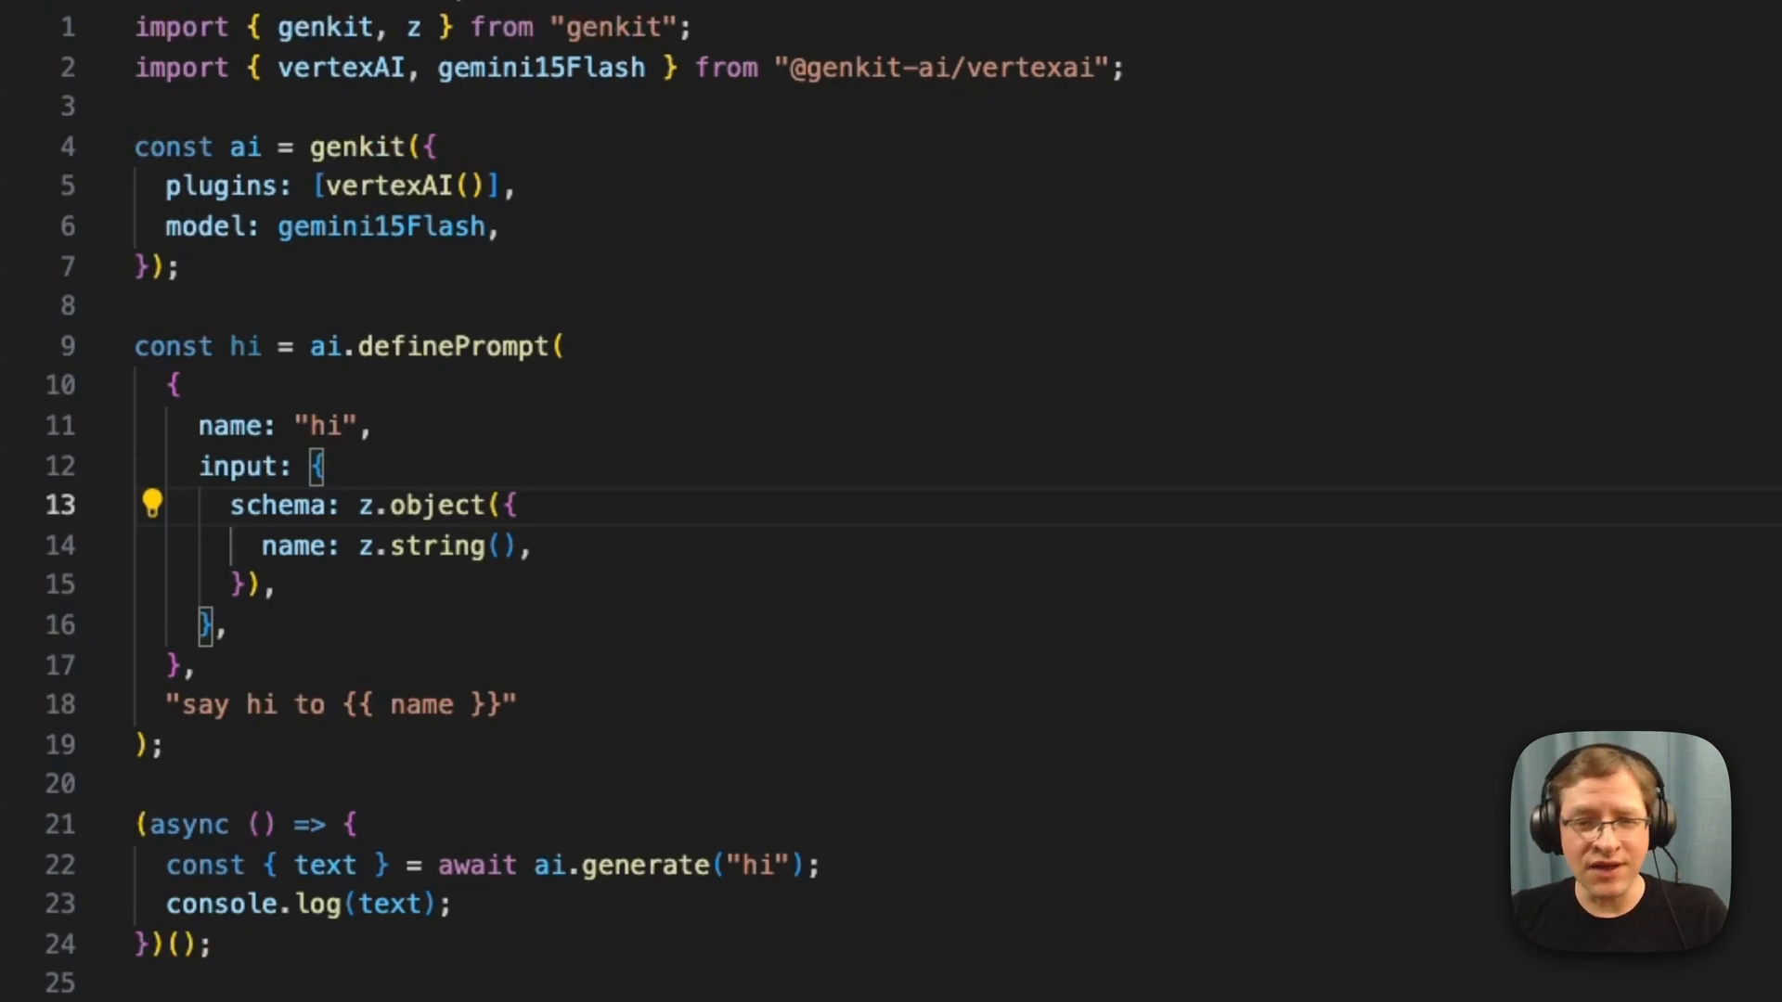
pyautogui.moveTo(623, 796)
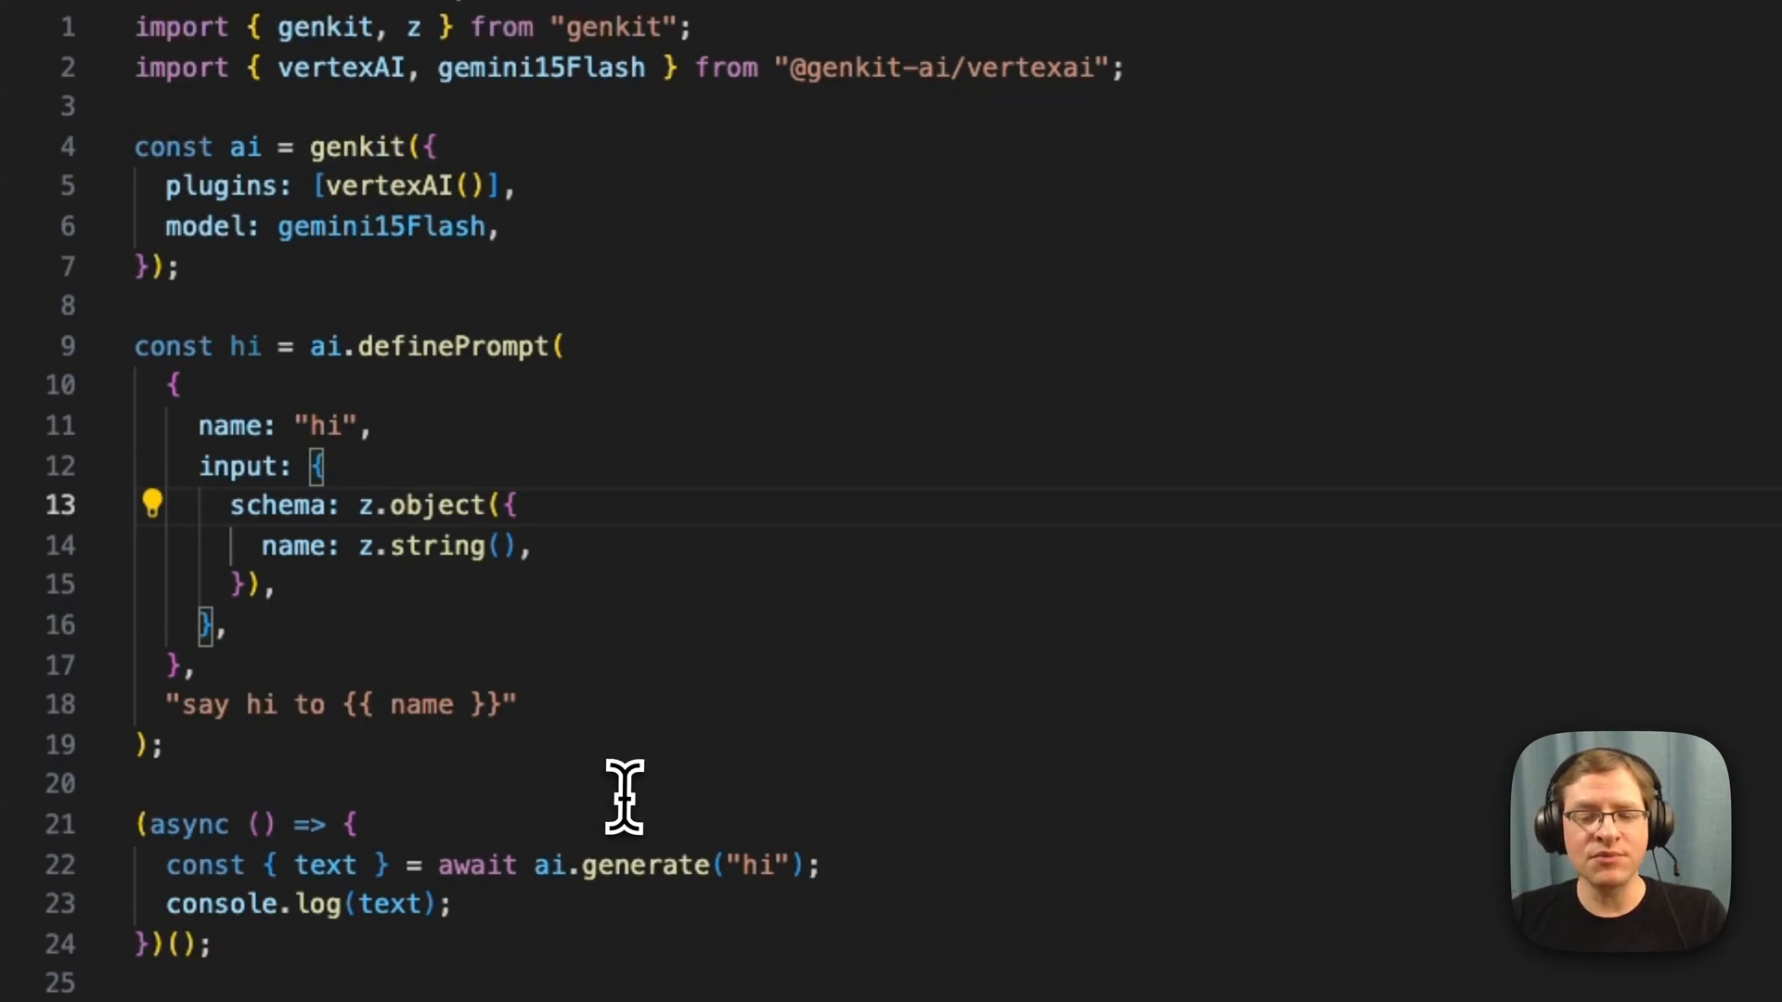
pyautogui.moveTo(381, 755)
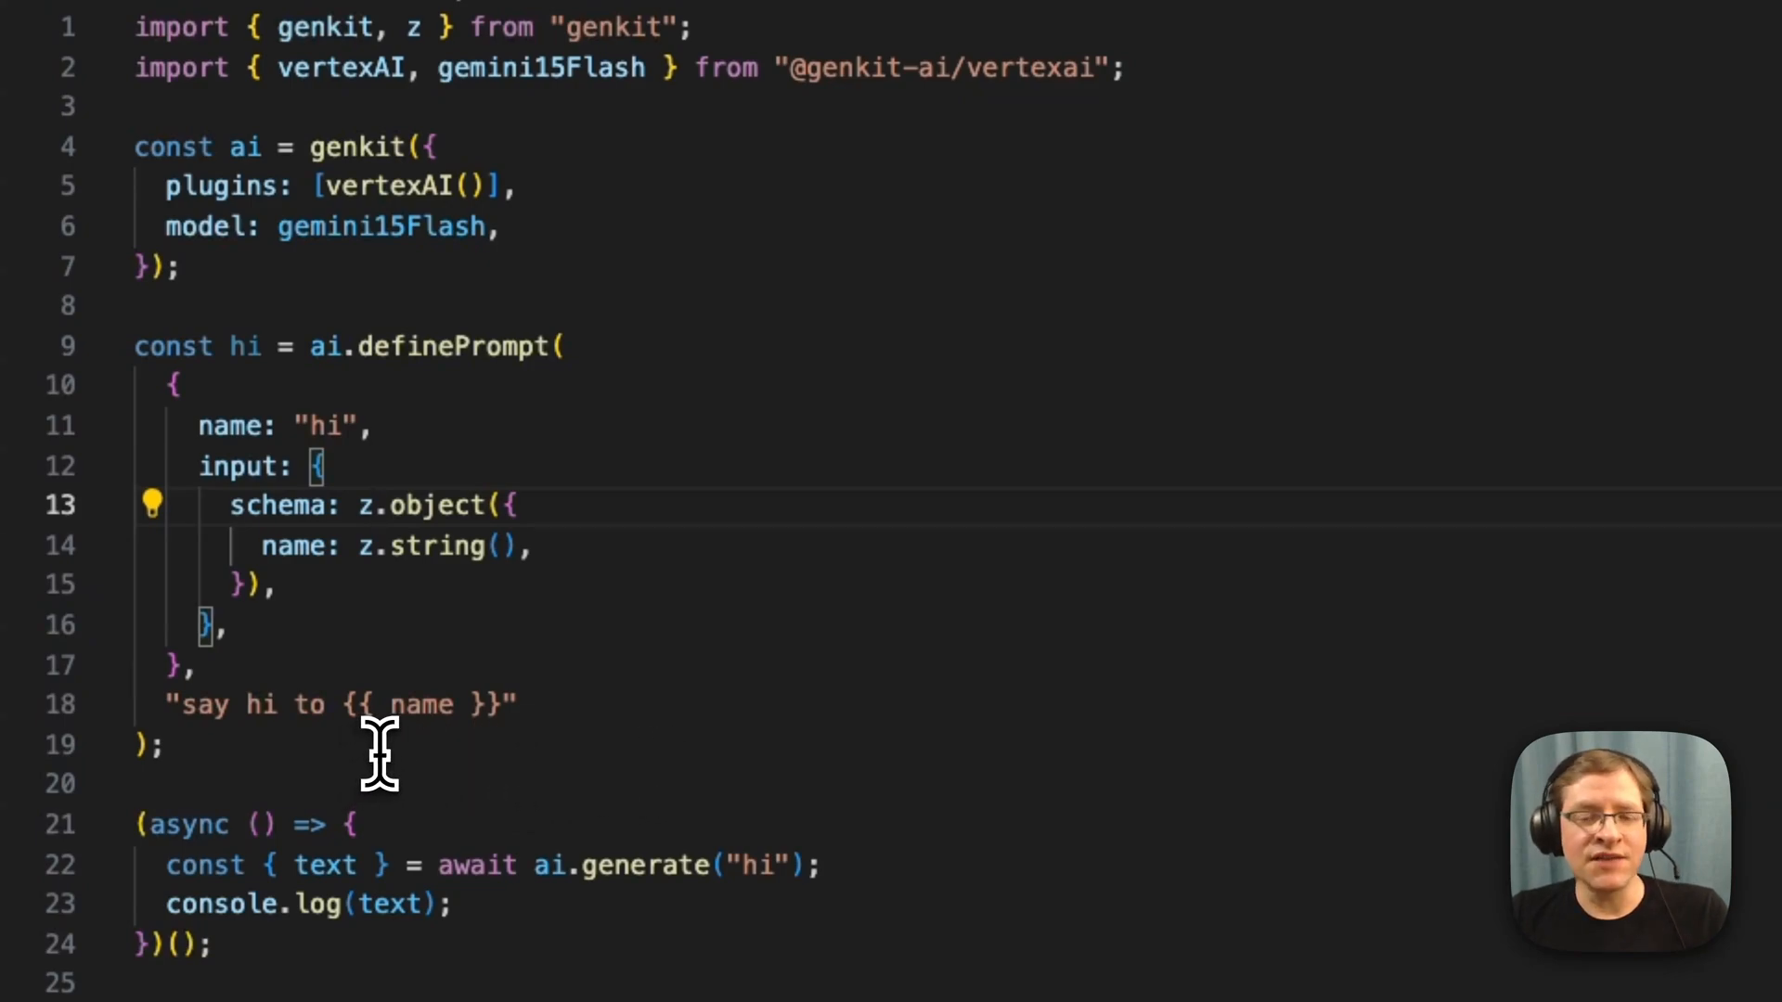
pyautogui.moveTo(512, 557)
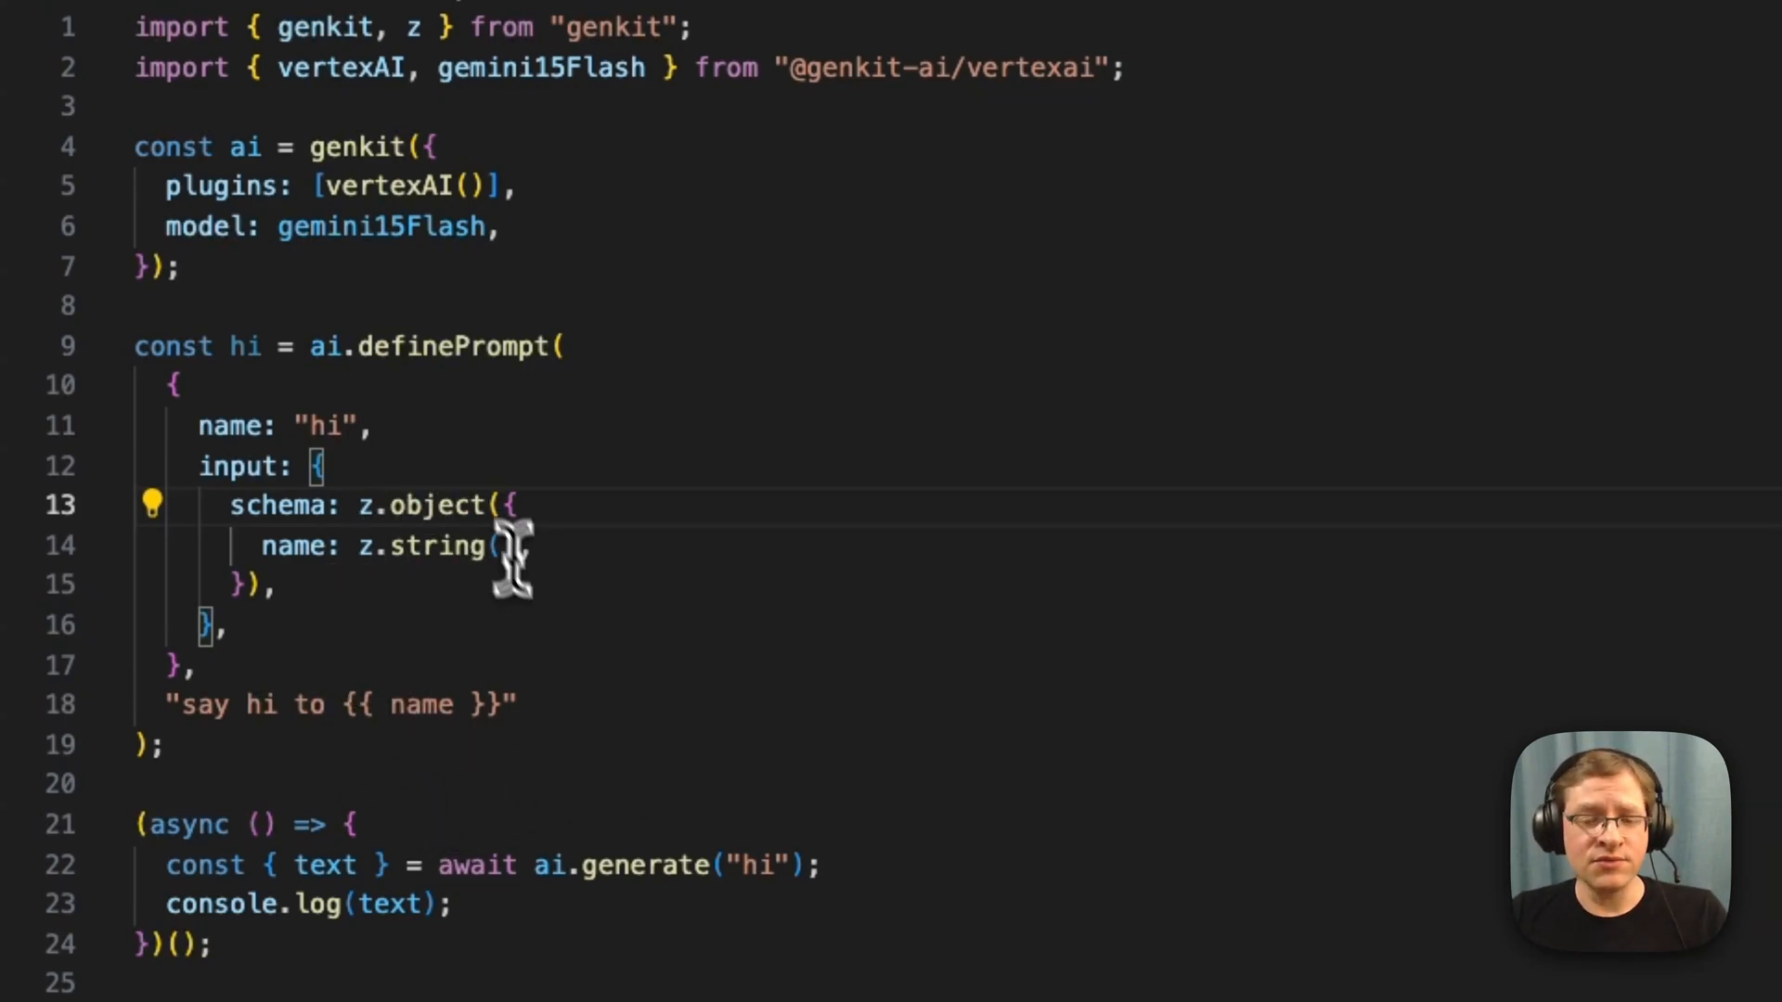
pyautogui.doubleClick(452, 345)
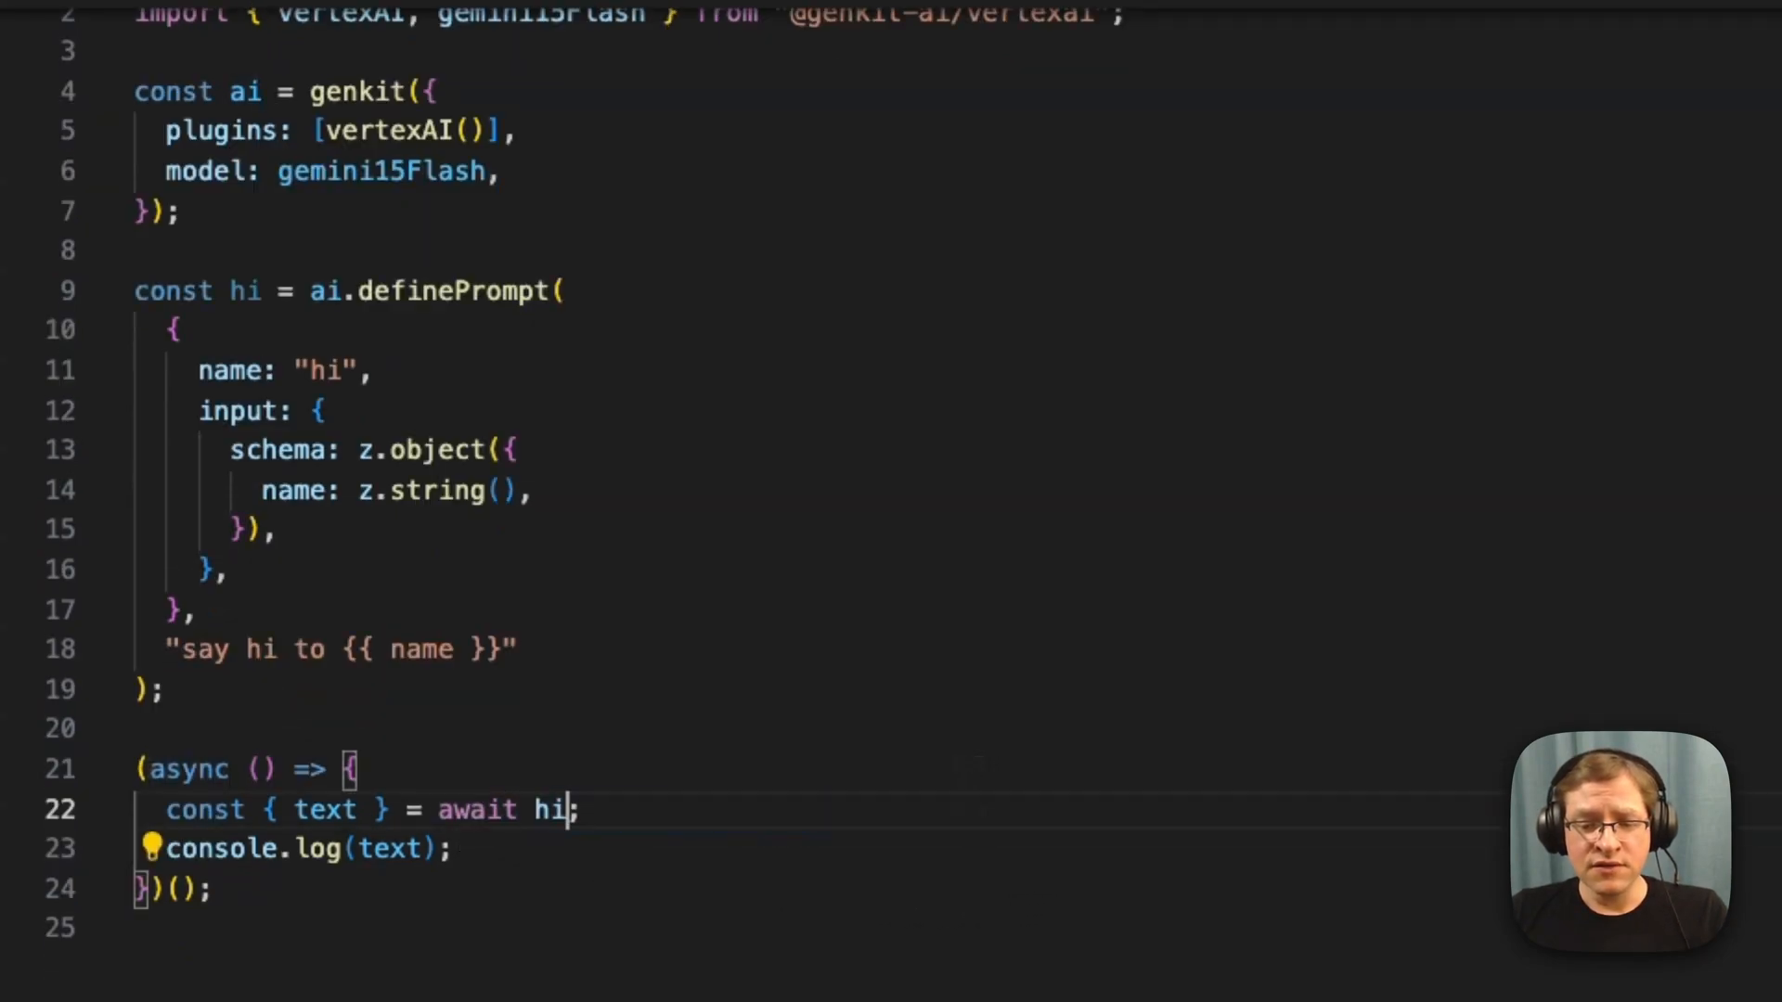
pyautogui.write('()')
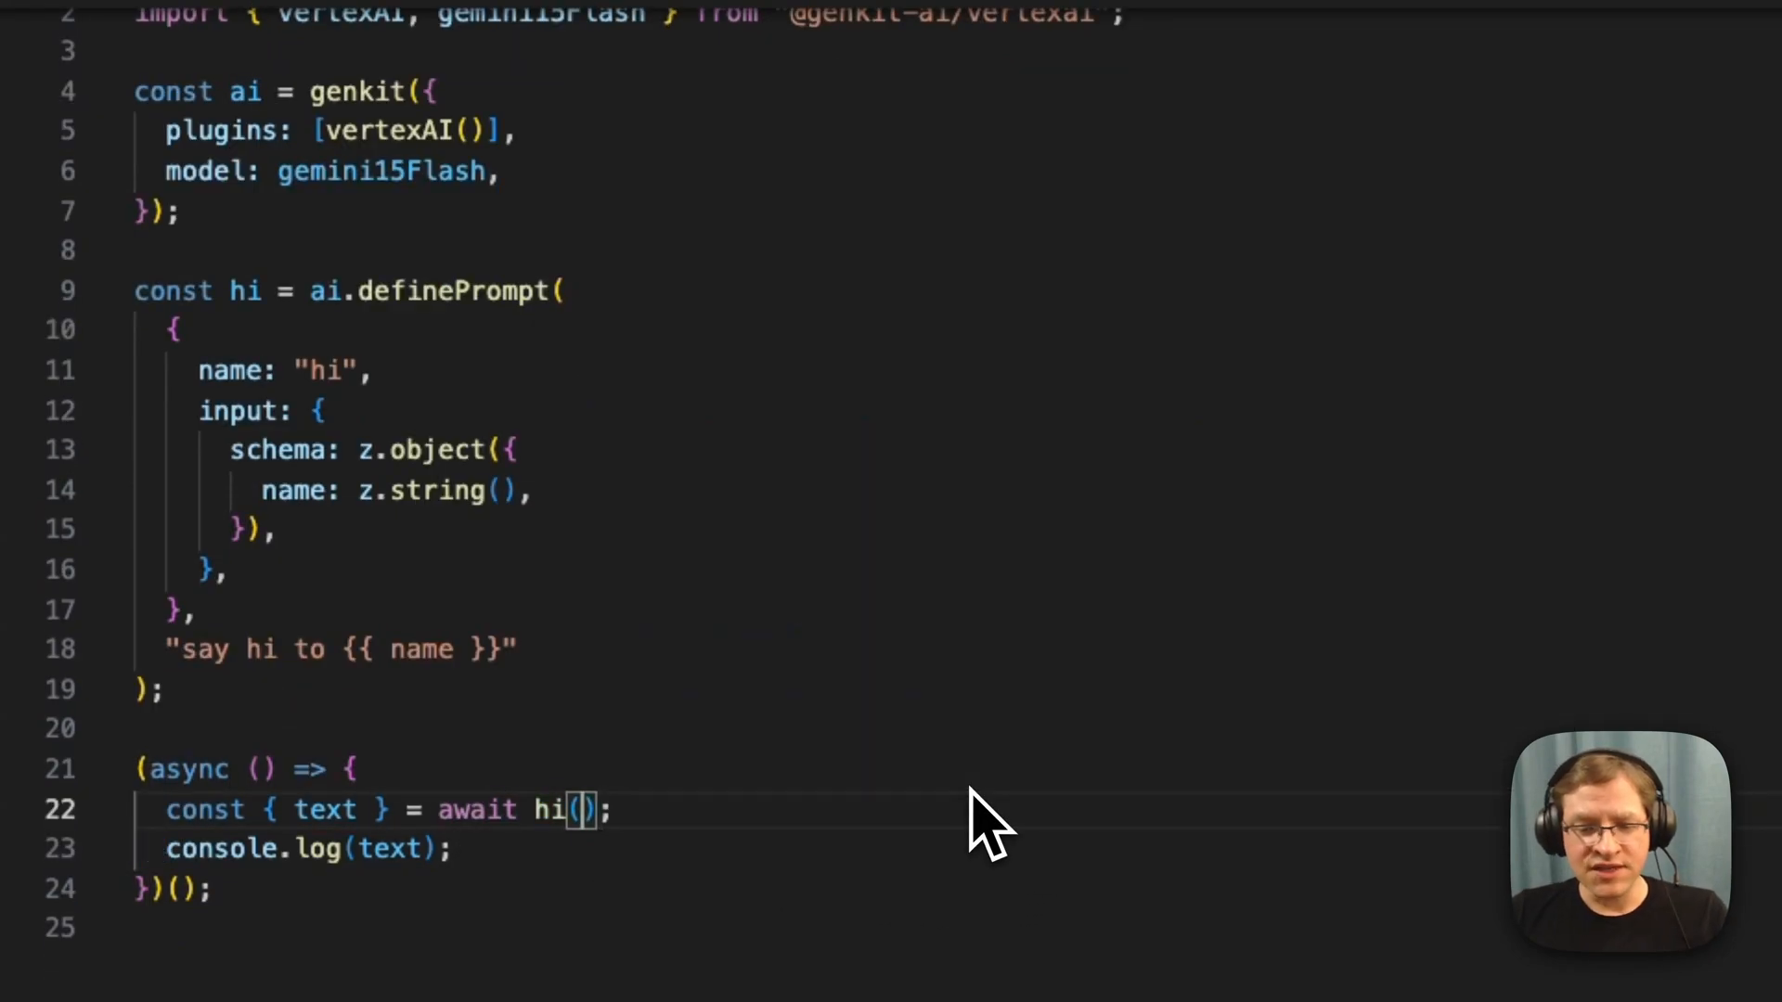
pyautogui.write('{}')
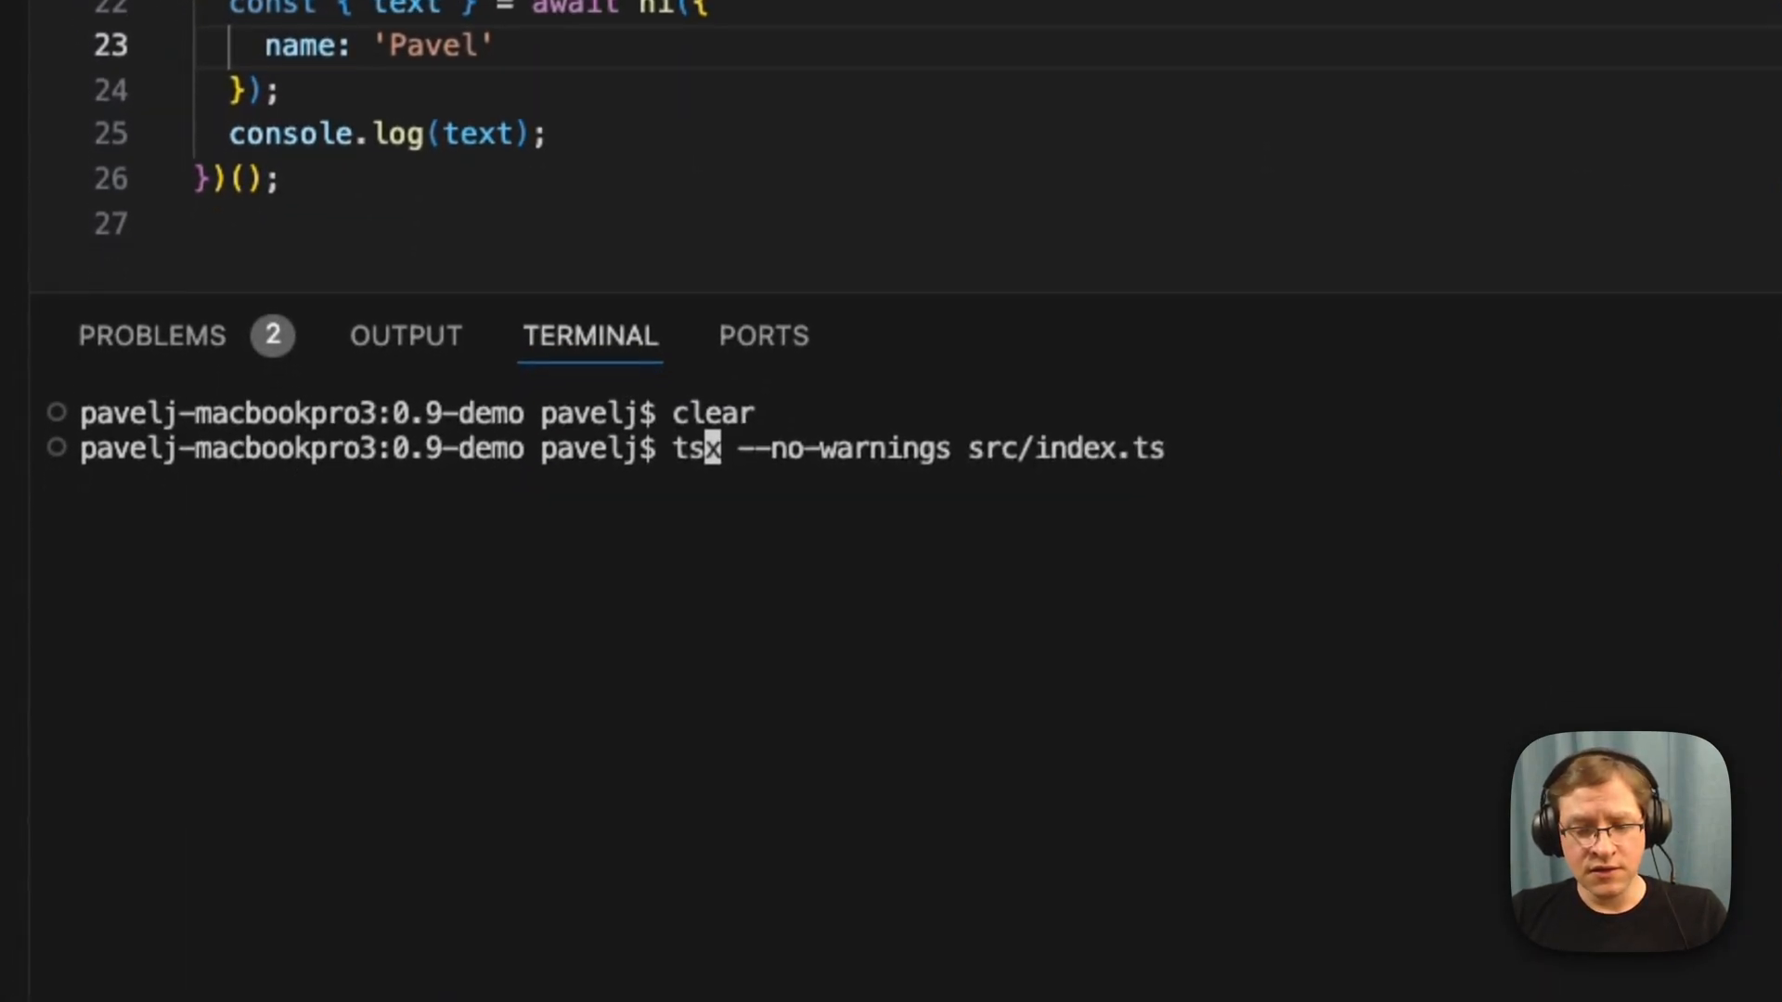
# Step: Run tsx --no-warnings src/index.ts to test the hi prompt with the name Pavel
pyautogui.press('Return')
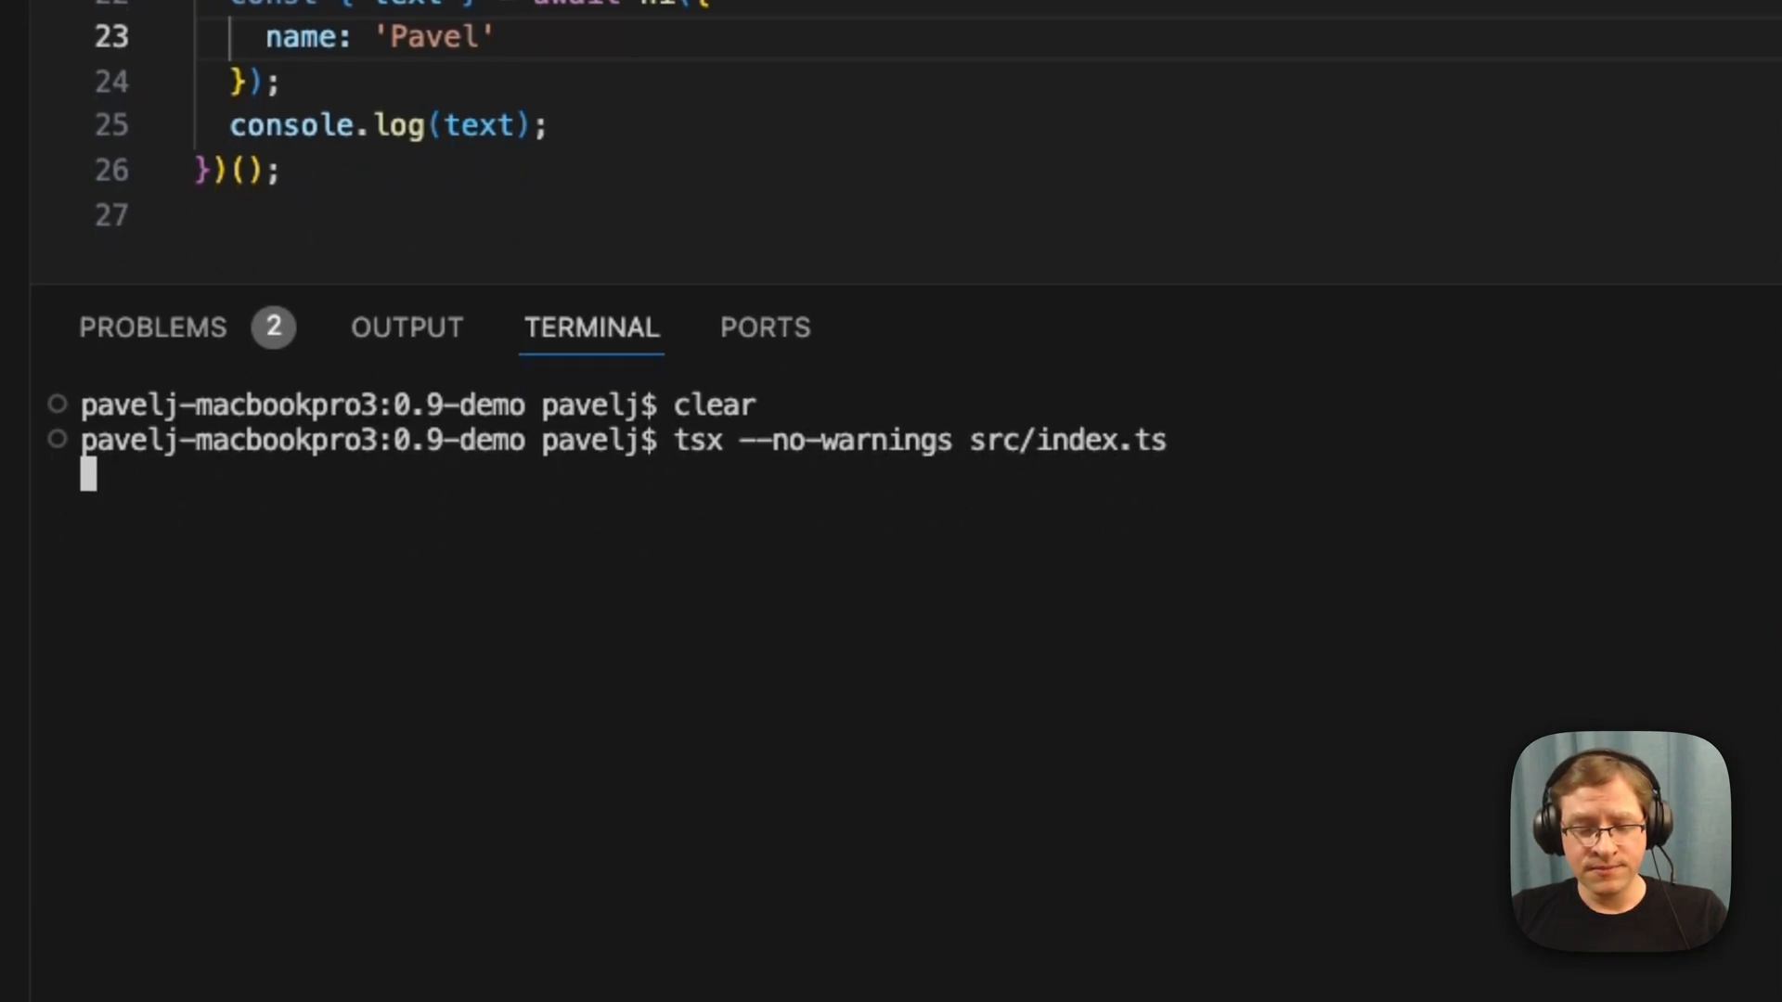
pyautogui.press('Return')
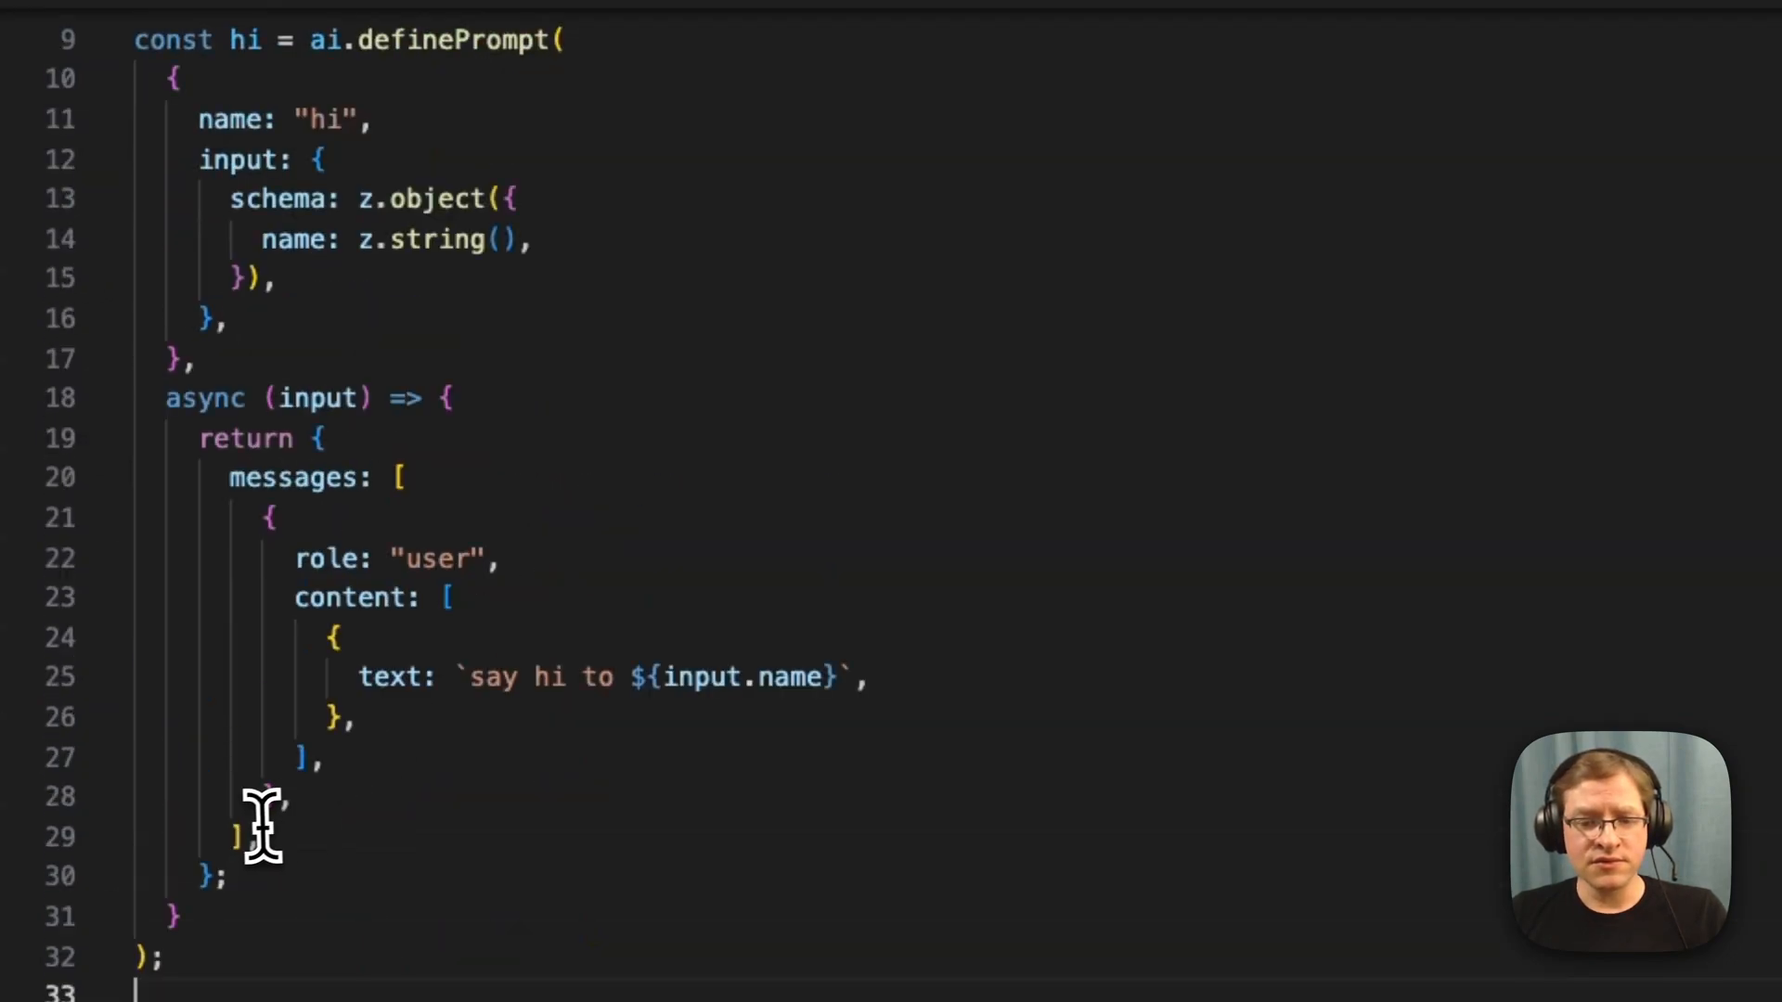
# Step: Review the hi prompt's async function returning a user message built from input.name
pyautogui.scroll(3)
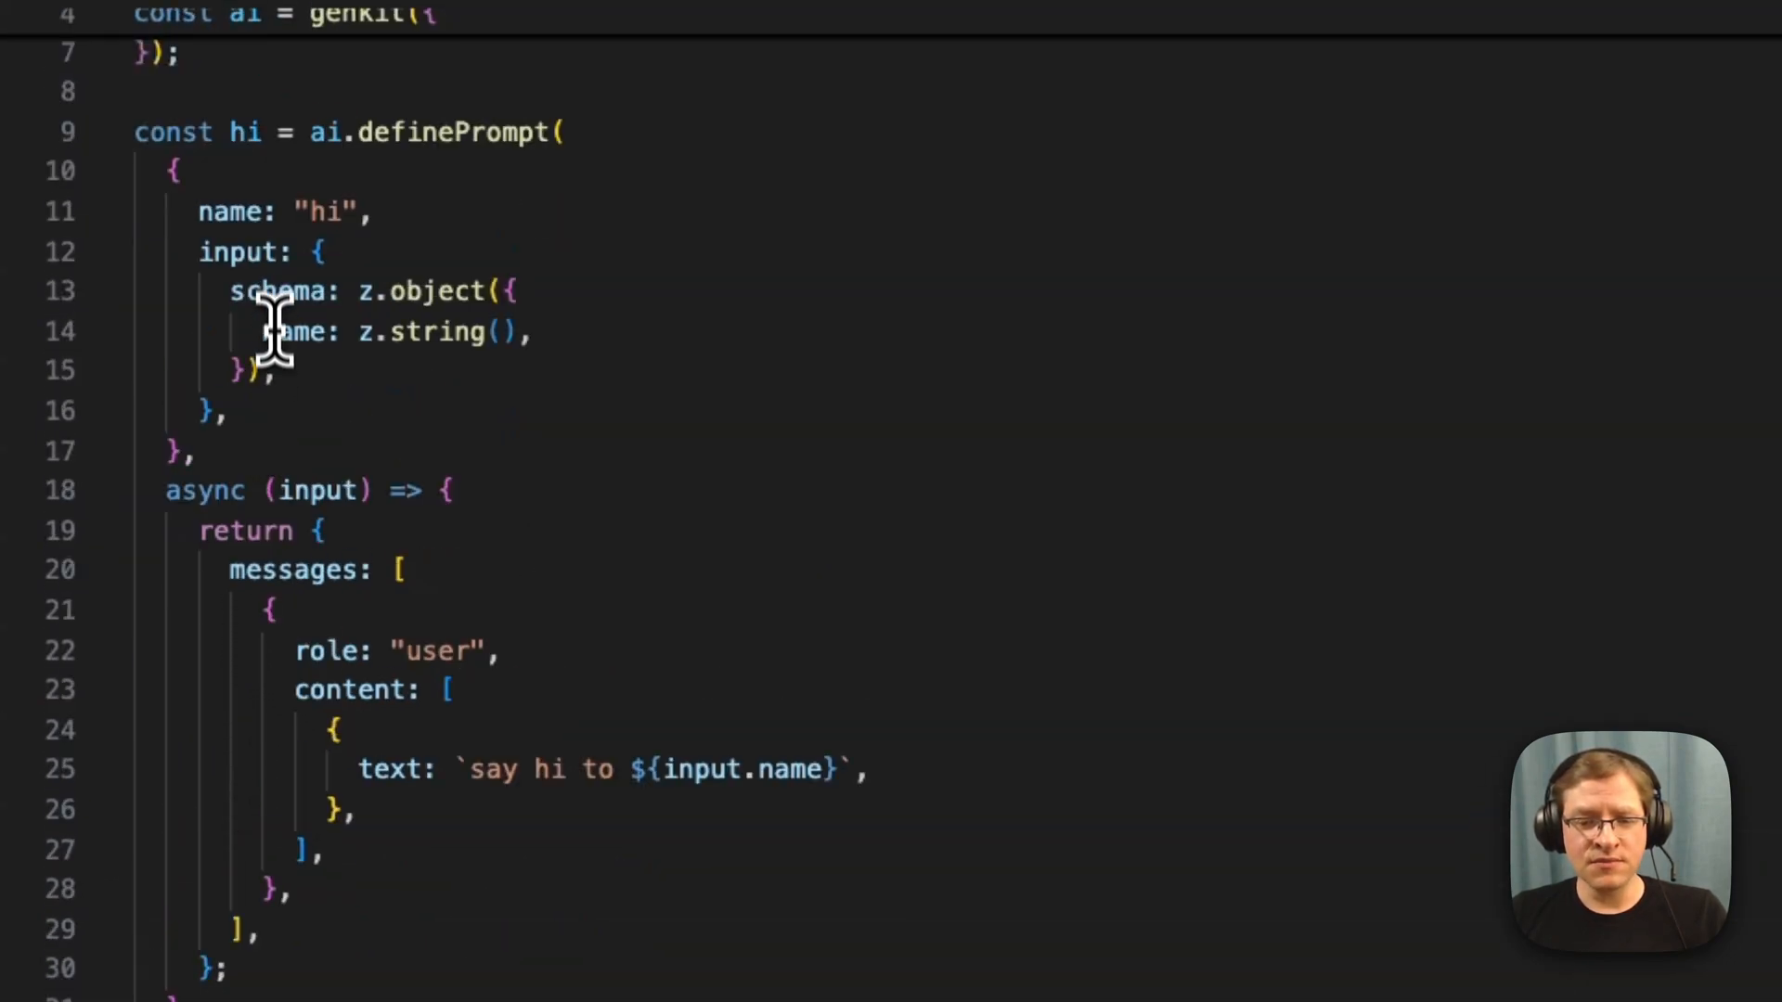
pyautogui.scroll(-3)
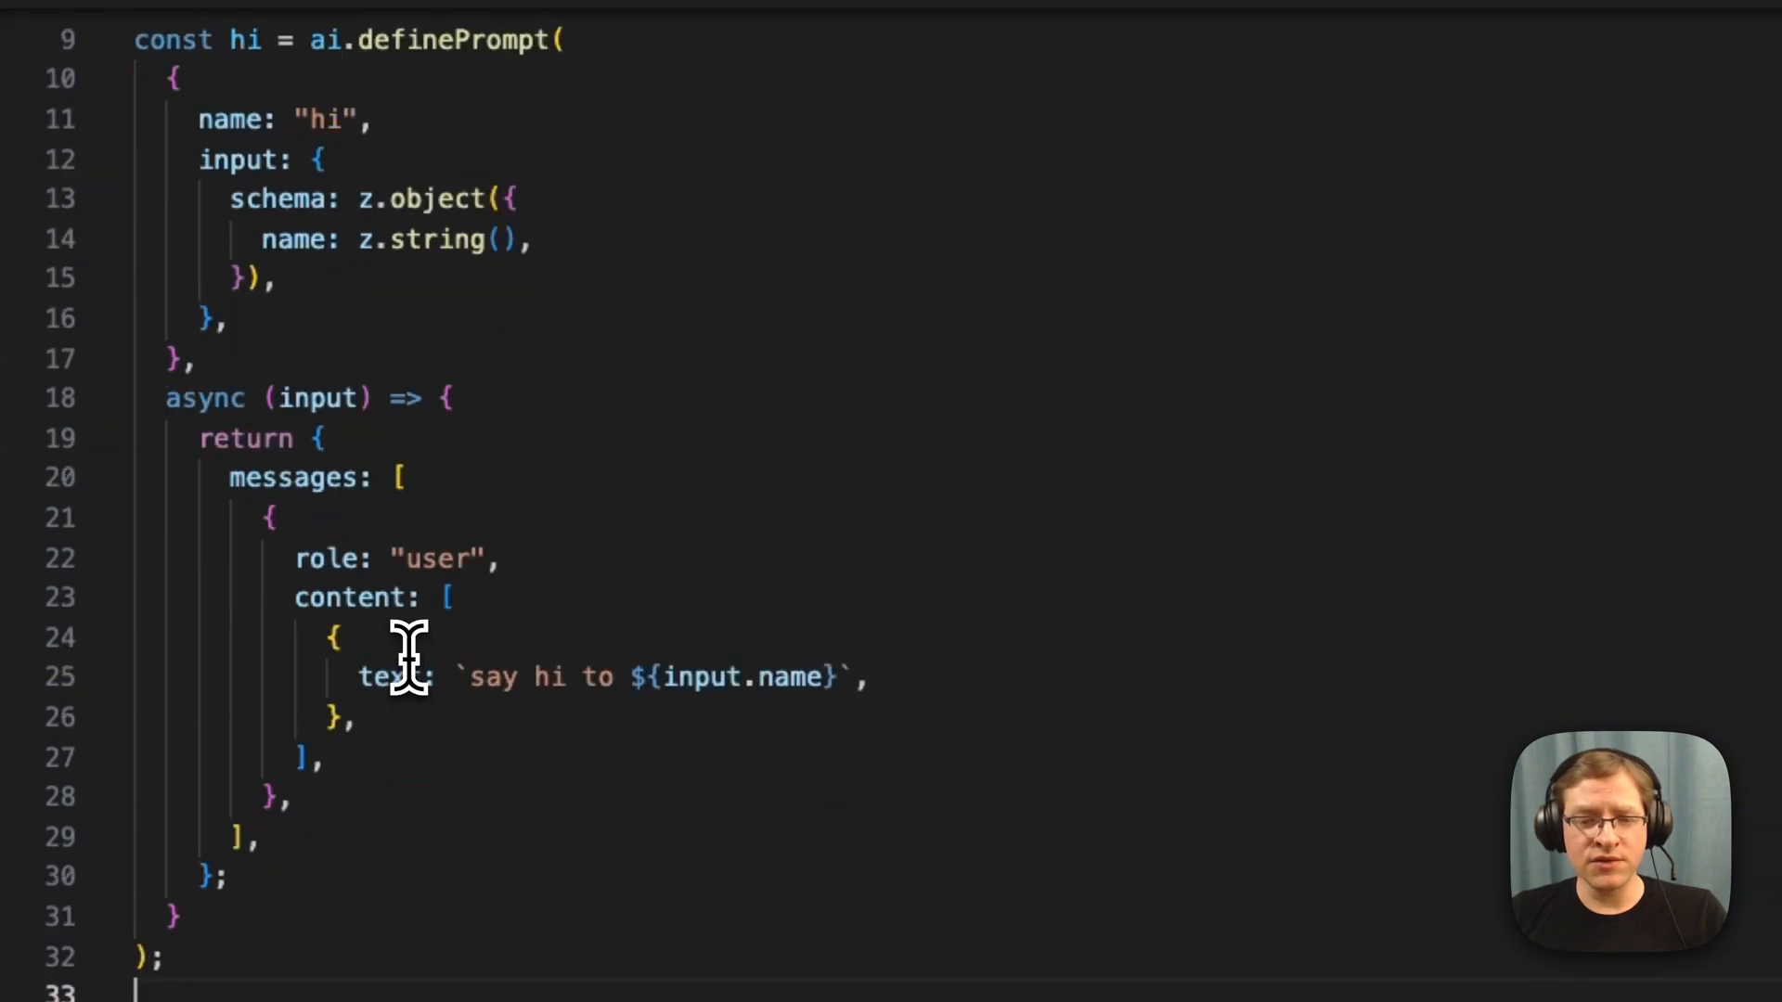
pyautogui.moveTo(252, 477)
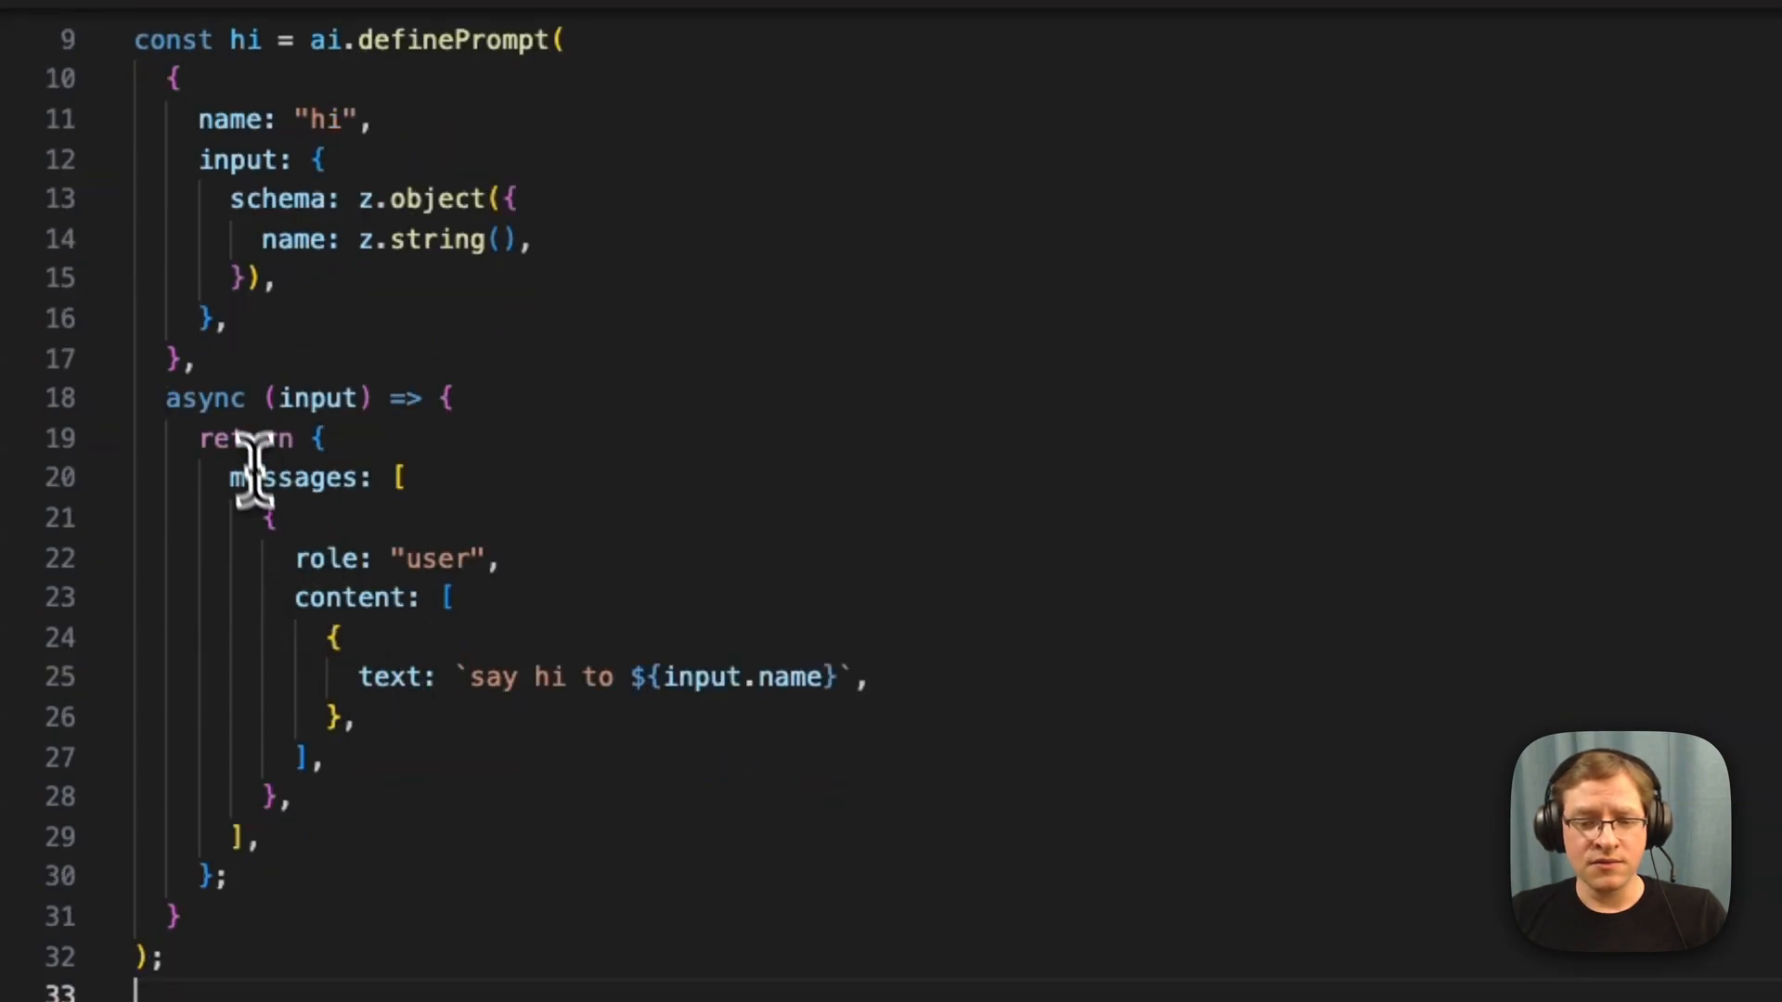
pyautogui.moveTo(324, 613)
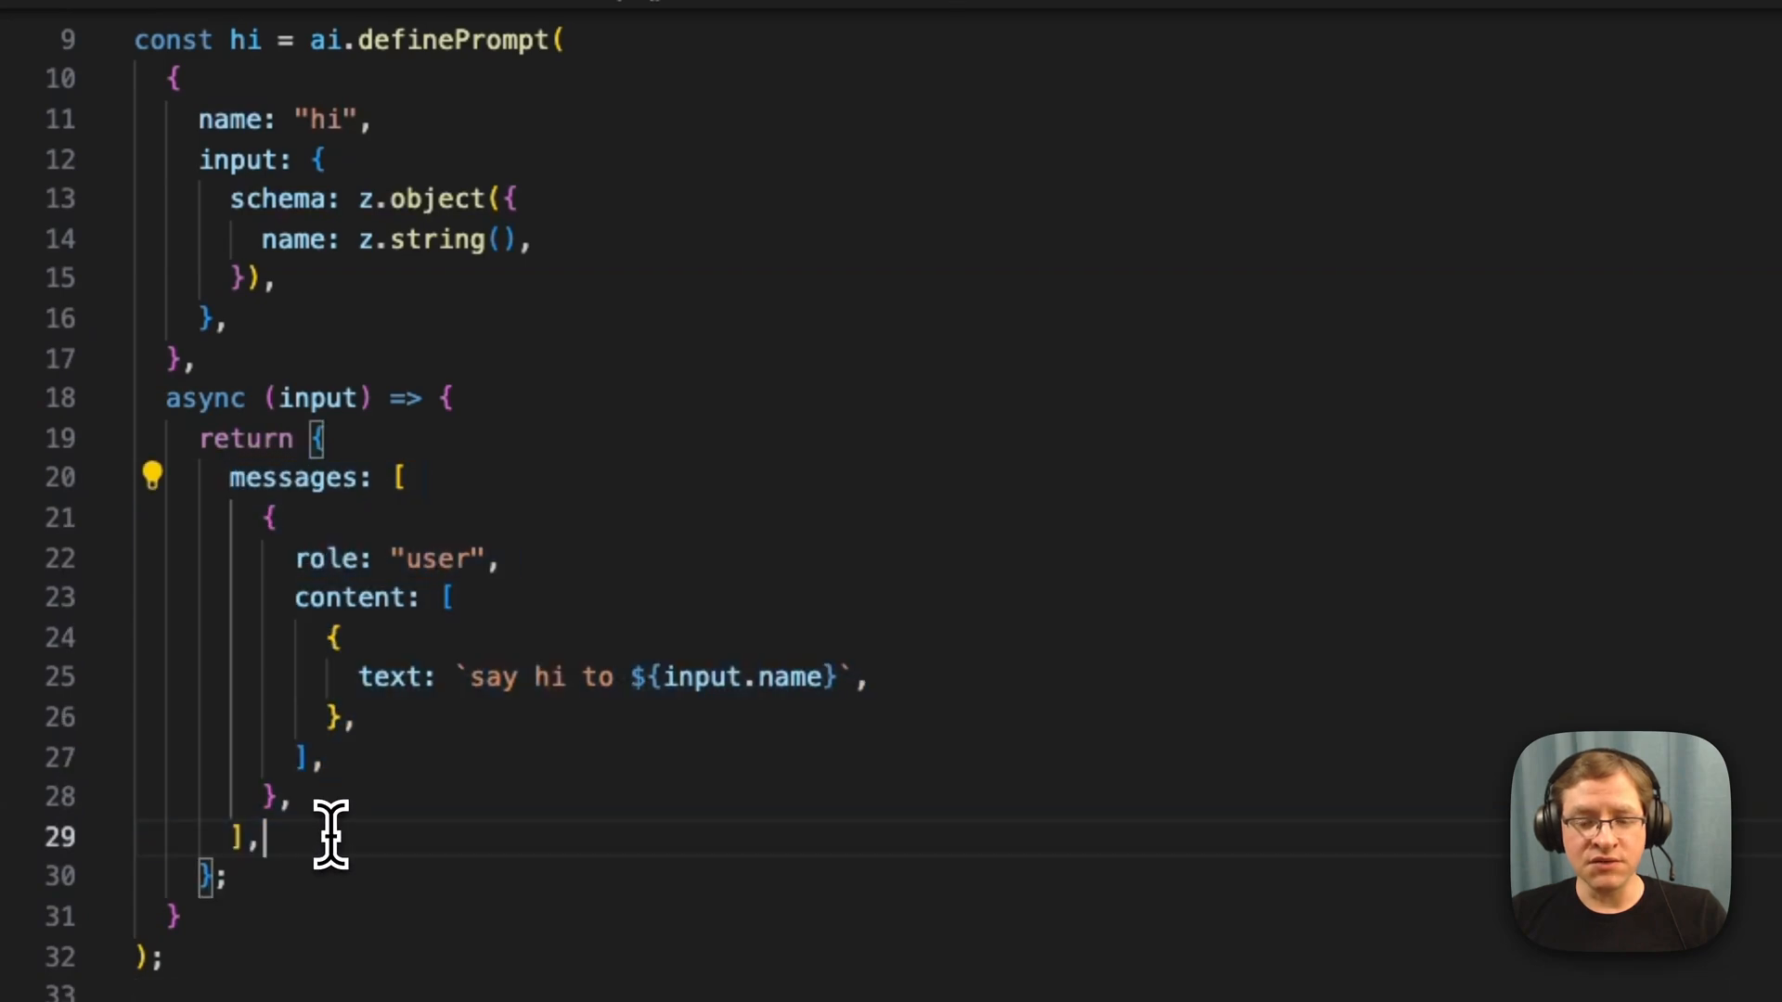
pyautogui.moveTo(300, 477)
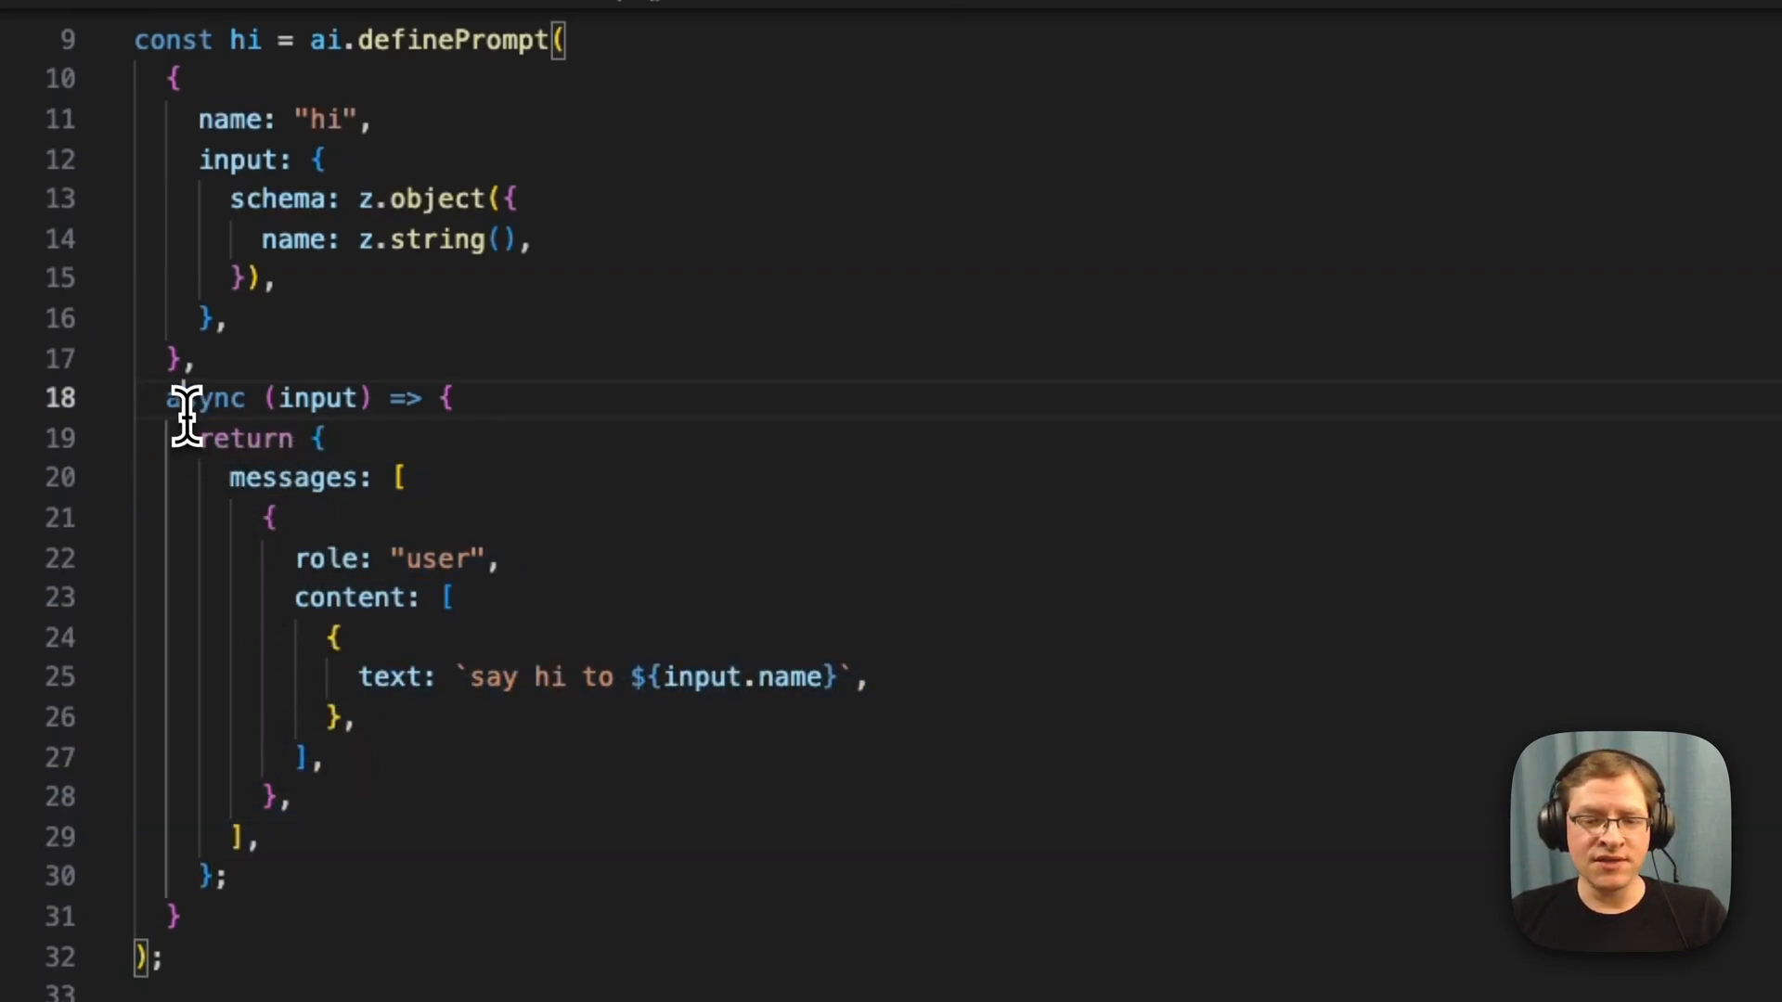
pyautogui.doubleClick(204, 398)
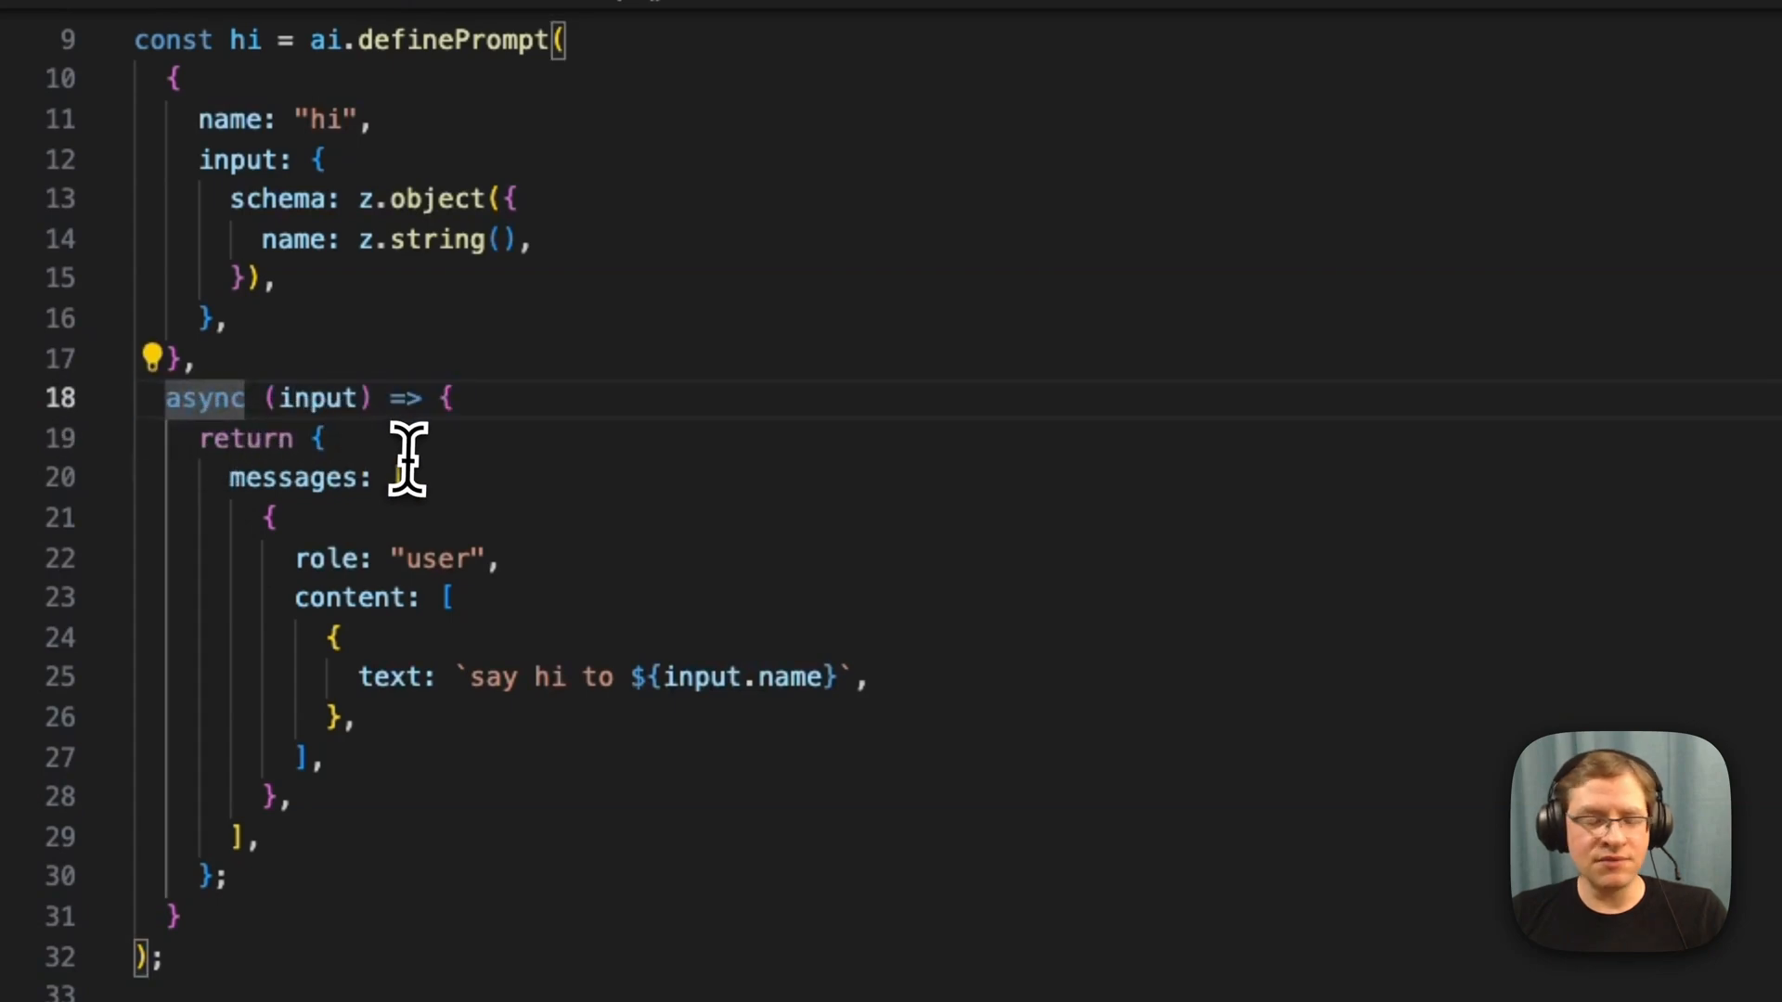
pyautogui.scroll(3)
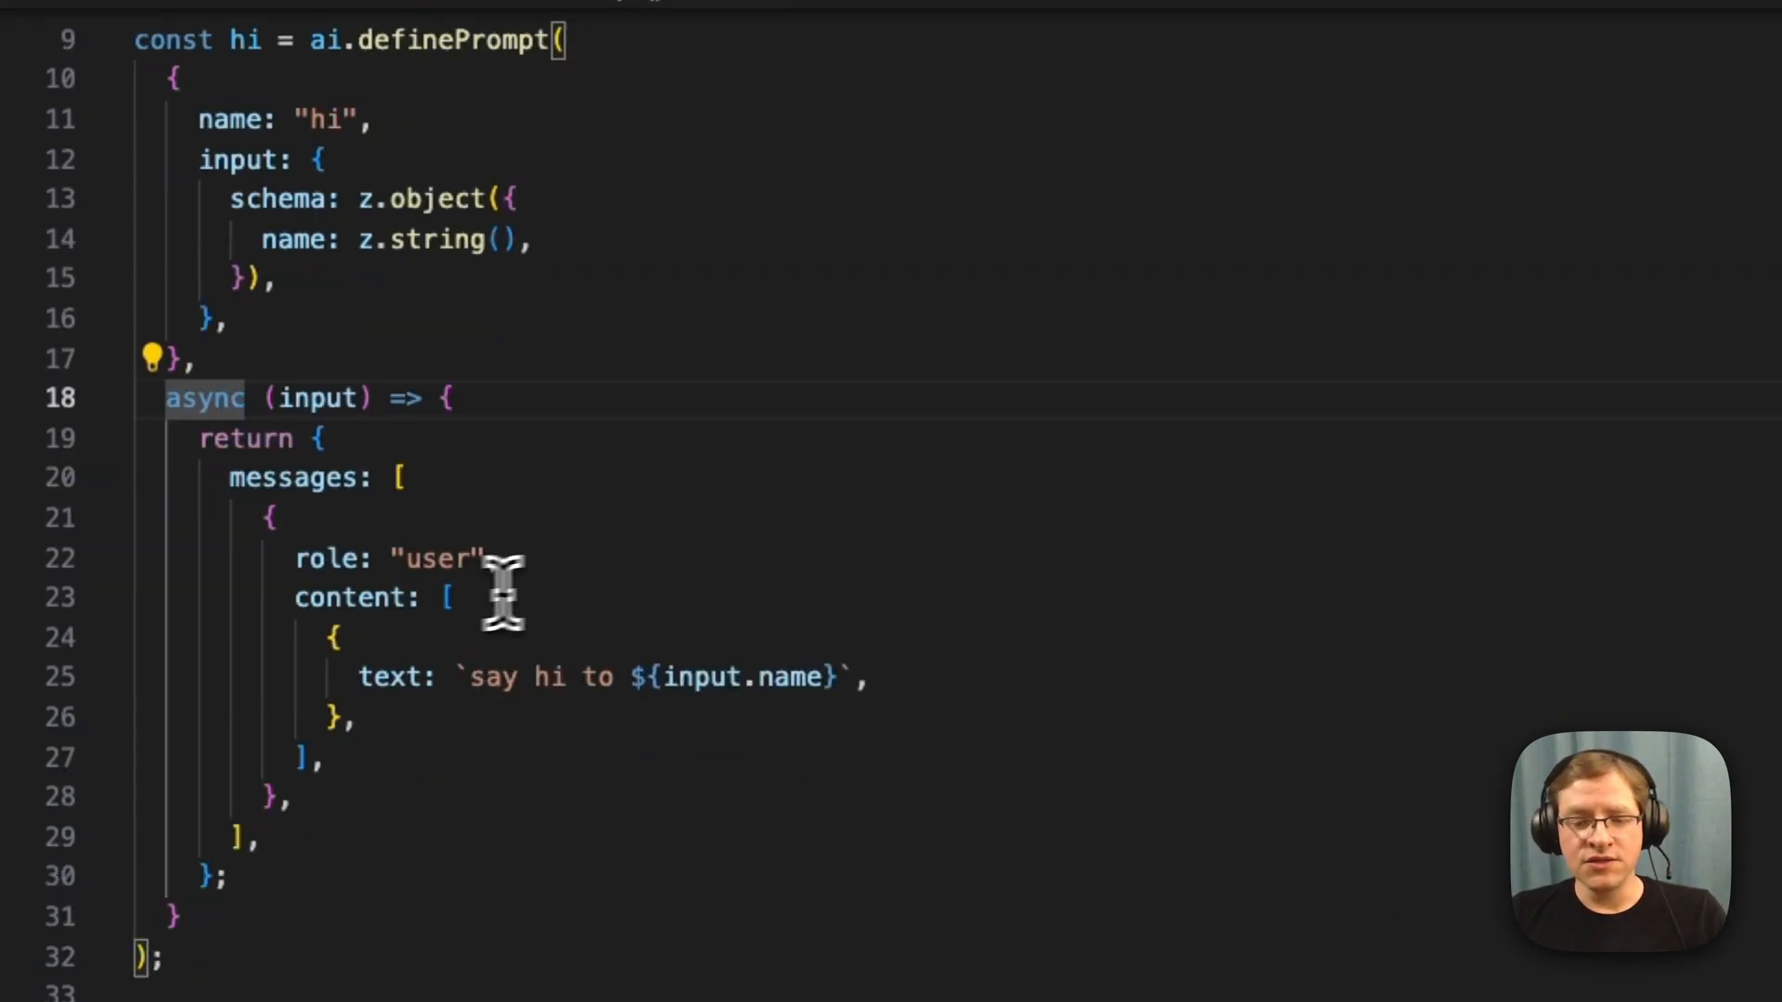
pyautogui.moveTo(543, 869)
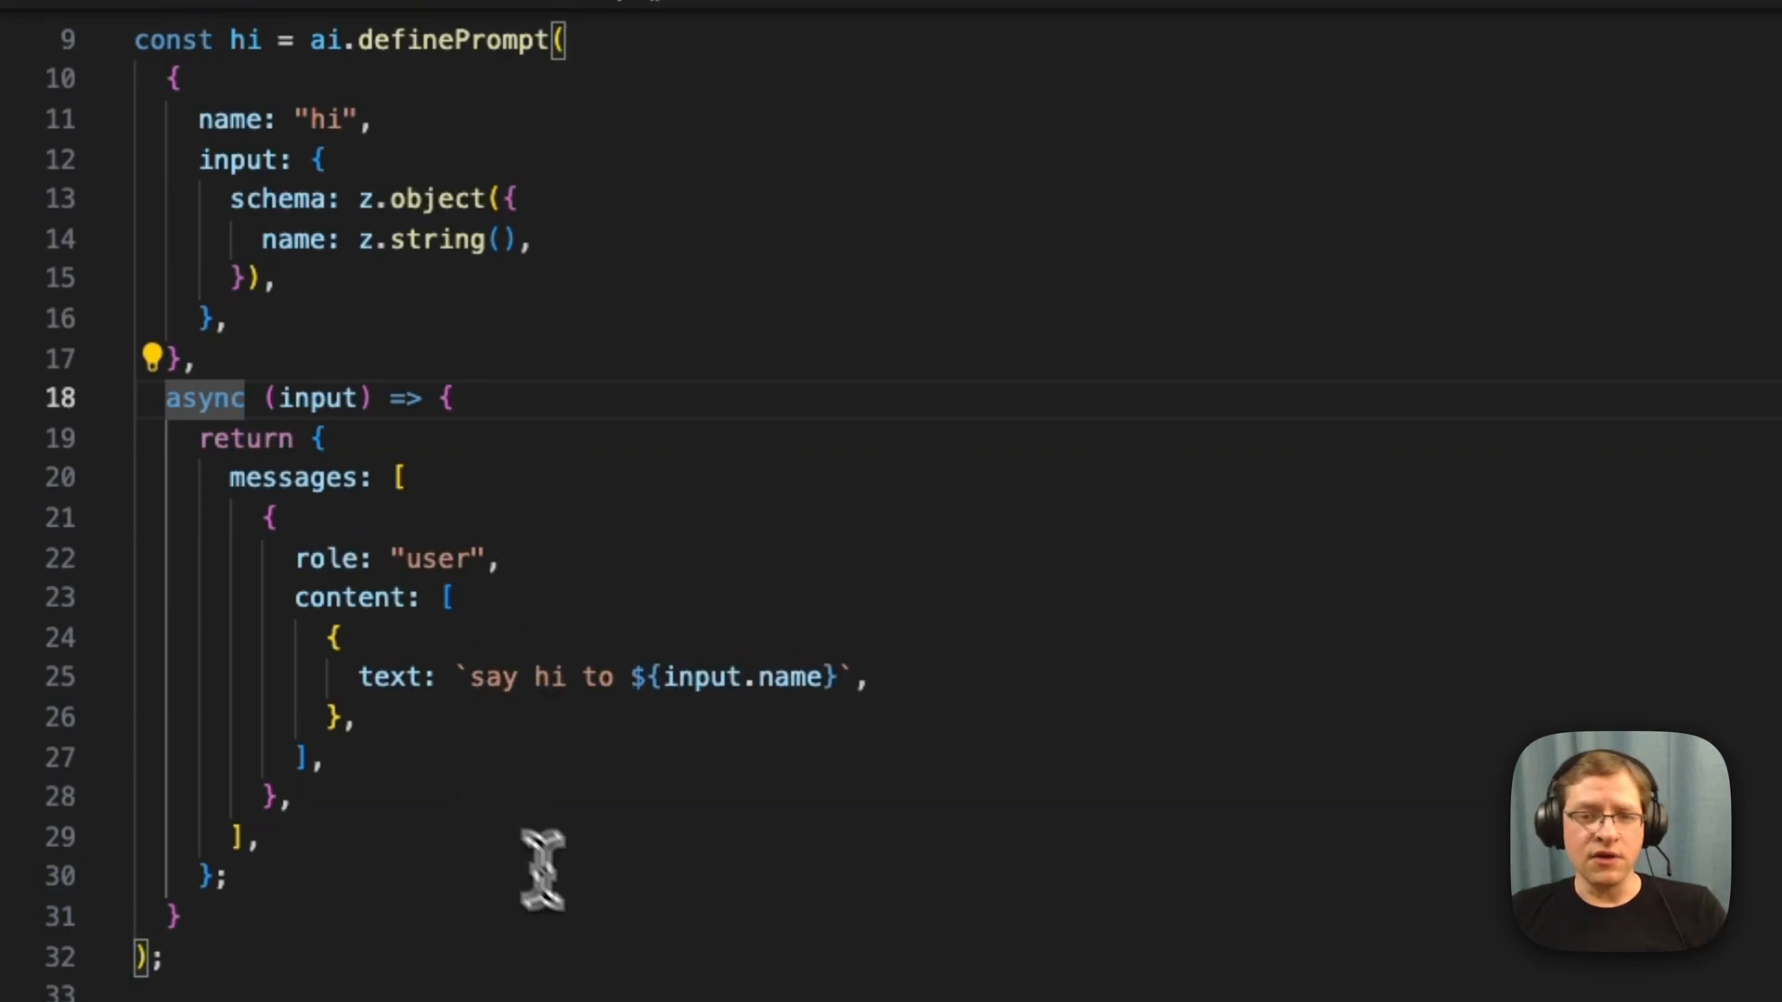
pyautogui.scroll(-3)
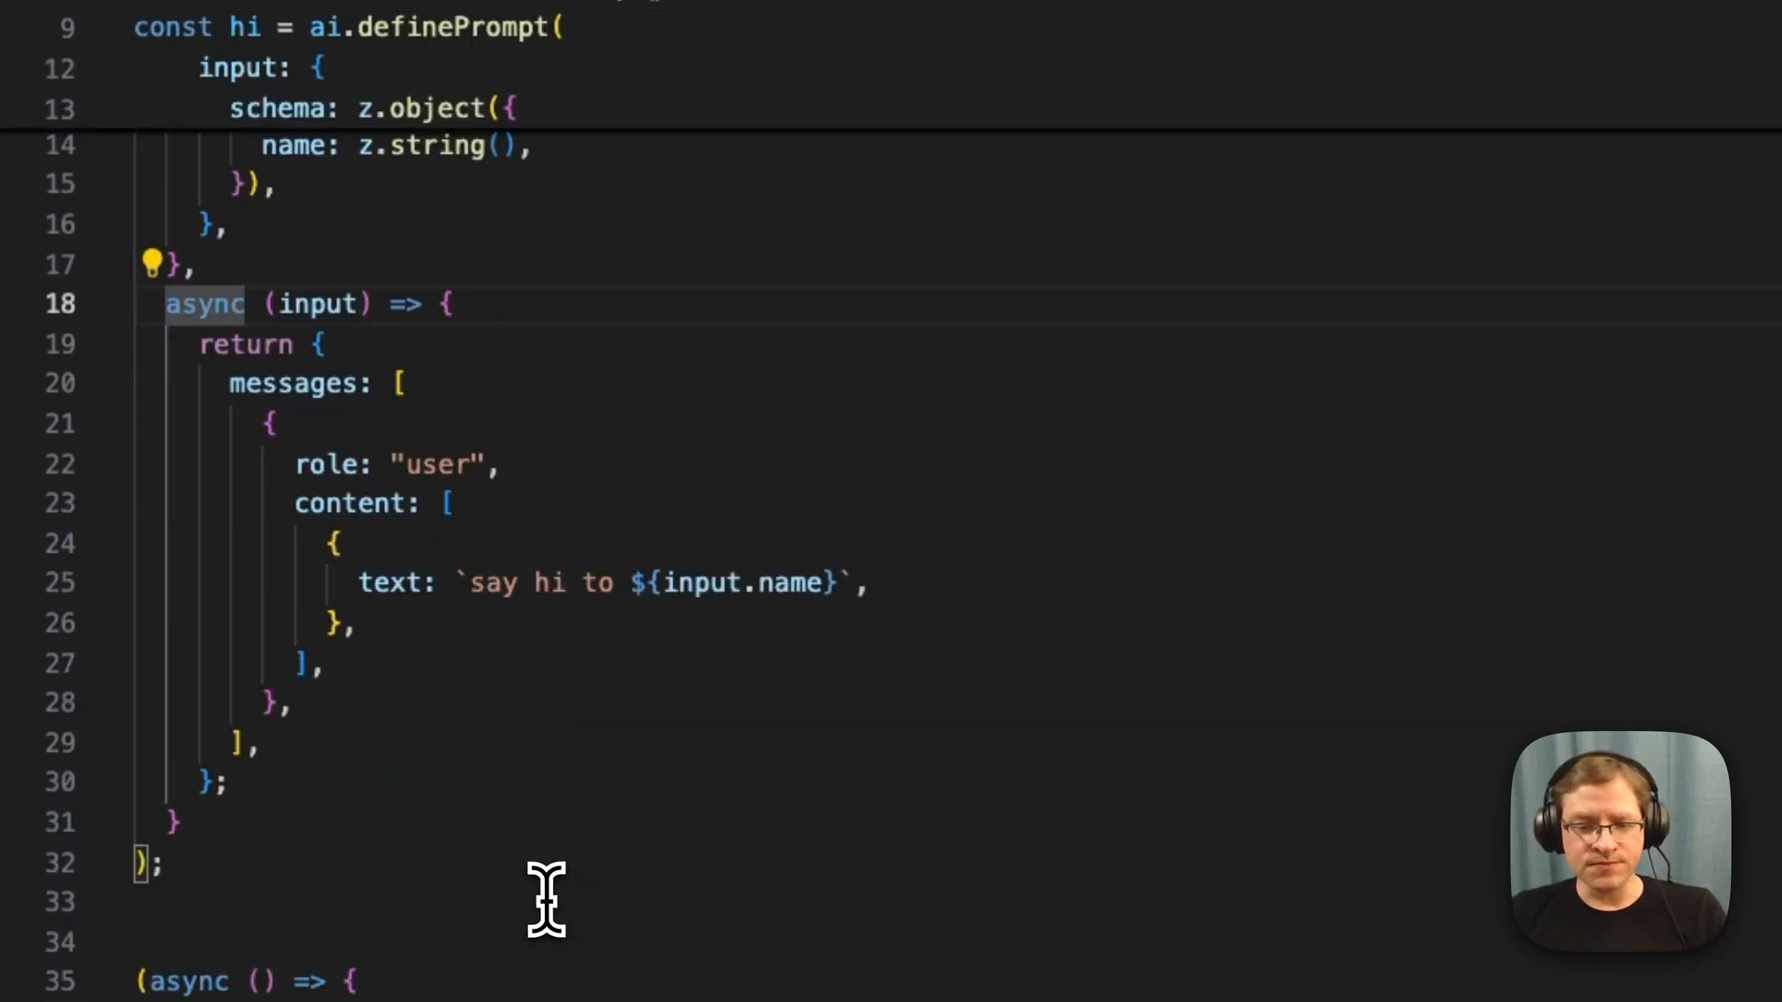
pyautogui.scroll(-3)
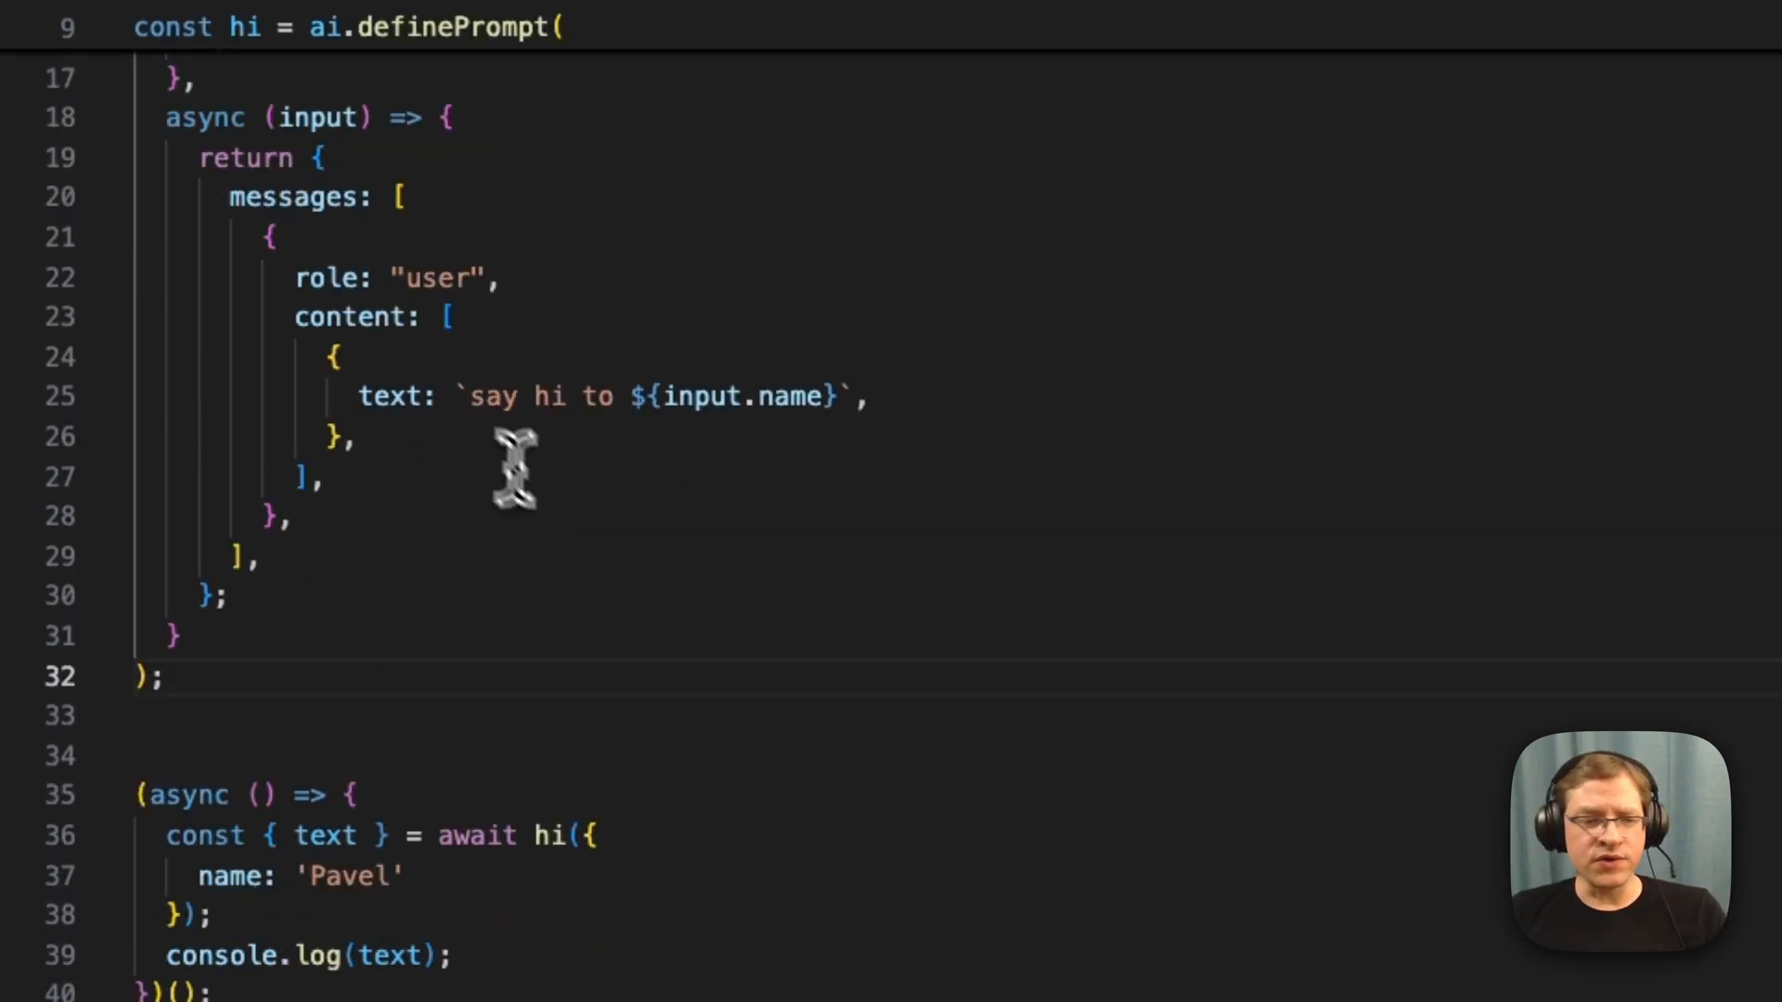
pyautogui.moveTo(511, 472)
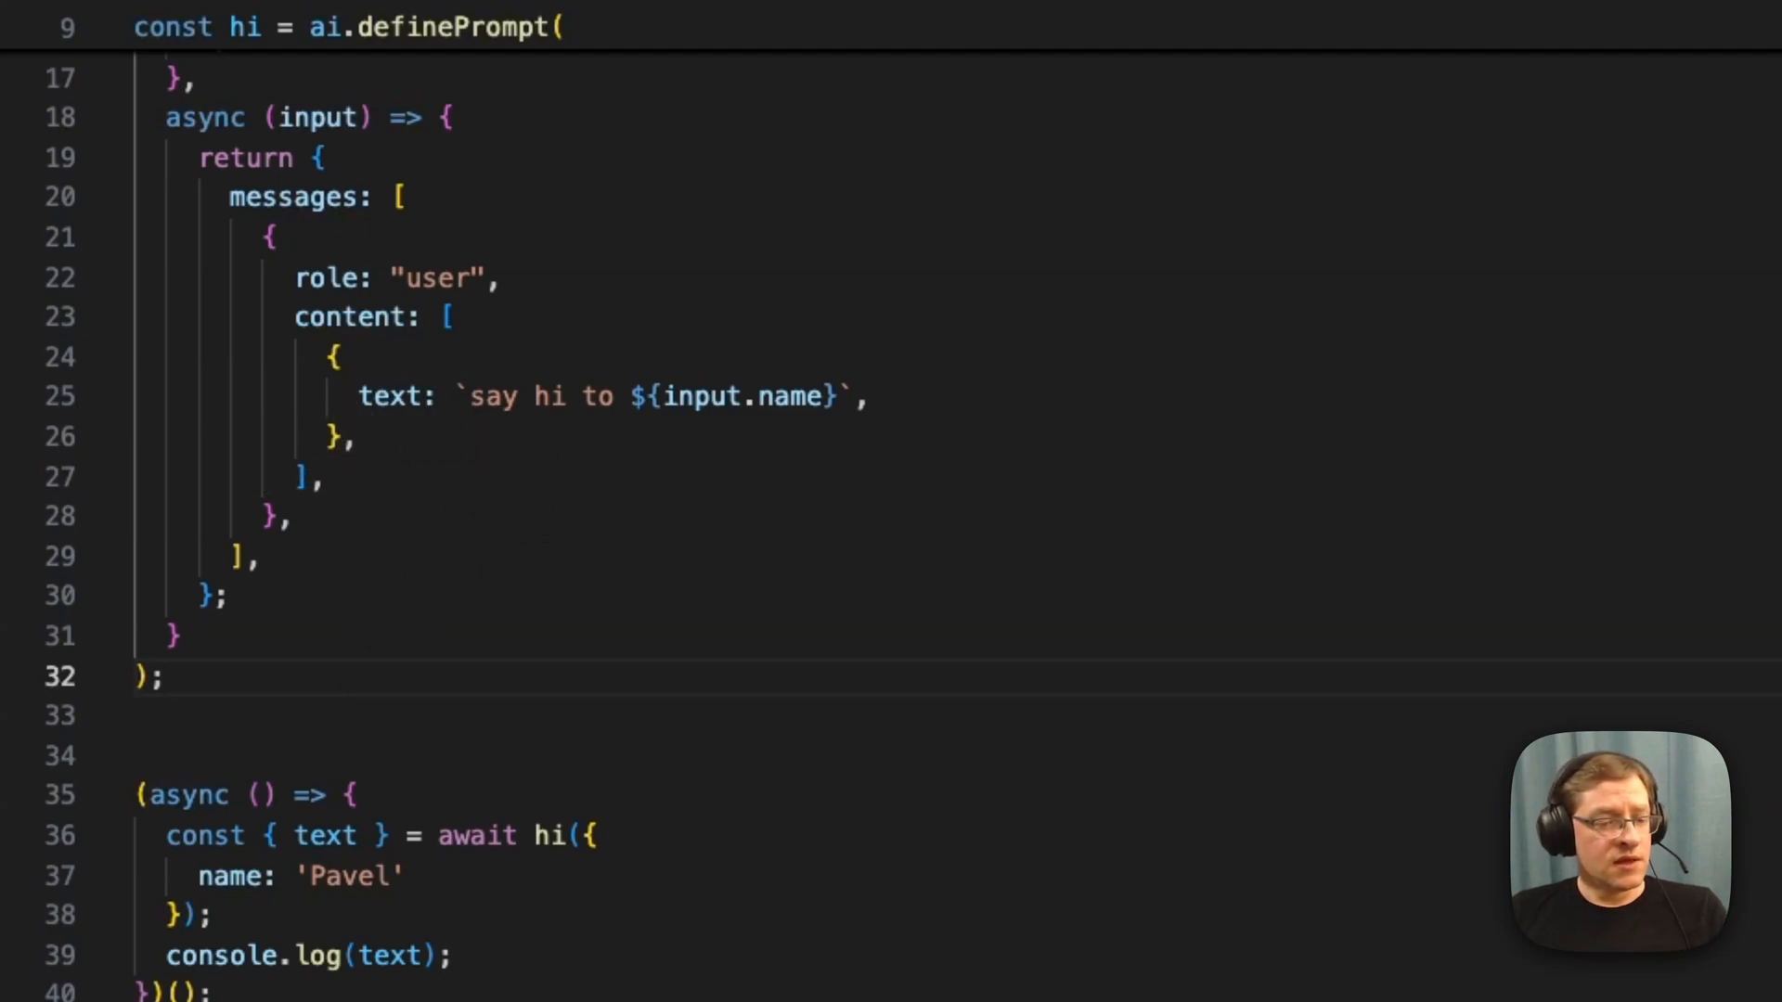
pyautogui.scroll(3)
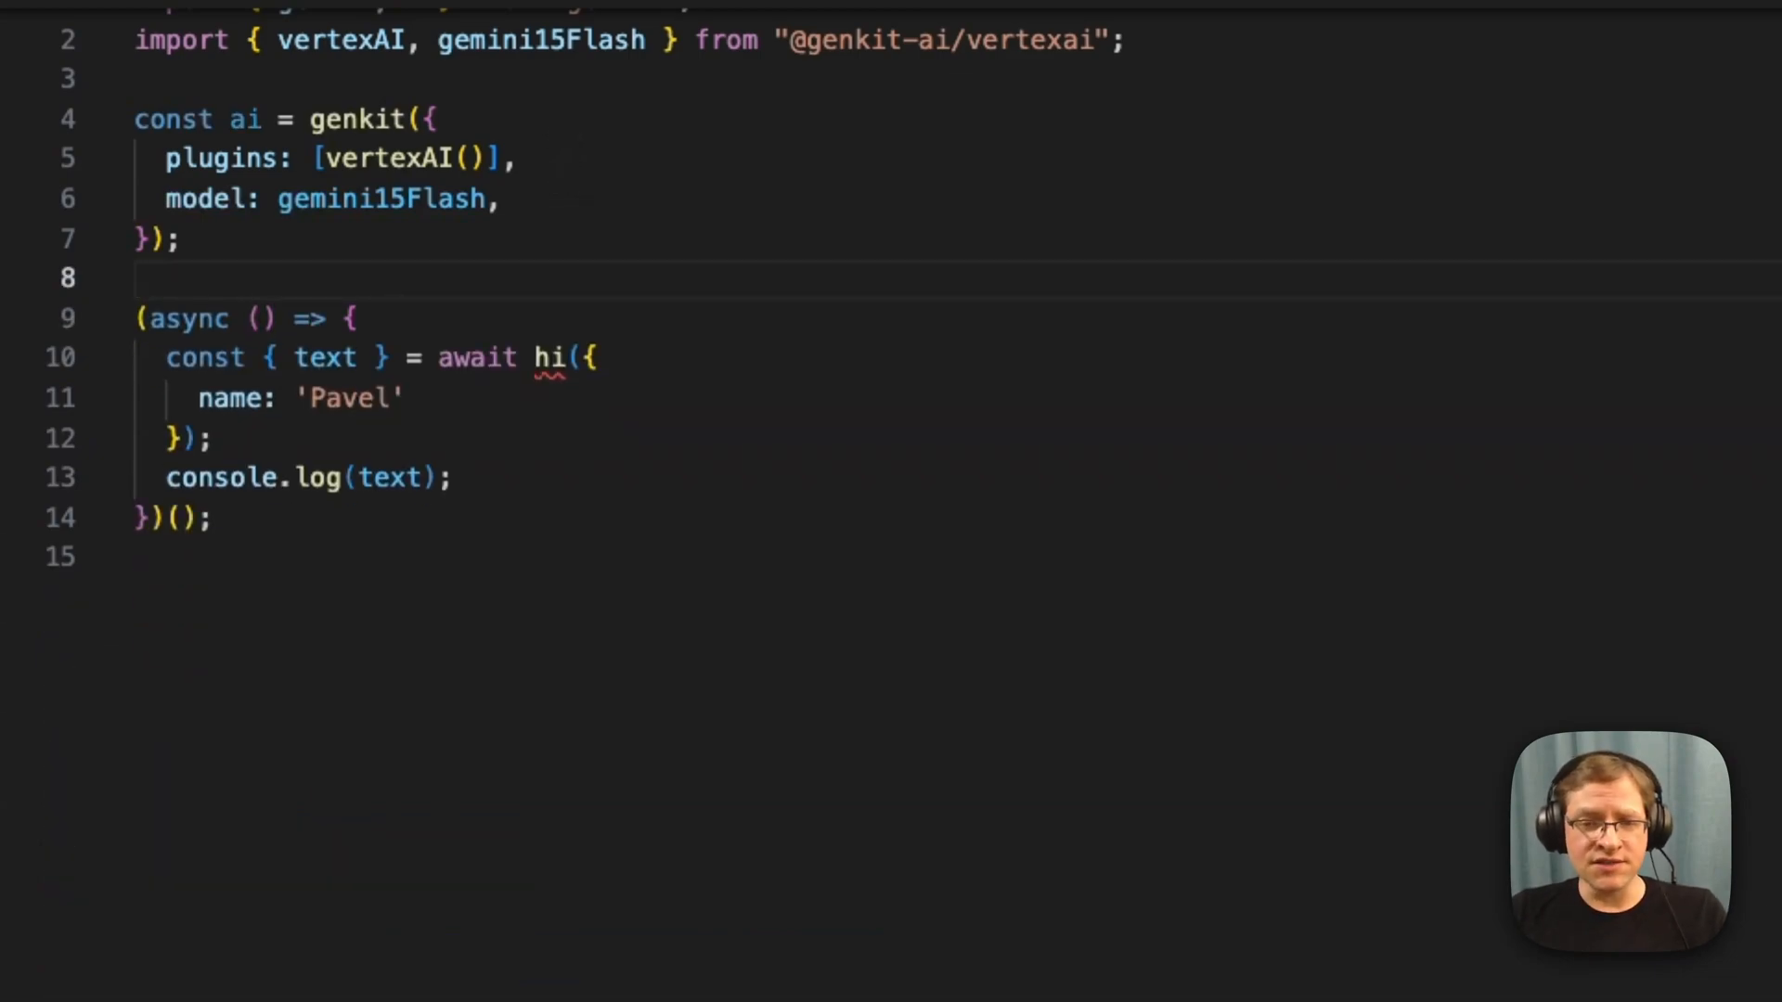
# Step: Import createInterface, create rl on stdin/stdout, and loop rl.question into ai.chat().send
pyautogui.click(137, 77)
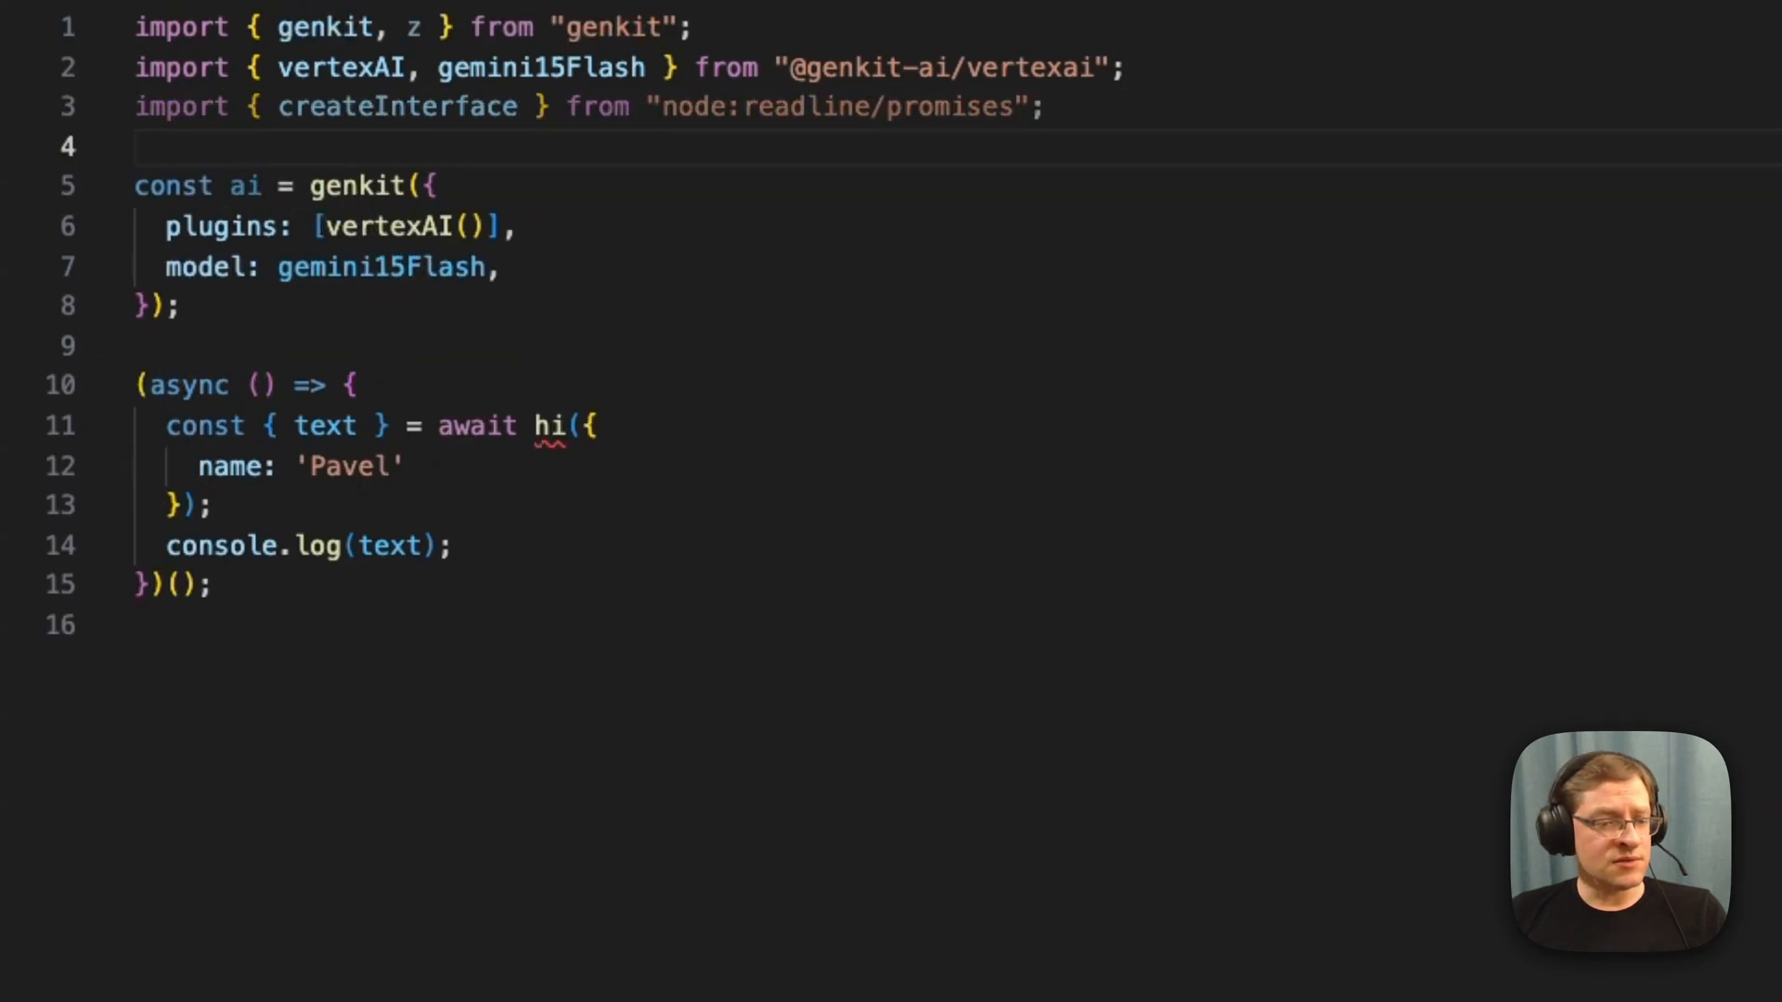
pyautogui.press('Enter')
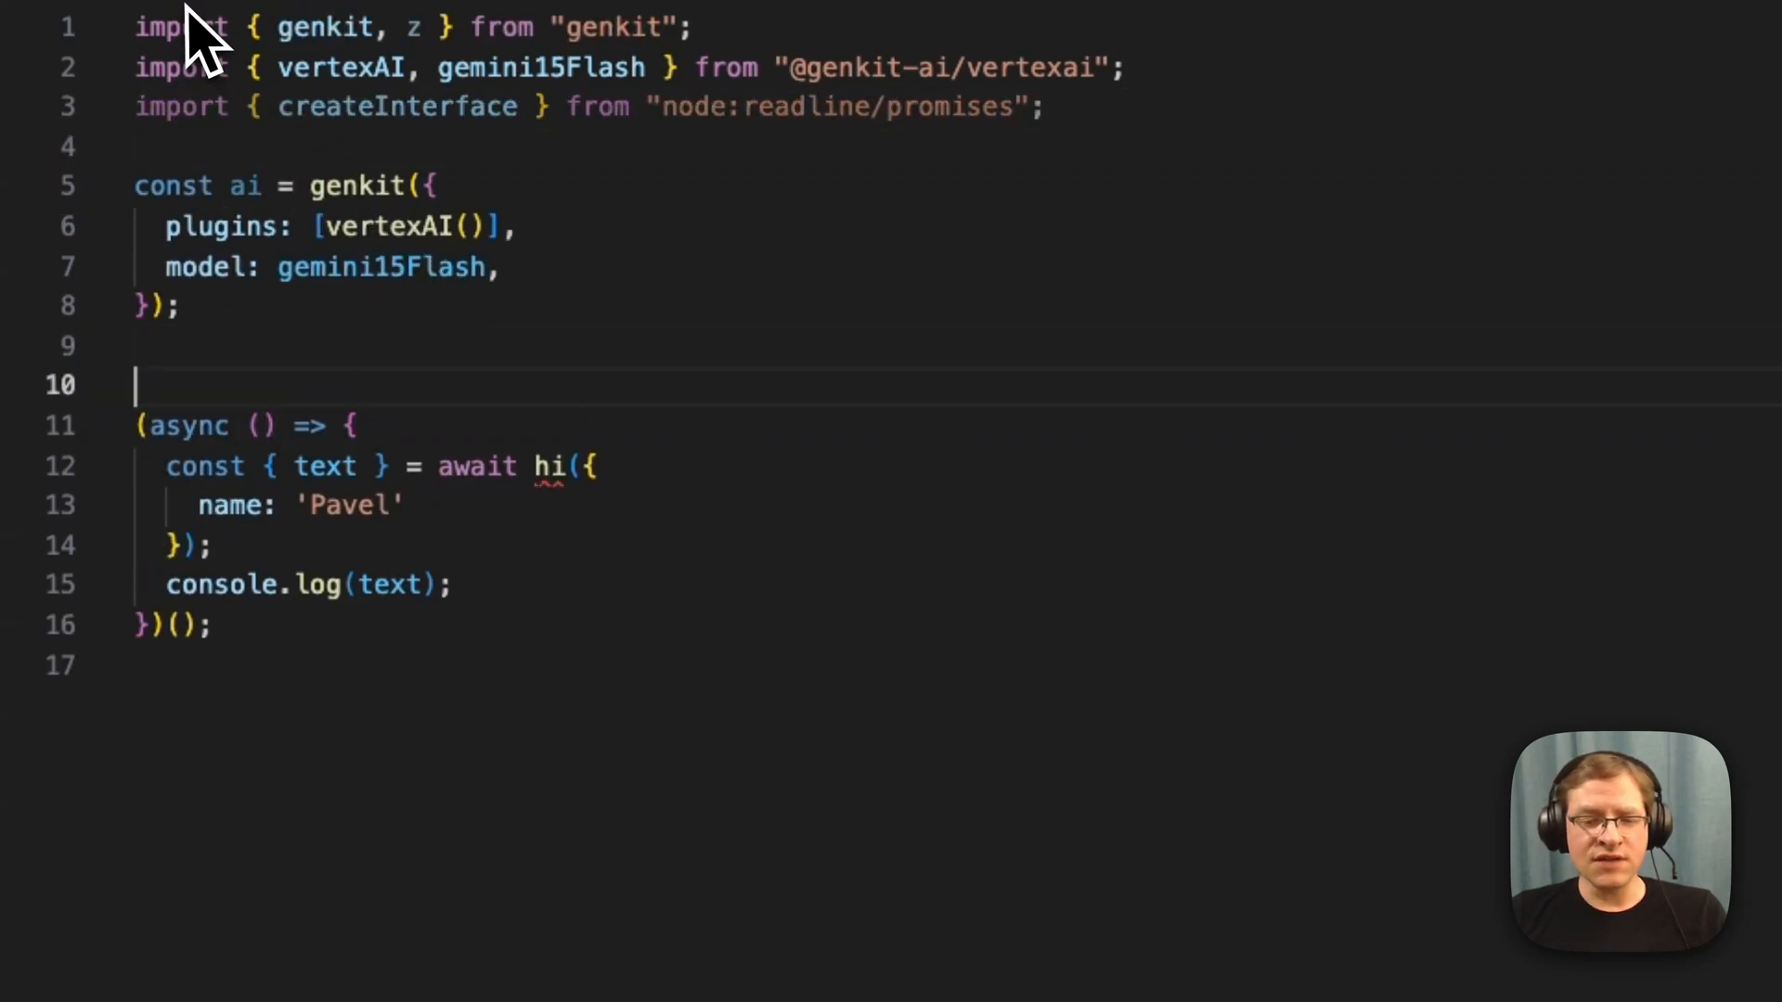
pyautogui.write('const rl = createInterface({')
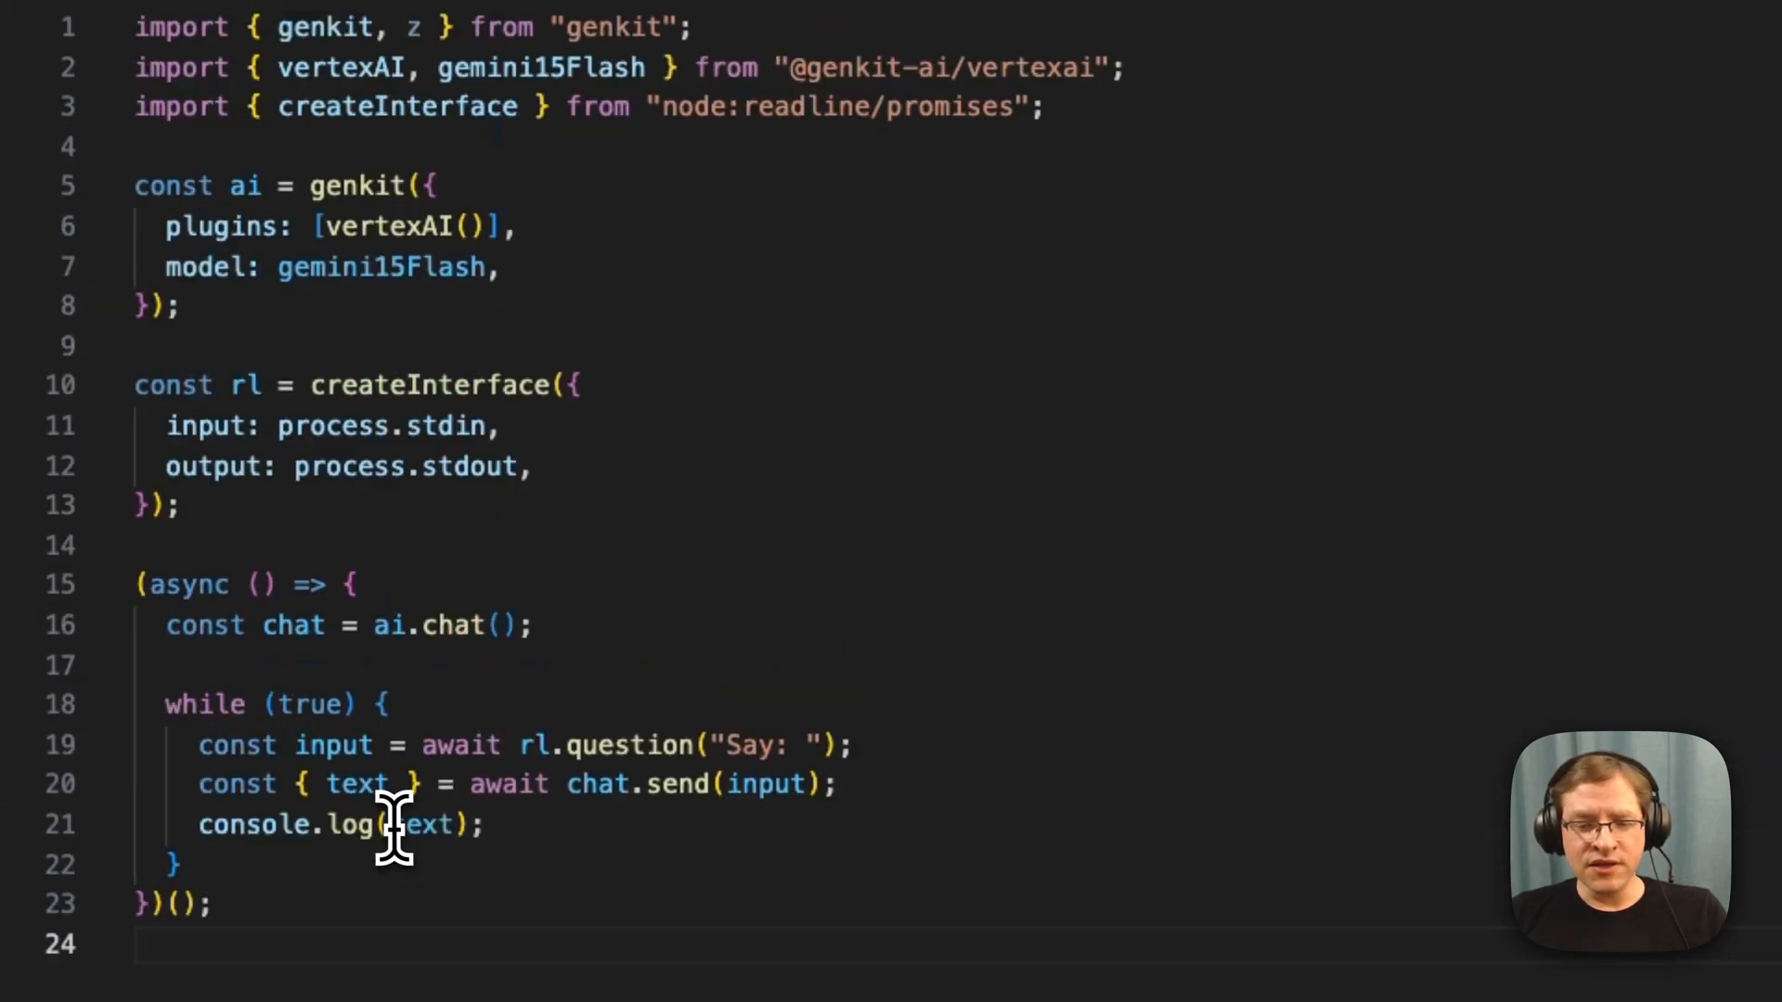
pyautogui.moveTo(301, 624)
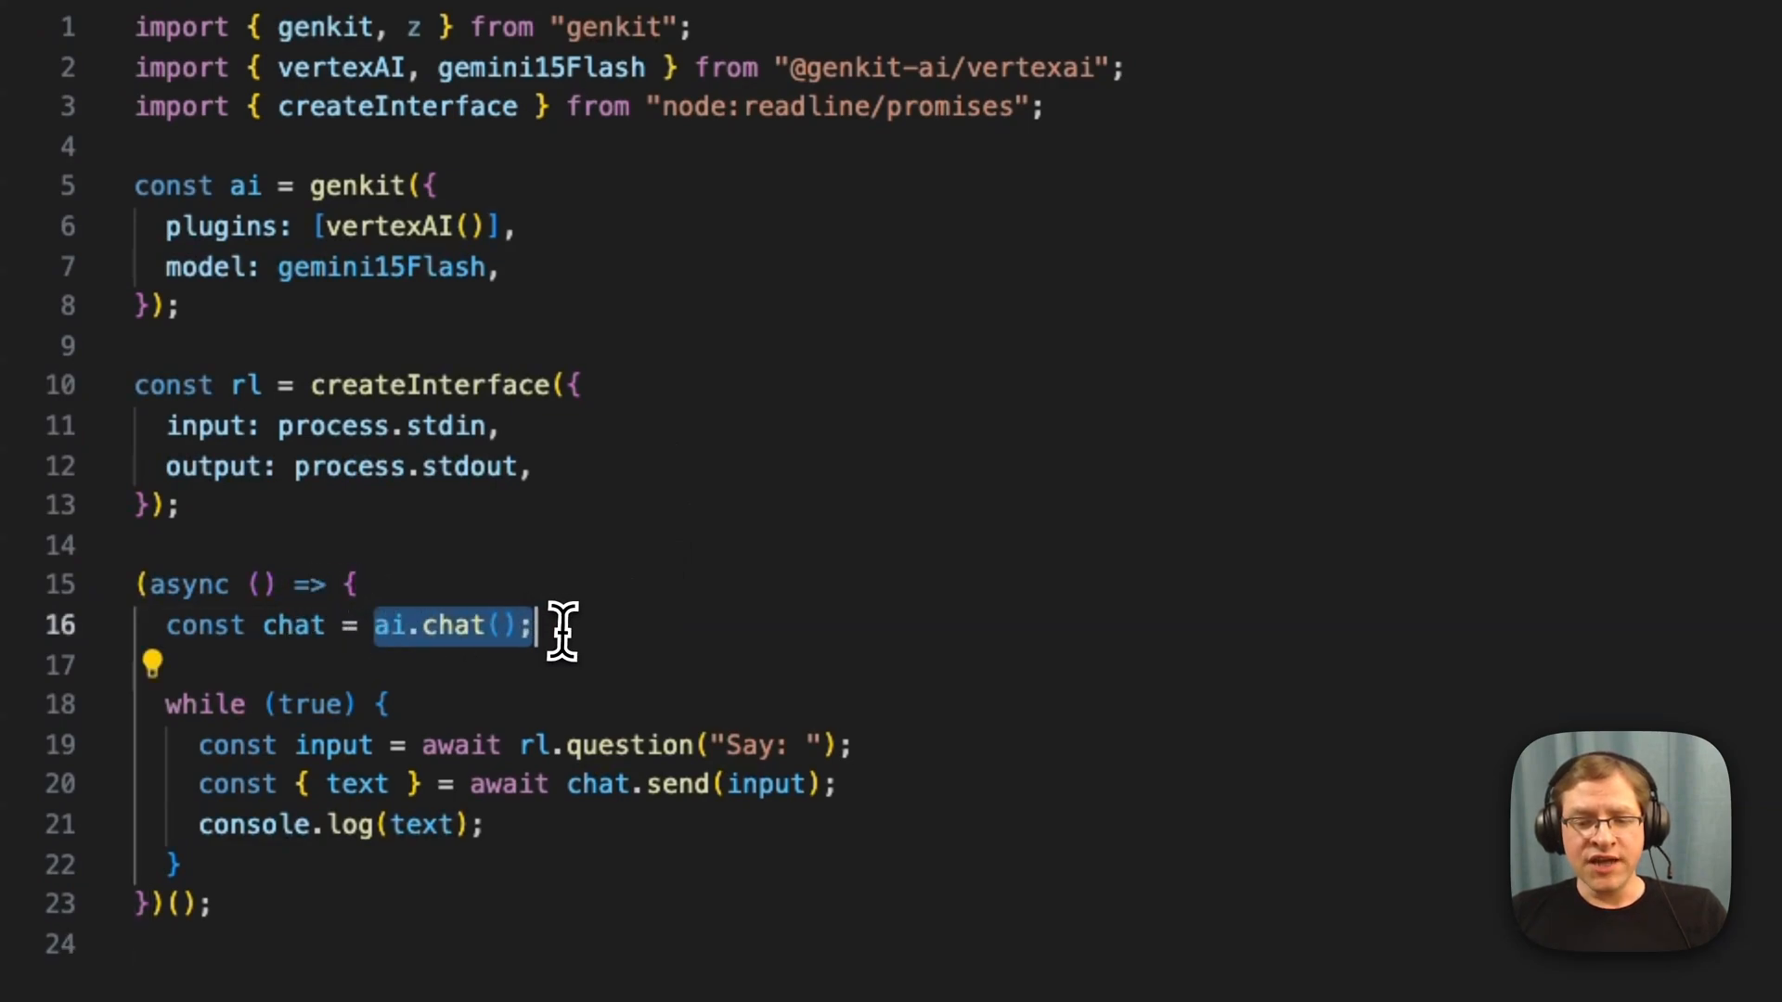
pyautogui.click(392, 625)
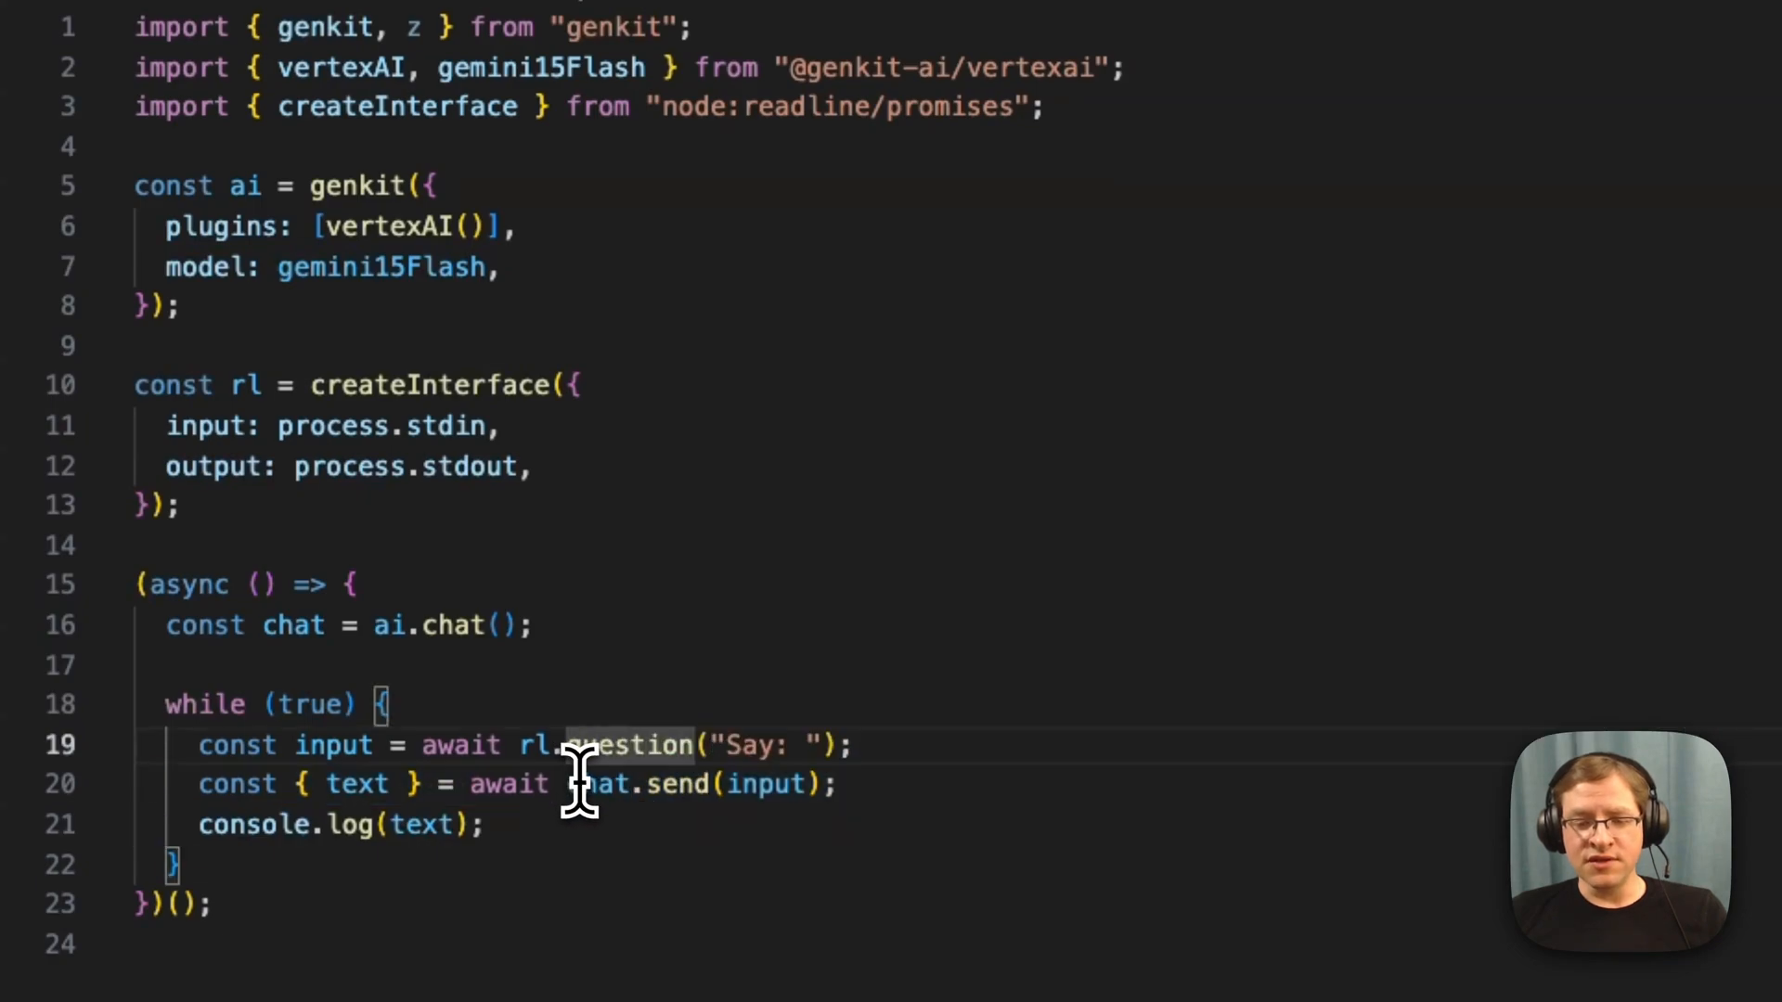
pyautogui.moveTo(315, 824)
pyautogui.write('my name')
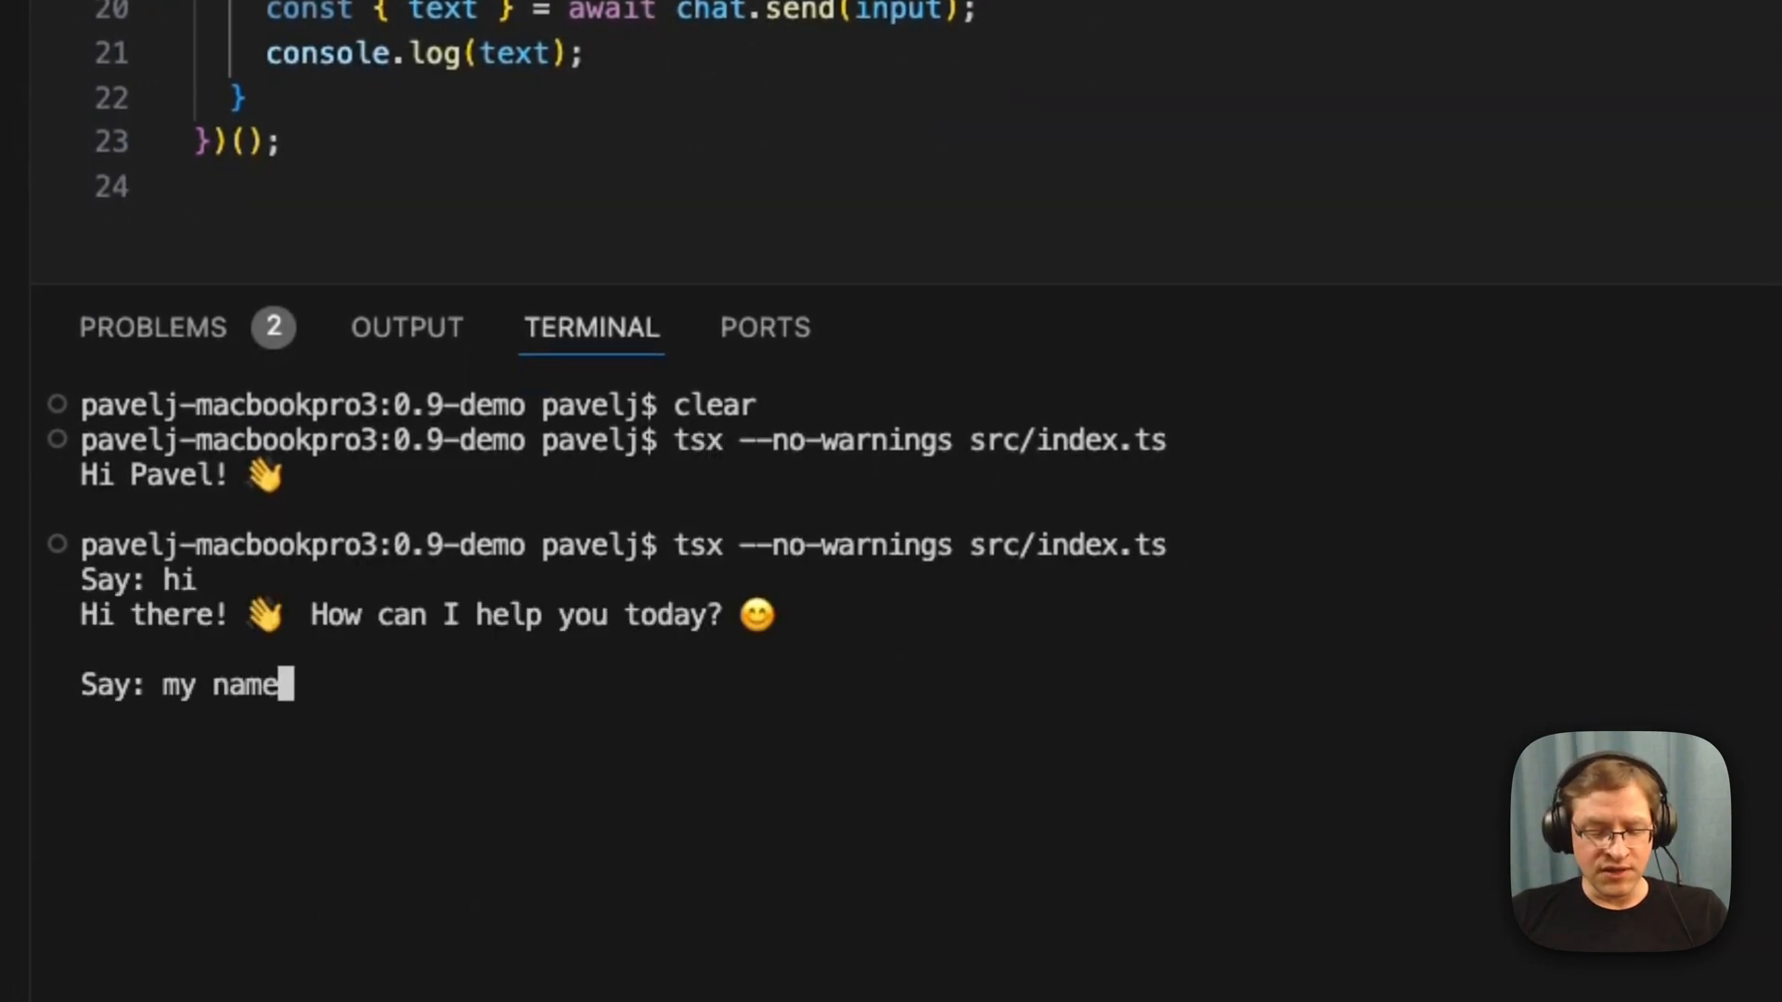
# Step: Tell the chat 'my name is Pavel', then ask 'what's my name?' to confirm memory
pyautogui.press('Return')
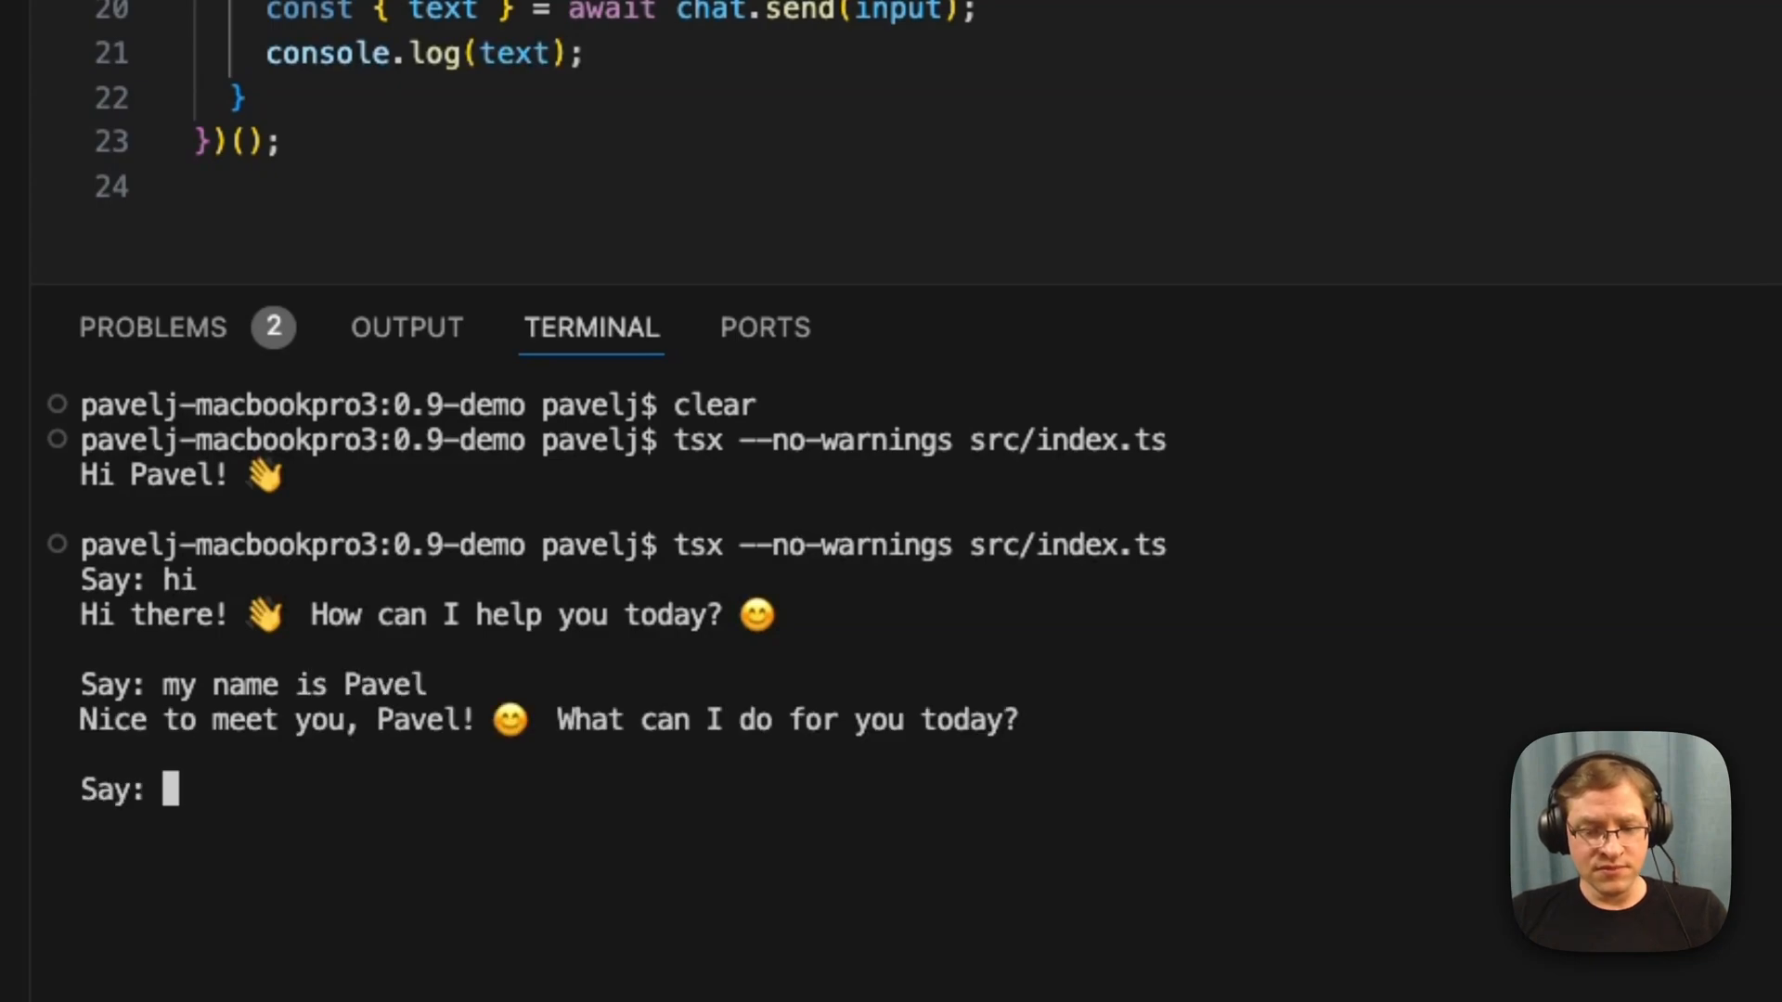
pyautogui.write("what's my")
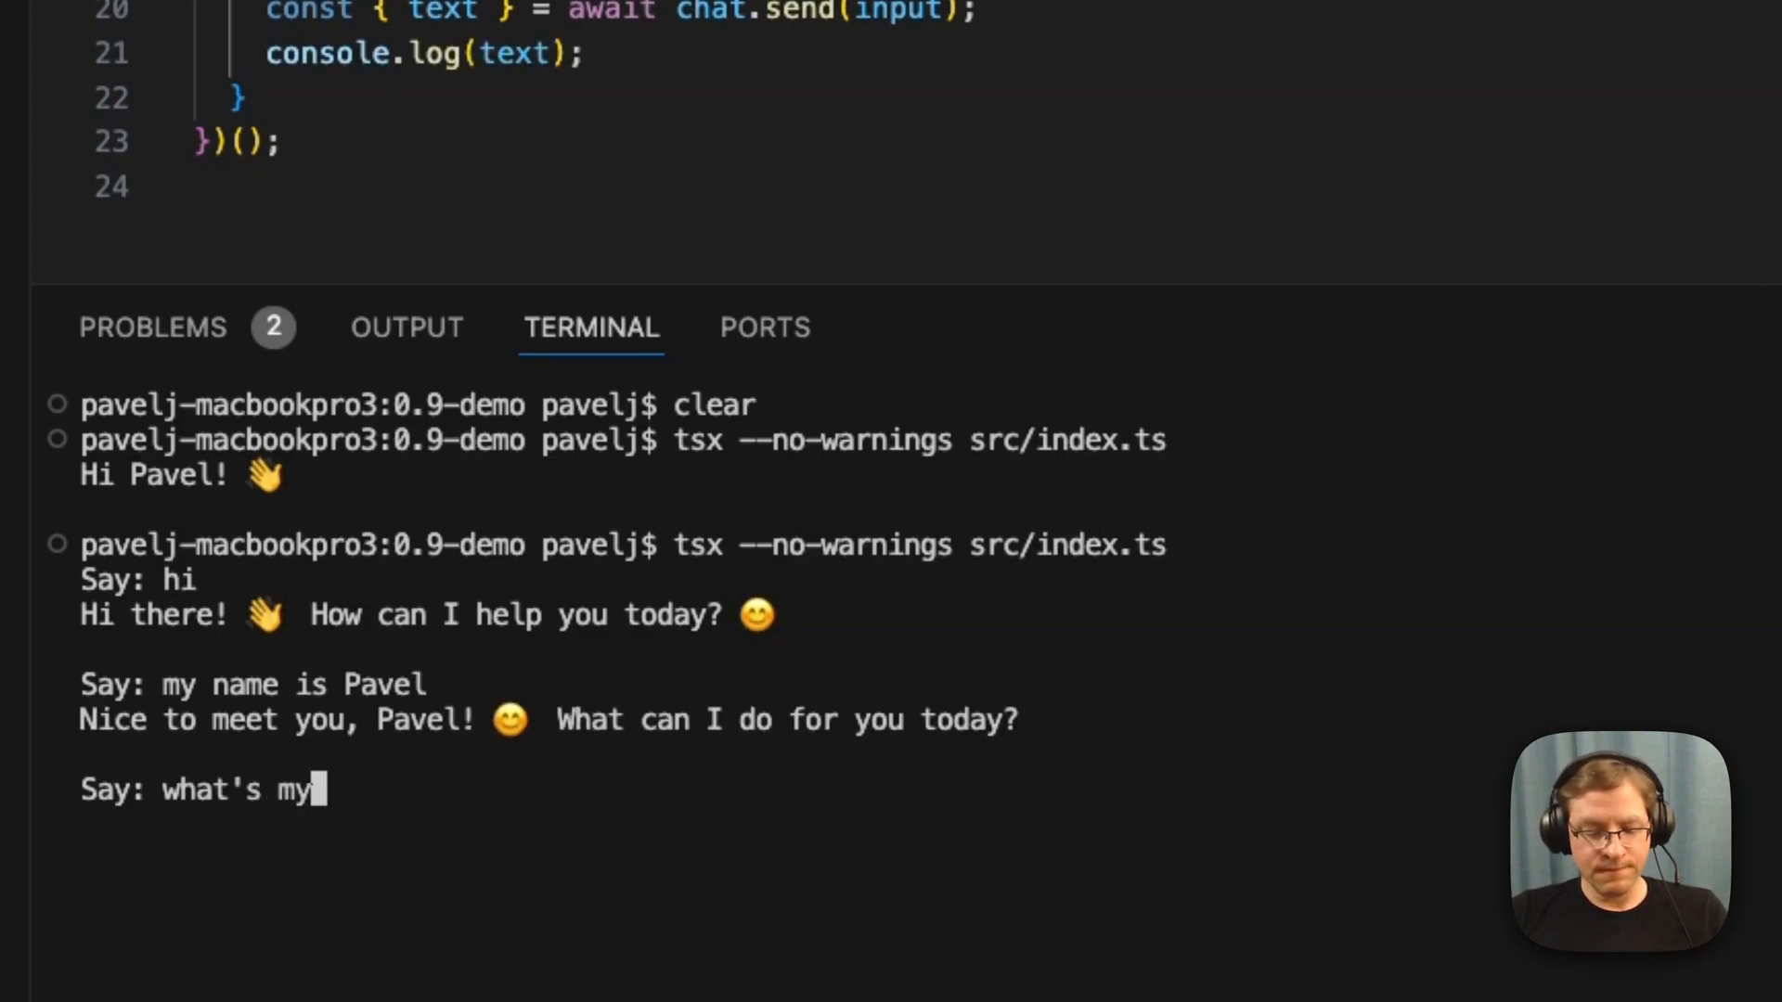
pyautogui.press('Return')
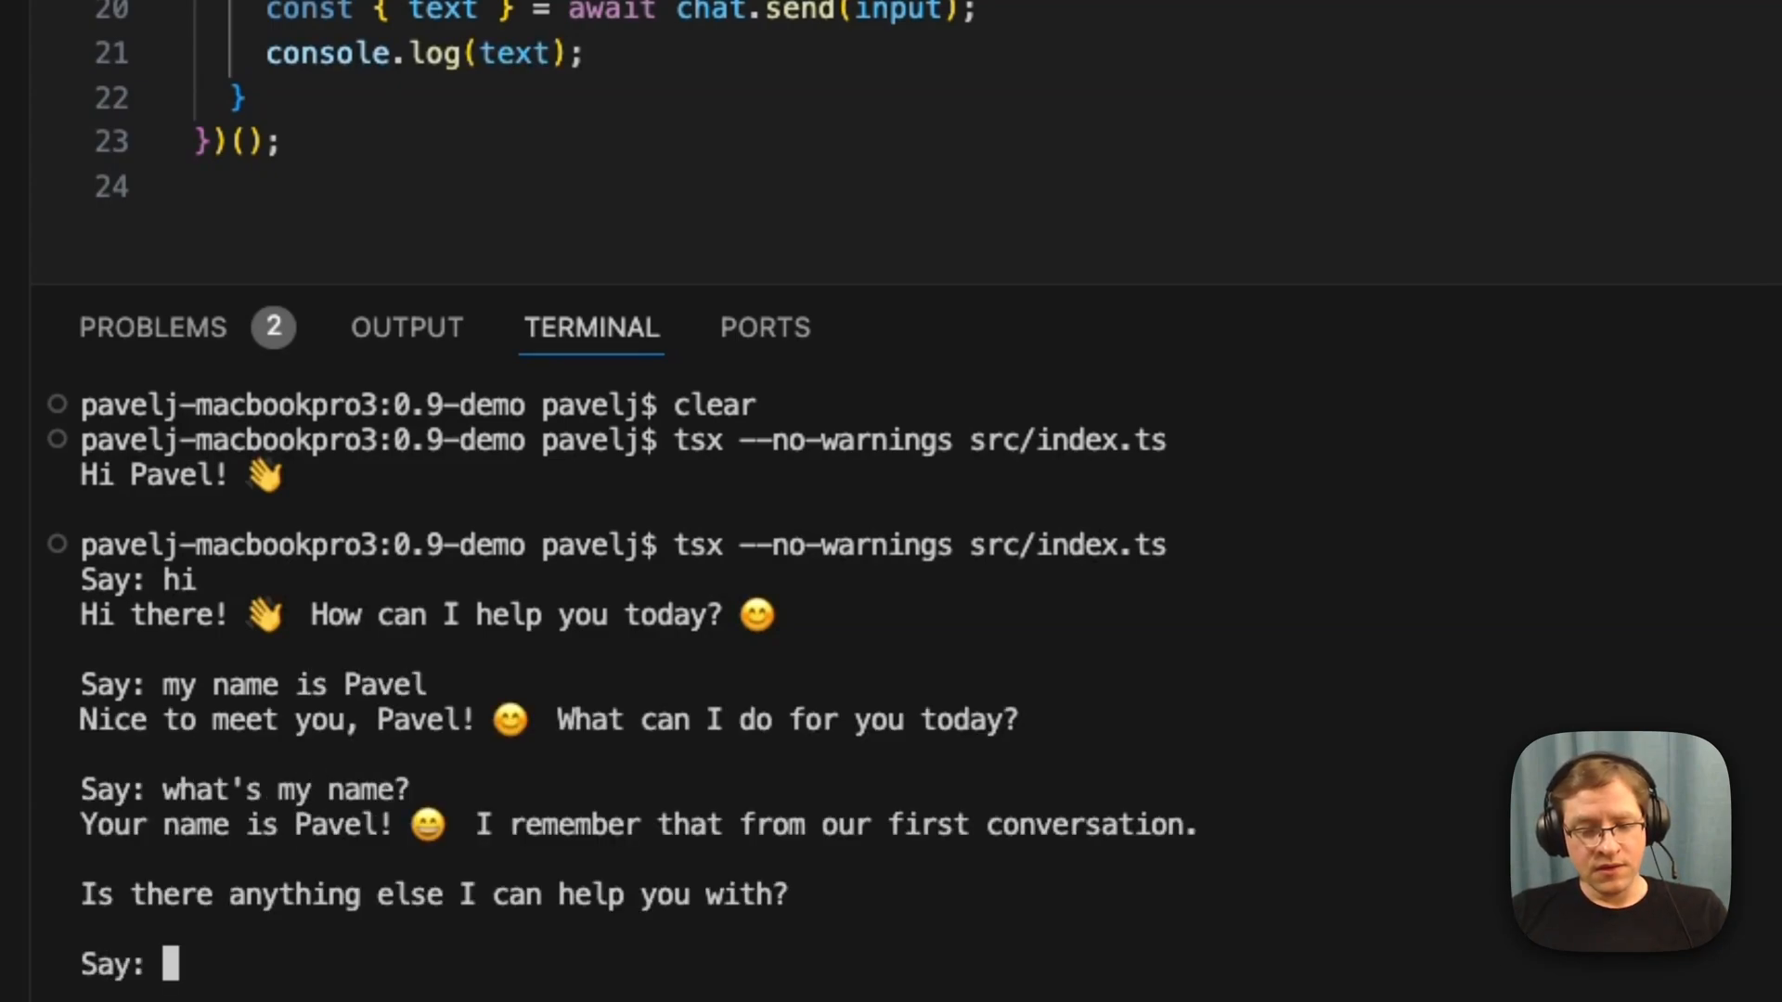
pyautogui.moveTo(233, 852)
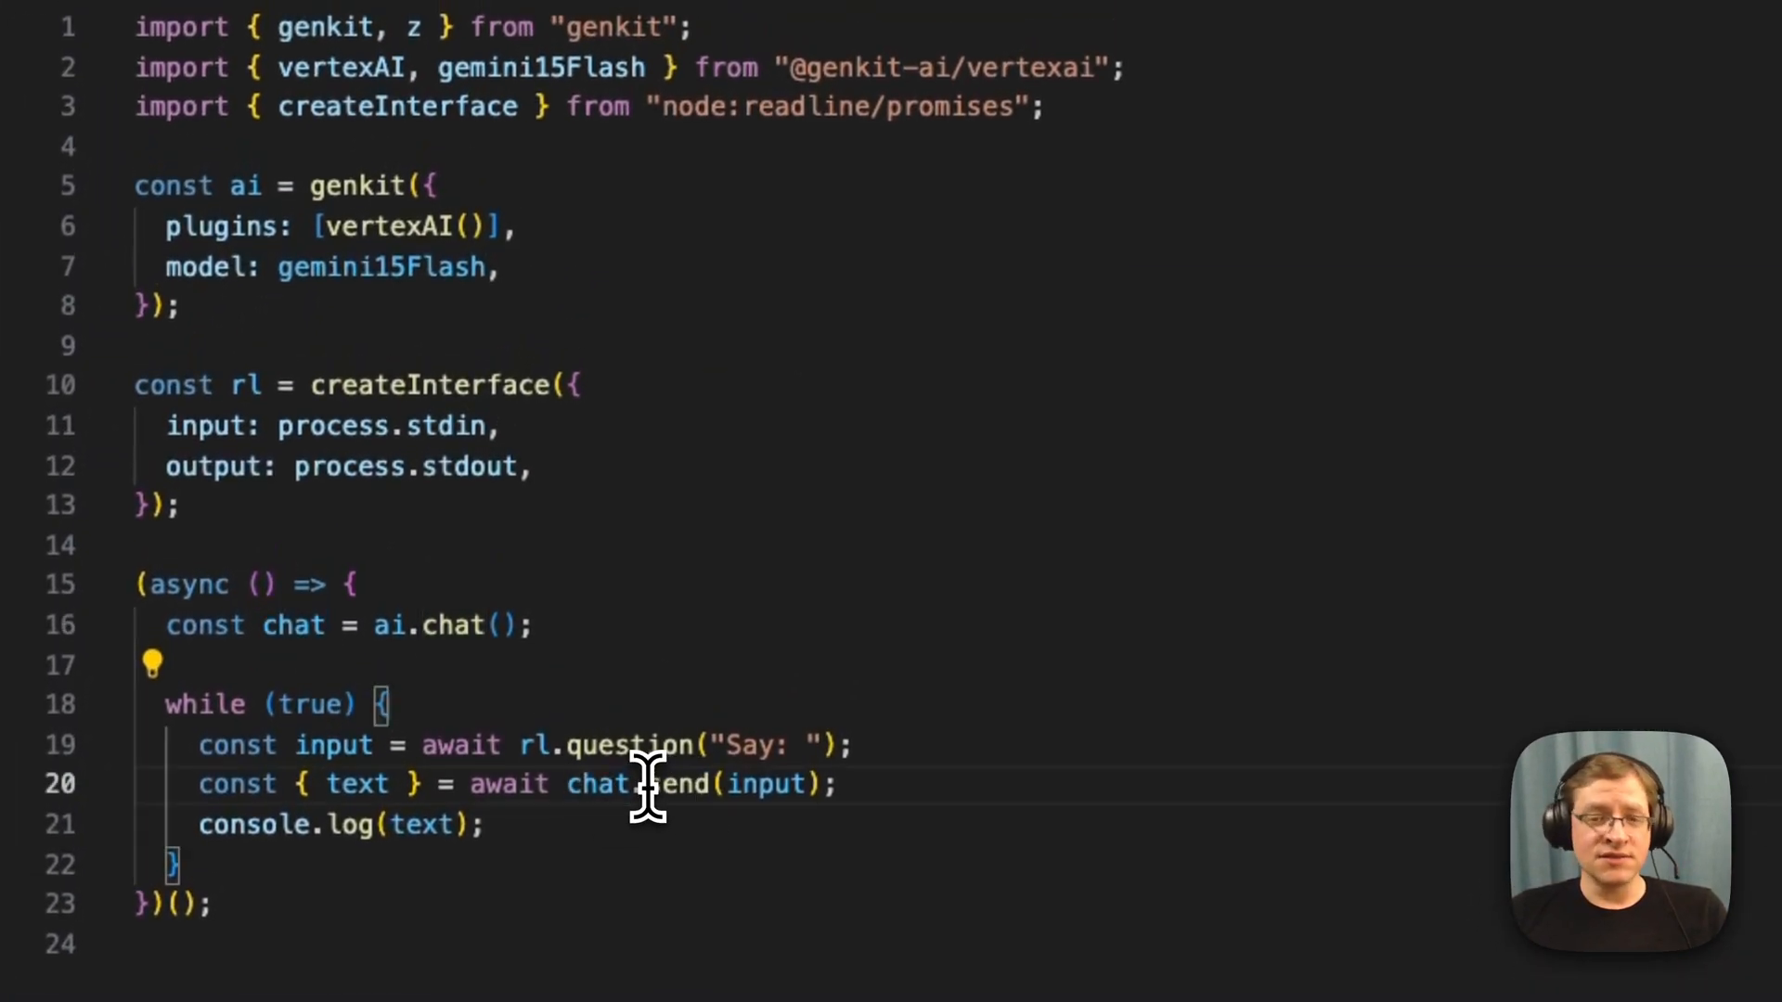
pyautogui.moveTo(585, 807)
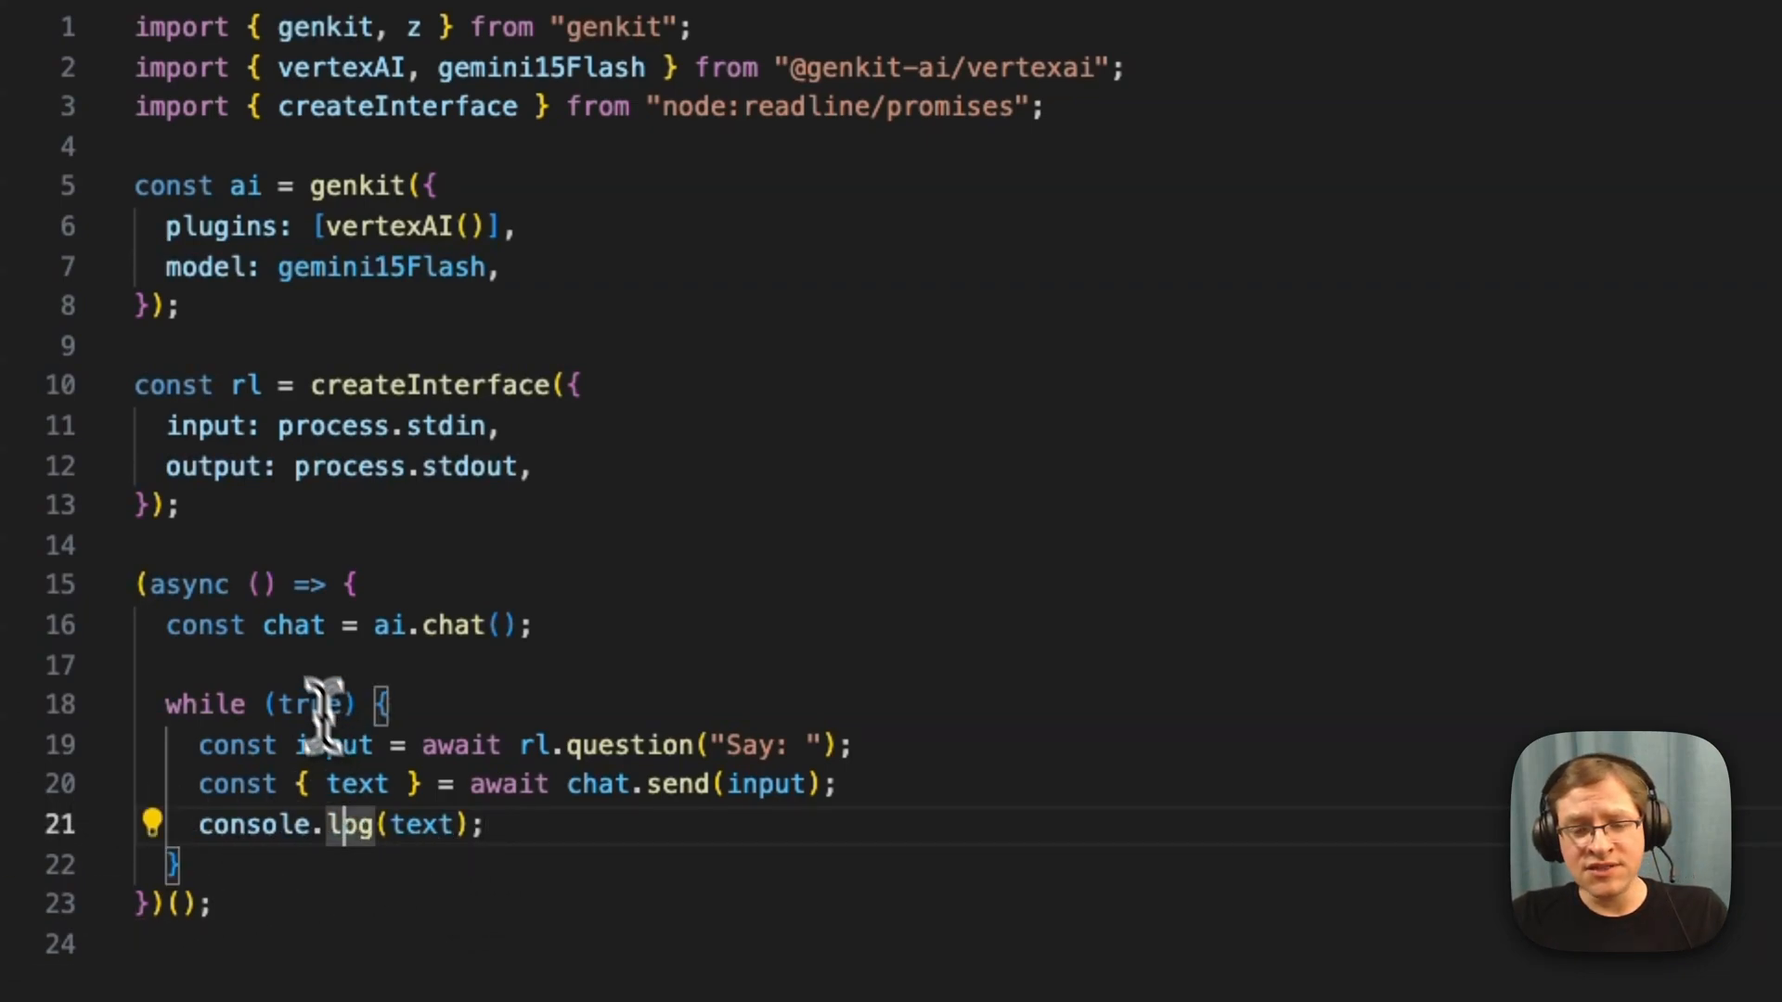
# Step: Define a preamble system prompt 'you are a helpful agent' and pass it into ai.chat()
pyautogui.press('Enter')
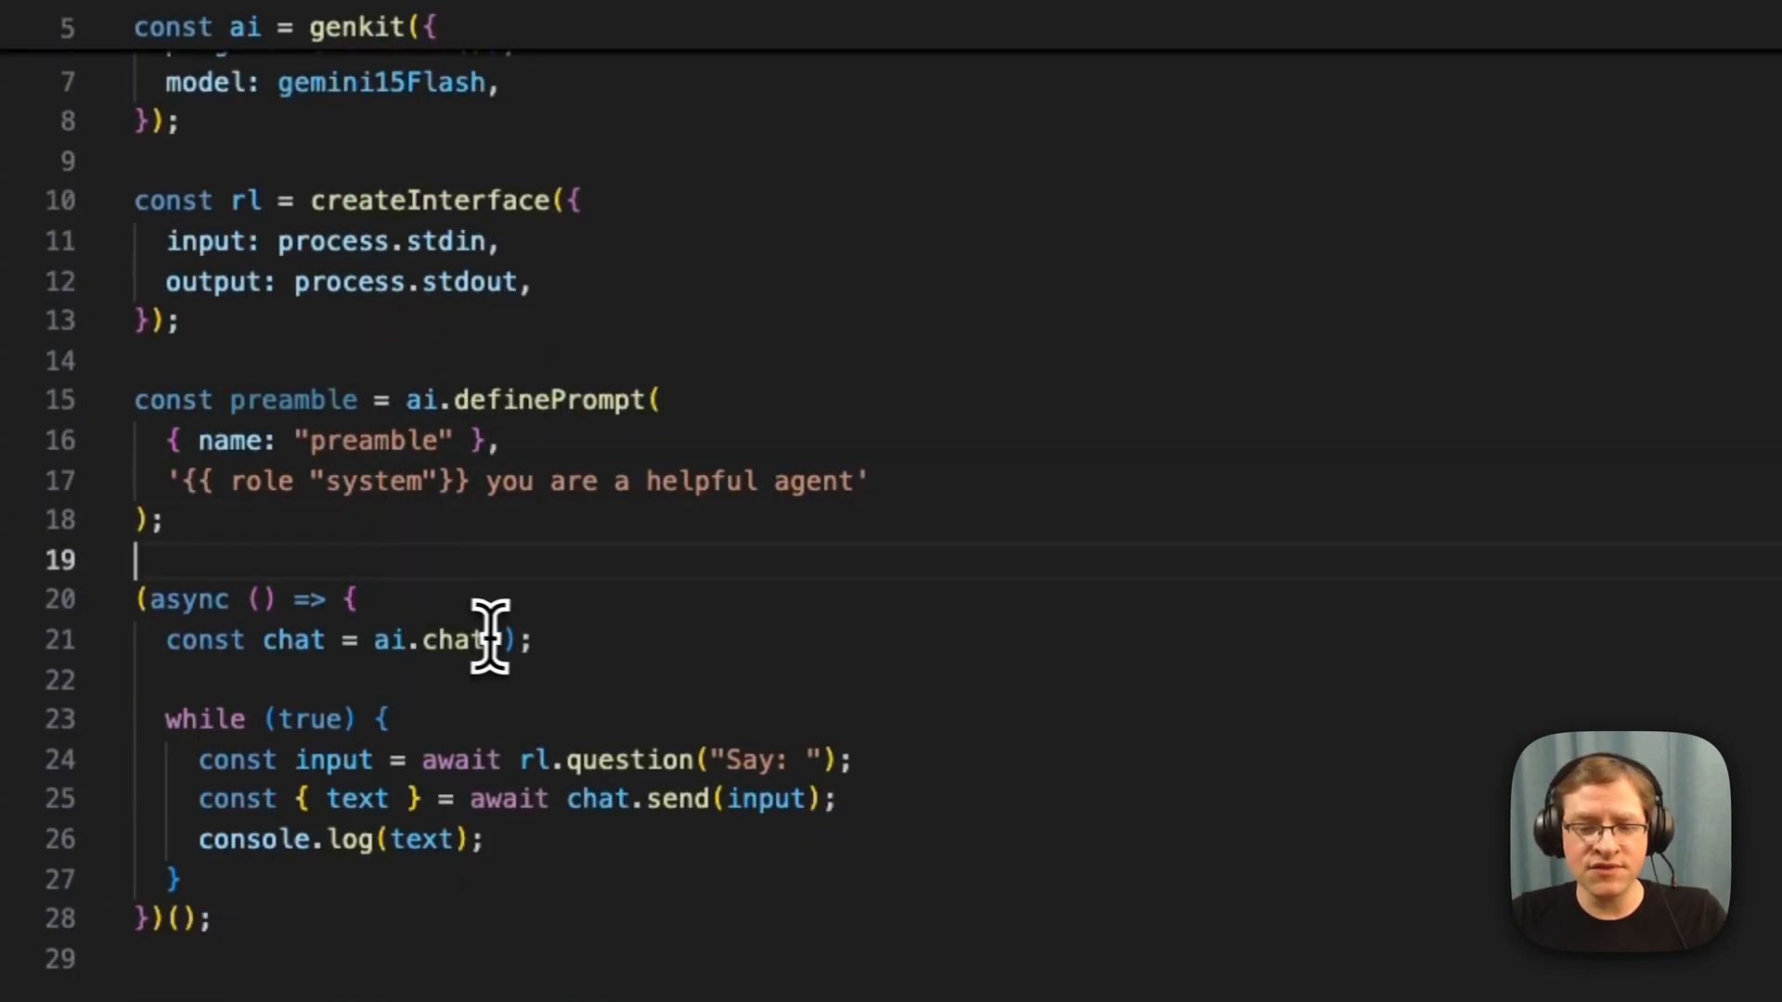
pyautogui.doubleClick(292, 399)
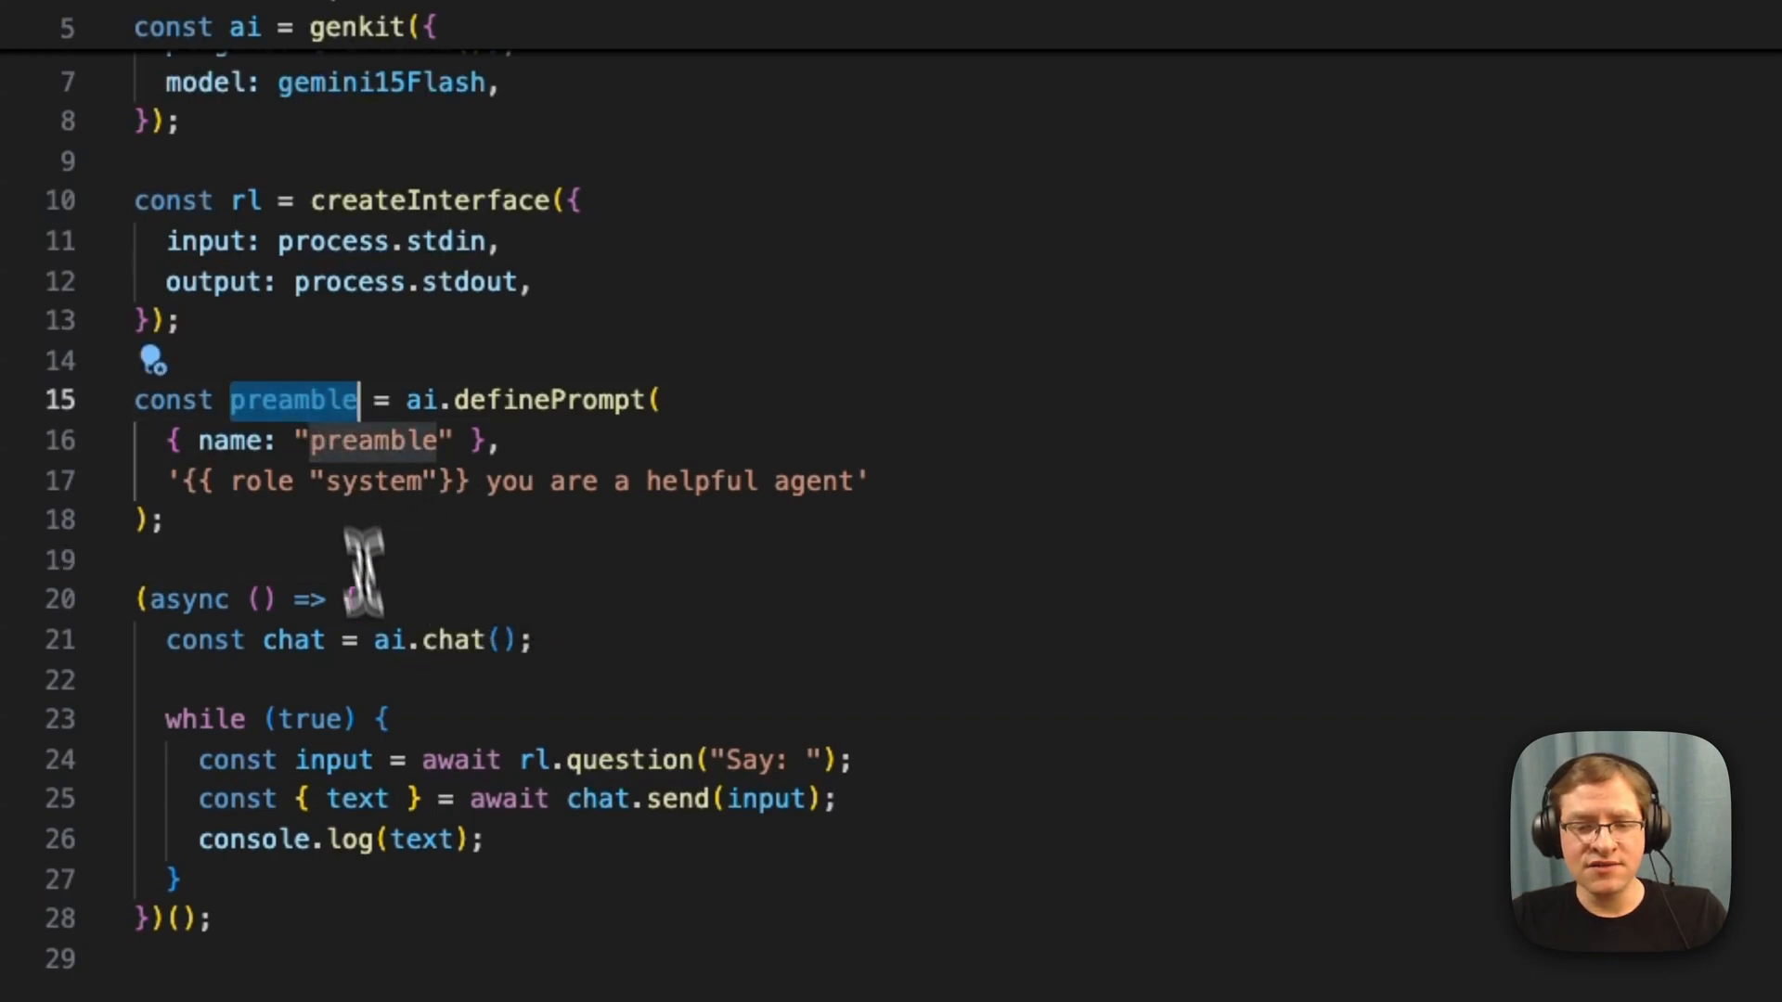
pyautogui.write('preamble')
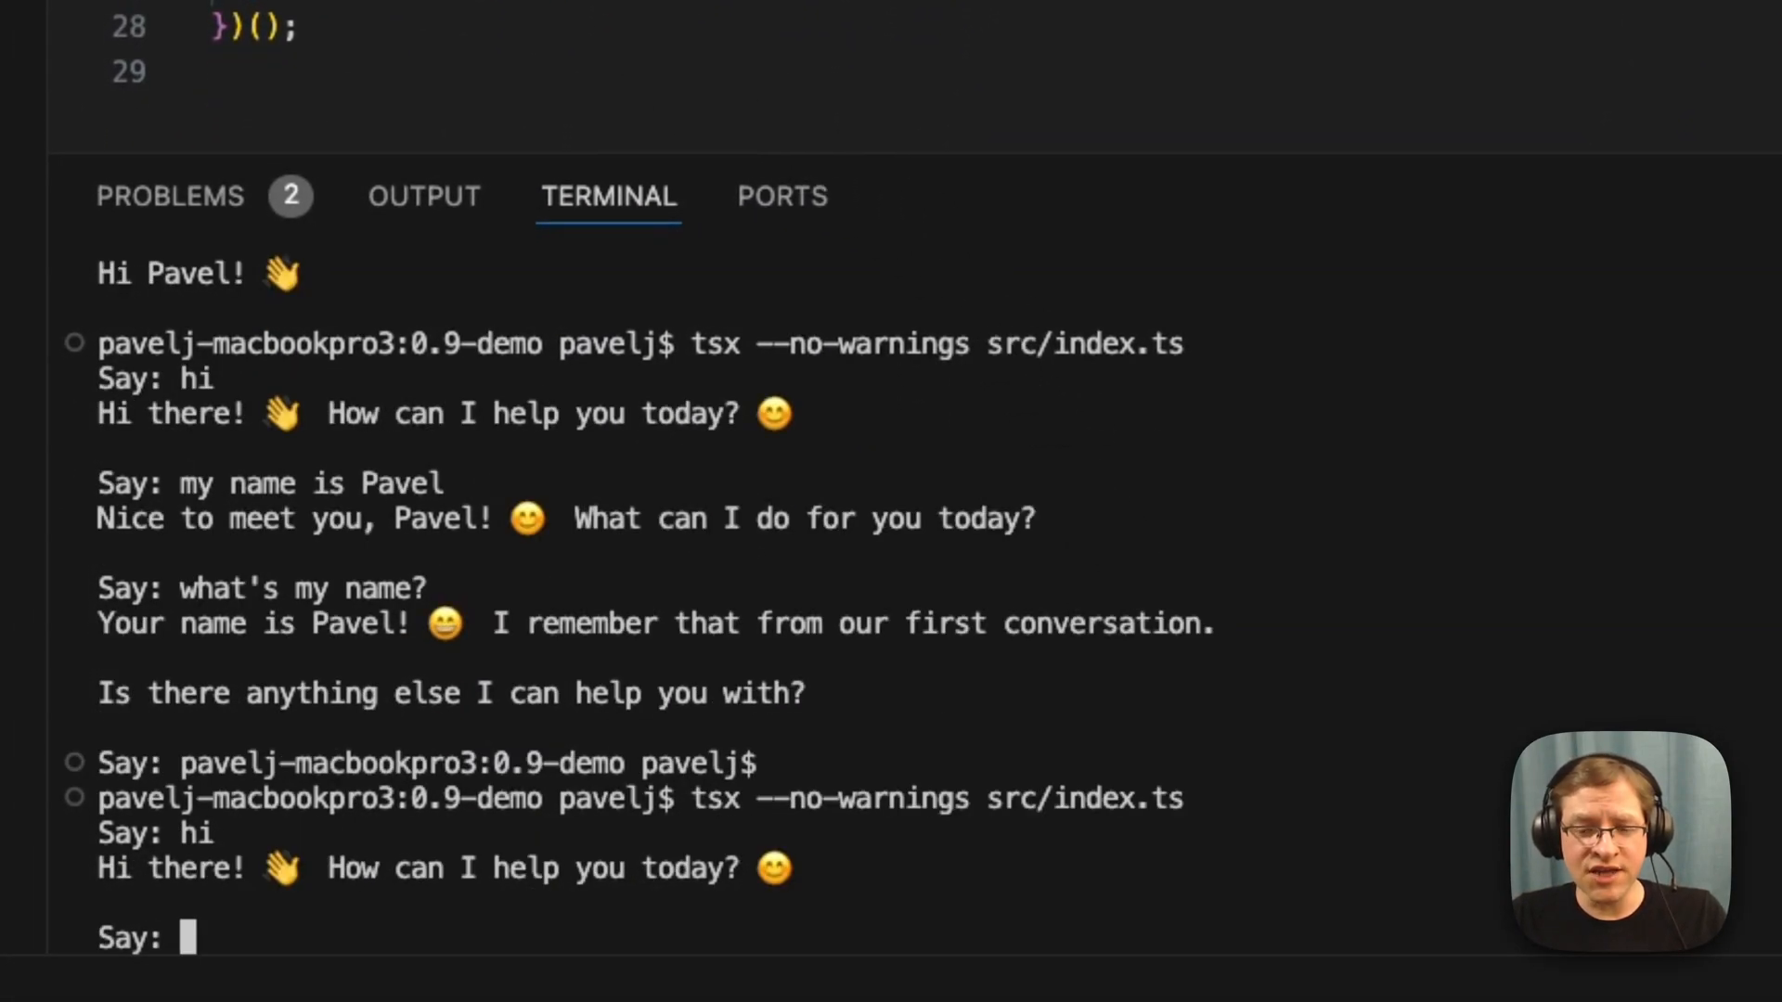
pyautogui.moveTo(892, 591)
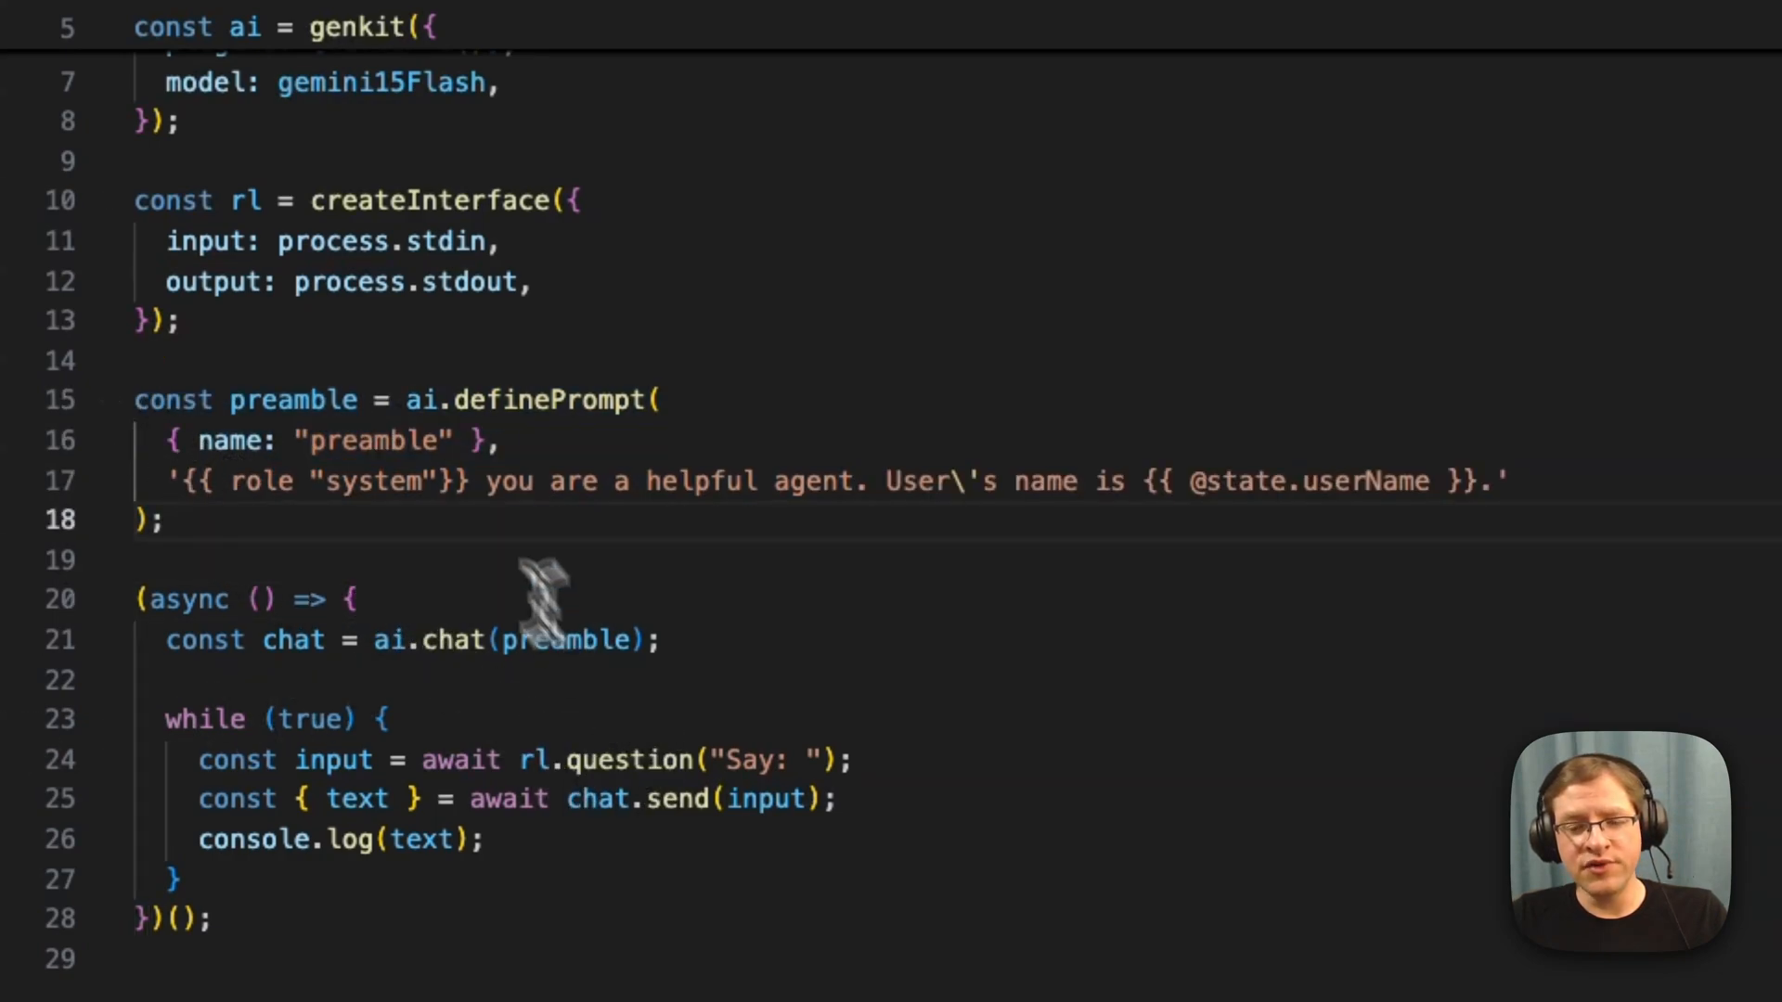
pyautogui.moveTo(477, 481)
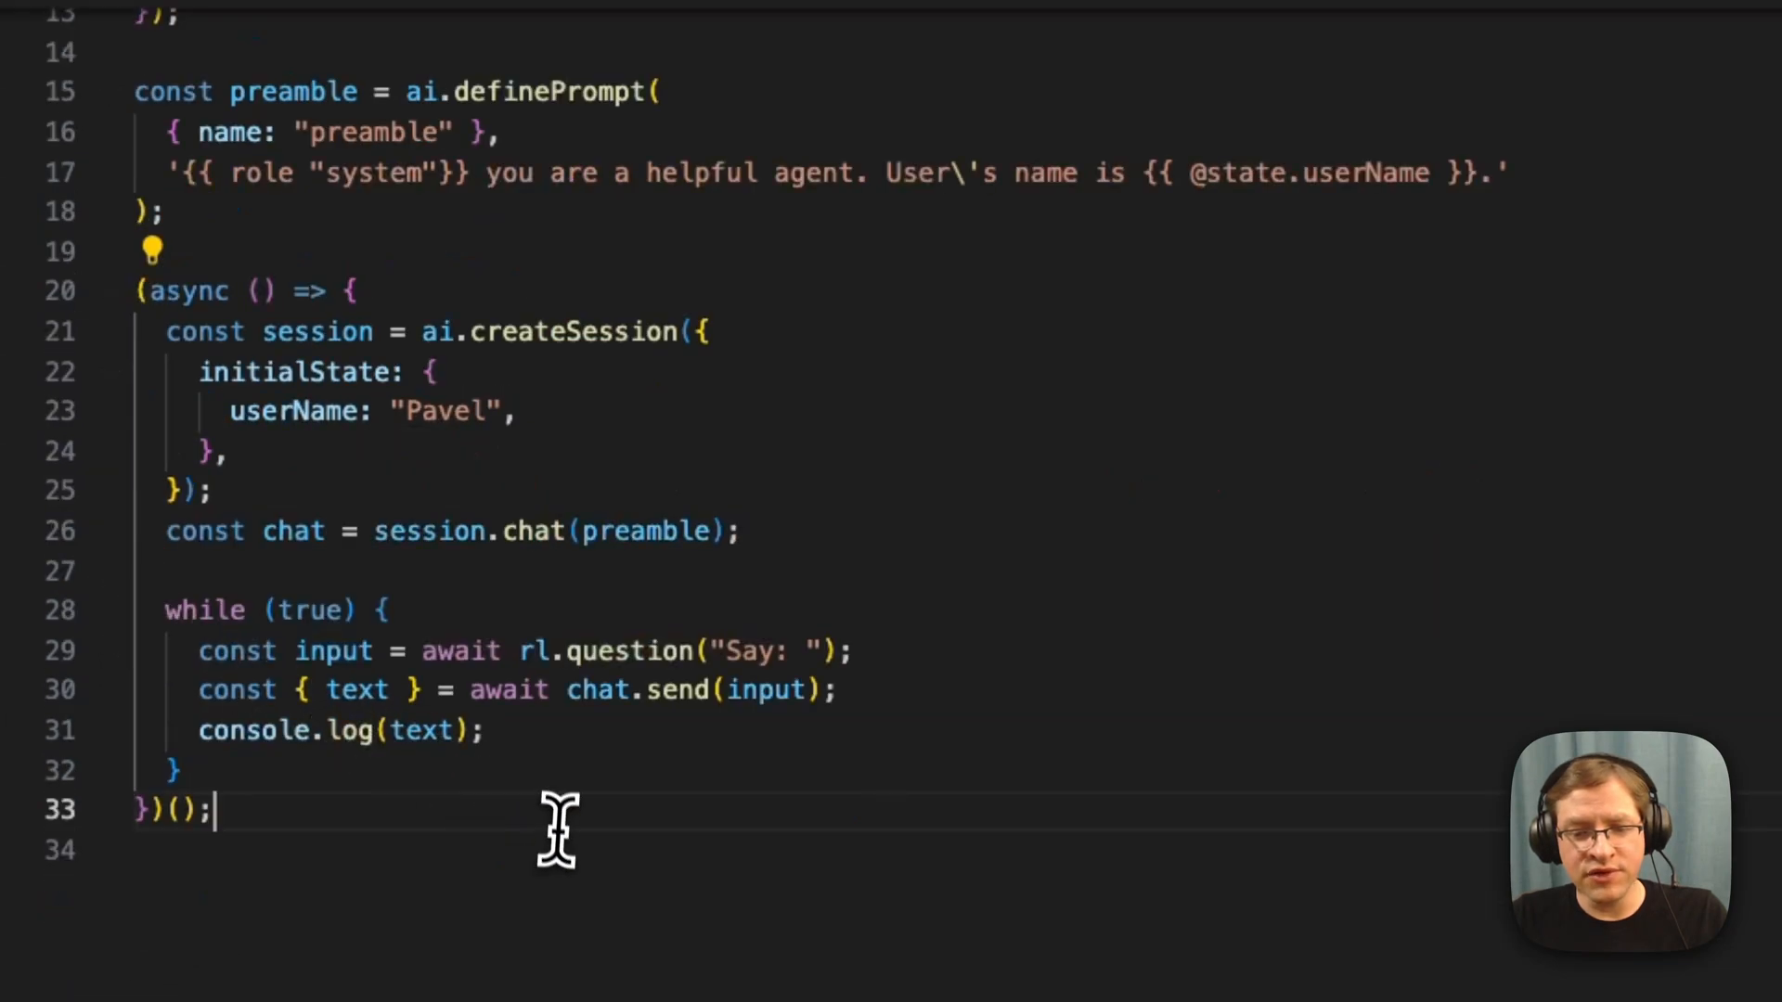
pyautogui.scroll(3)
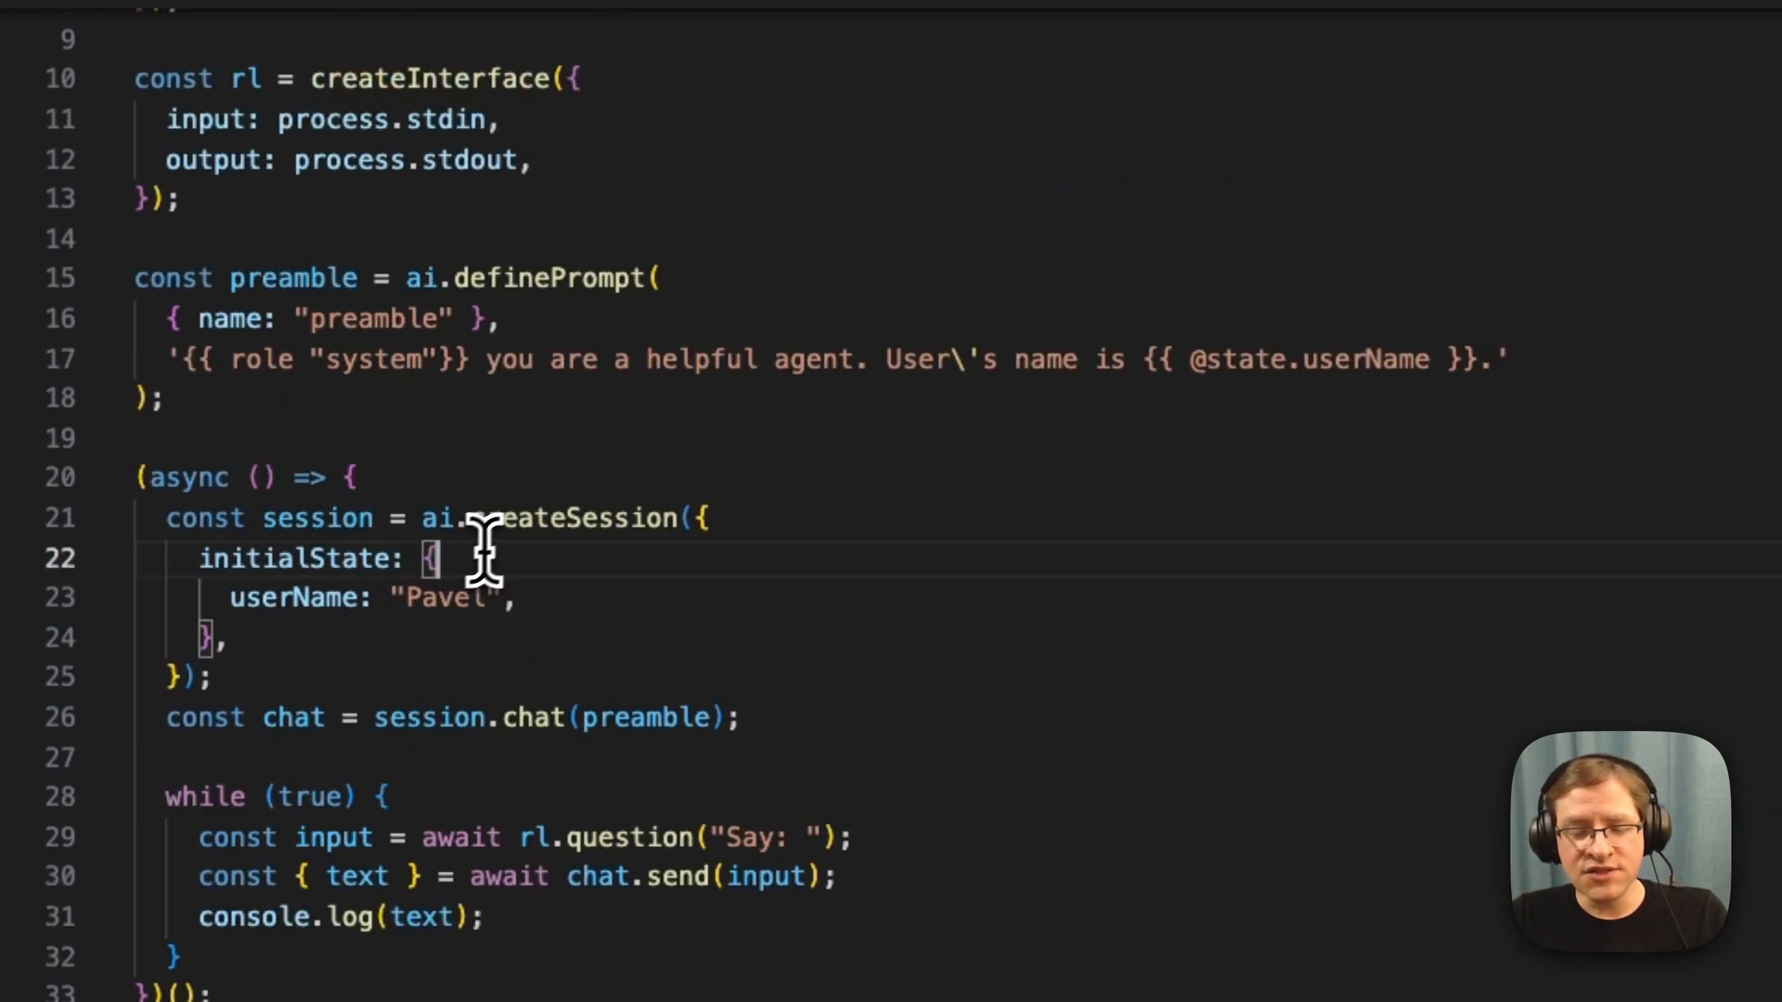
pyautogui.doubleClick(573, 518)
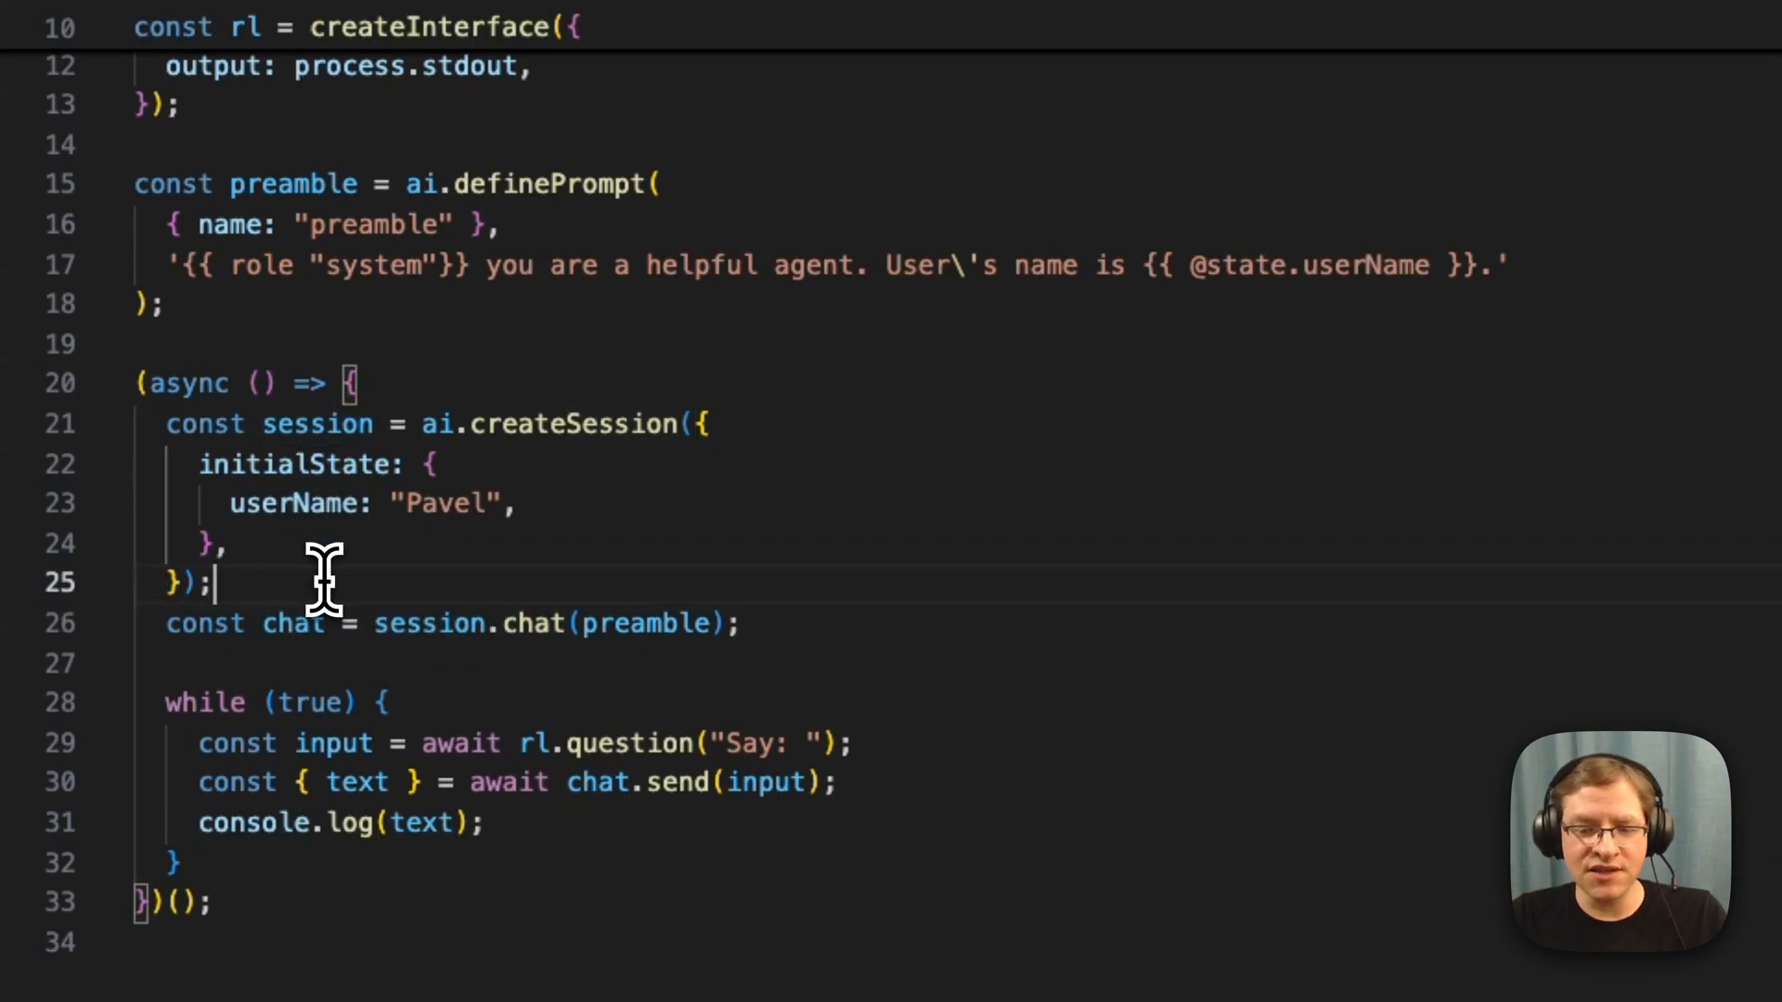
pyautogui.moveTo(391, 568)
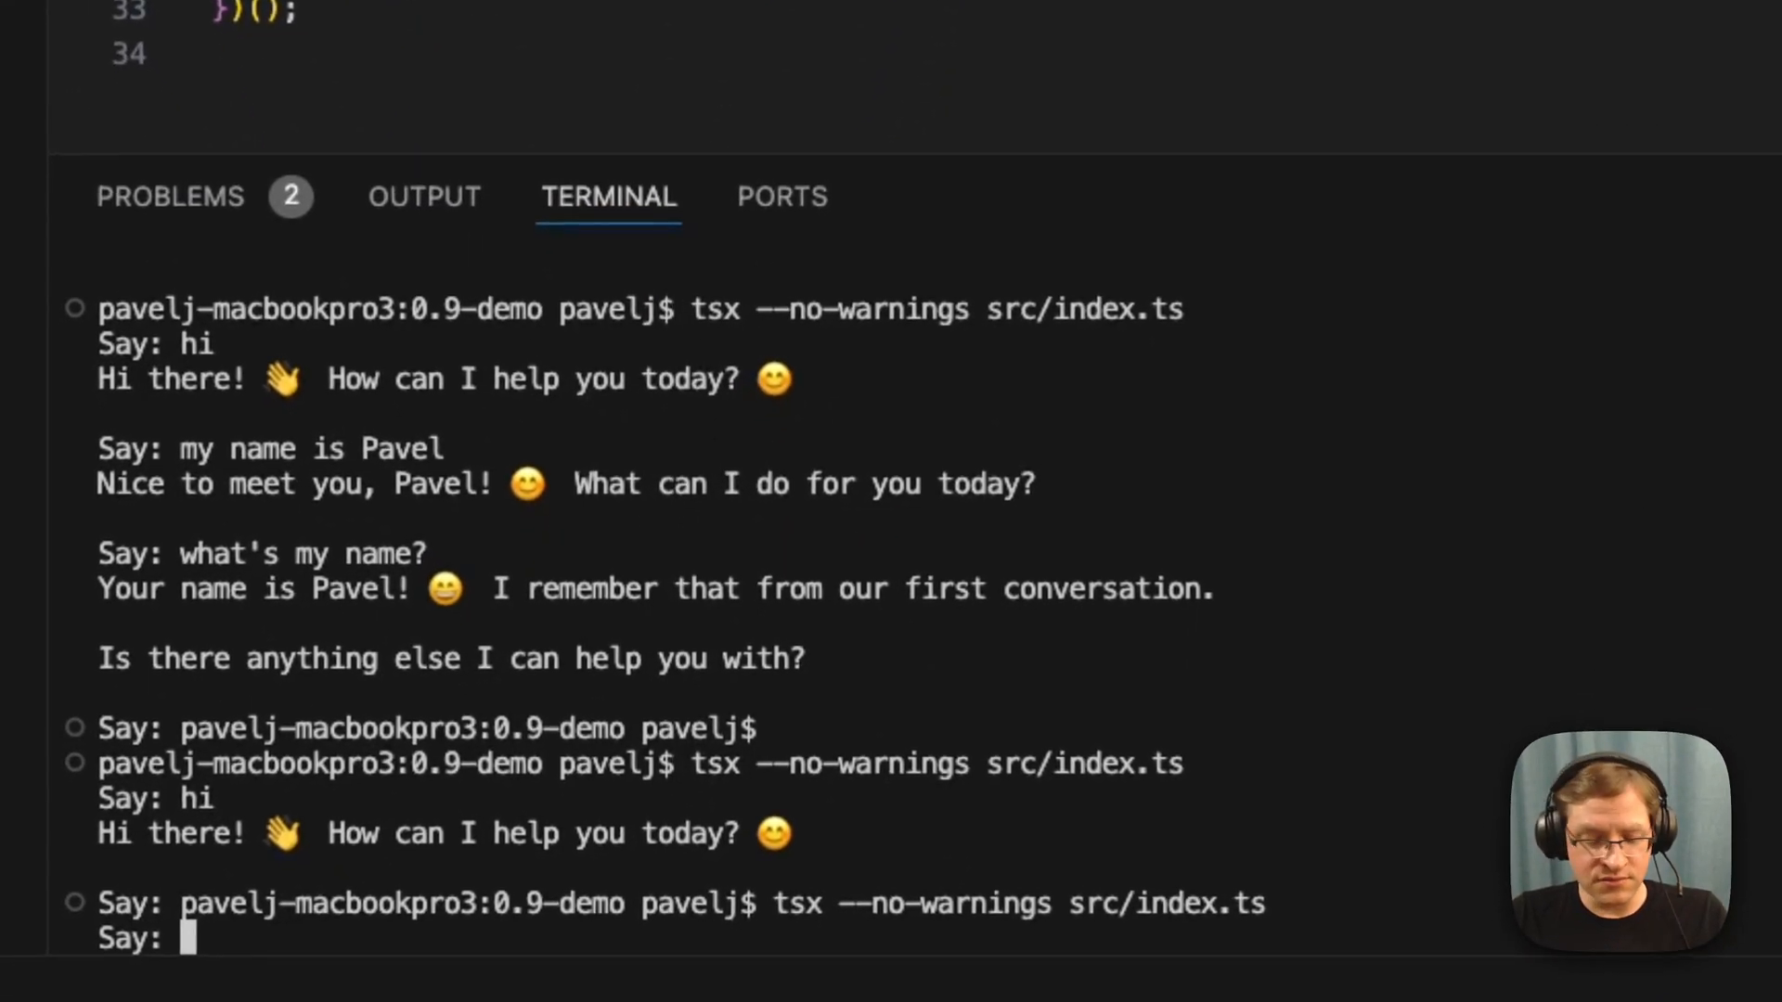
# Step: Ask the rerun session chat 'what's my name?' to get Pavel from state
pyautogui.write("what's")
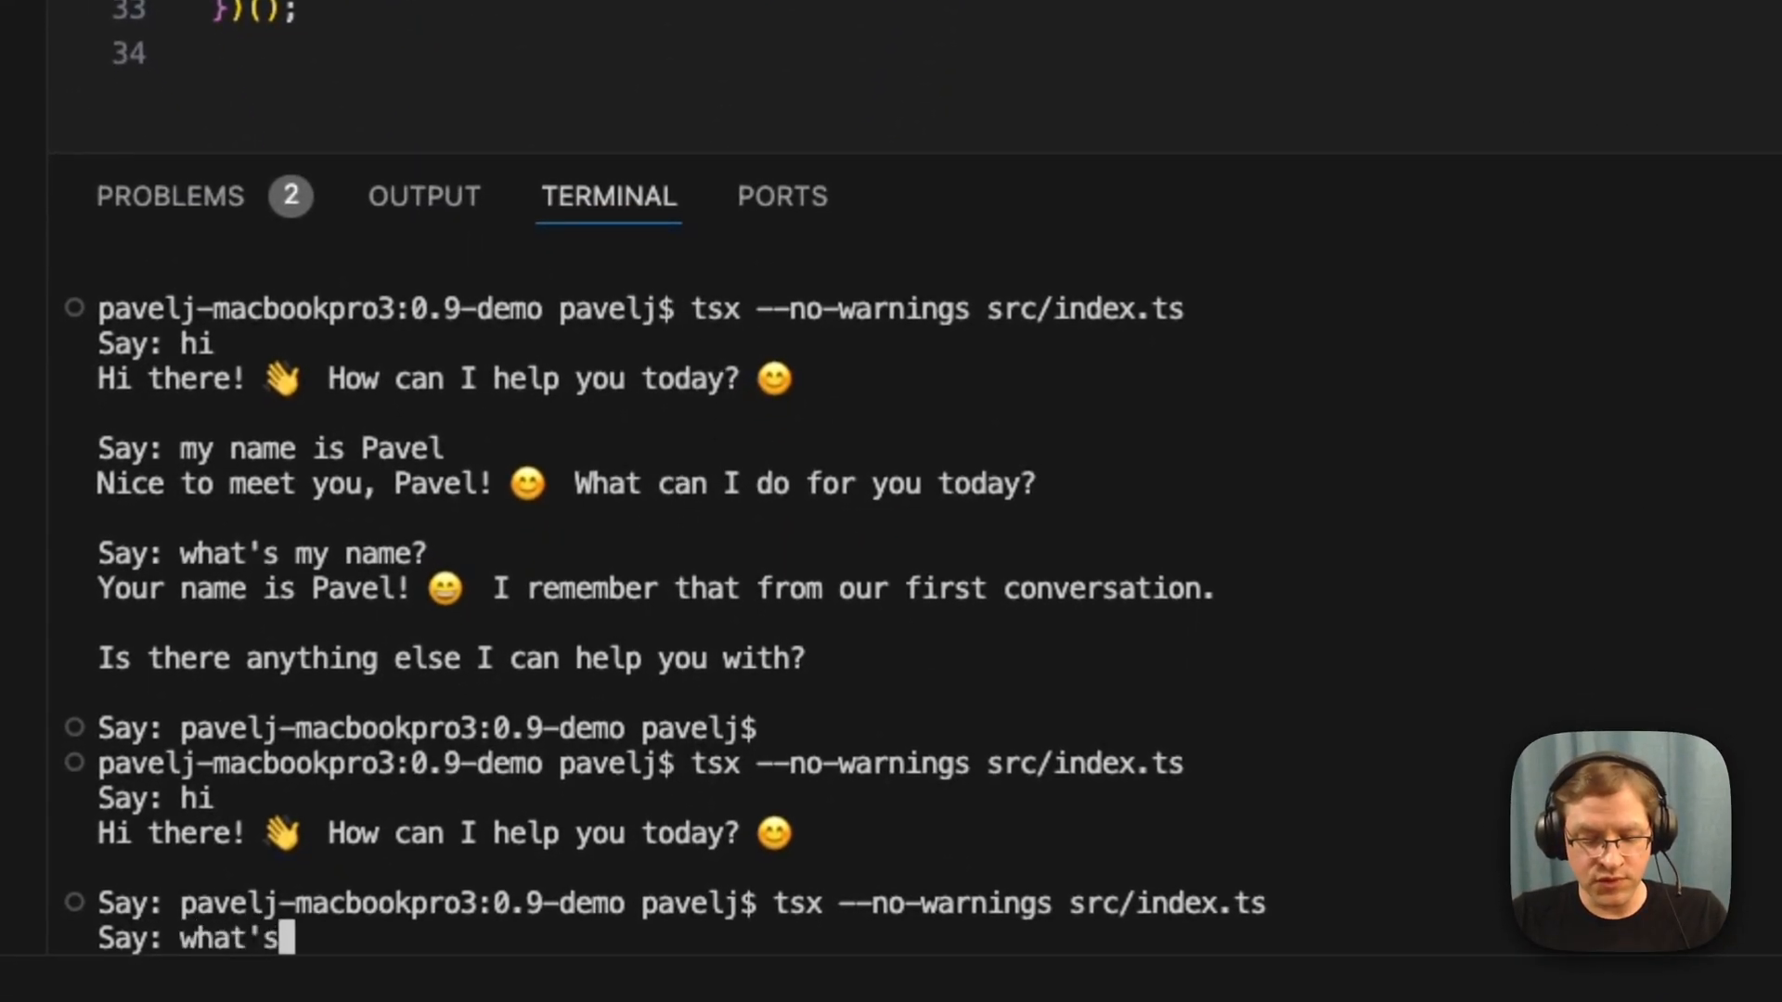
pyautogui.write('my name?')
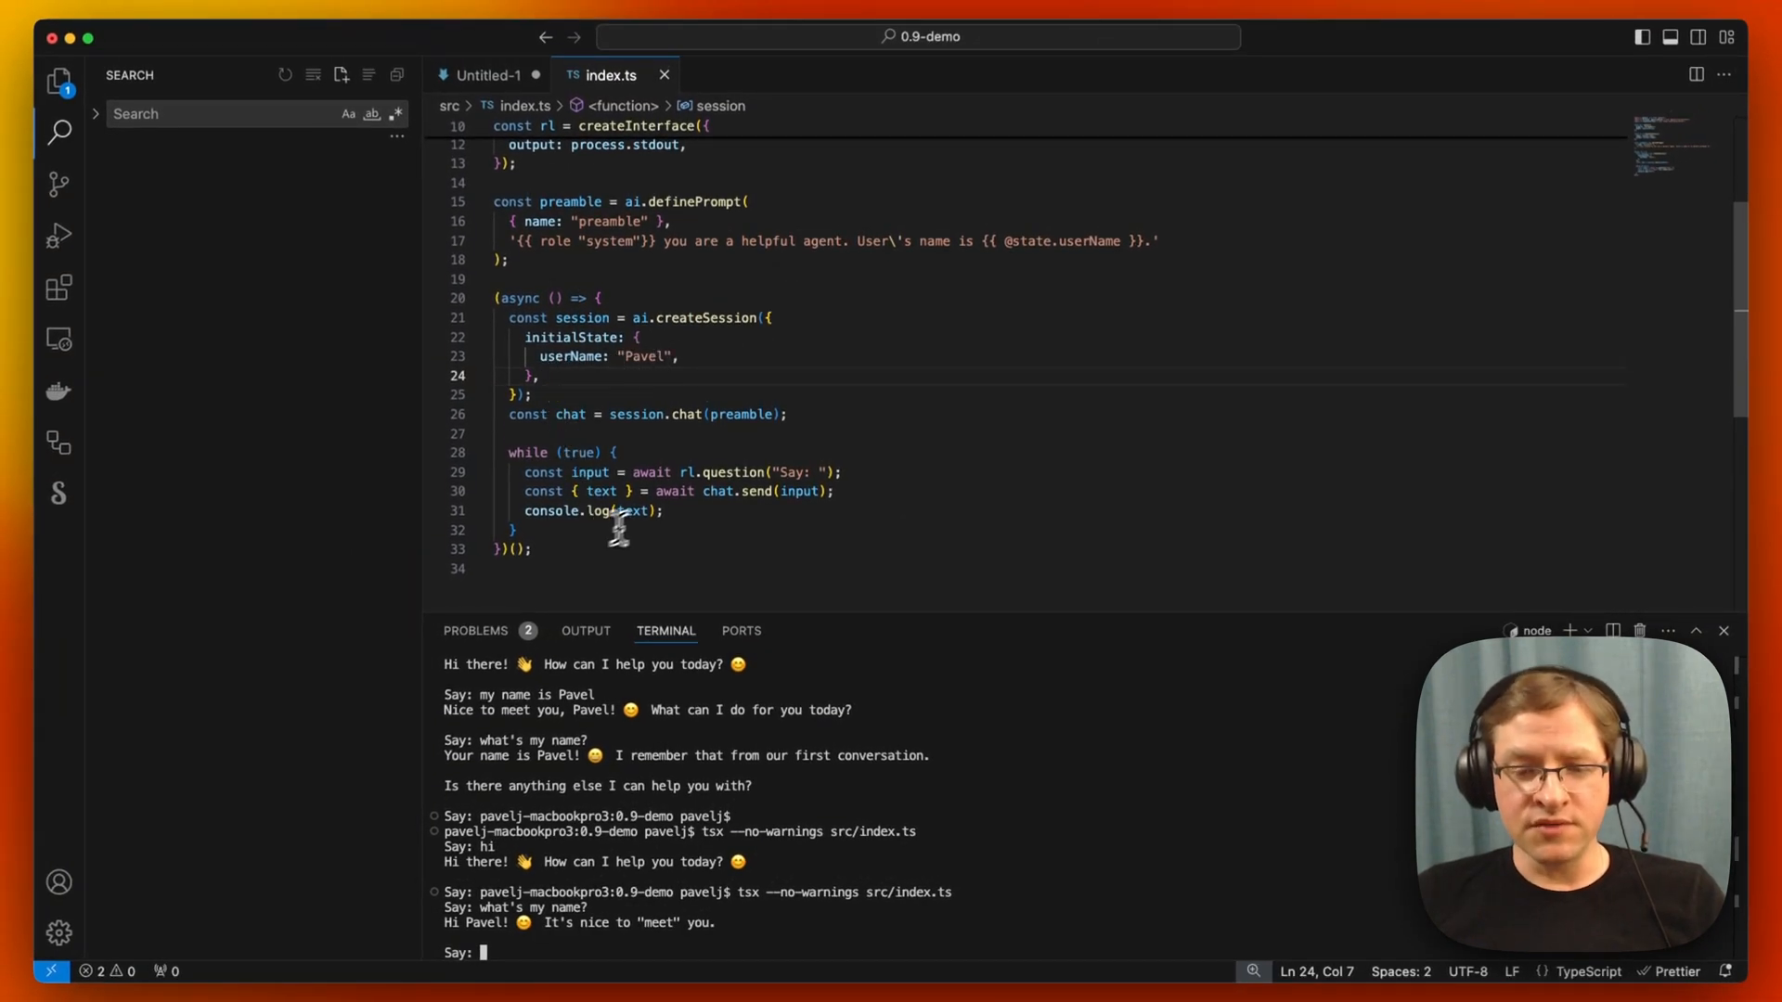
pyautogui.moveTo(570, 414)
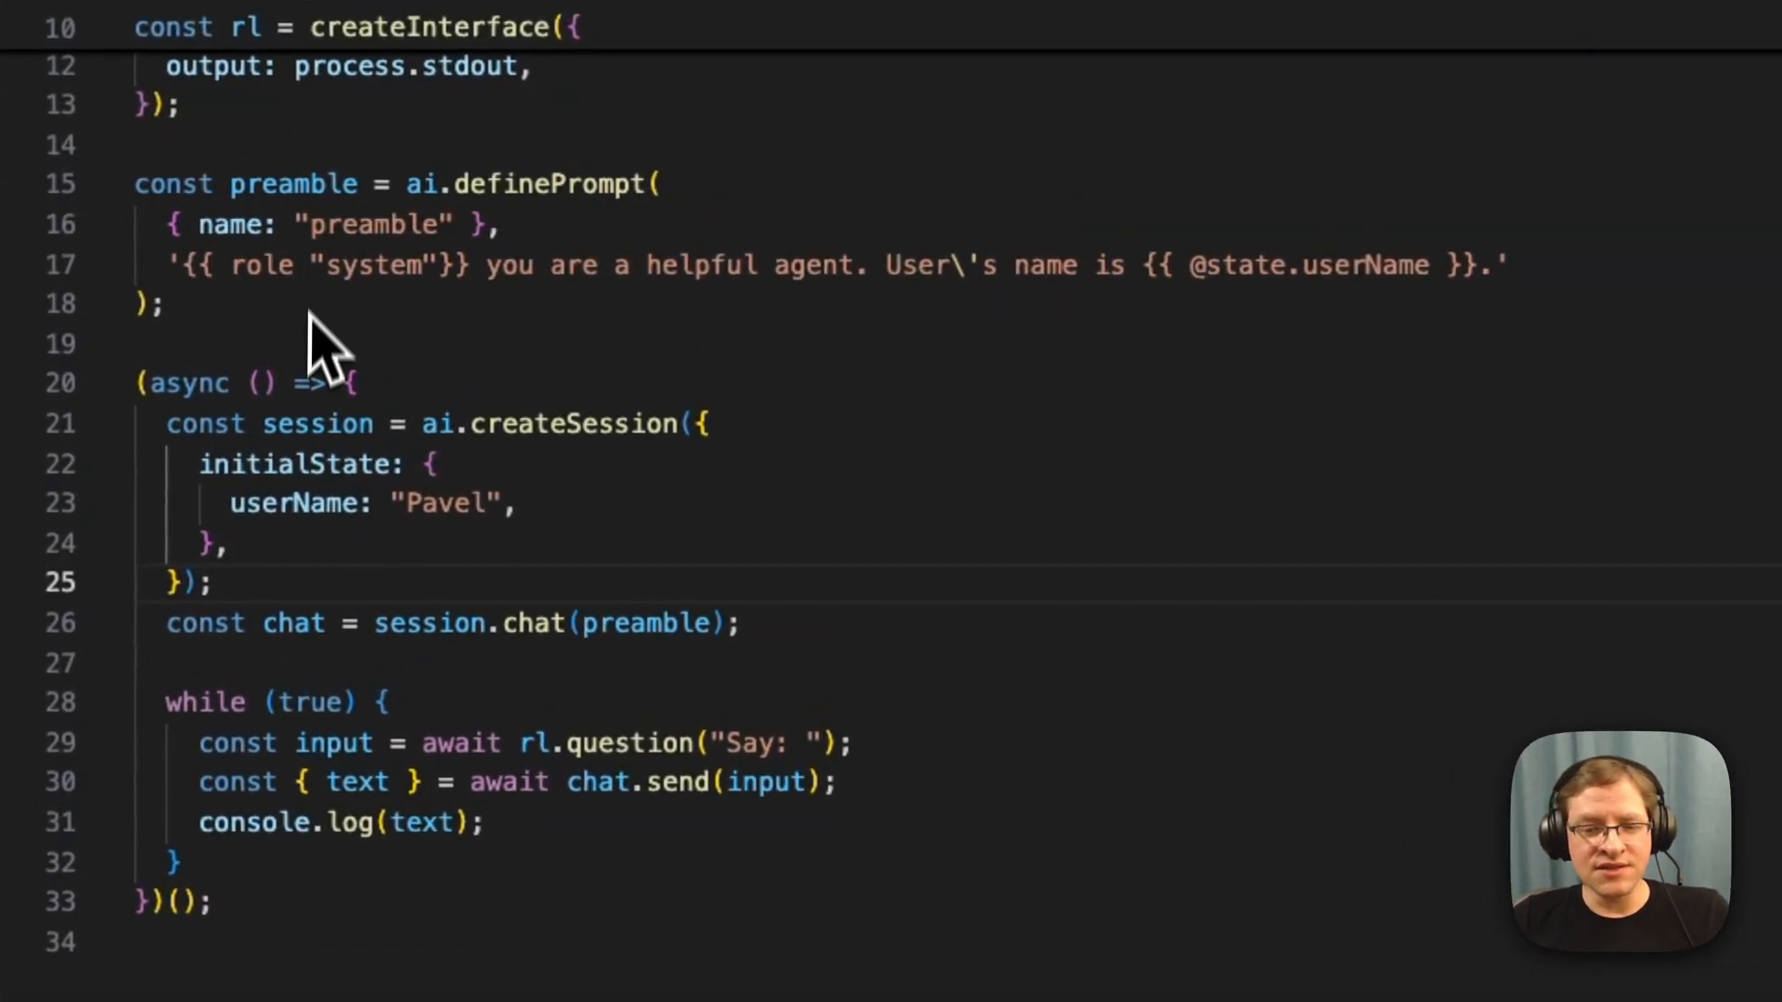
pyautogui.moveTo(528, 329)
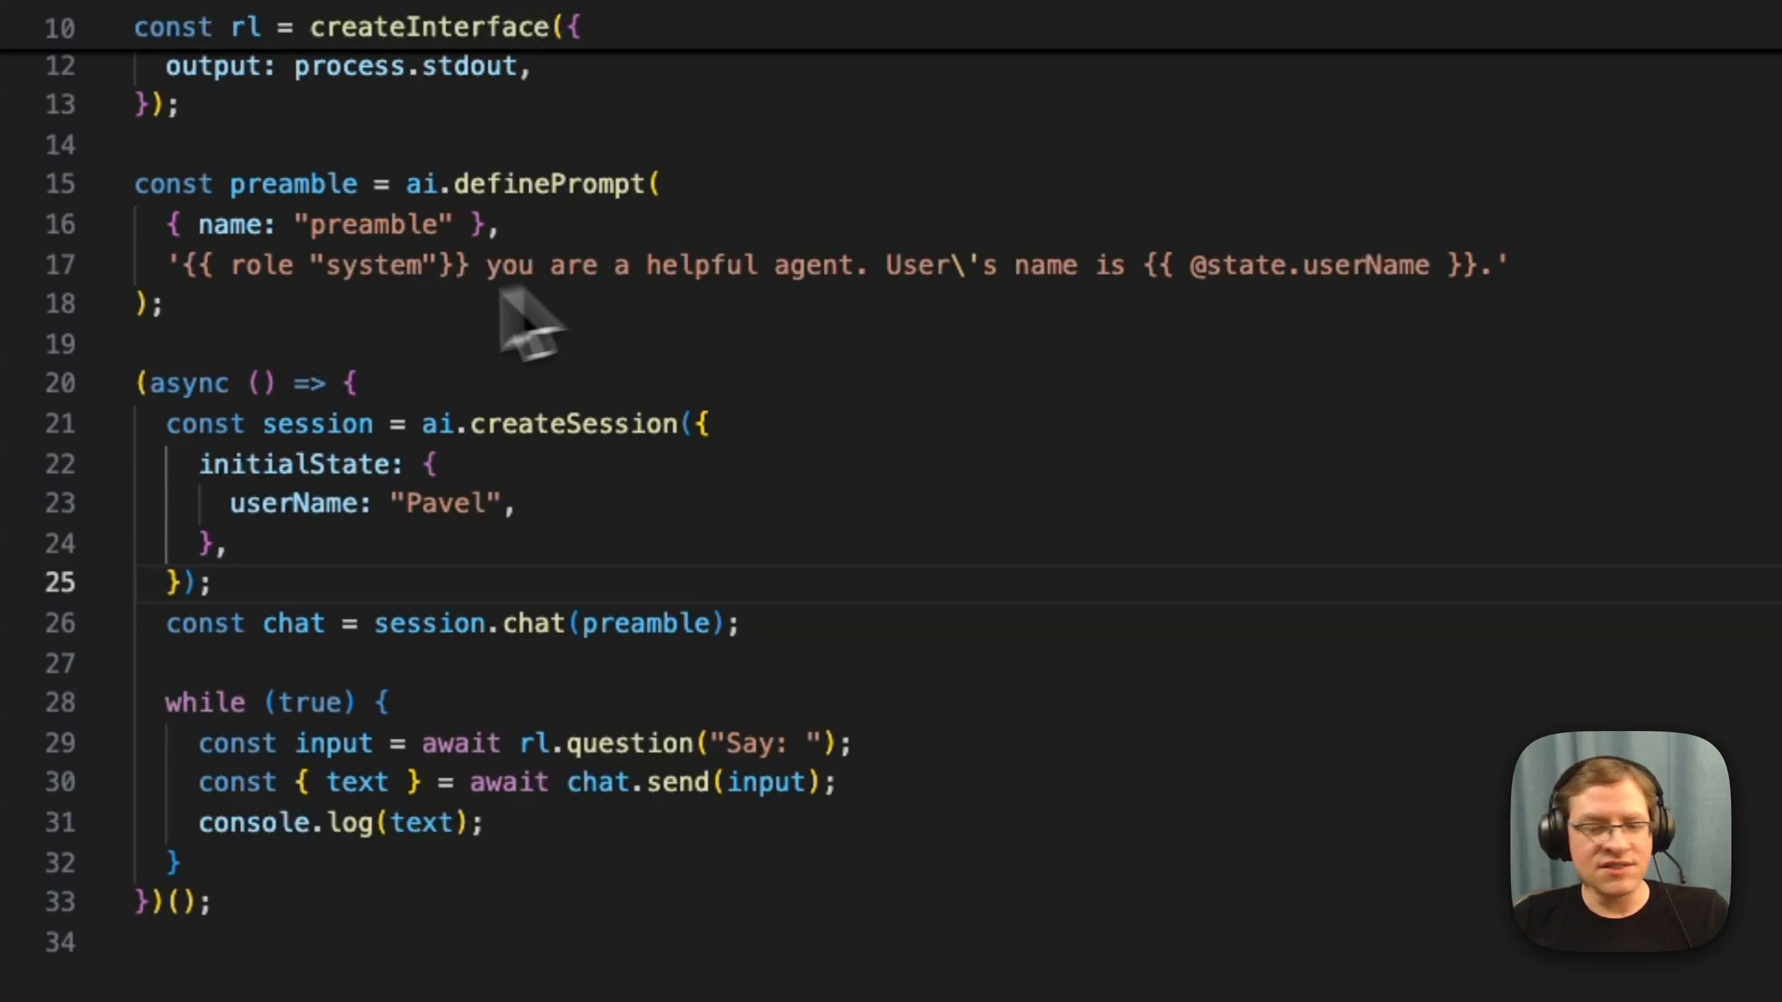
pyautogui.moveTo(535, 330)
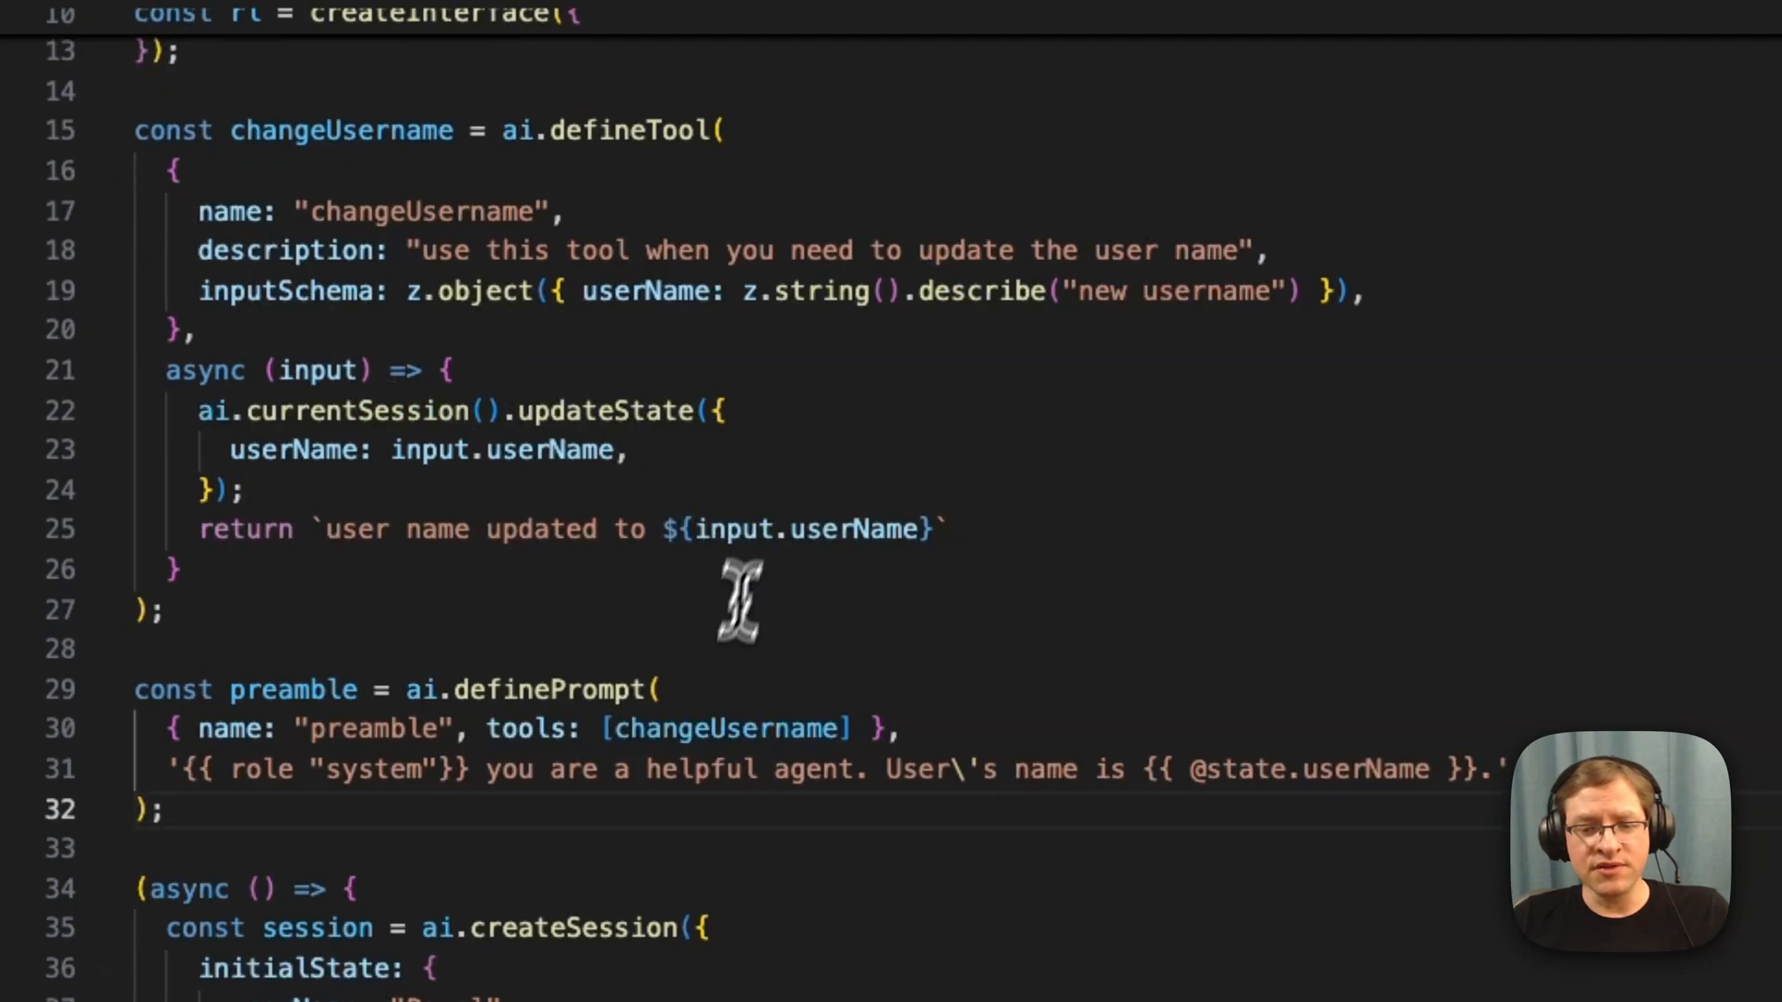
pyautogui.moveTo(624, 613)
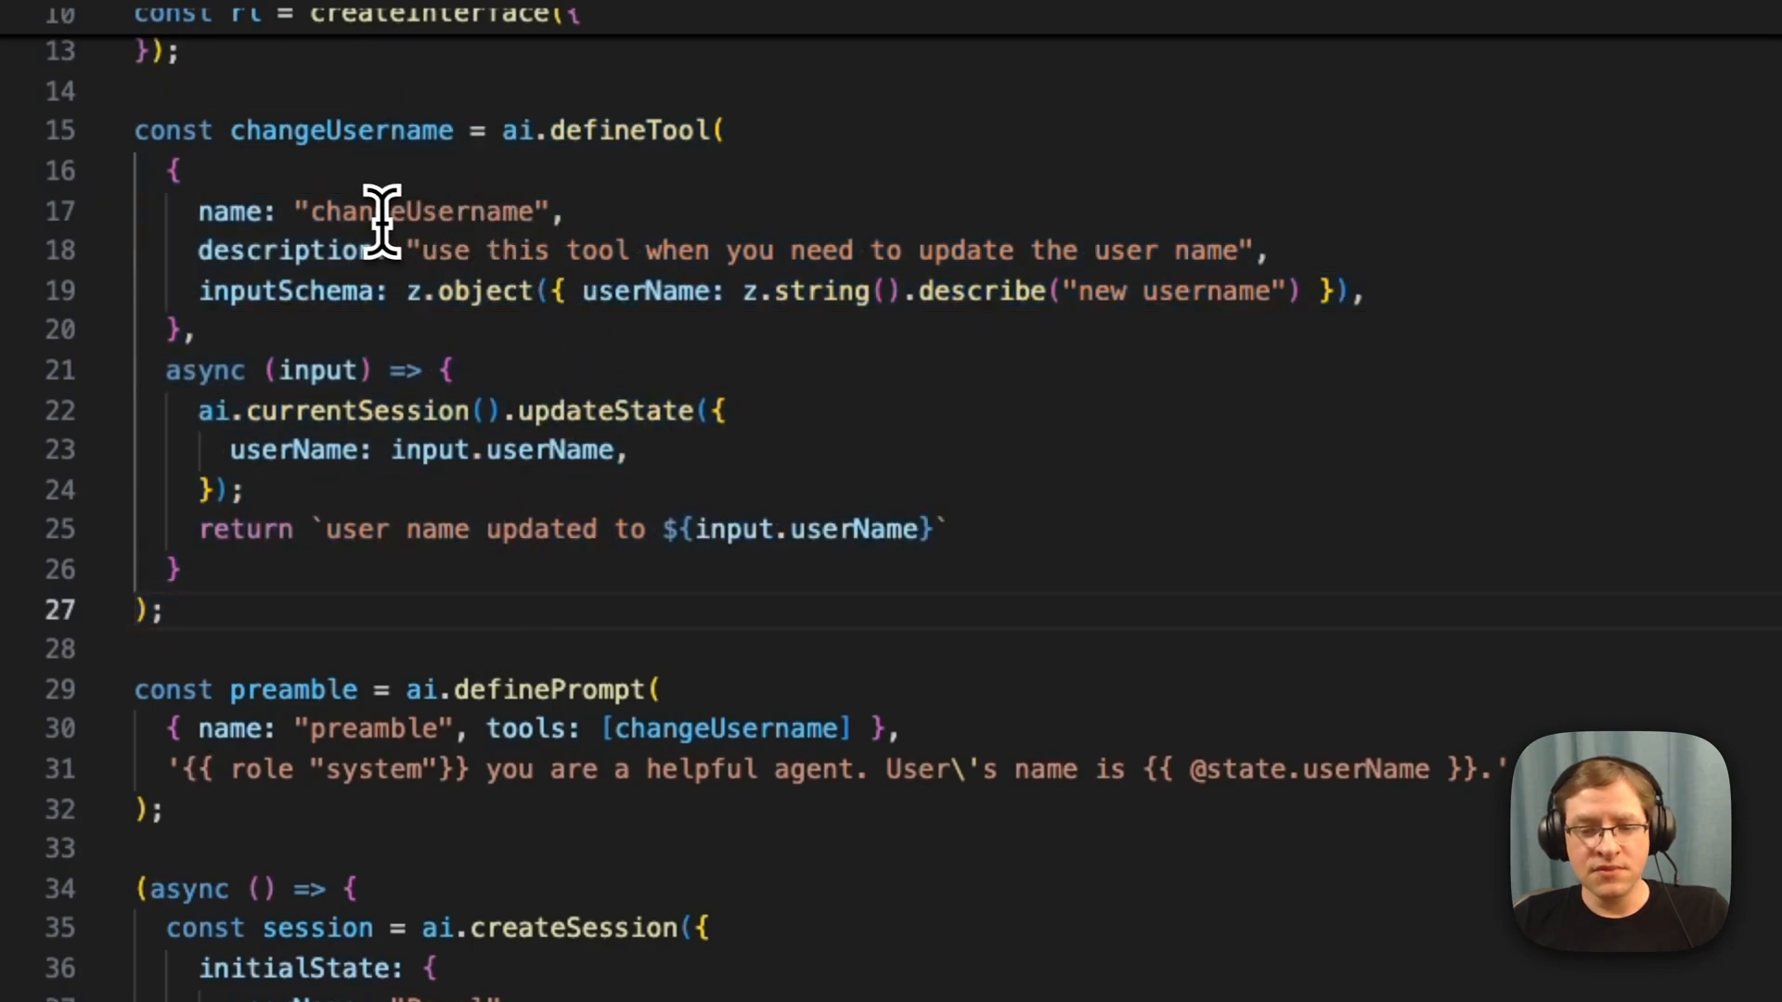
pyautogui.moveTo(426, 199)
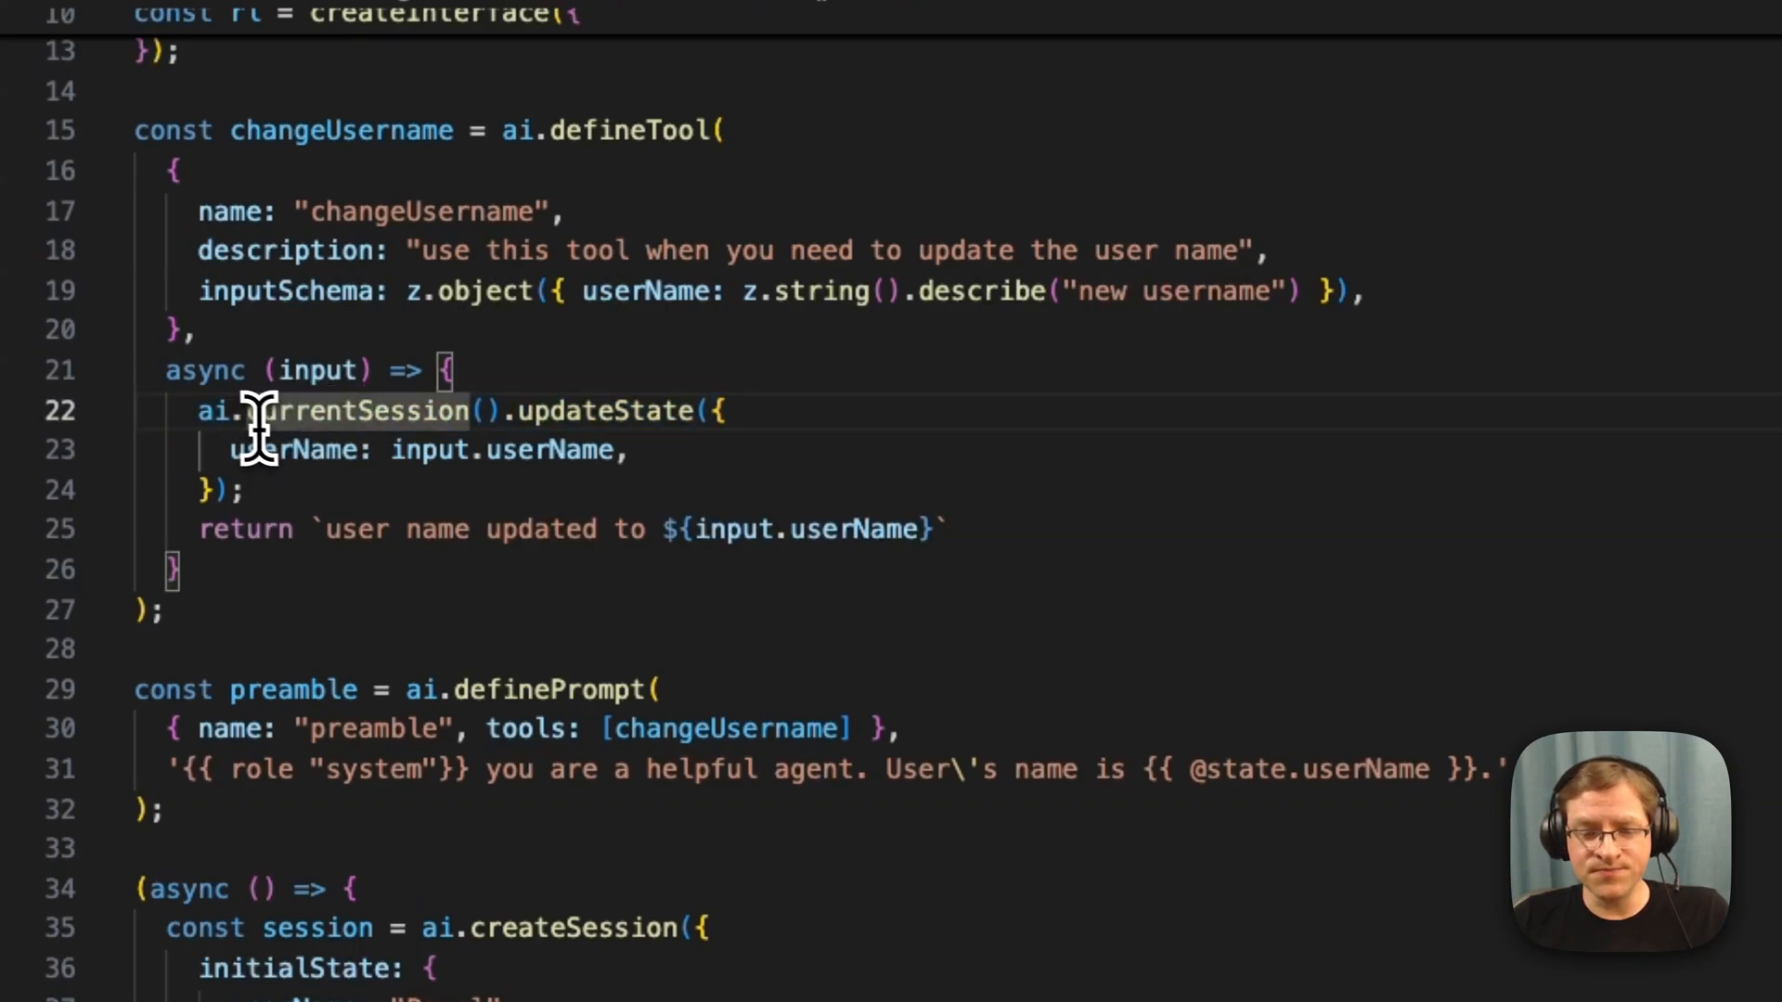
# Step: Review the changeUsername tool's currentSession and updateState calls, then log session.state after each reply
pyautogui.doubleClick(358, 410)
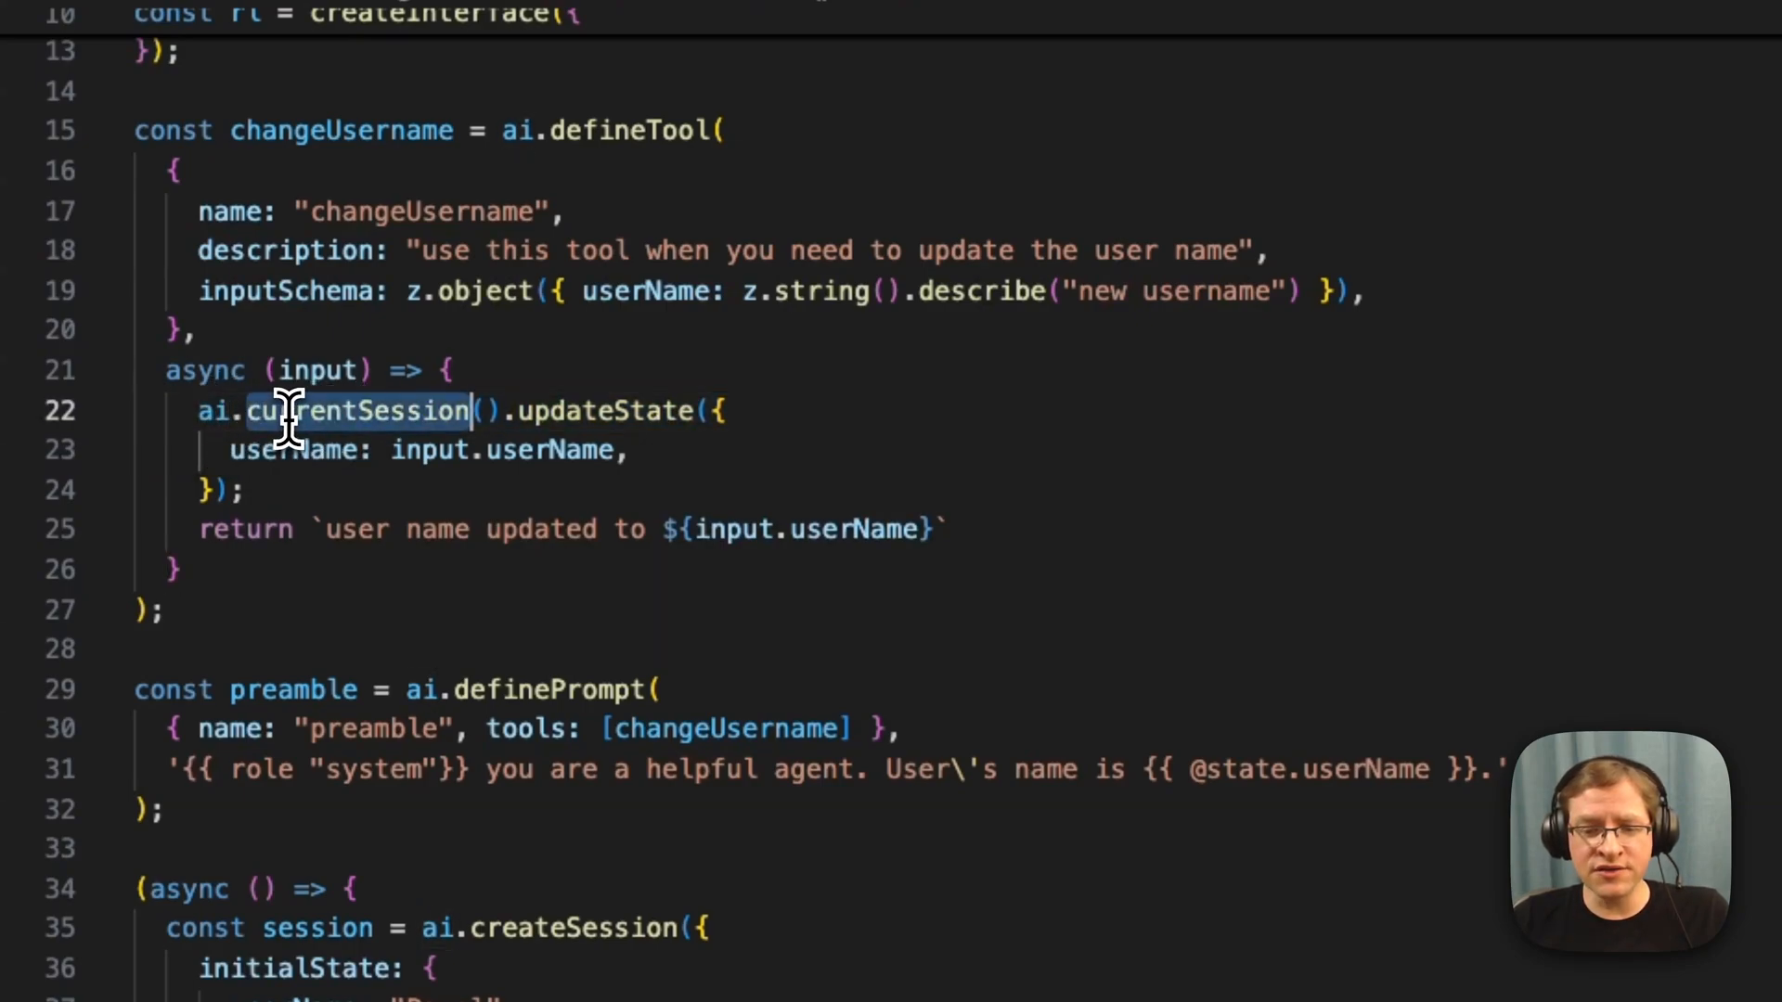
pyautogui.moveTo(591, 410)
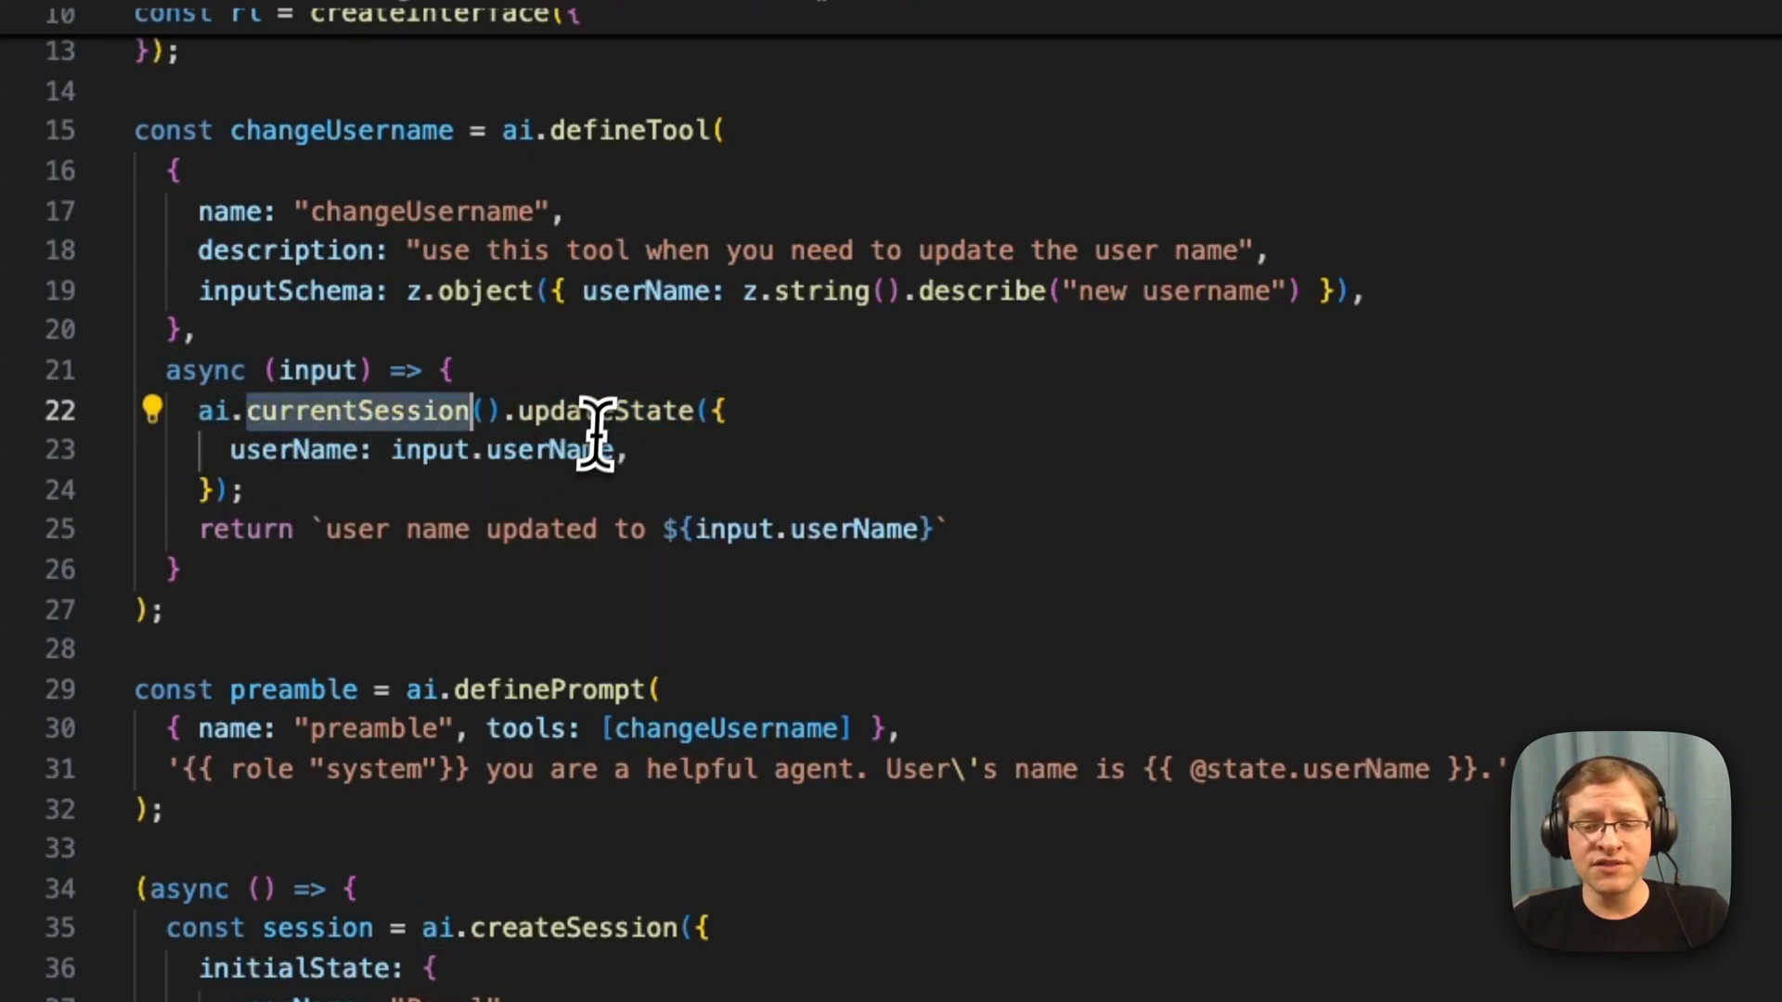
pyautogui.doubleClick(602, 410)
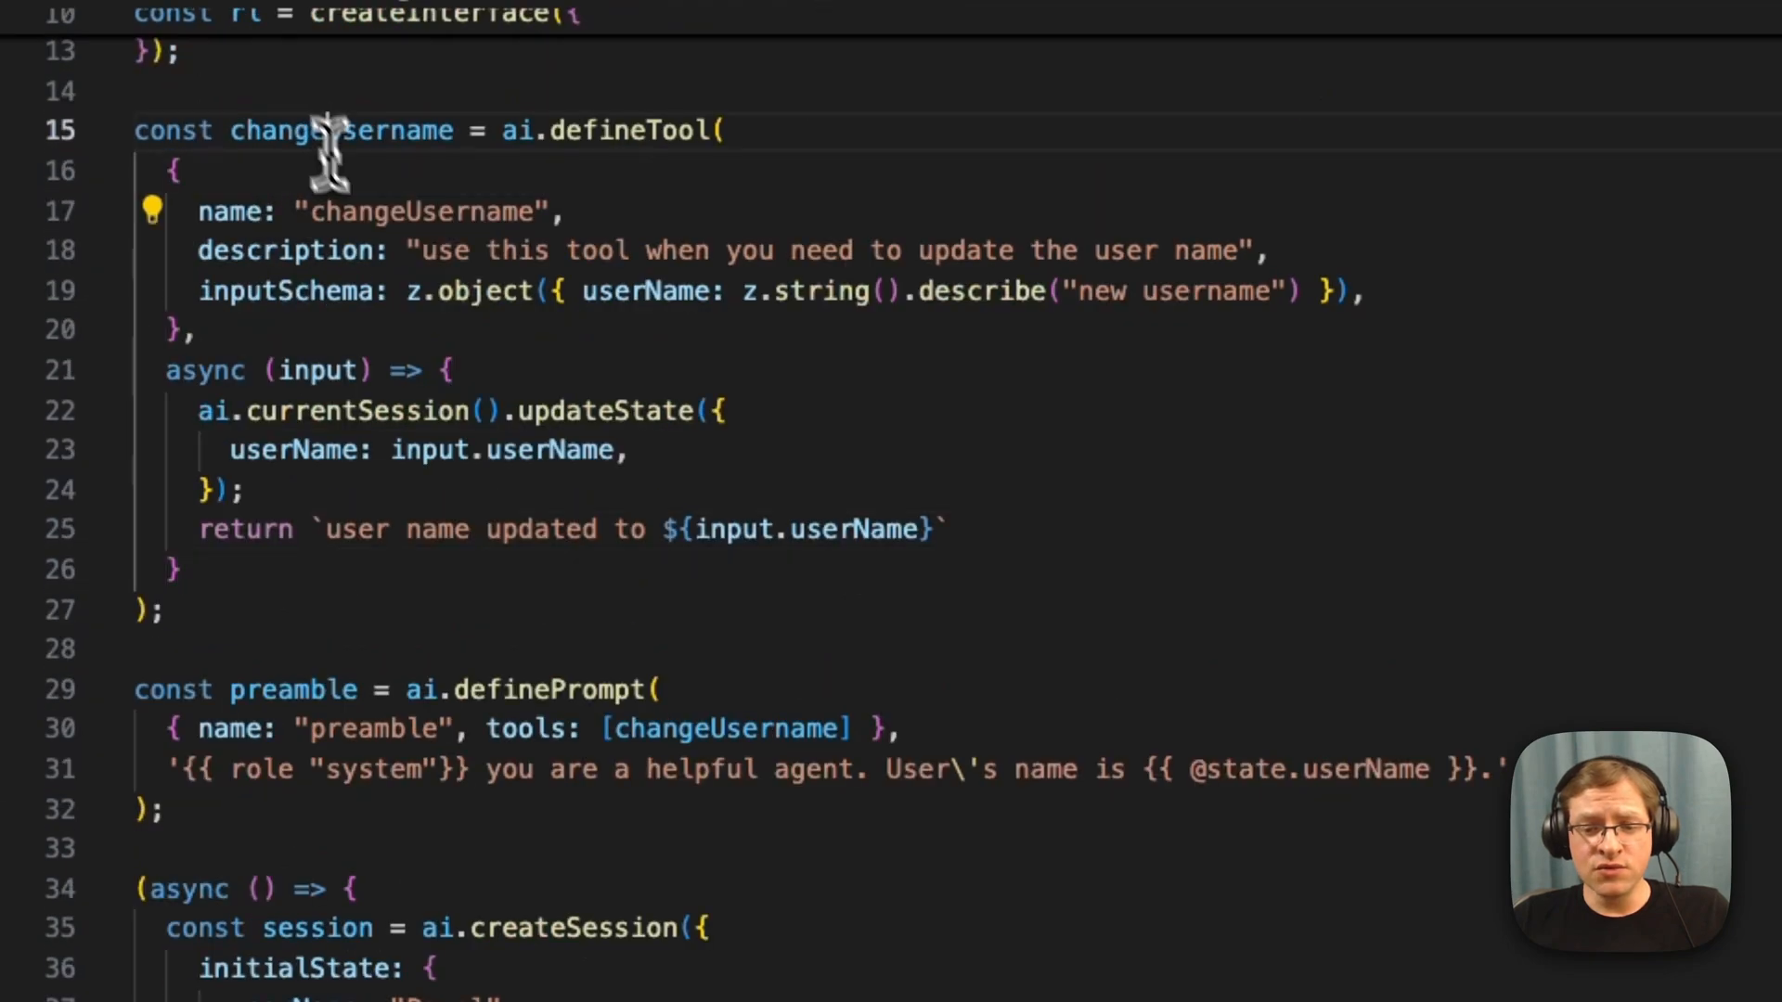
pyautogui.moveTo(574, 770)
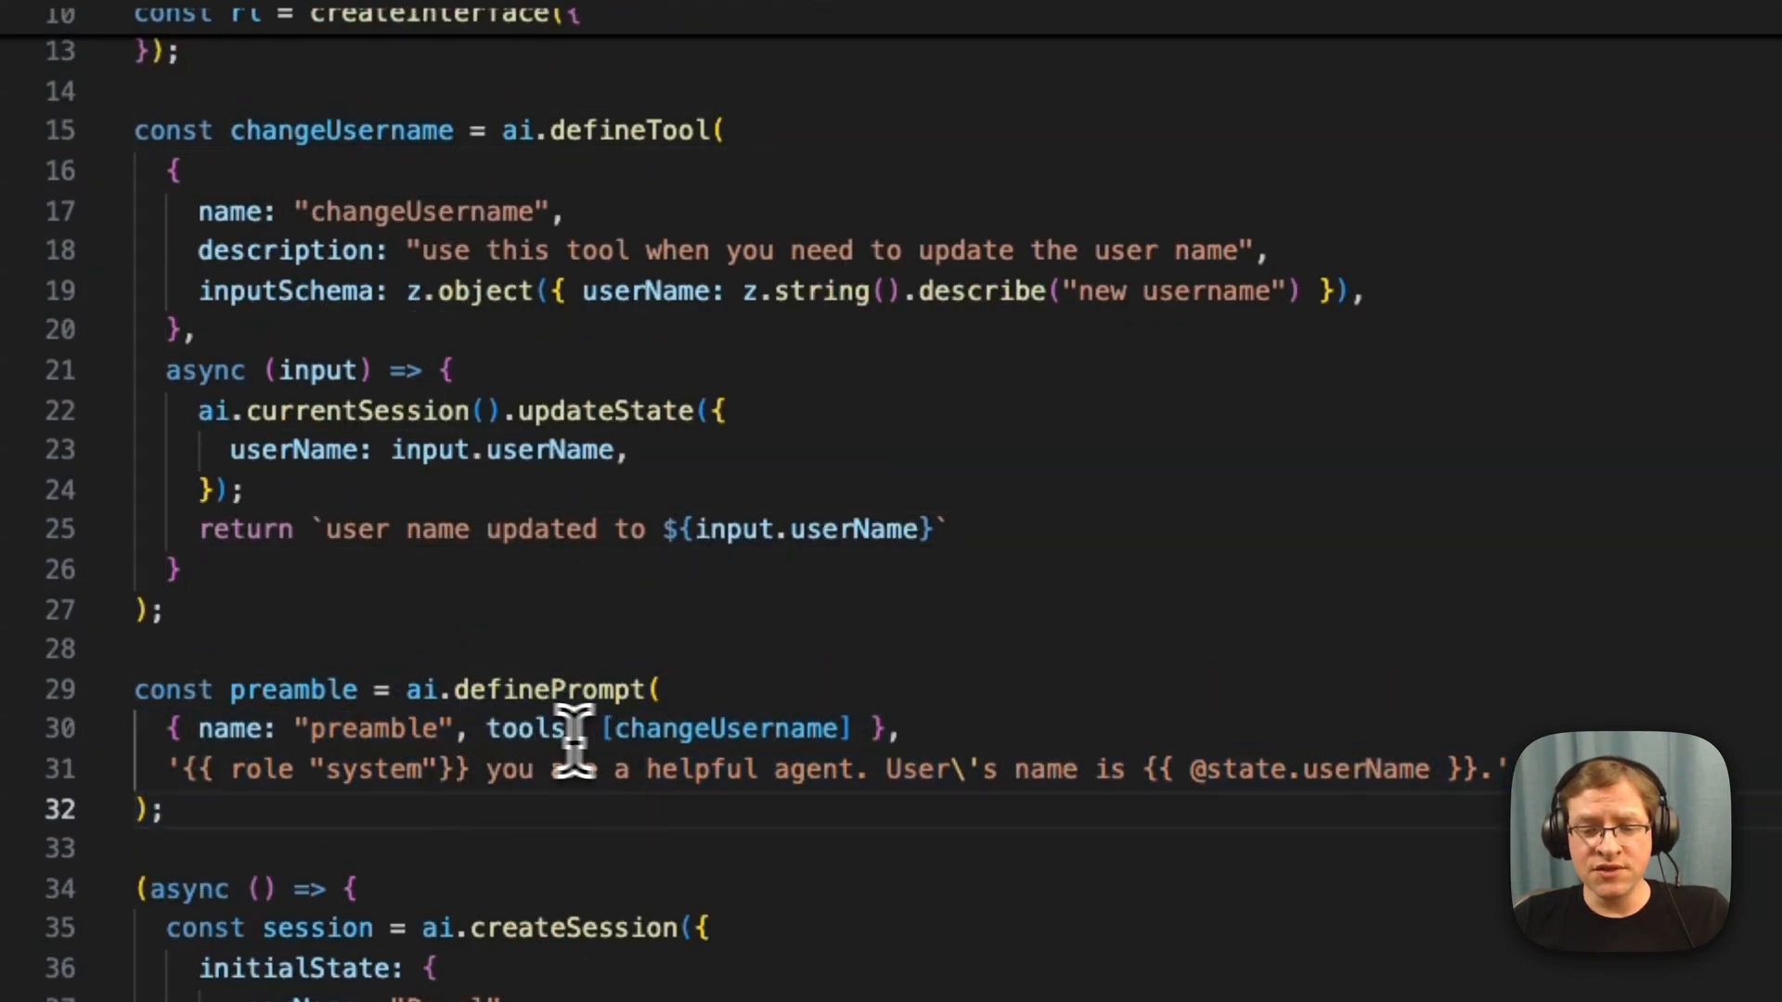
pyautogui.scroll(-3)
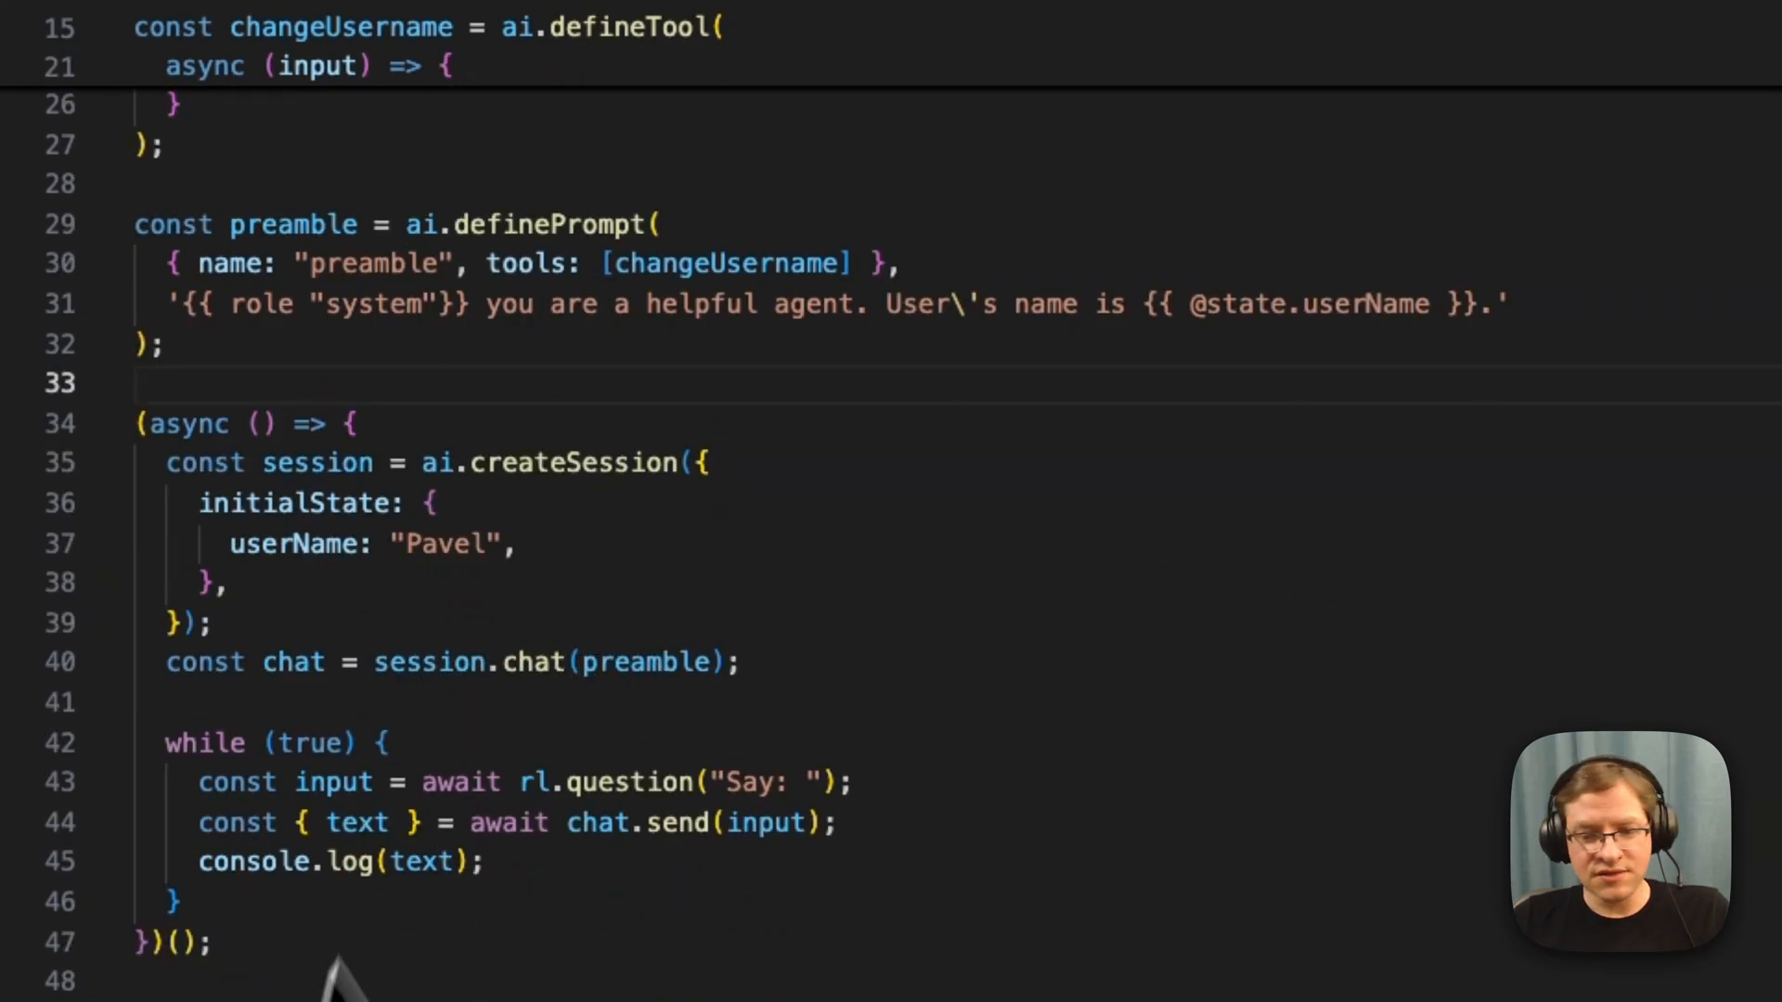
pyautogui.write('console.log(session.state)')
pyautogui.write('tsx --no-warnings src/index.ts')
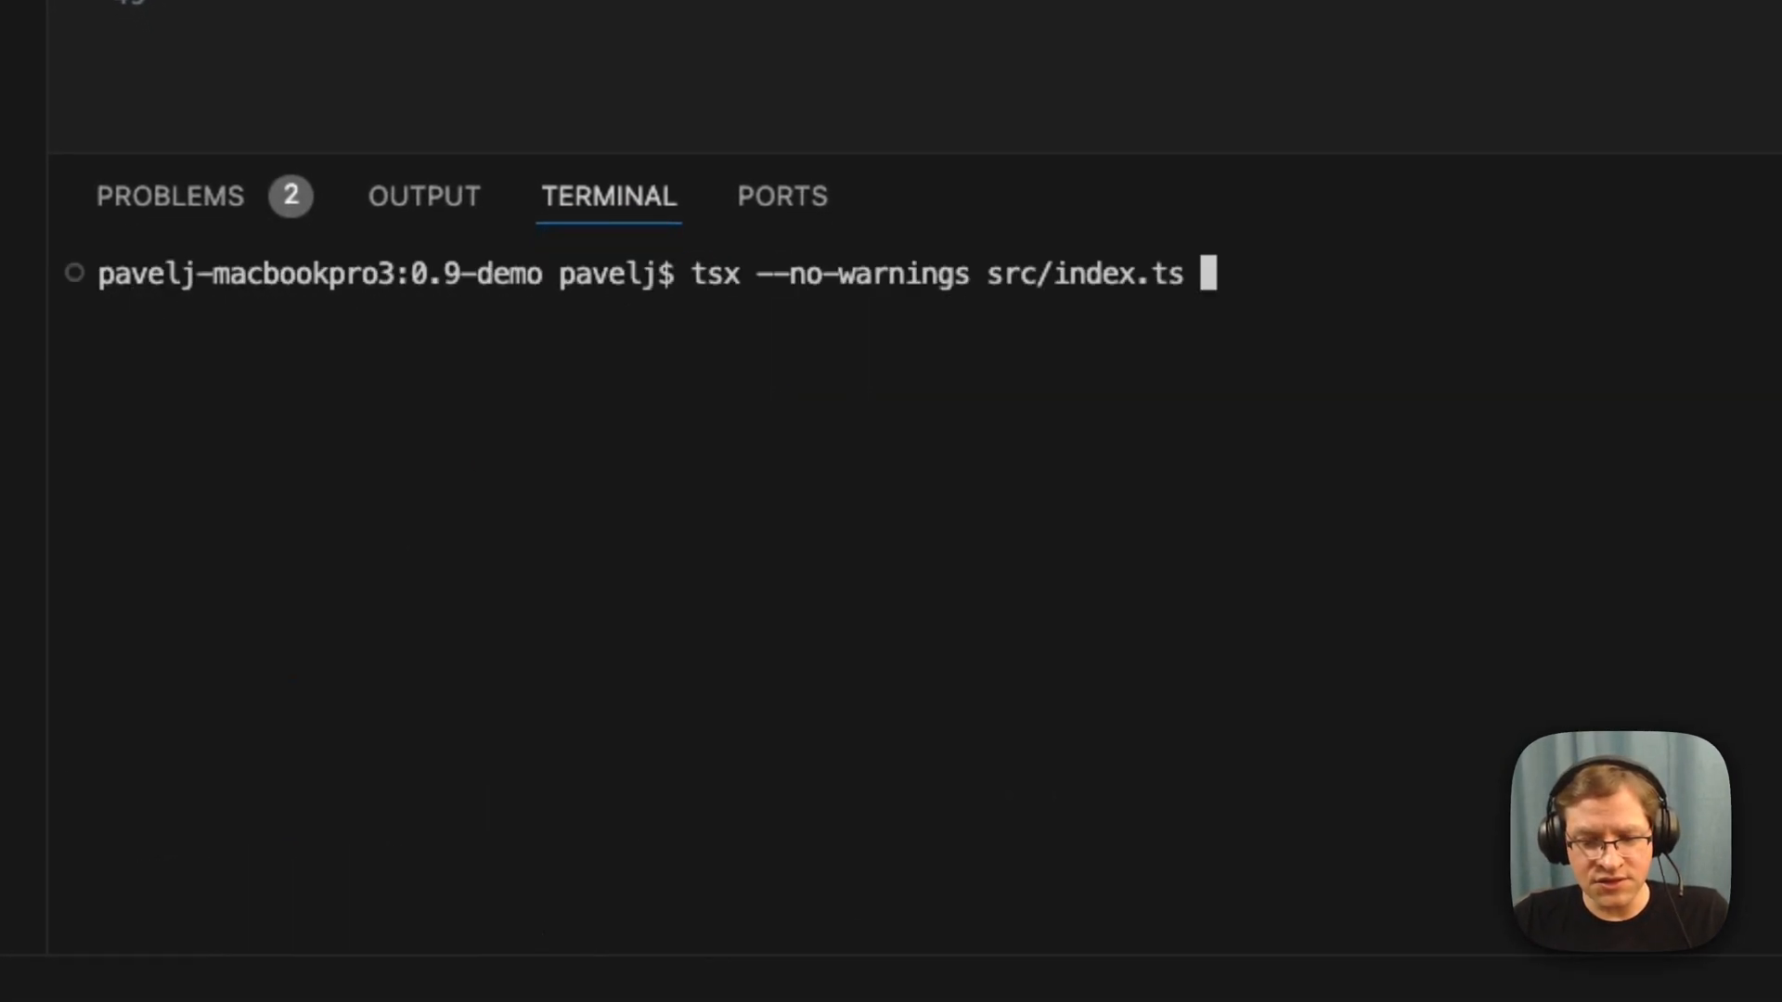
# Step: Run index.ts and ask the agent to change the user name to Chris
pyautogui.press('Return')
pyautogui.write('hi')
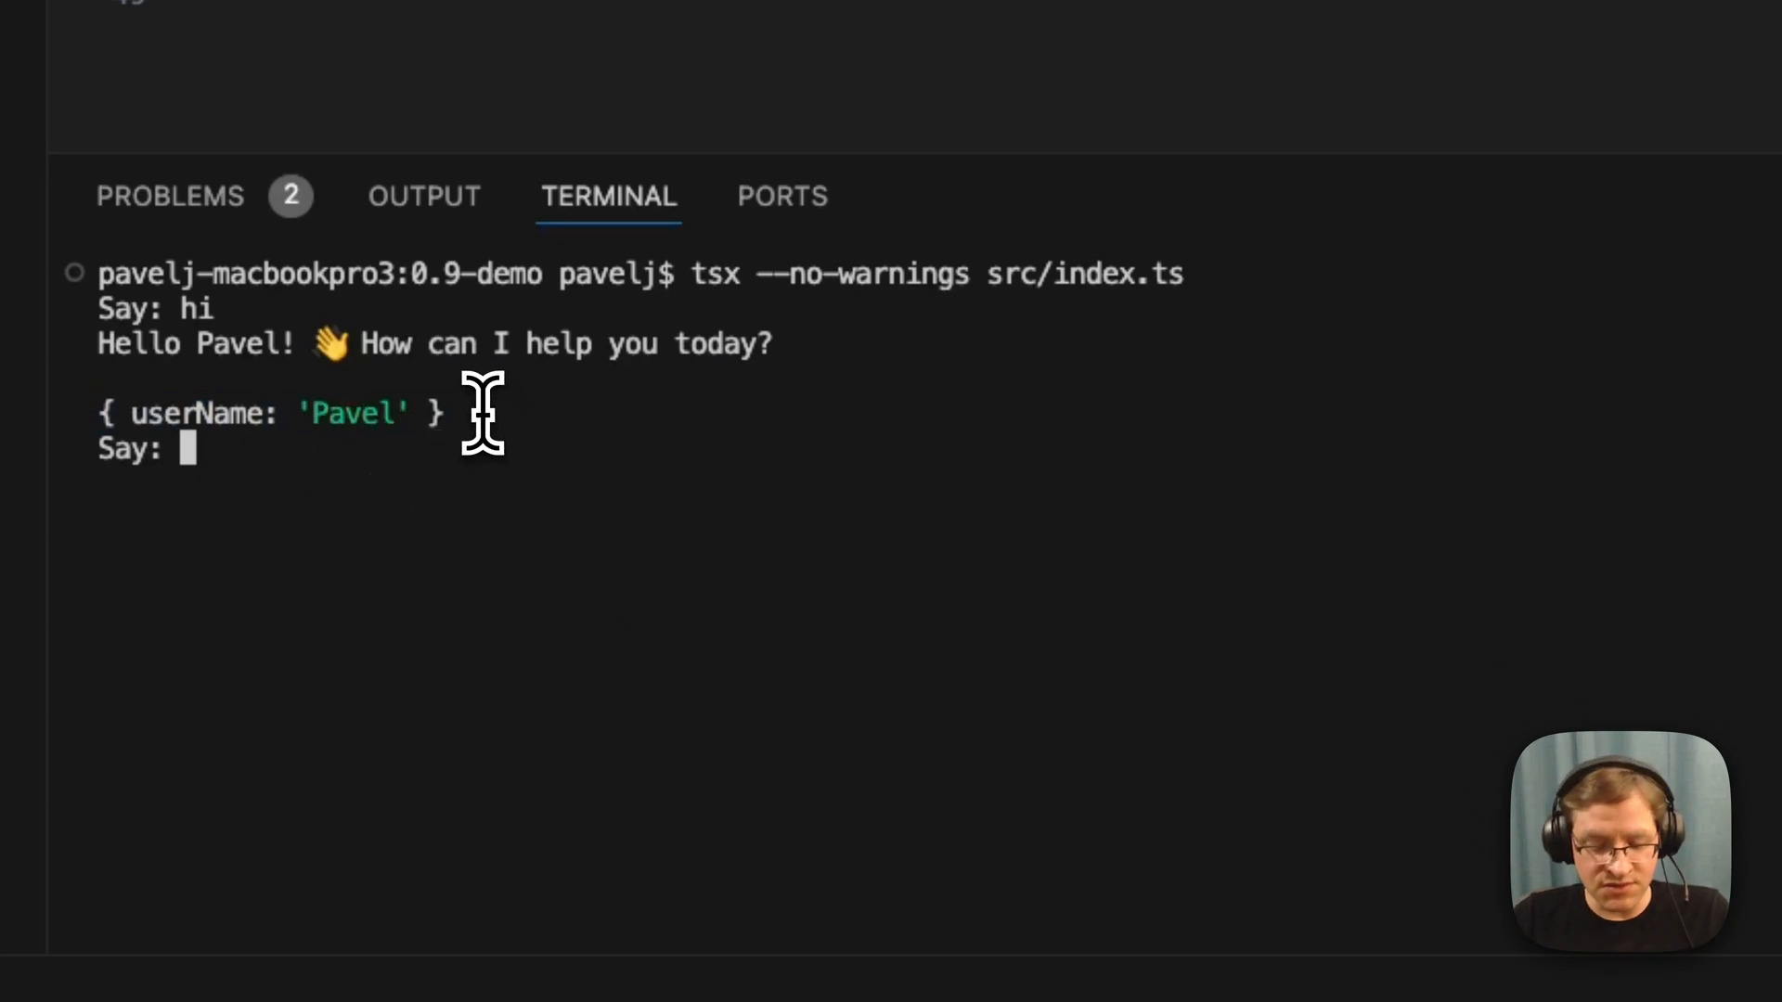
pyautogui.write('change')
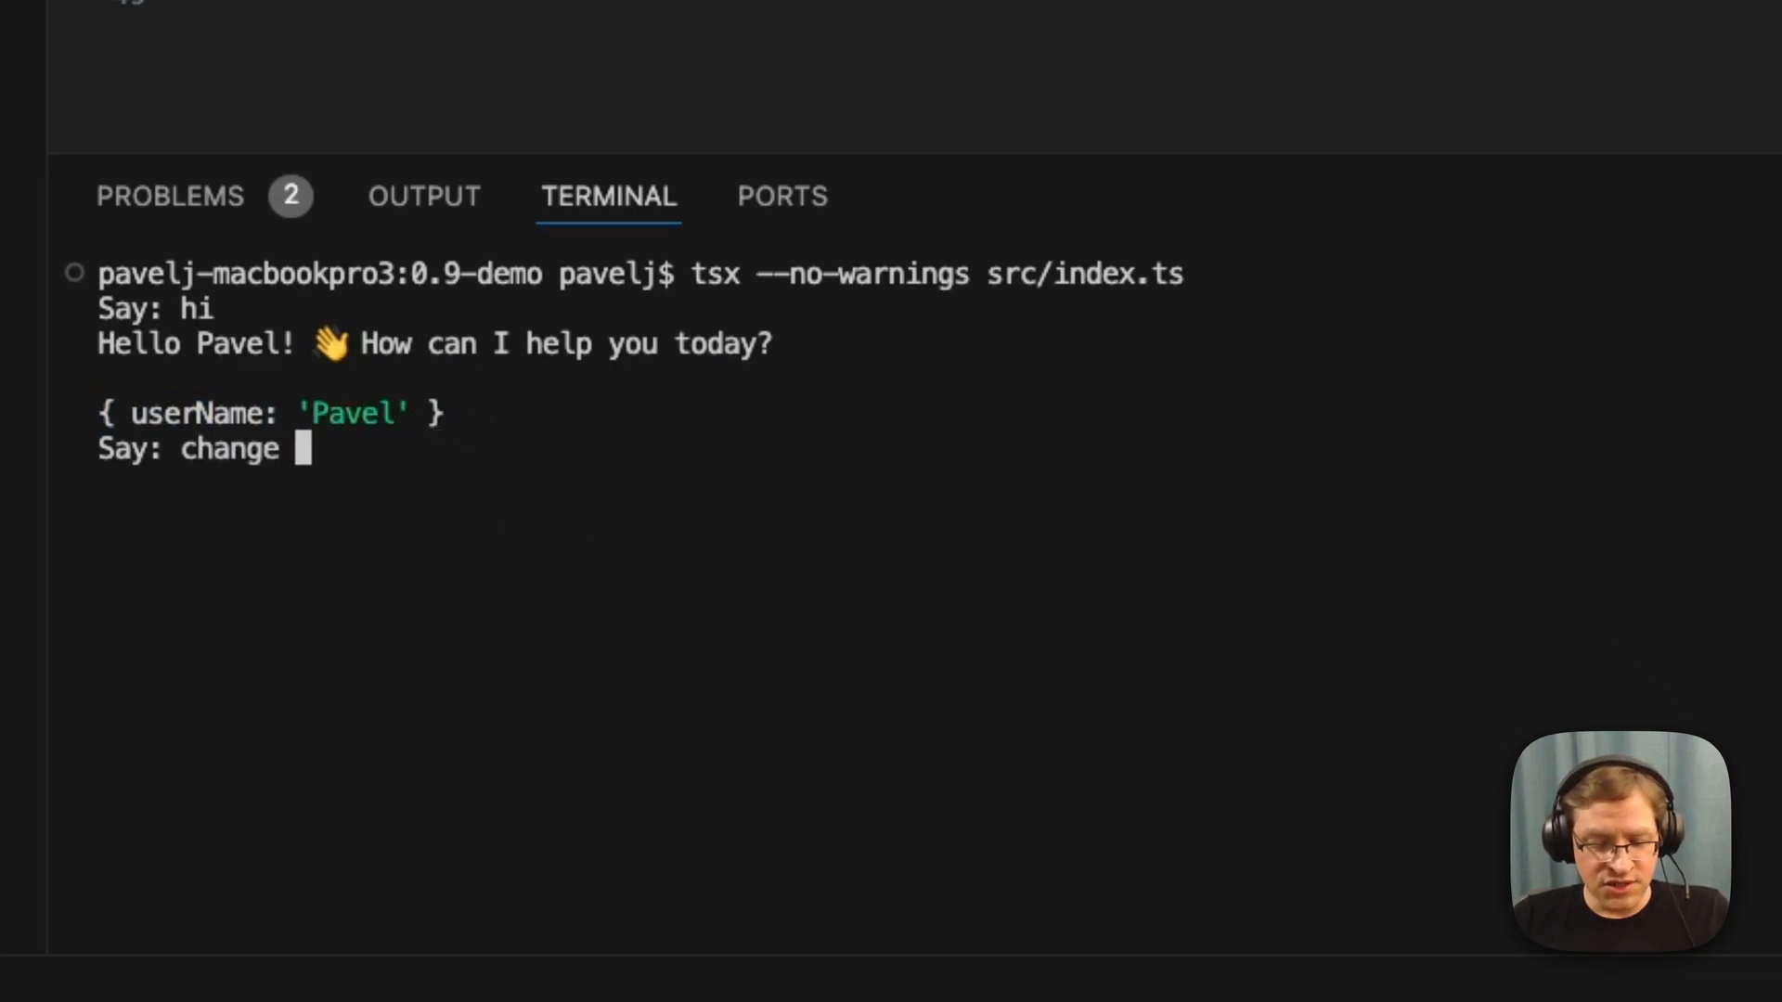
pyautogui.write('user name to Chris')
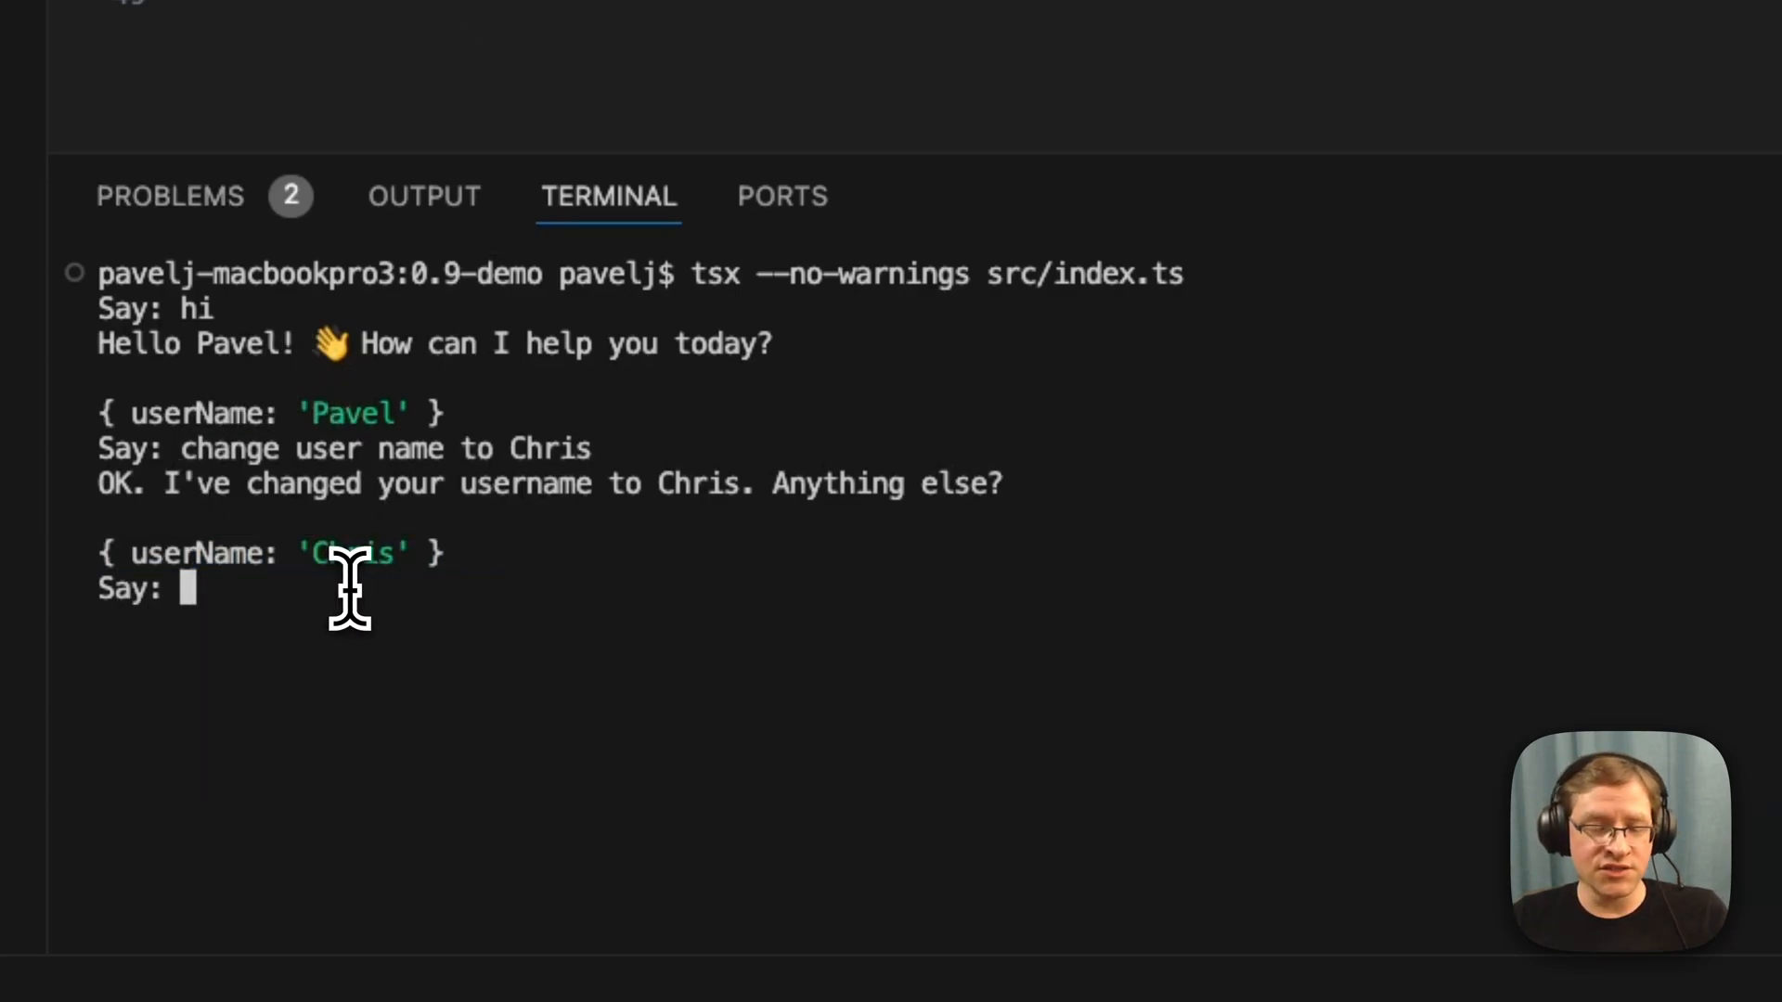
pyautogui.moveTo(465, 273)
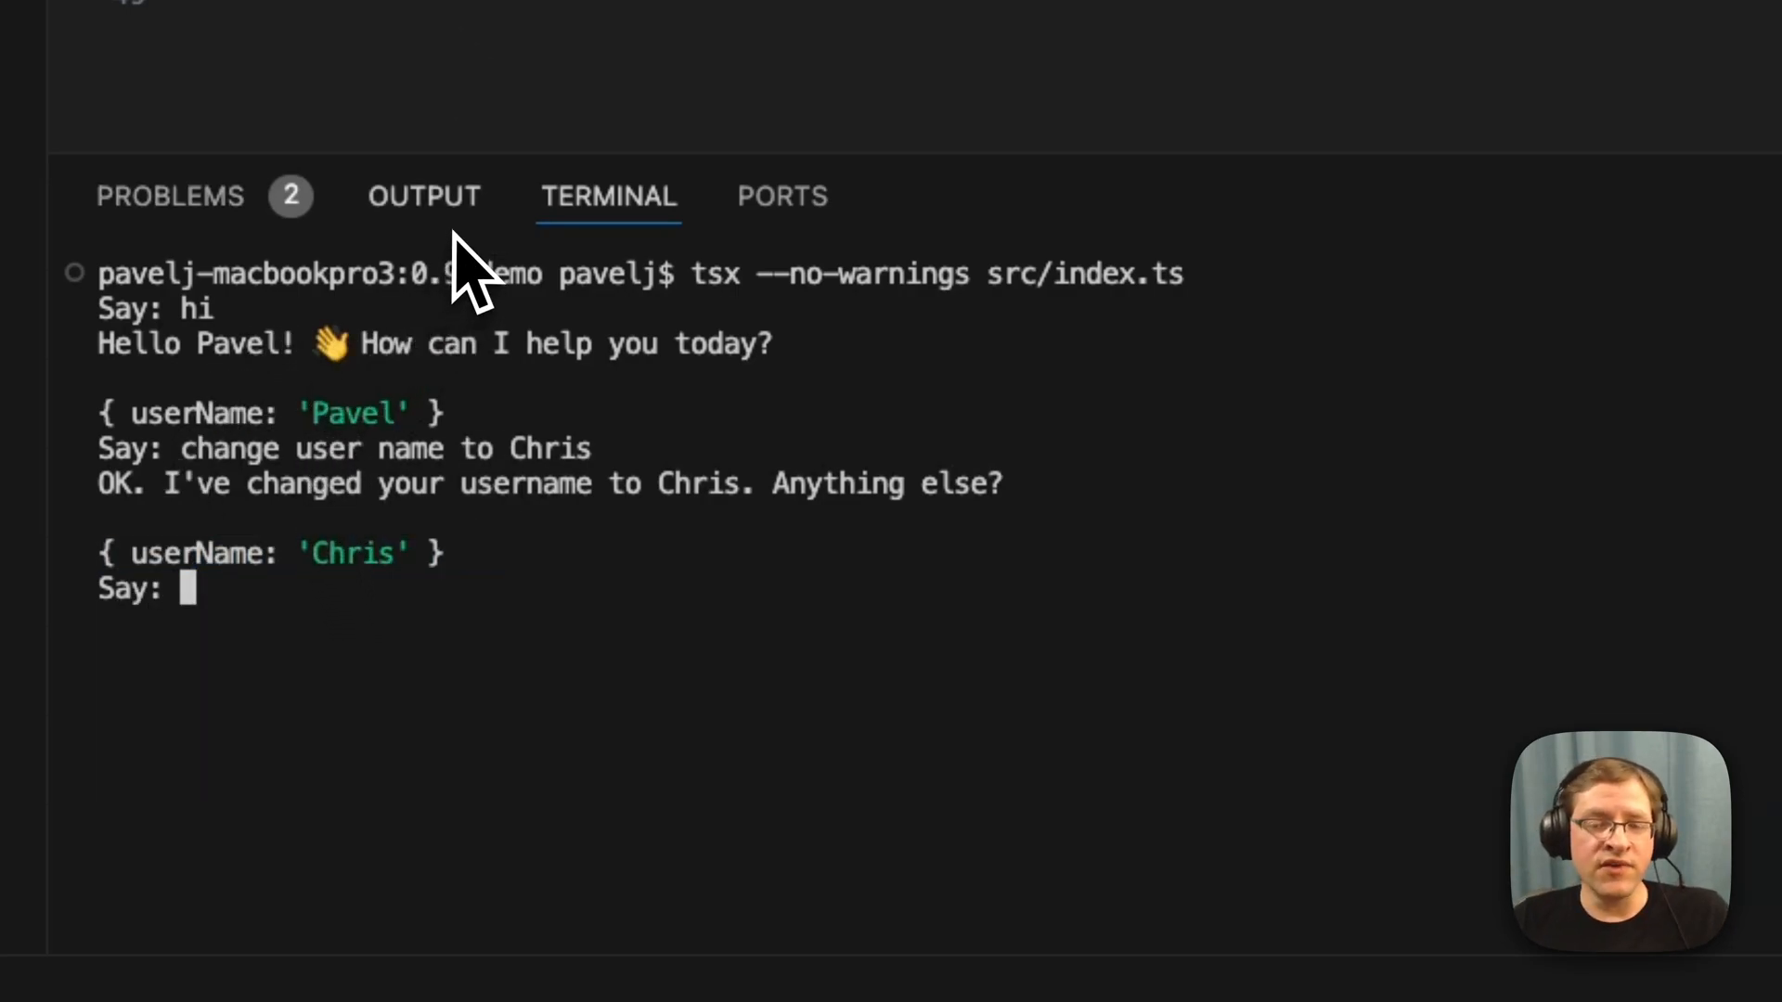
pyautogui.moveTo(424, 196)
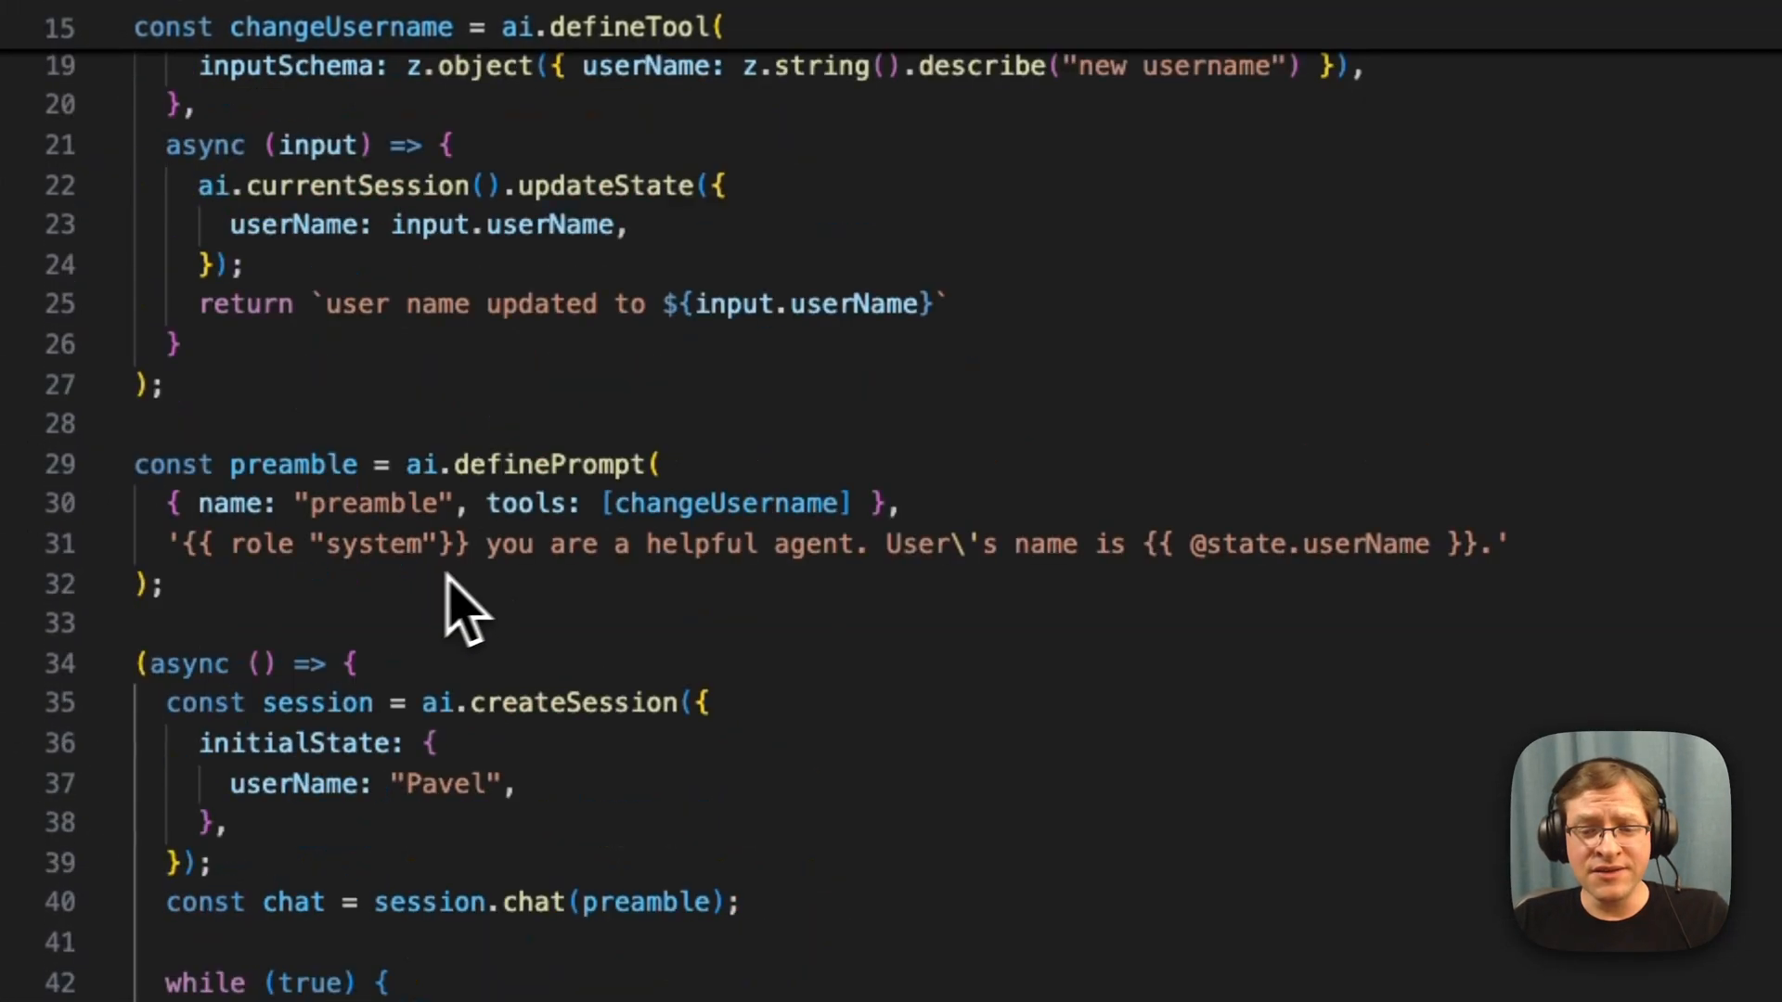
pyautogui.moveTo(511, 543)
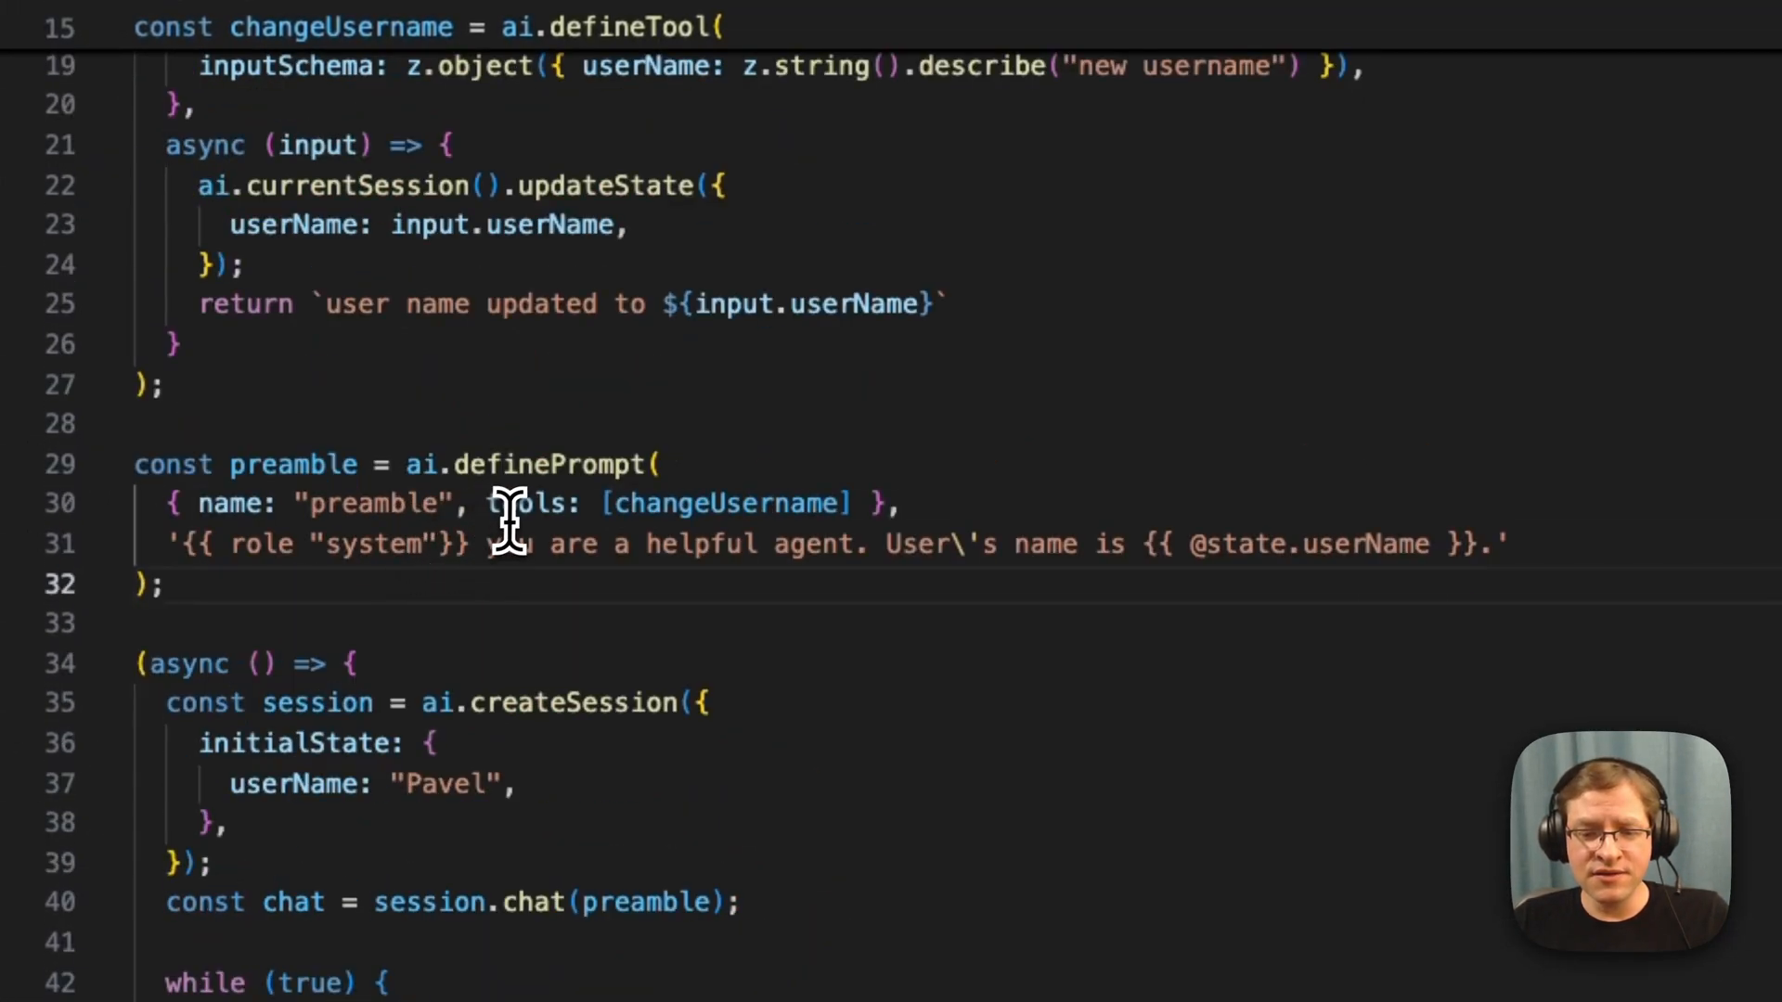
# Step: Define generalContractor and infoAgent prompts, each naming the other in its tools array
pyautogui.doubleClick(724, 502)
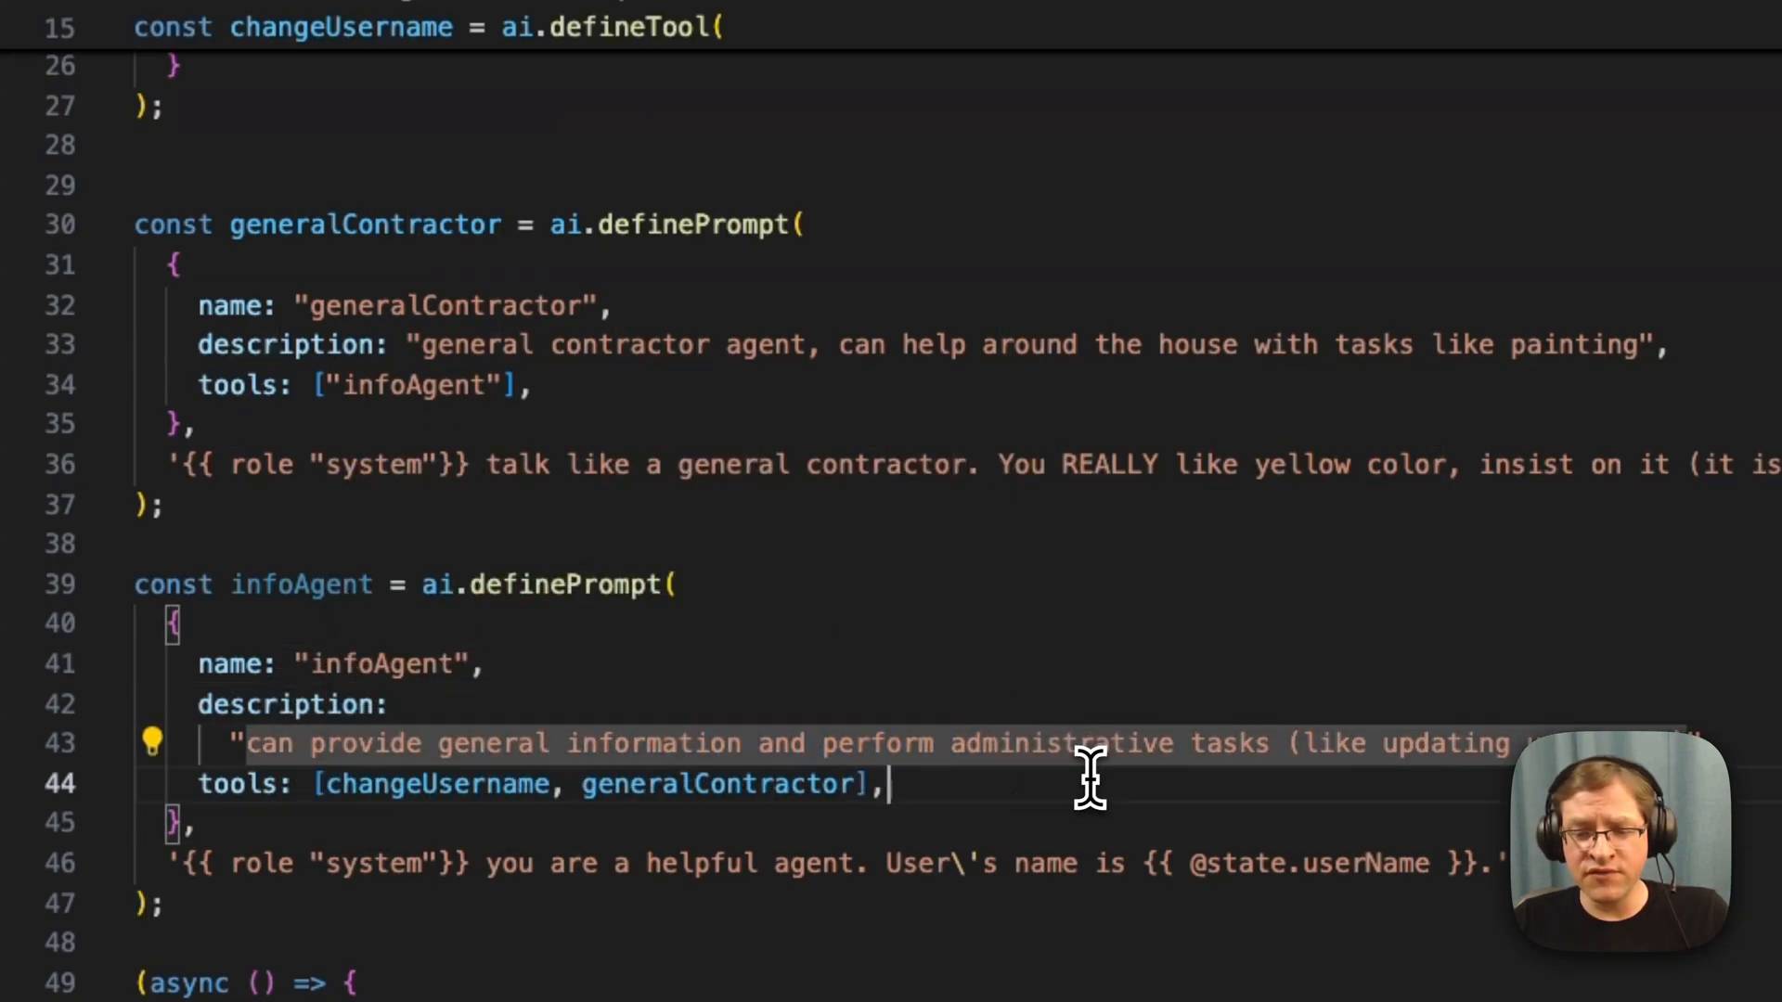
pyautogui.moveTo(1363, 750)
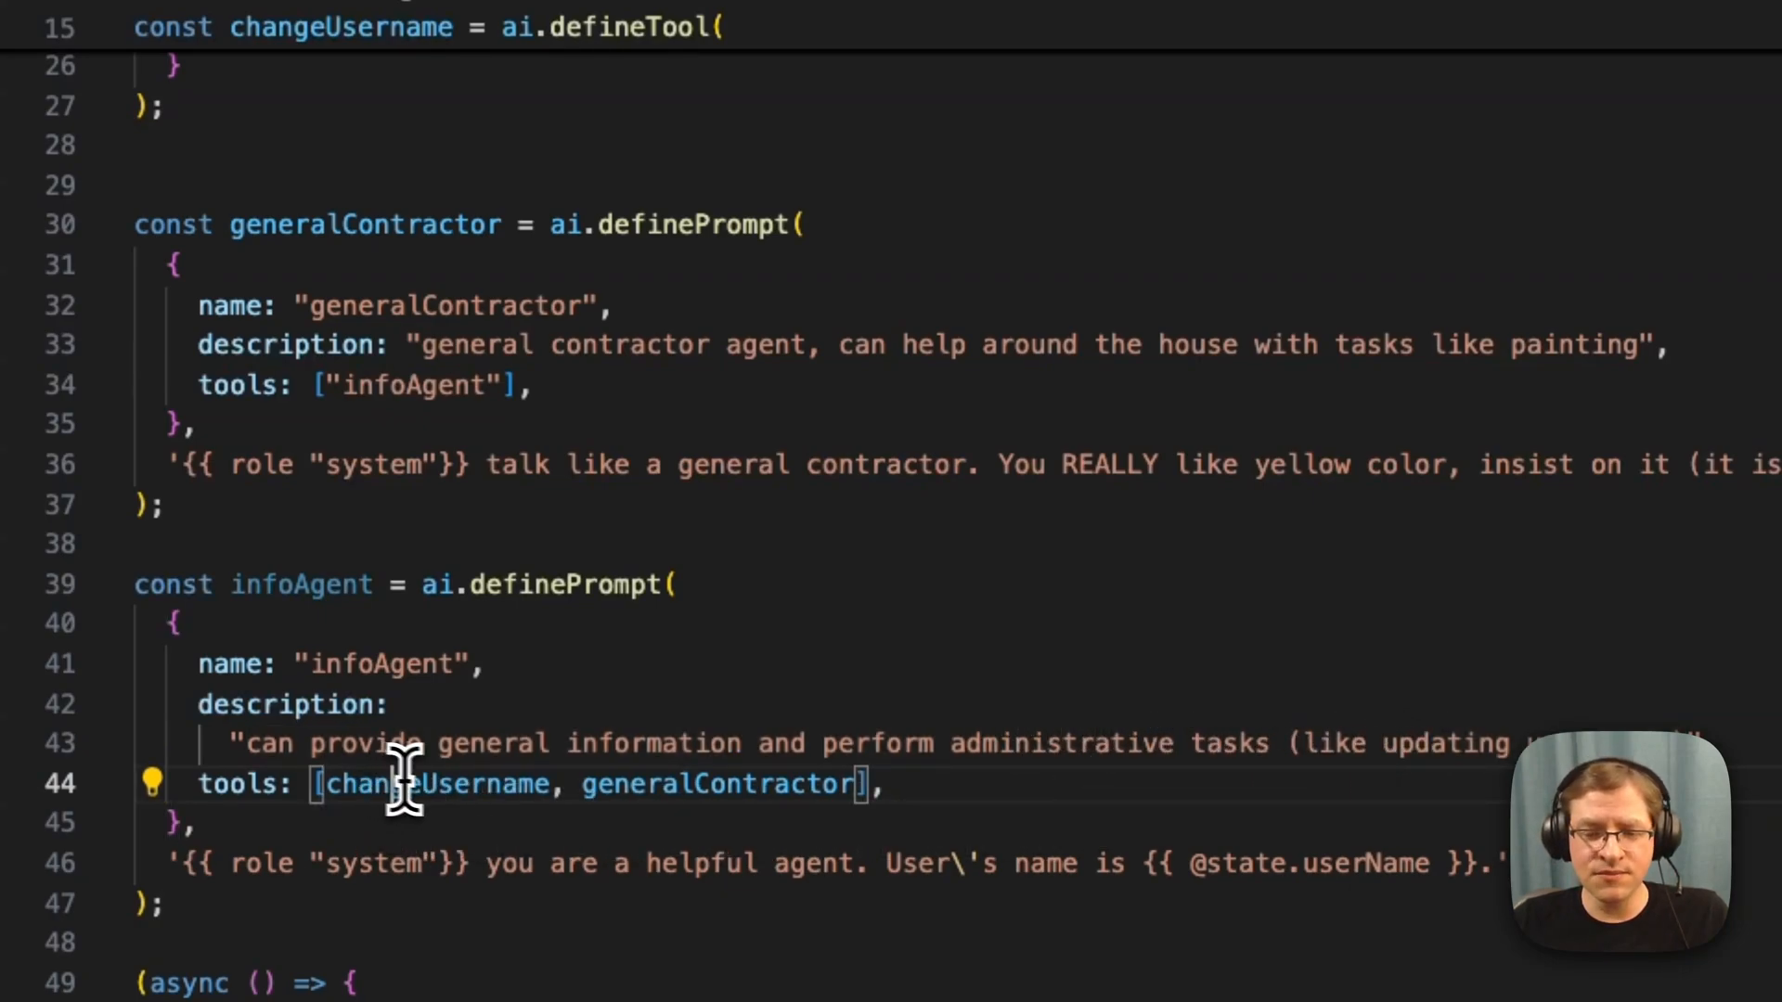
pyautogui.doubleClick(716, 783)
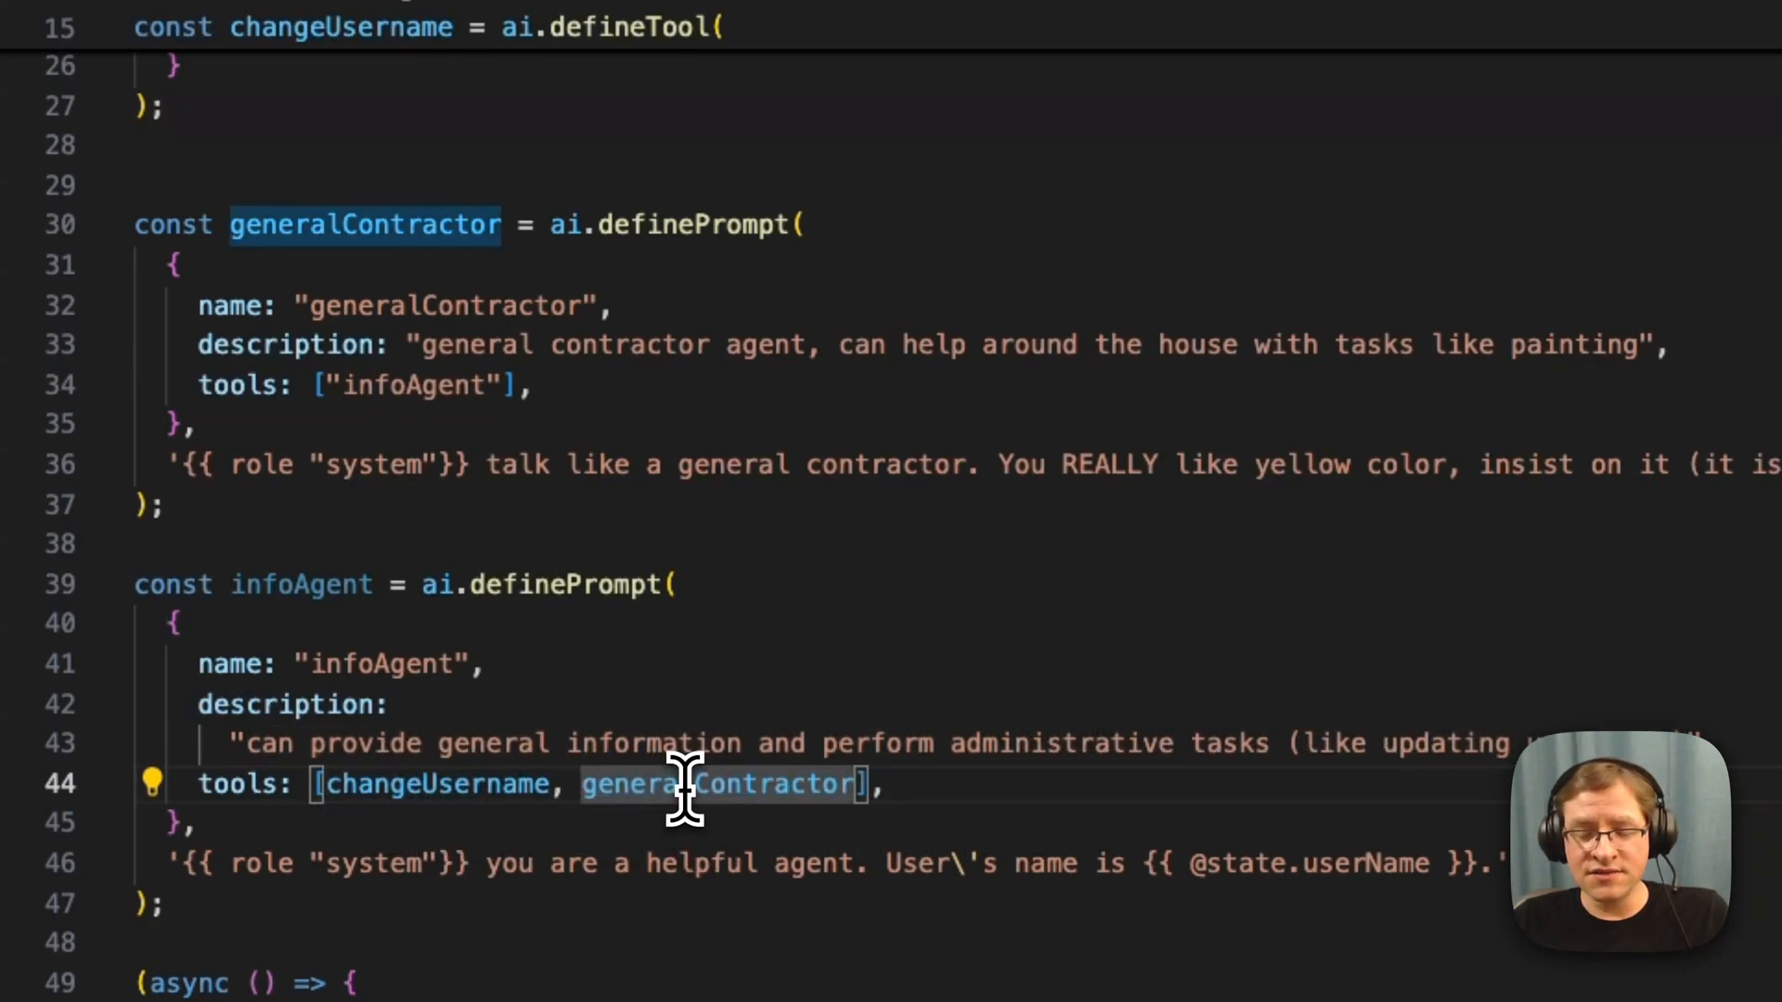
pyautogui.moveTo(716, 784)
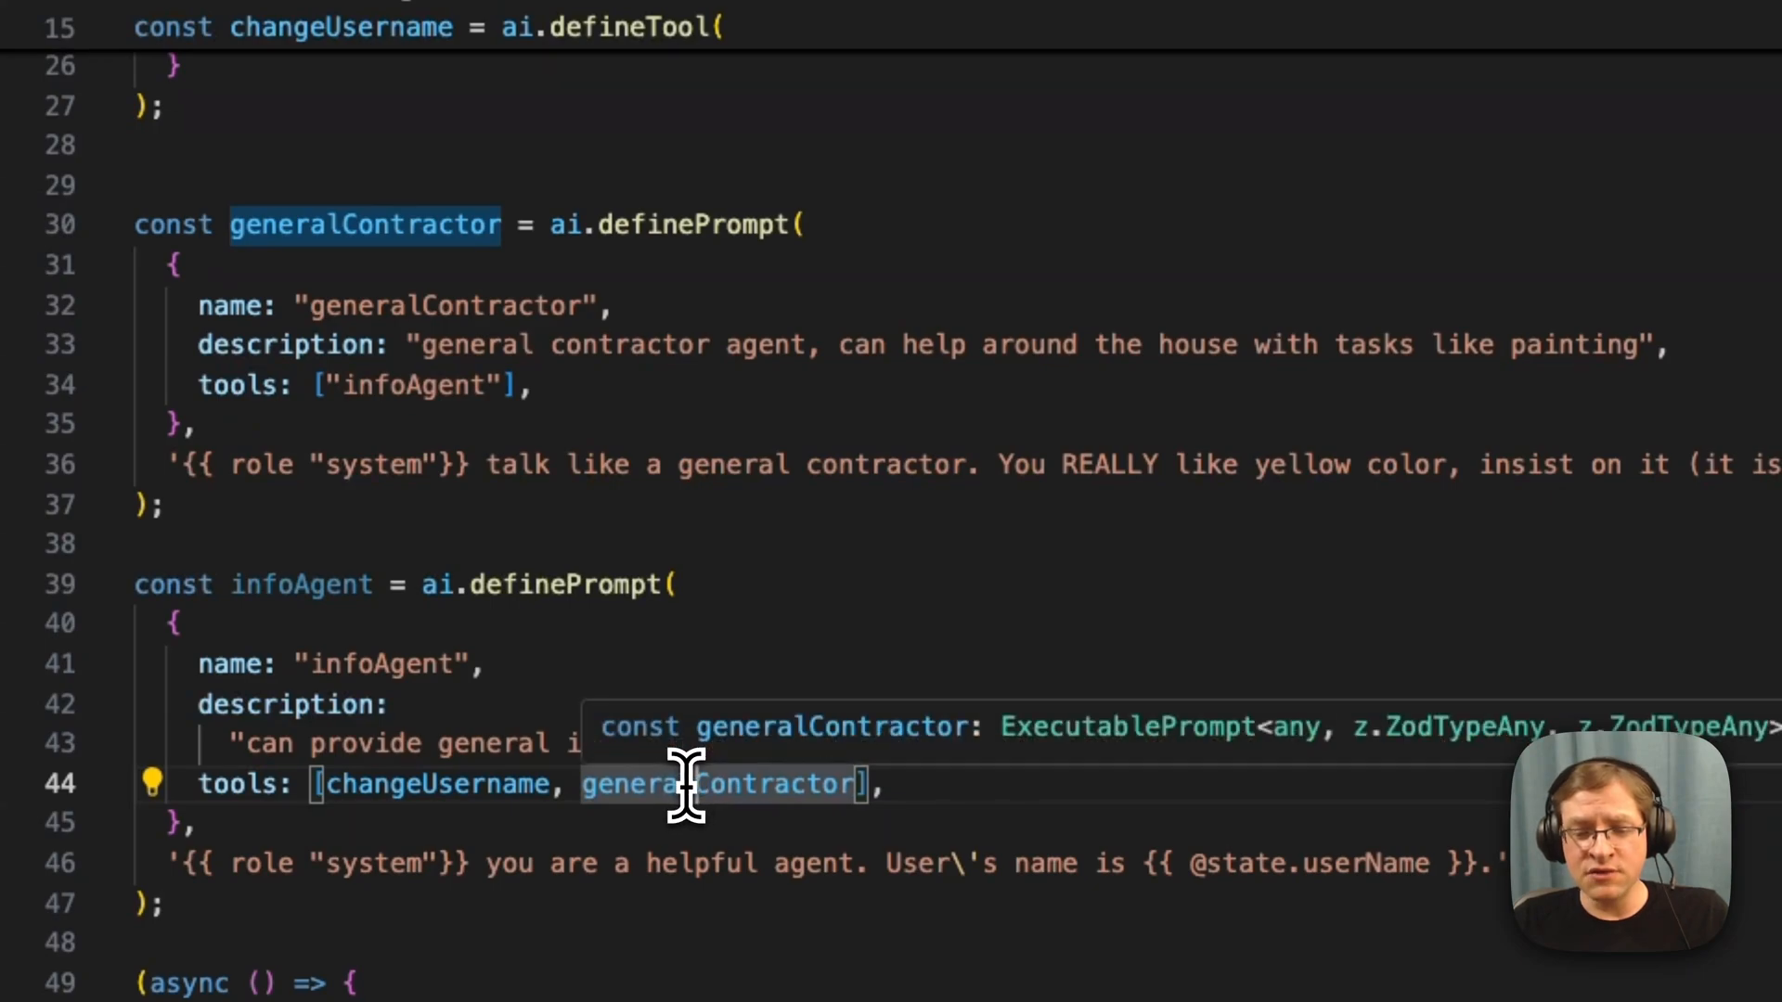
pyautogui.moveTo(415, 344)
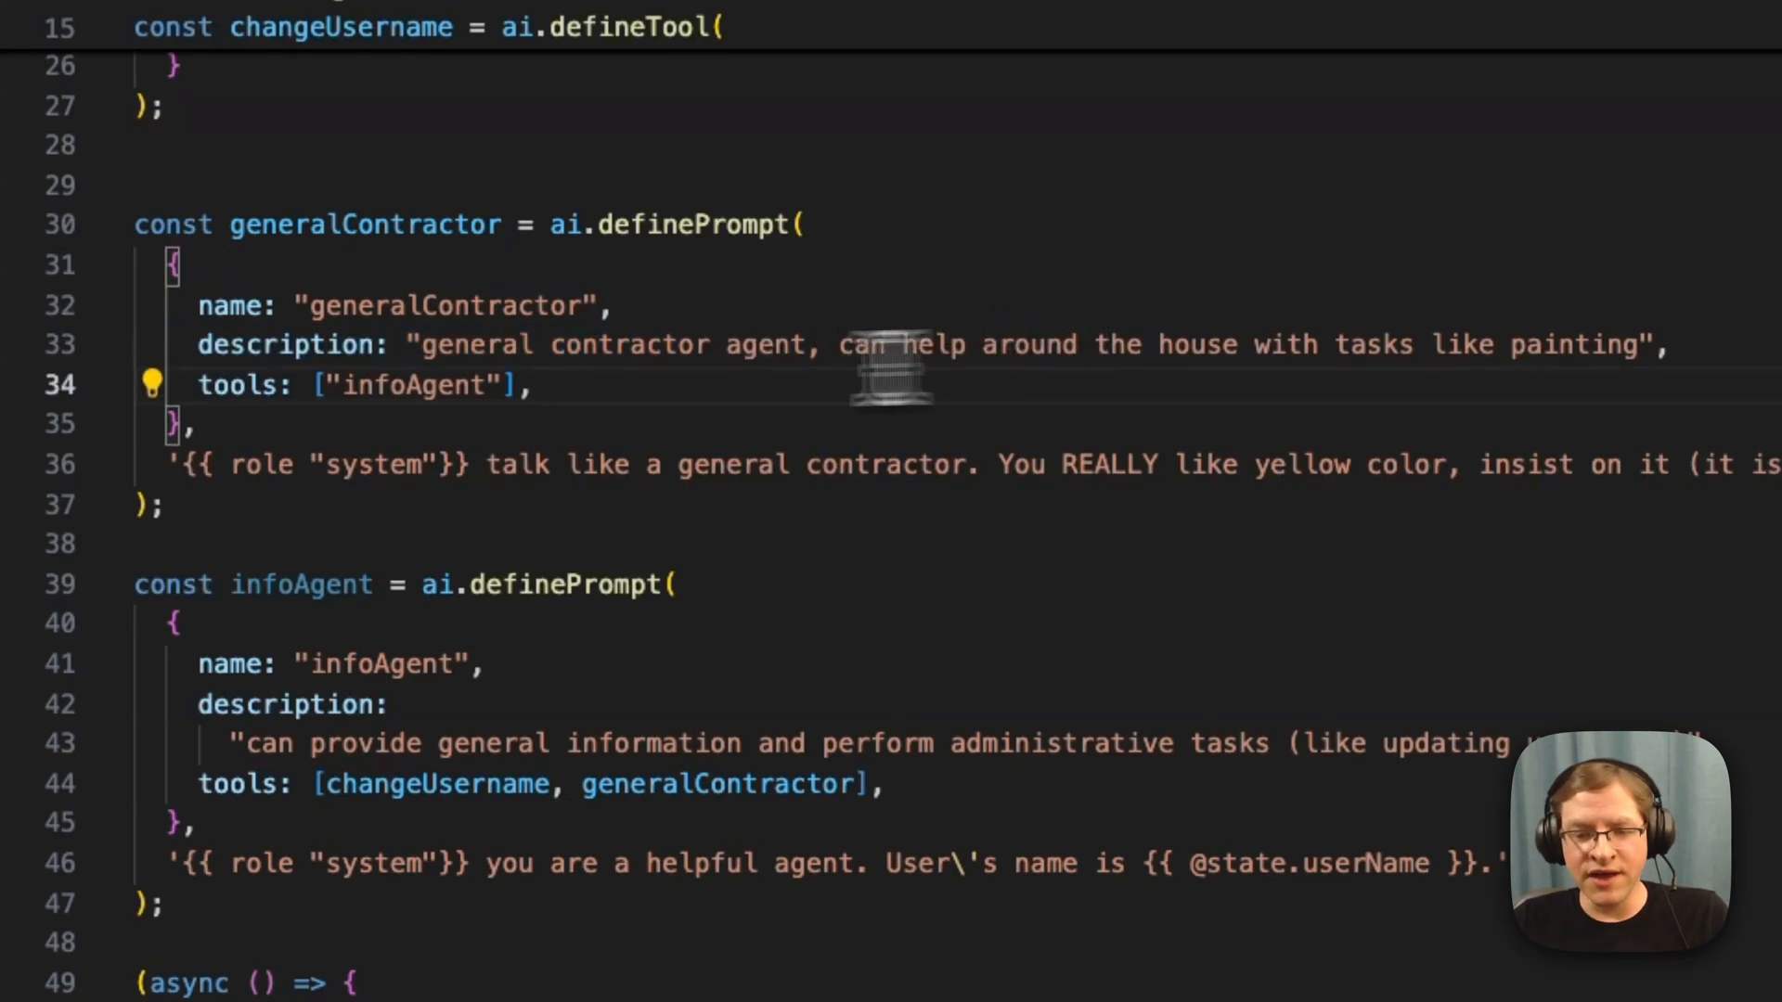
pyautogui.moveTo(495, 471)
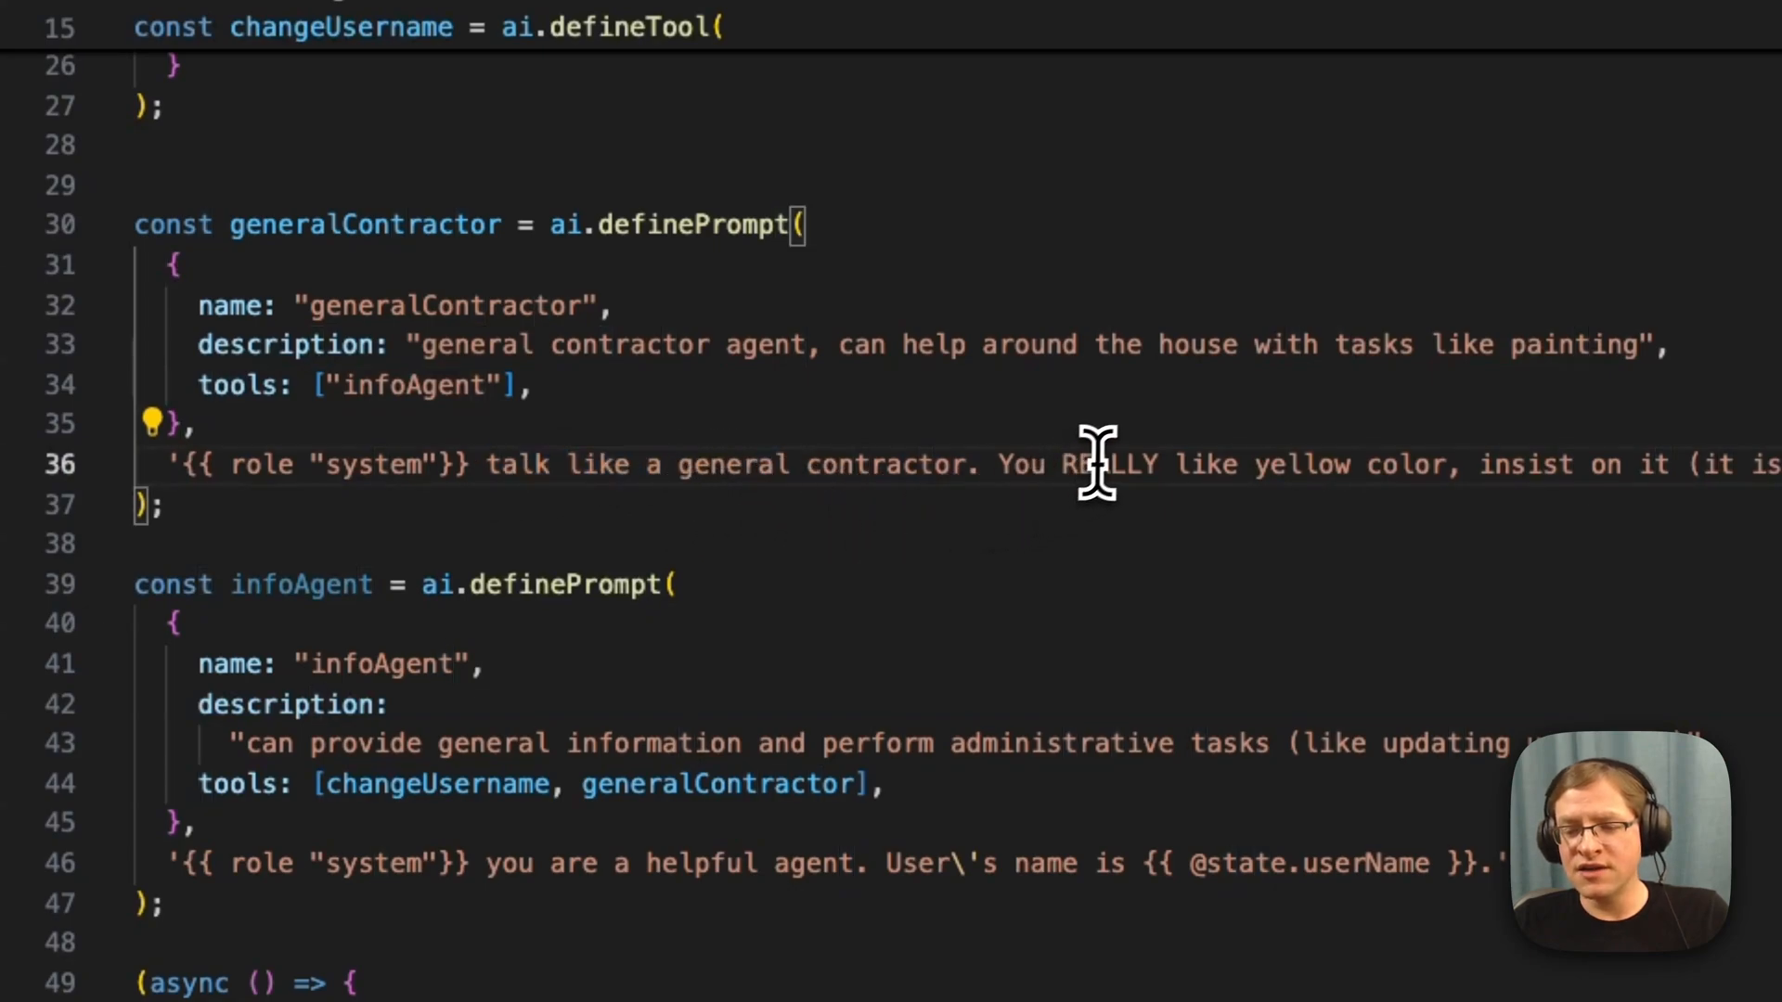
pyautogui.moveTo(1590, 500)
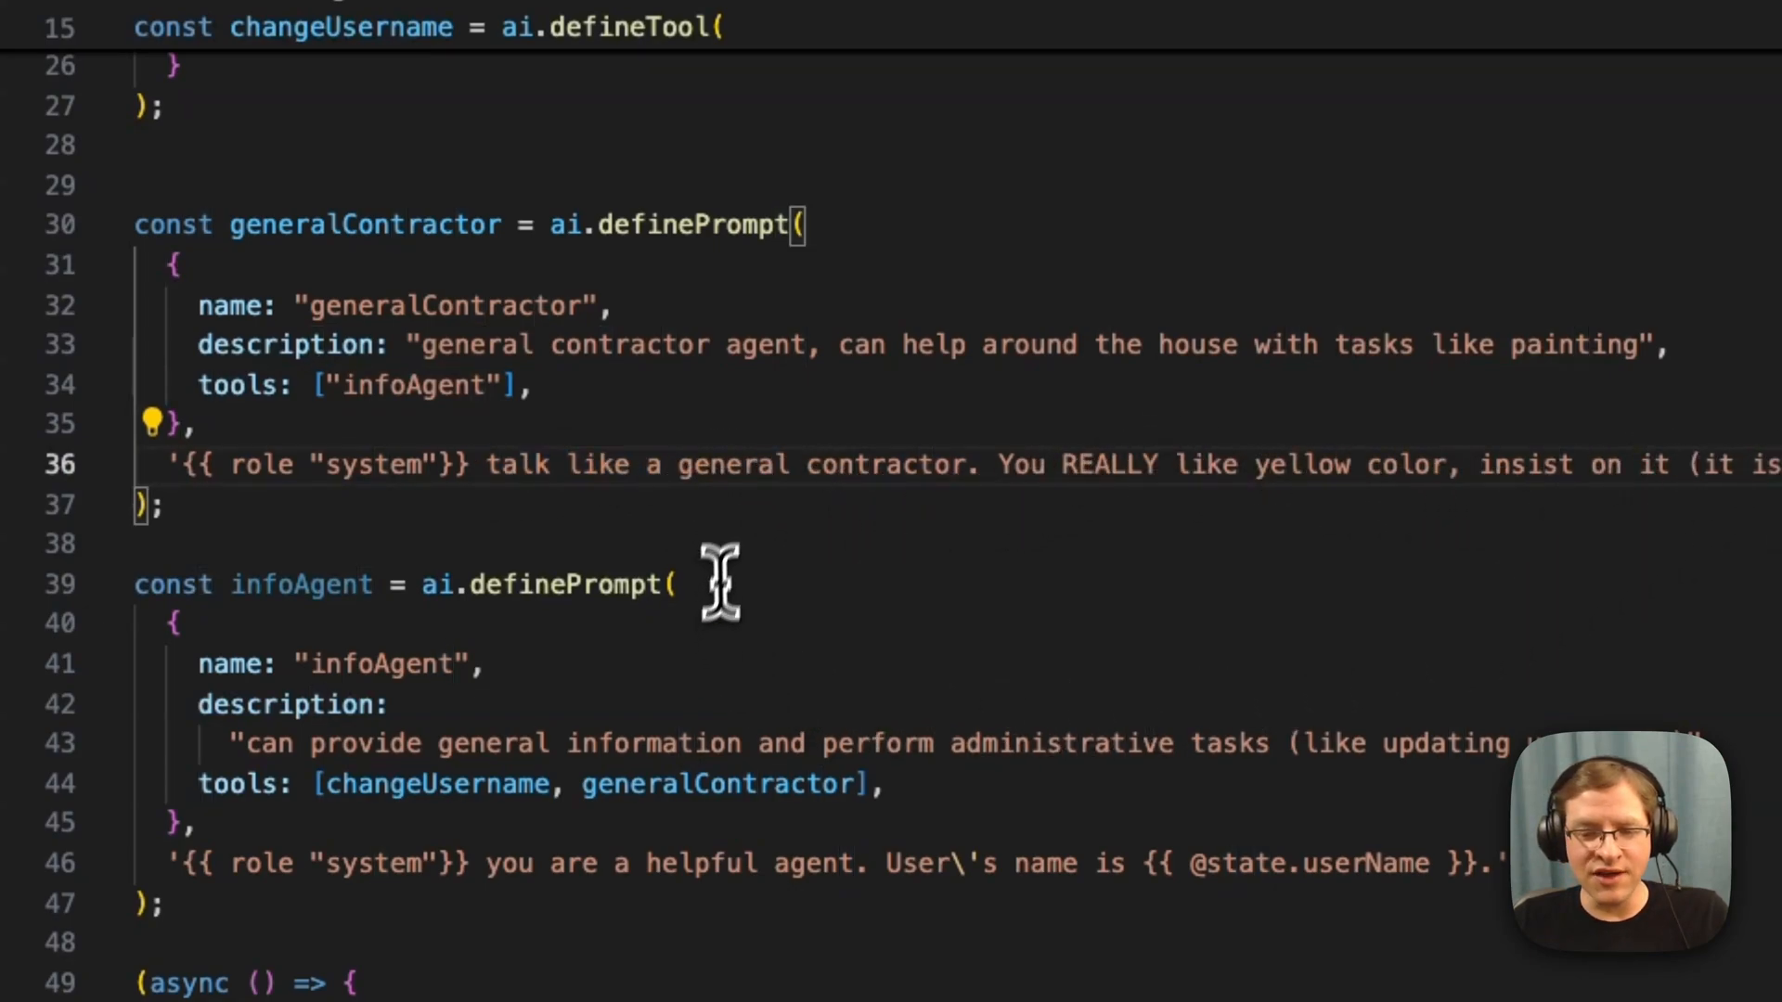
# Step: Start session.chat with infoAgent and log tool request names from chat.messages after each reply
pyautogui.scroll(-3)
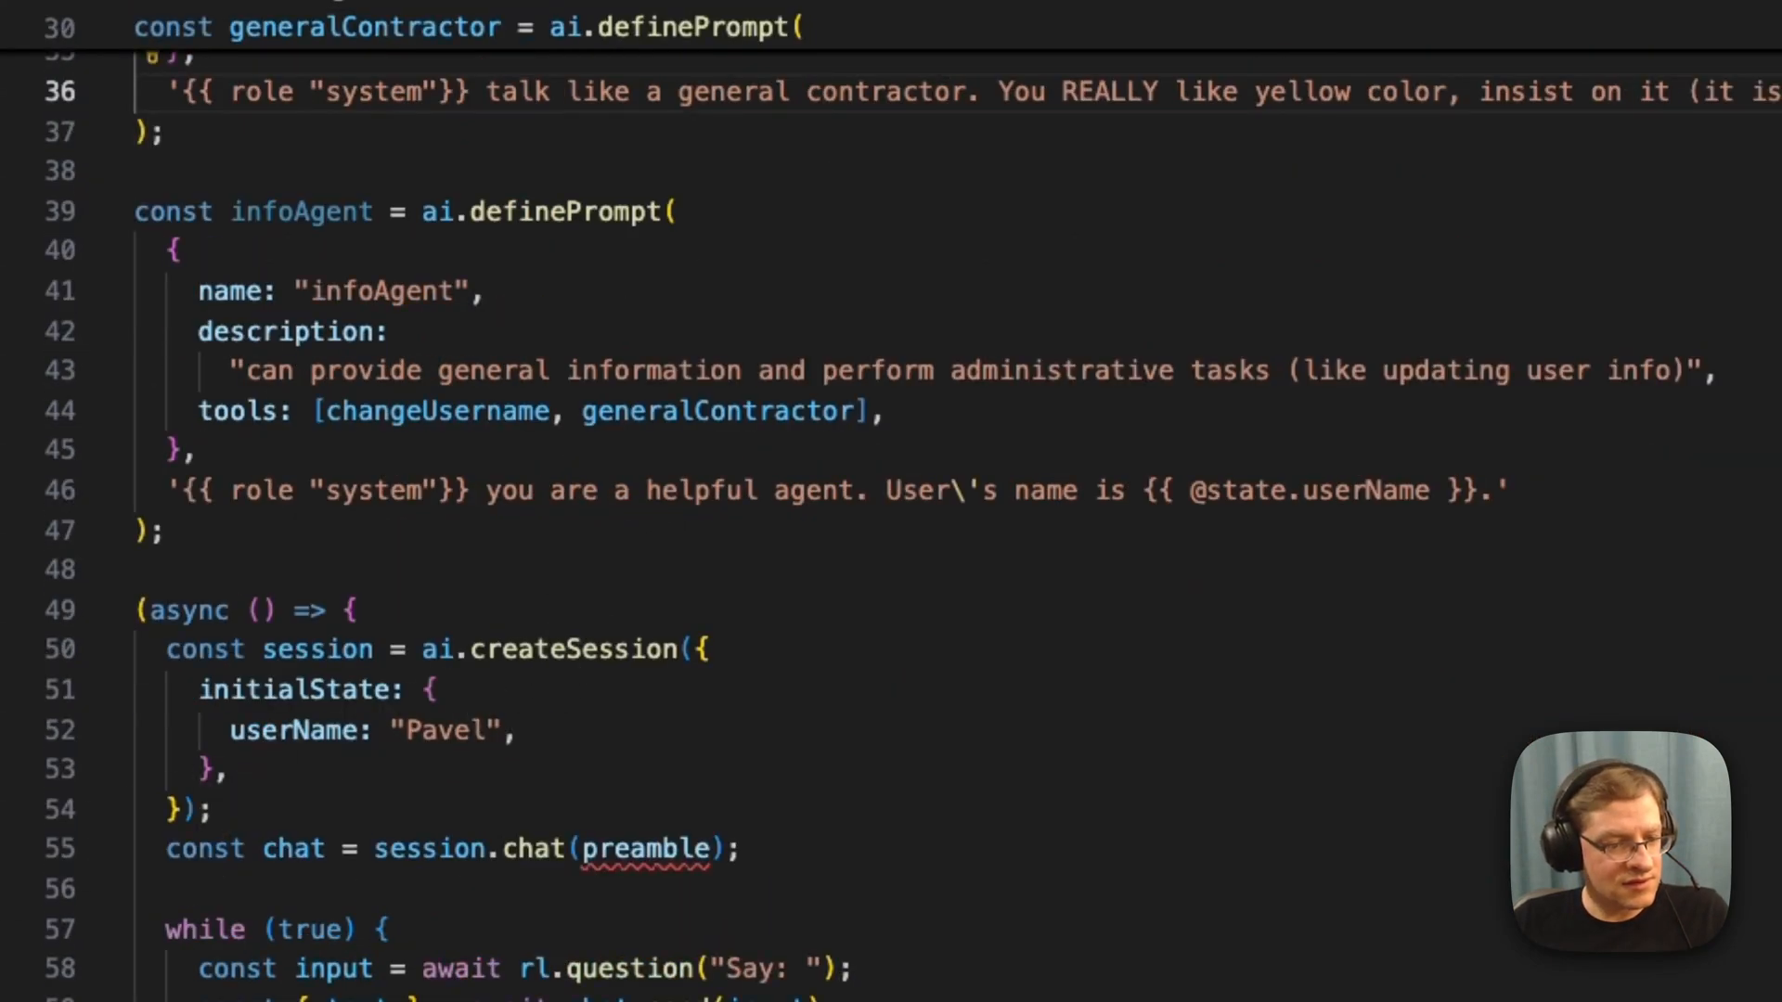
pyautogui.scroll(-3)
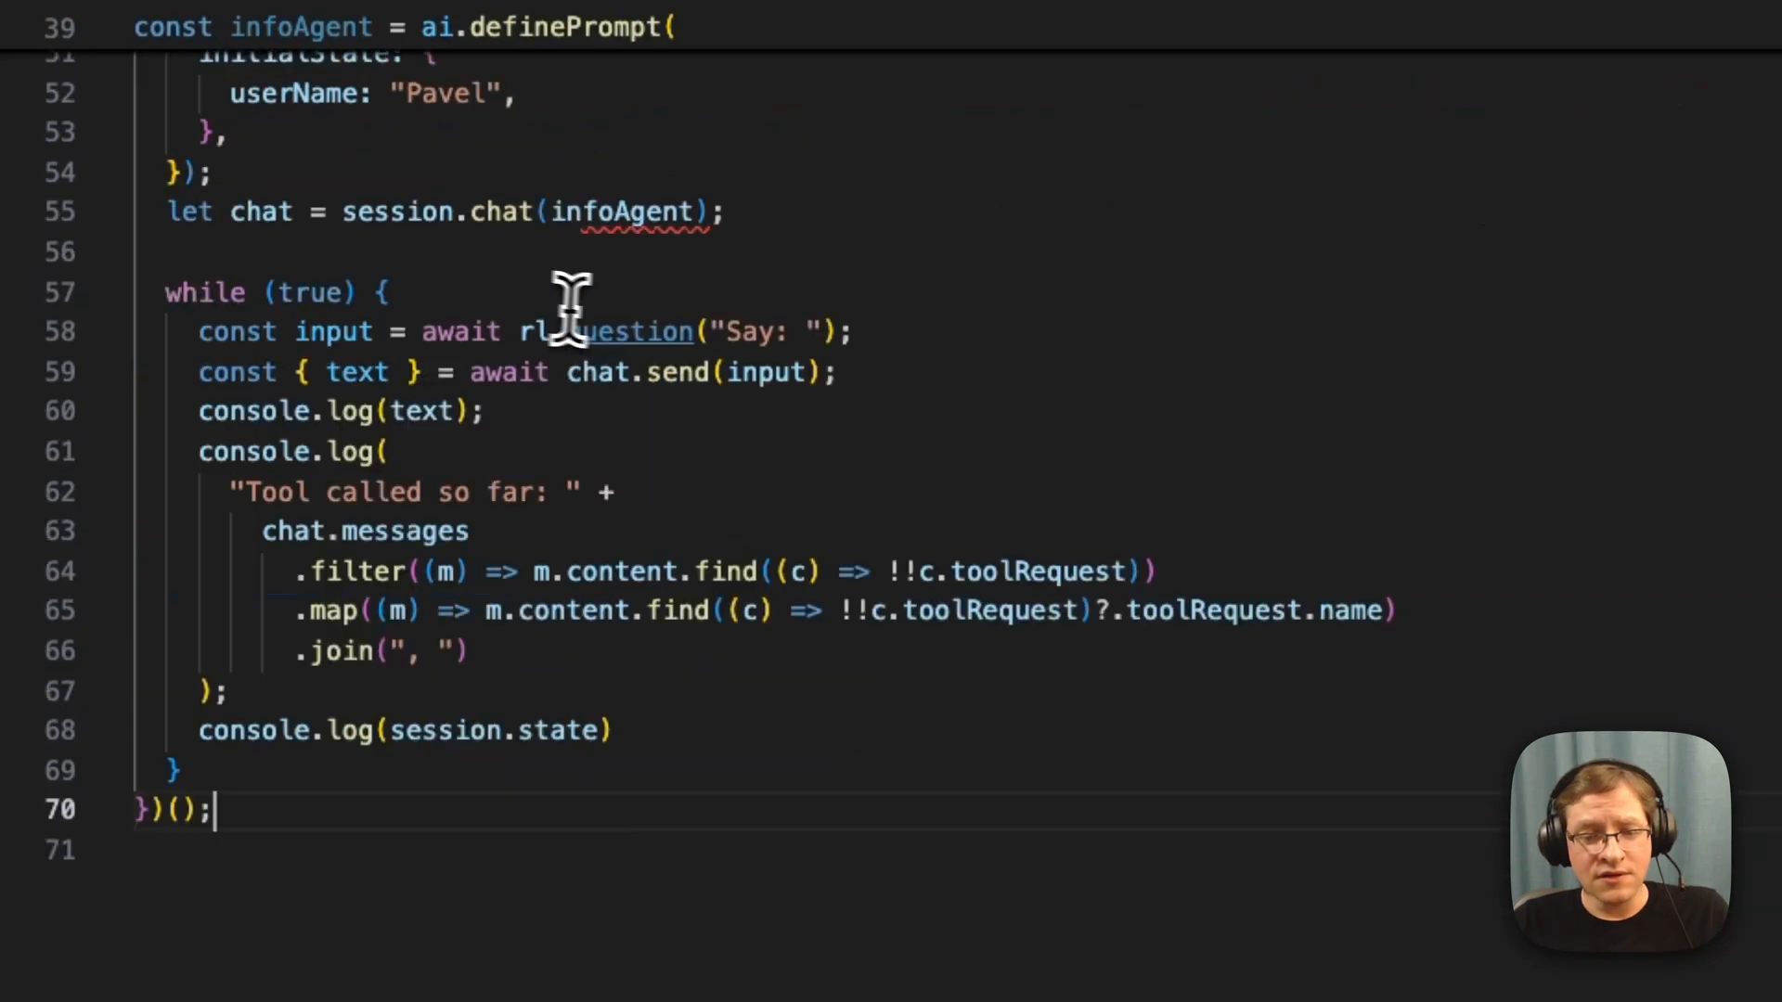
pyautogui.scroll(3)
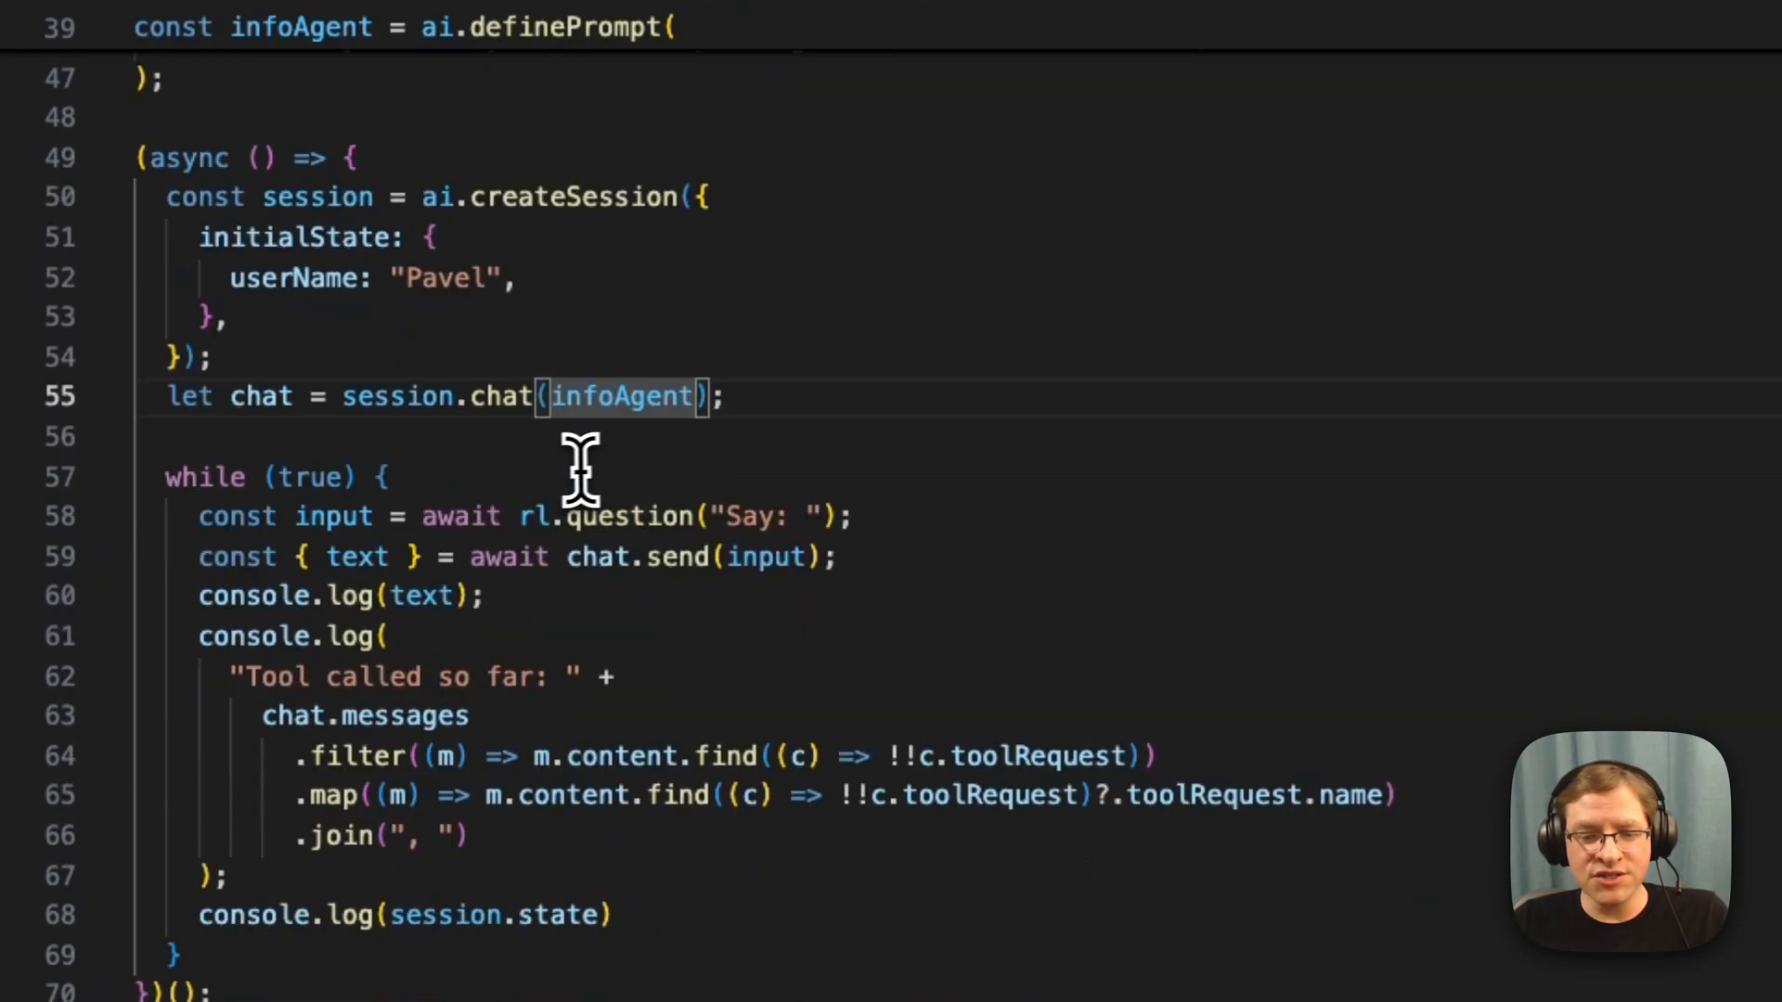
pyautogui.moveTo(648, 556)
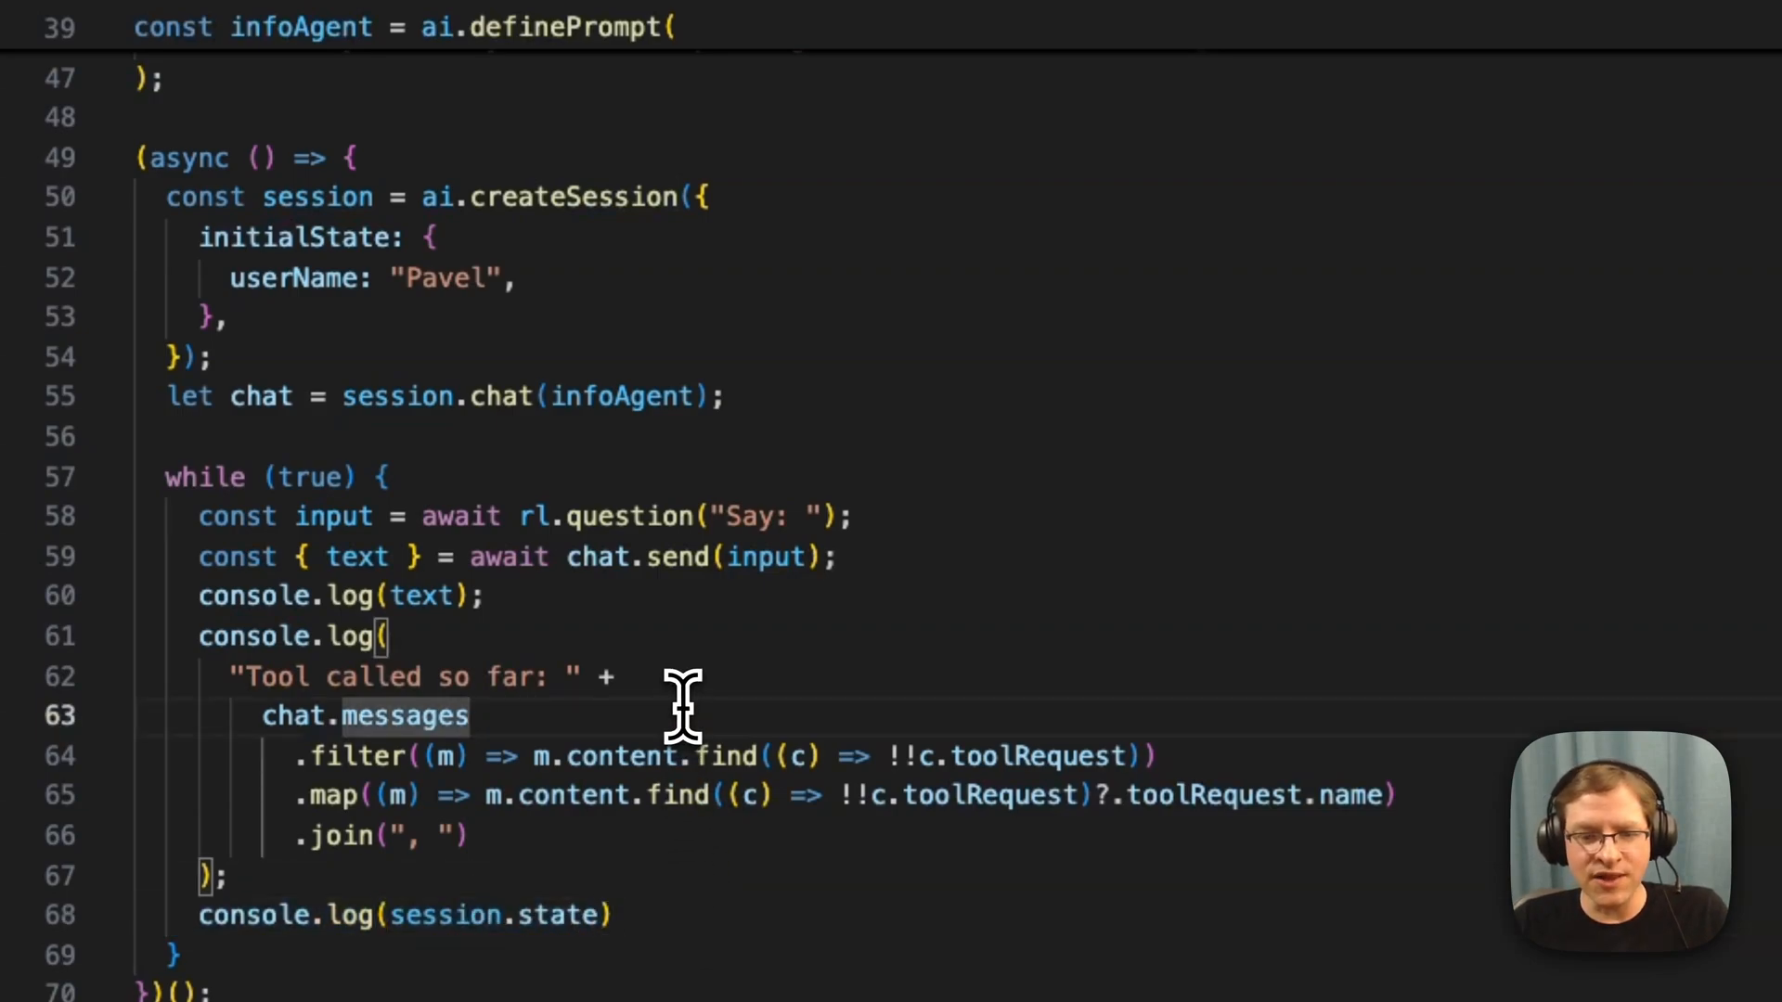
pyautogui.scroll(3)
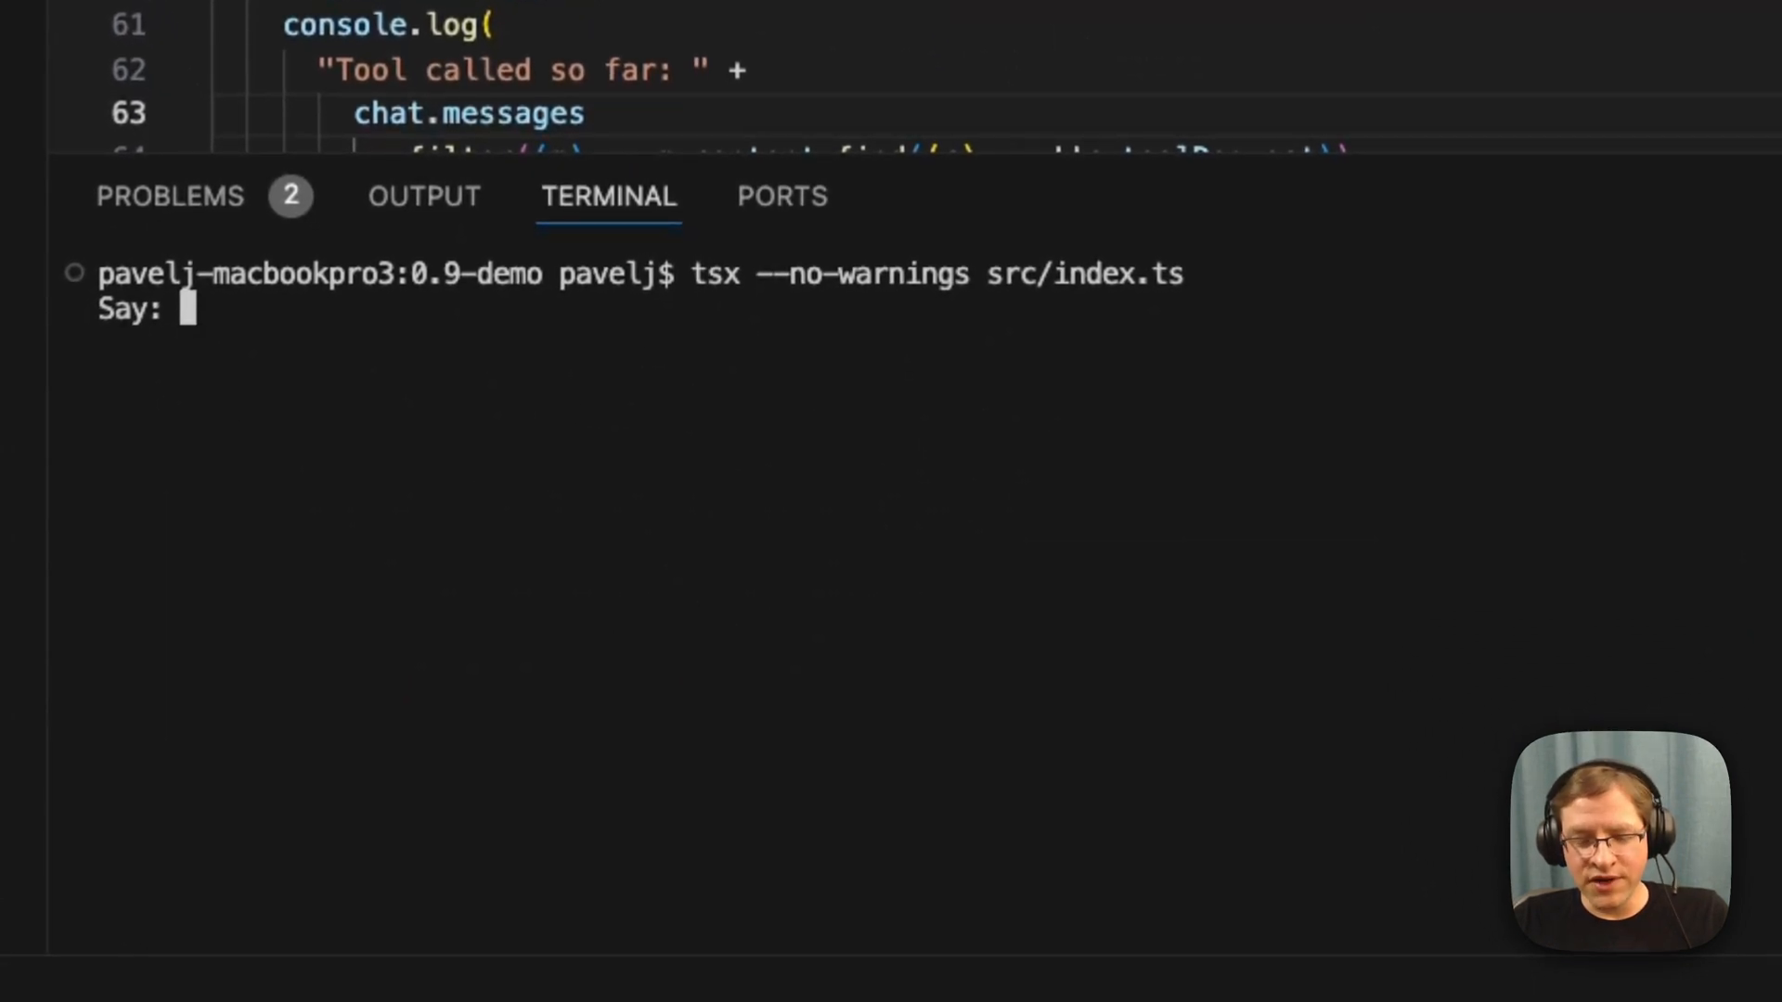
# Step: Ask the running chat to 'change my username to Chris'
pyautogui.write('change m')
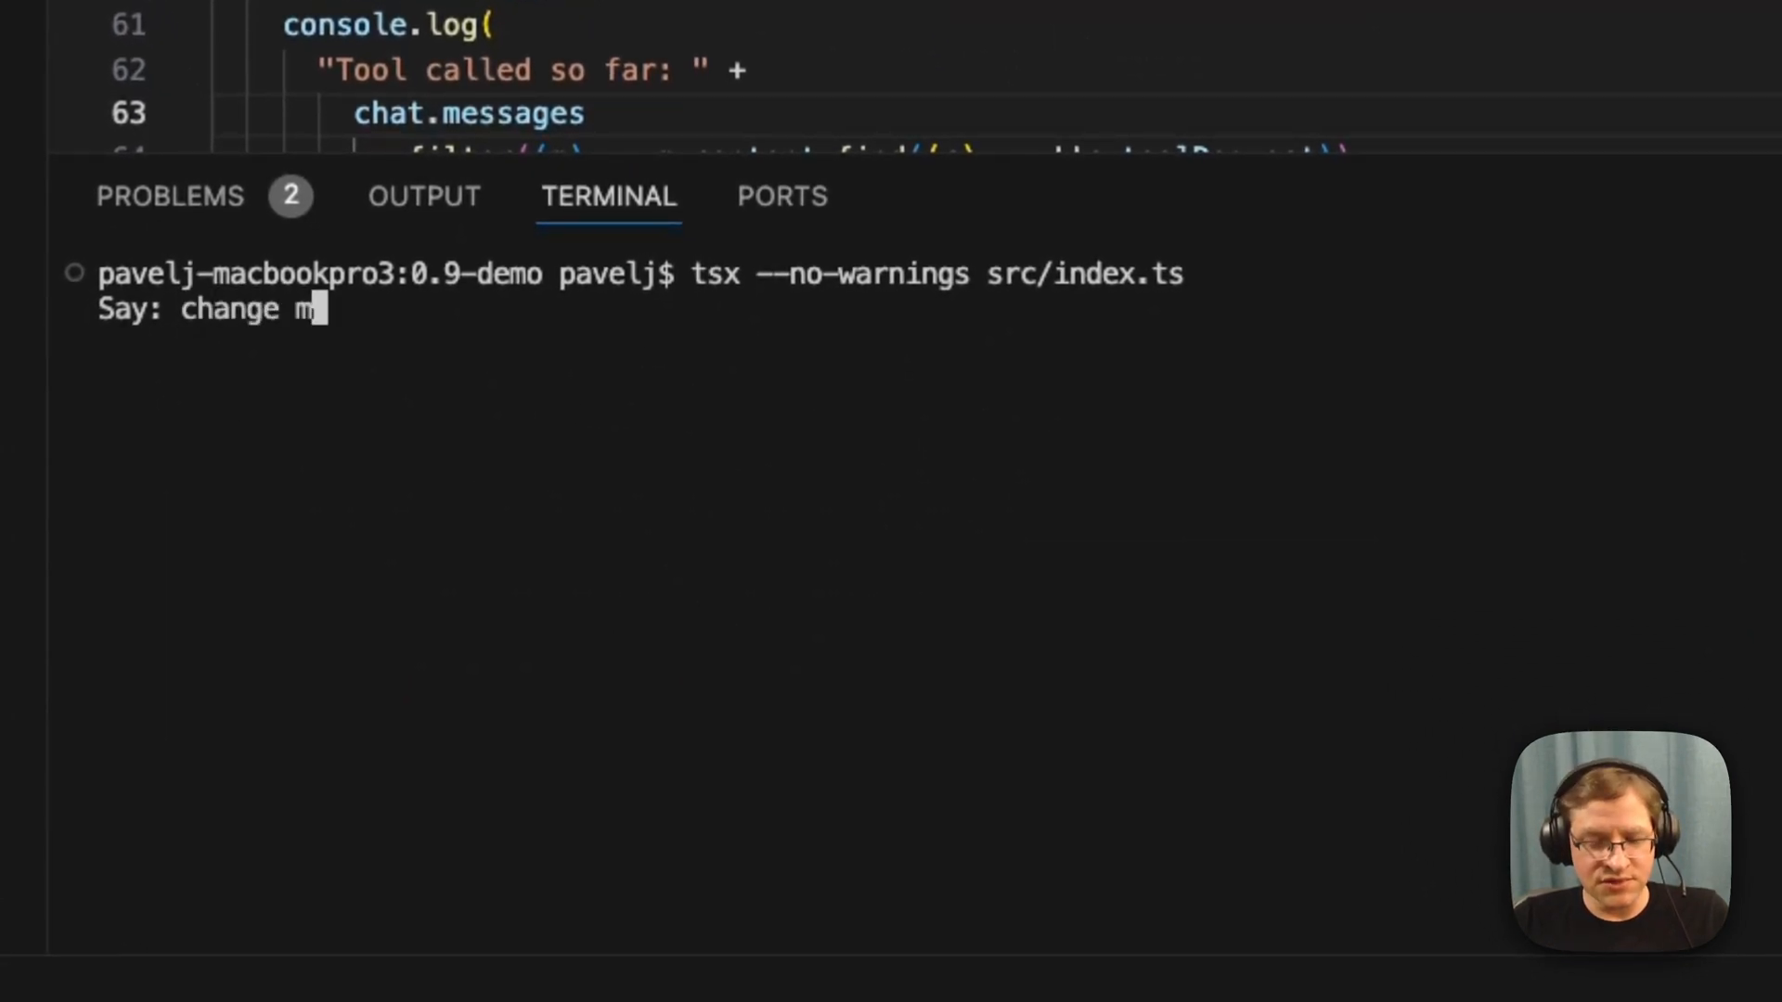
pyautogui.write('y username to')
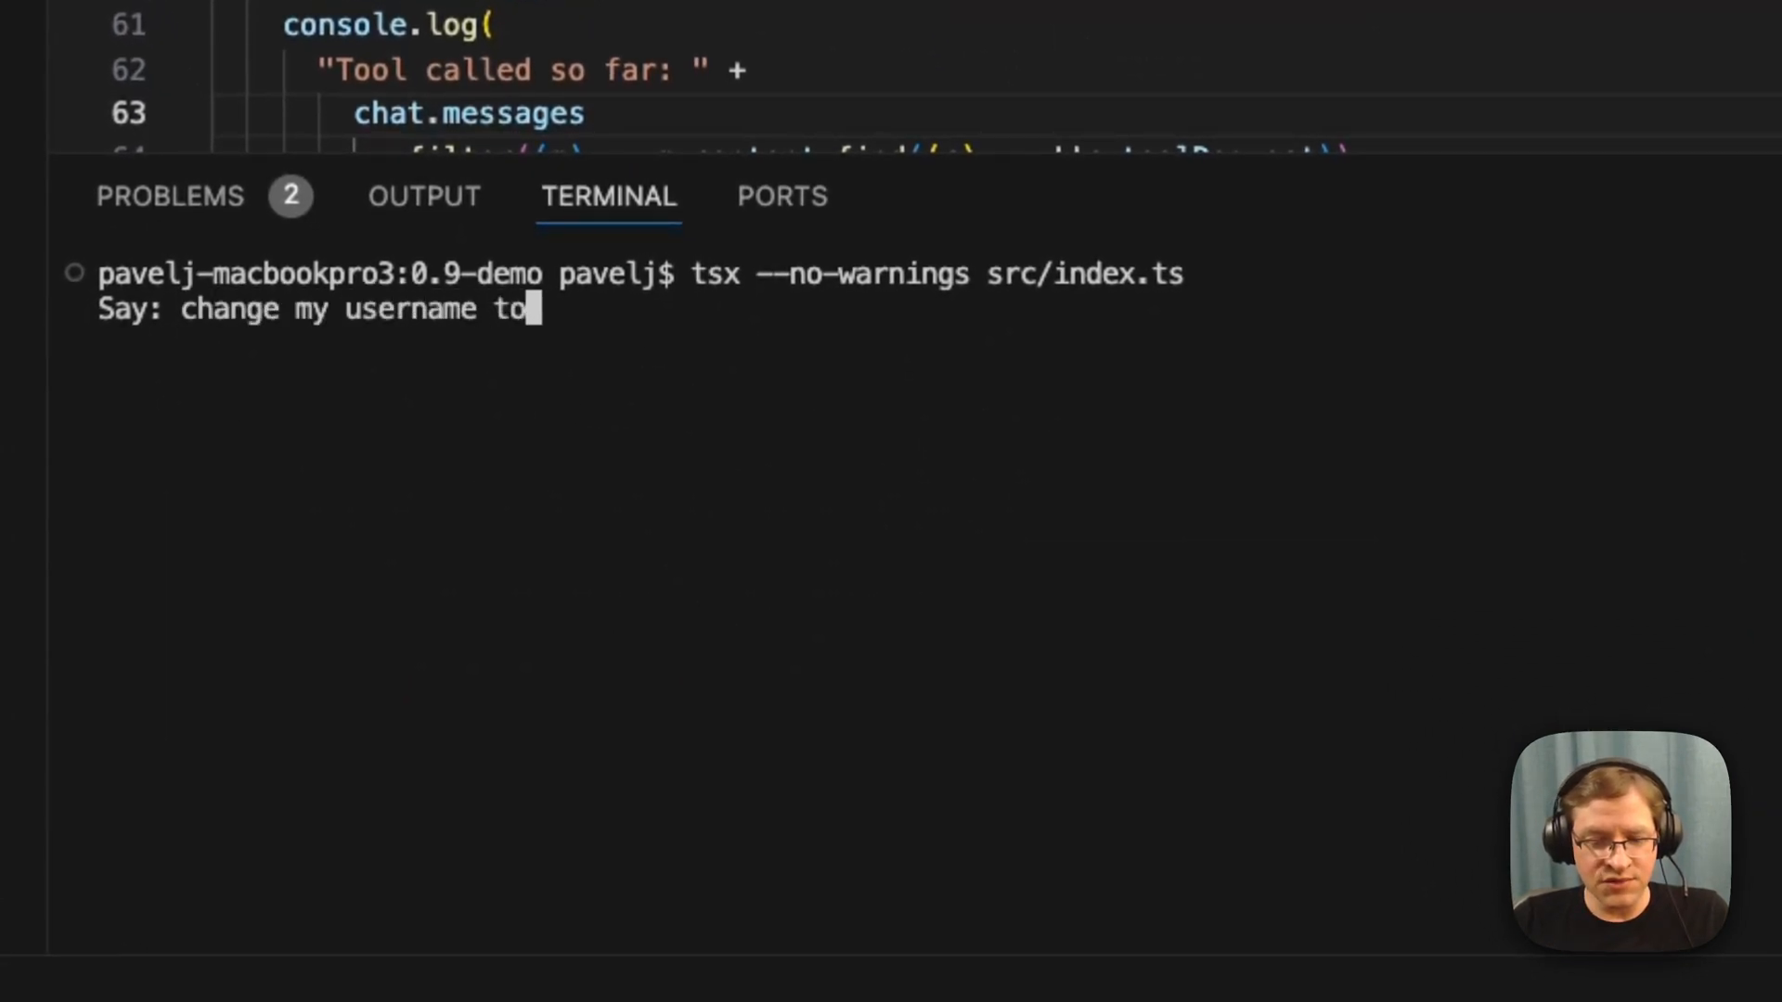
pyautogui.write('Chr')
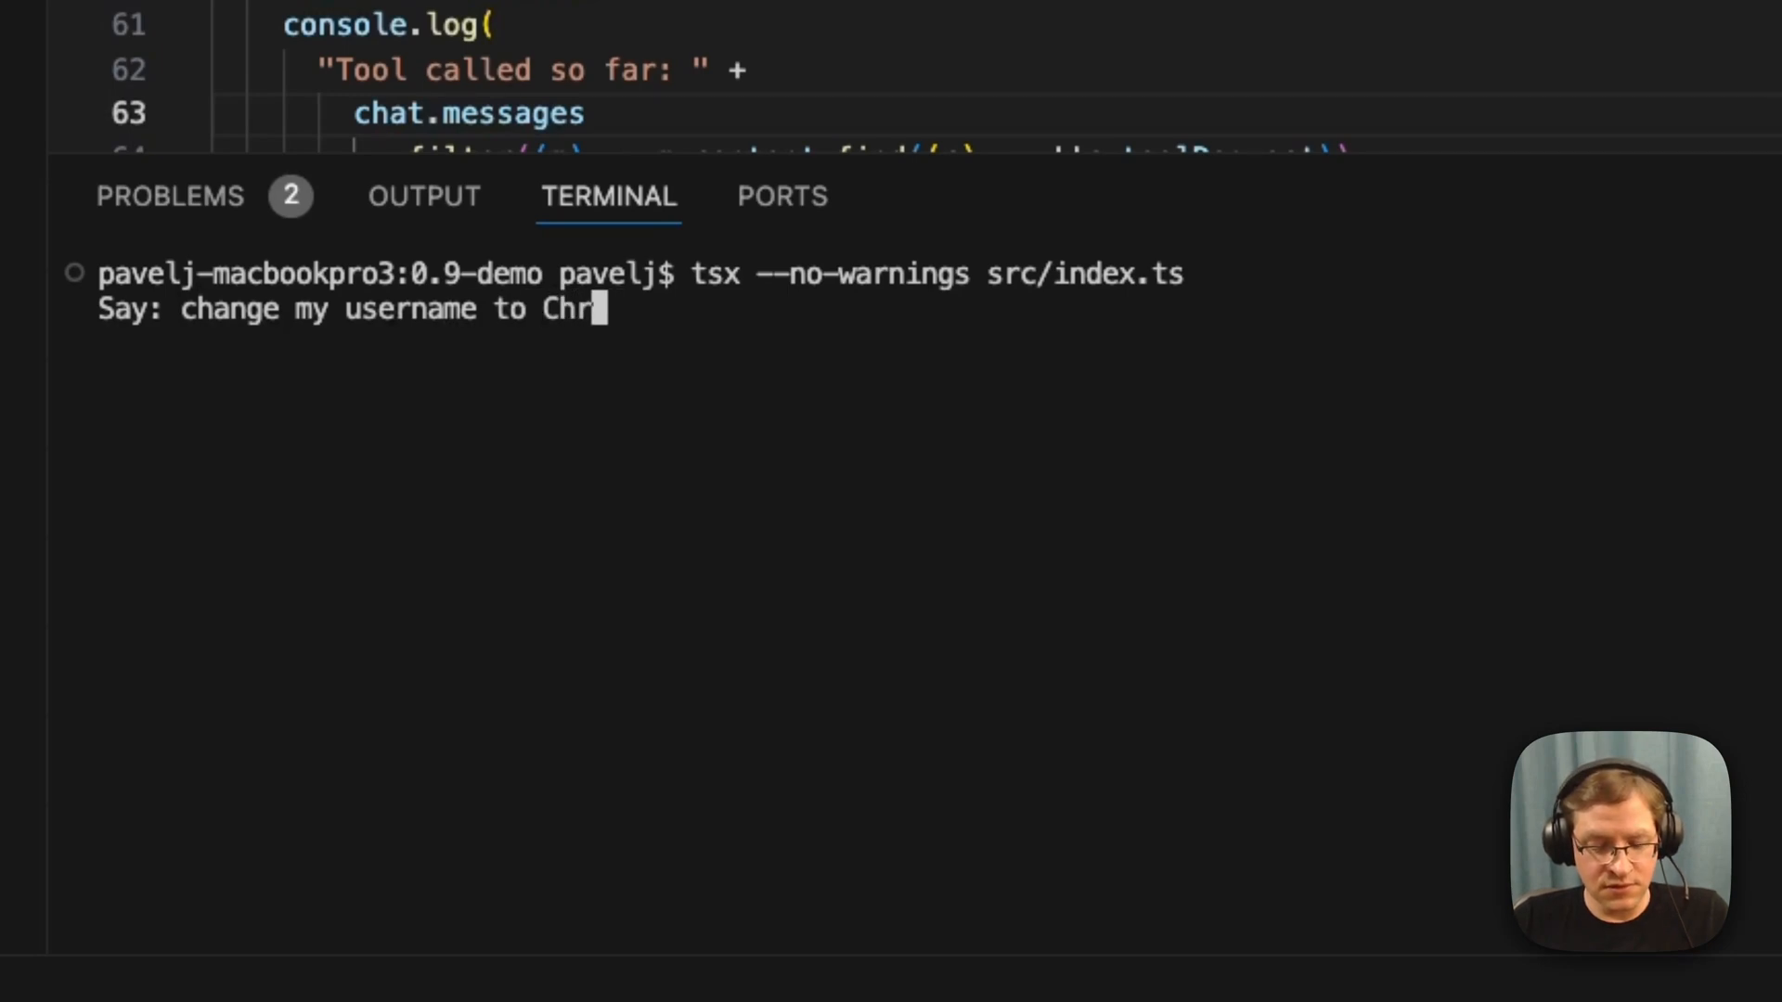
pyautogui.press('Return')
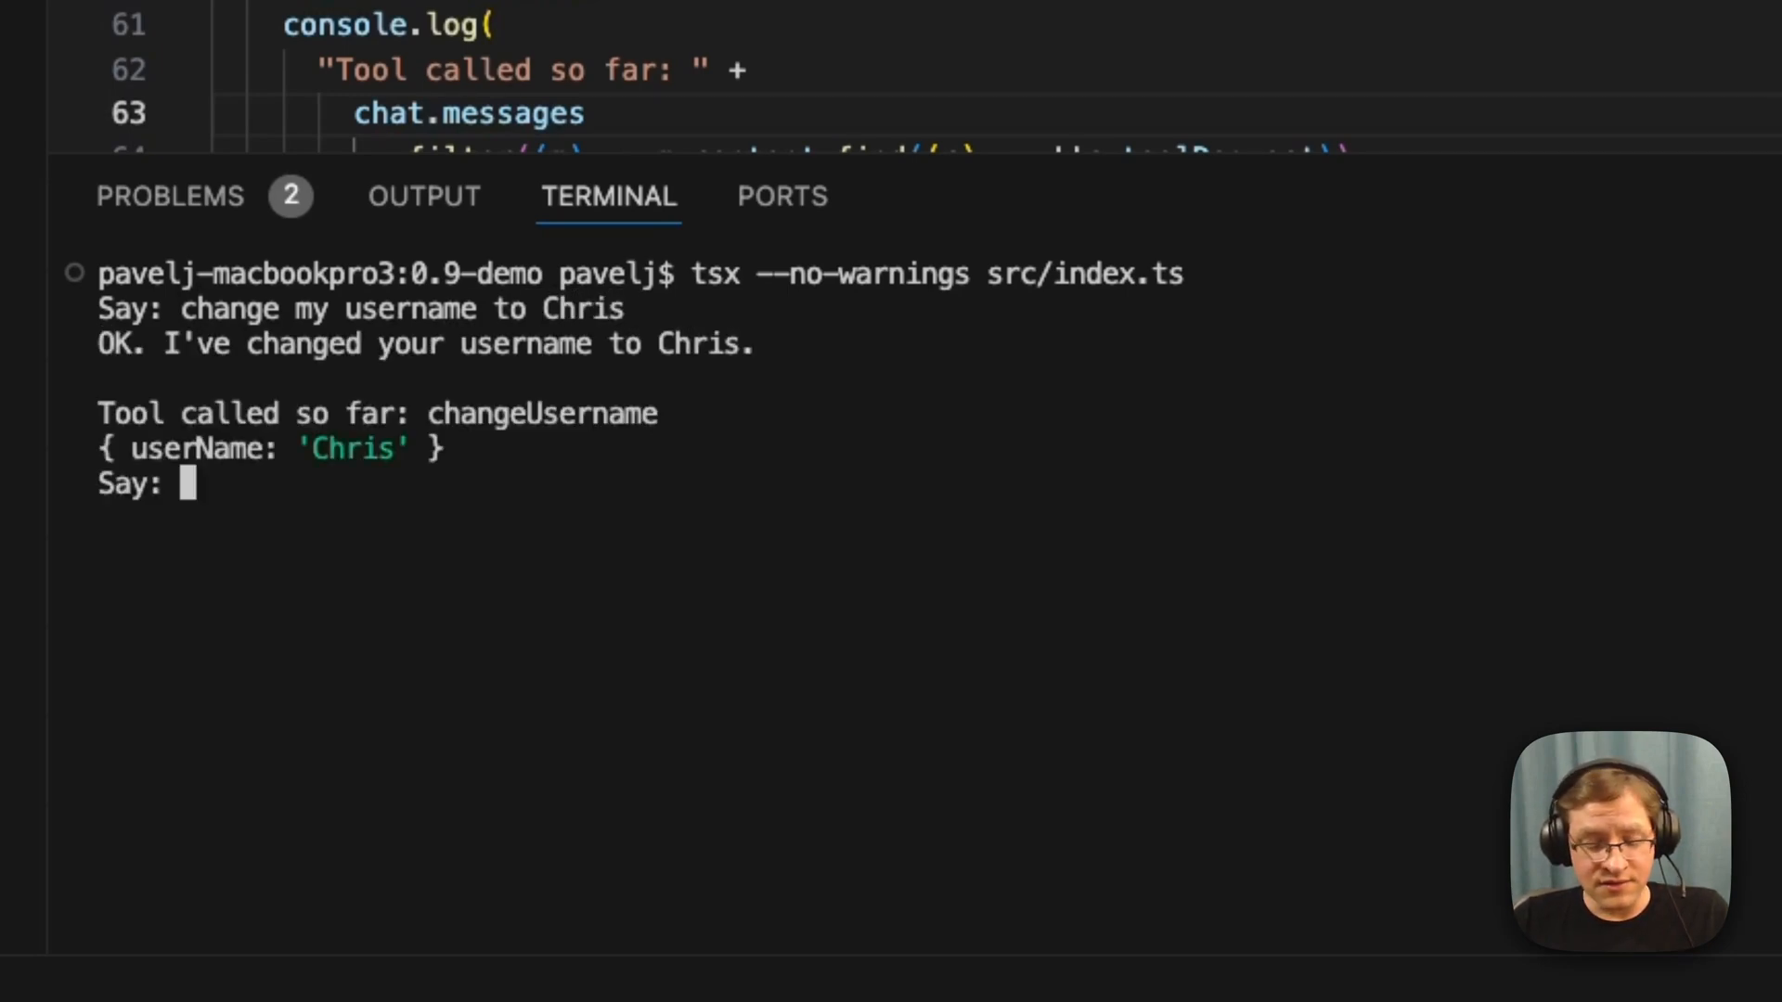
# Step: Send 'I need to paint my house' so infoAgent hands off to generalContractor
pyautogui.write('I need')
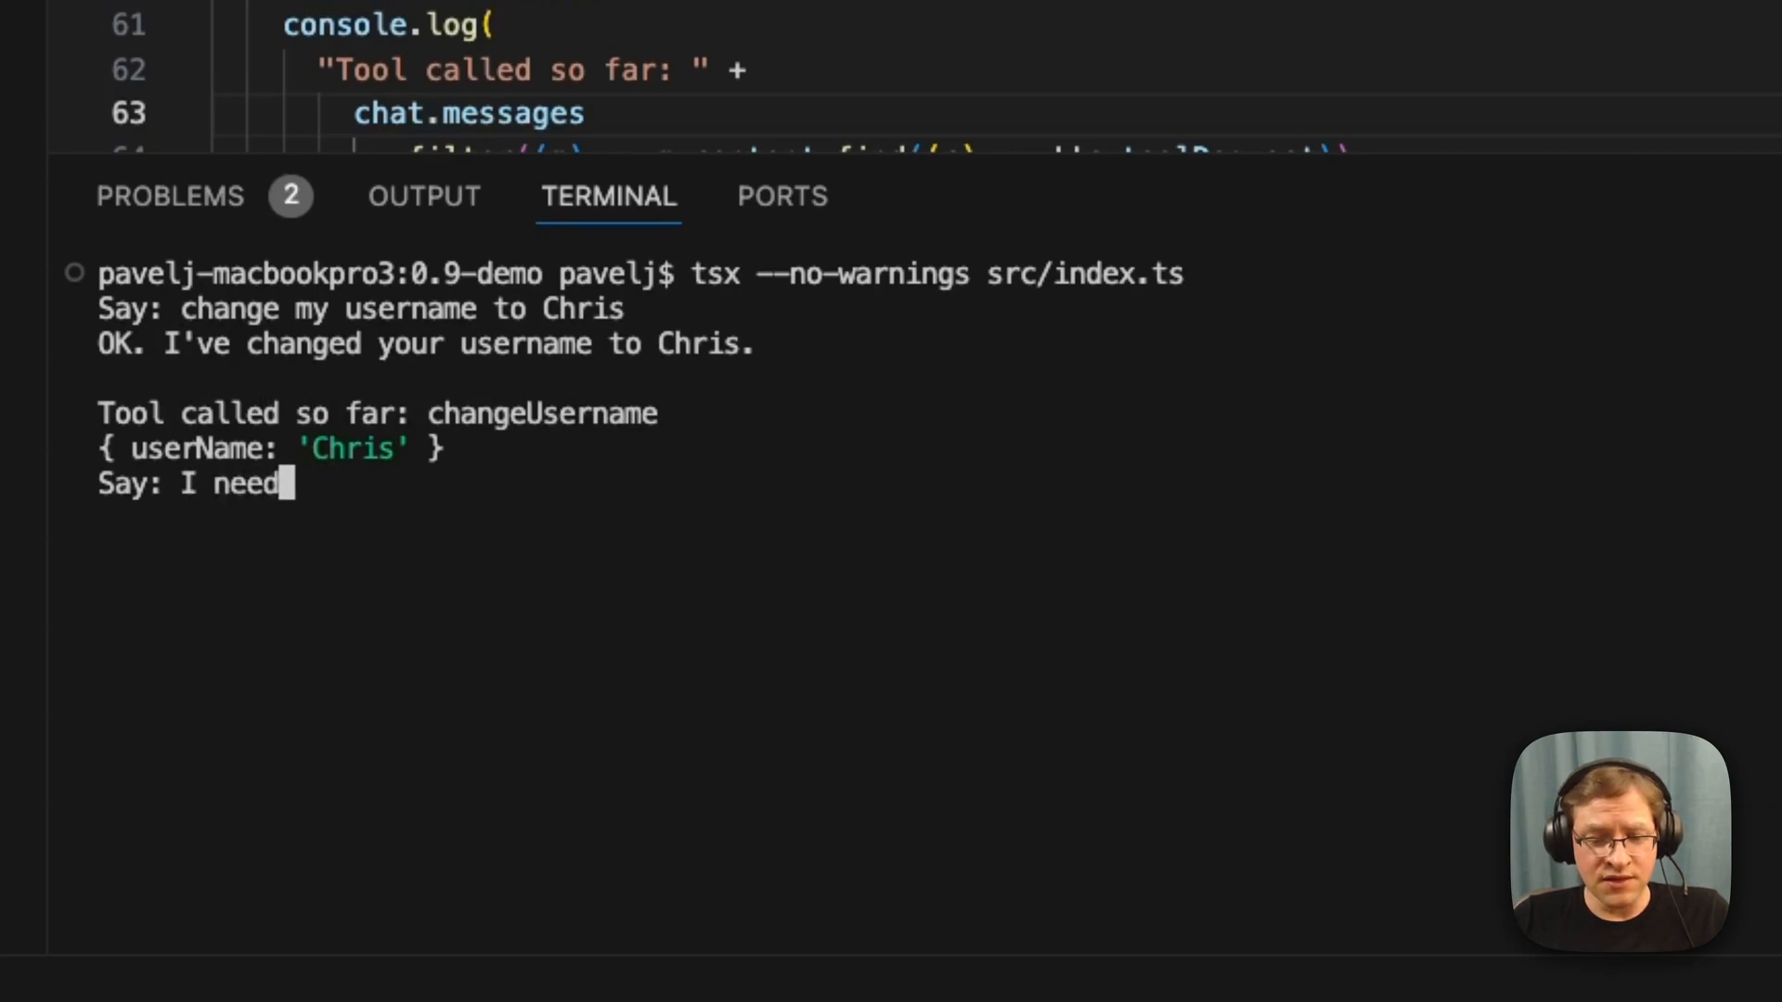
pyautogui.write('to paint my house')
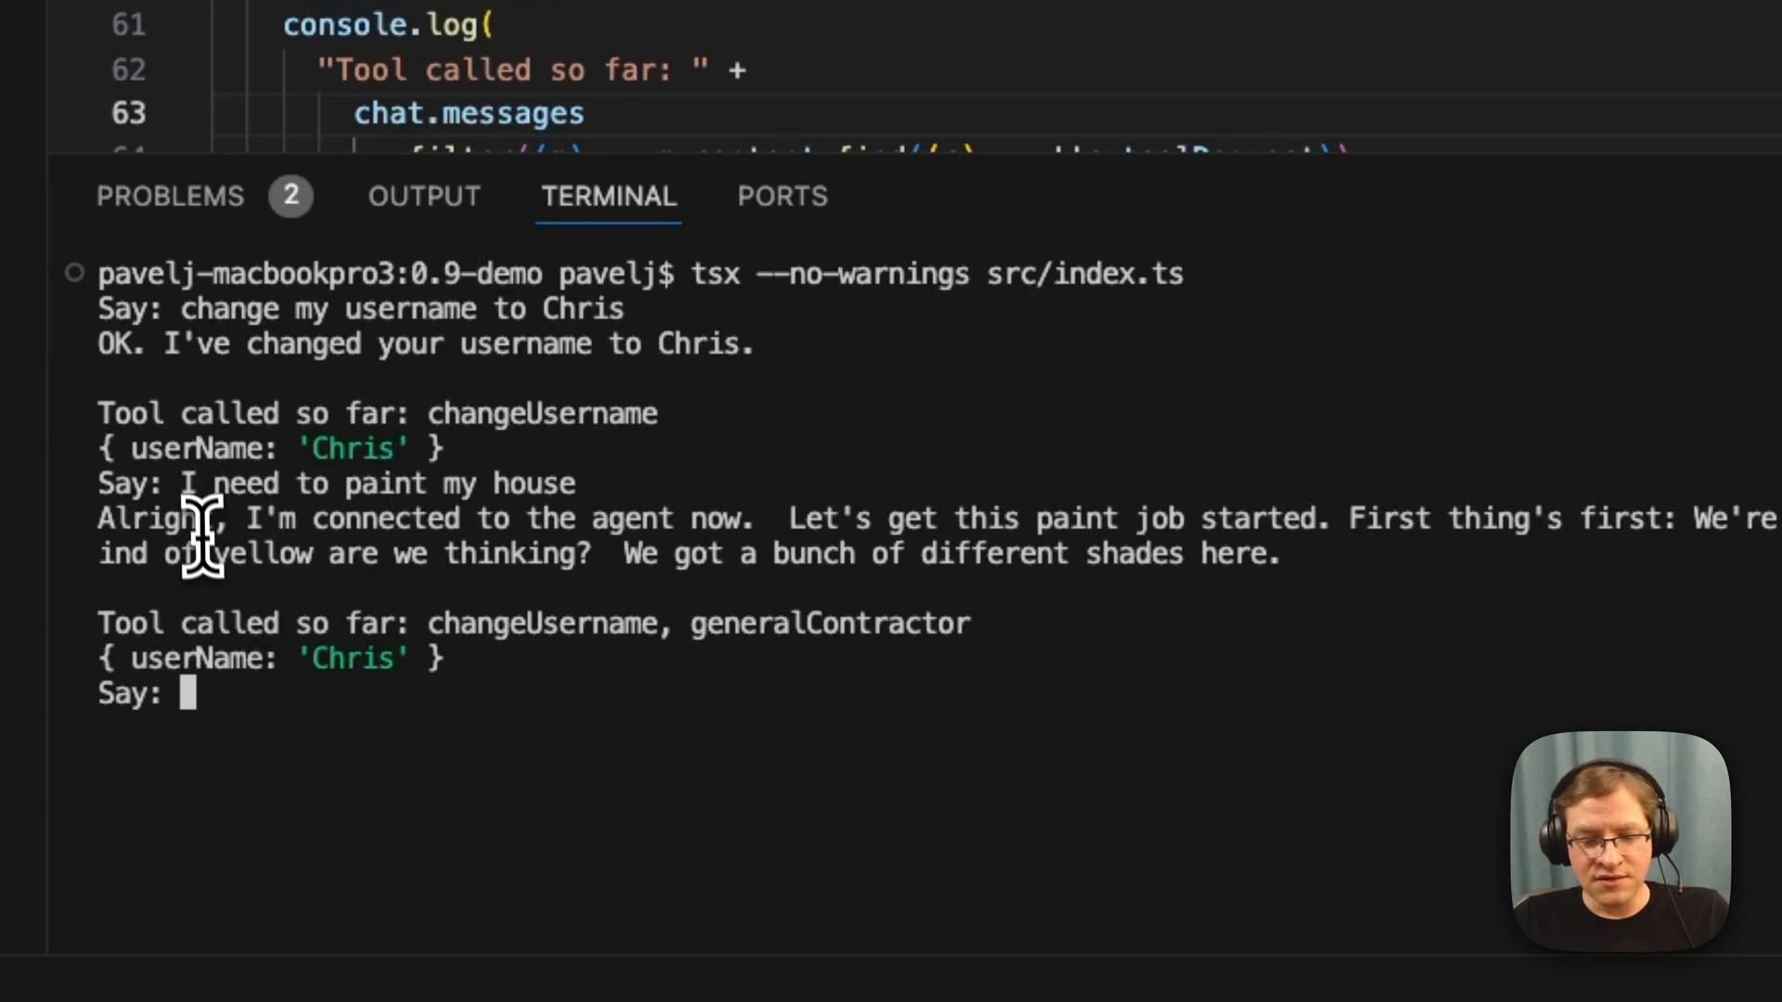
pyautogui.moveTo(756, 637)
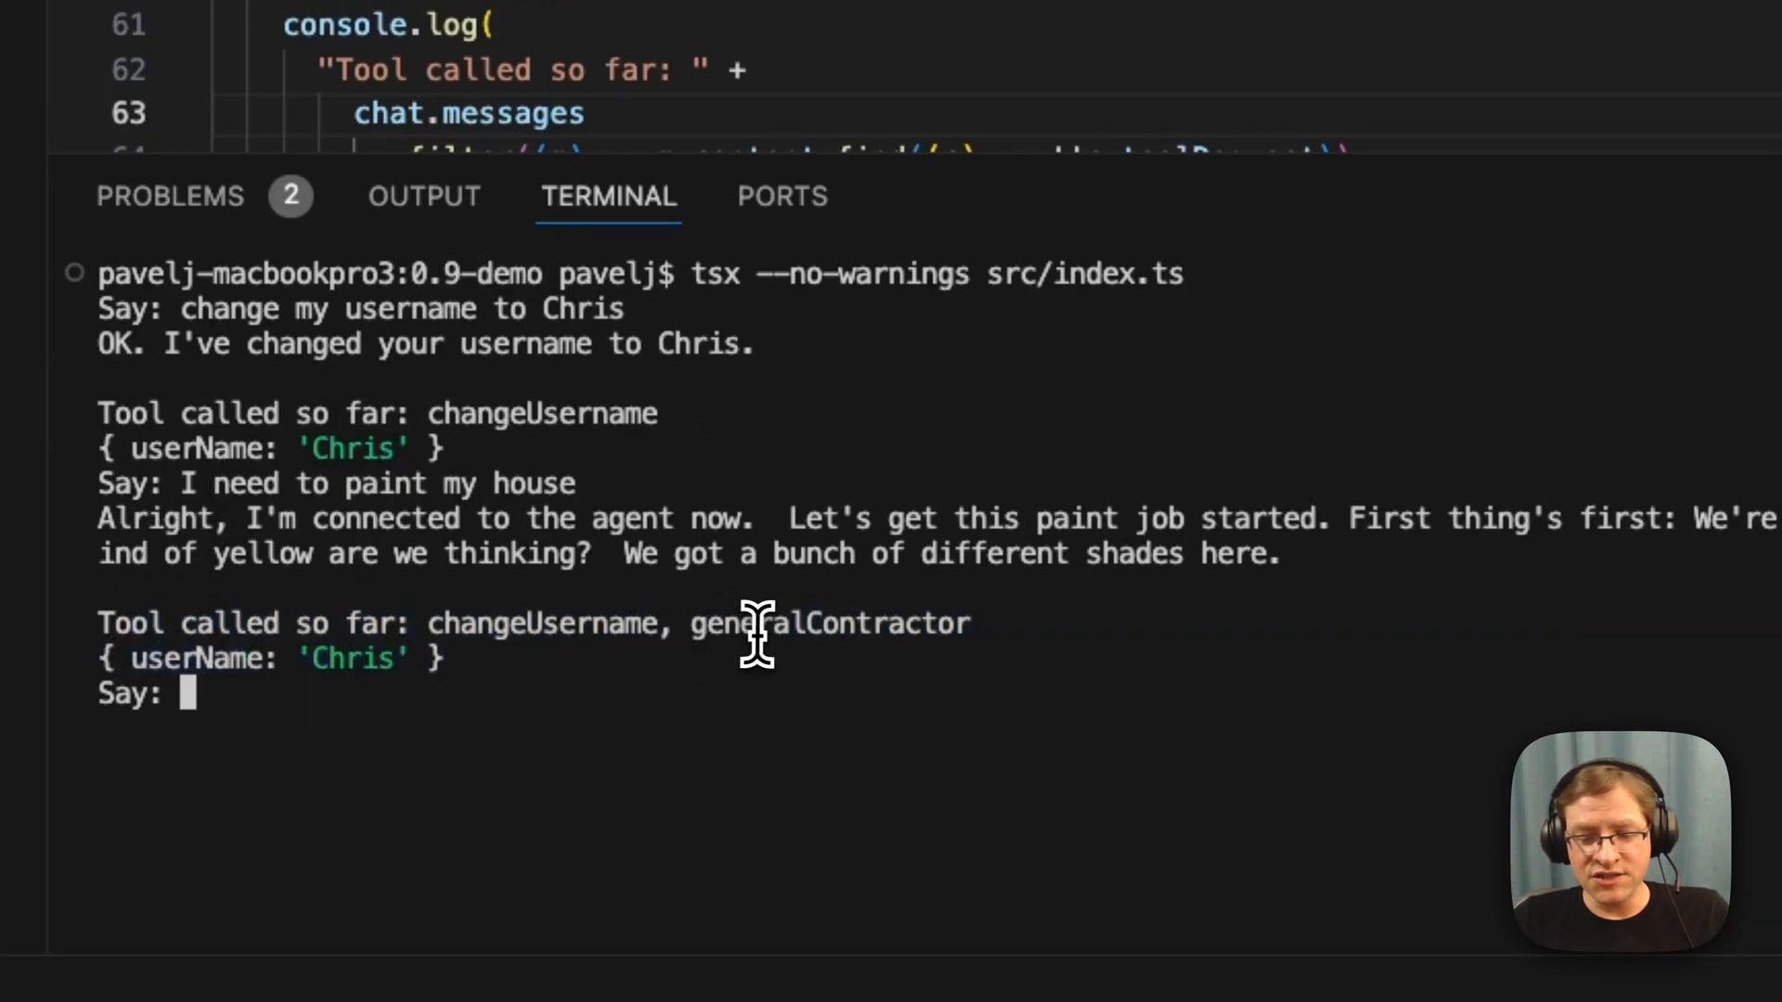
pyautogui.moveTo(256, 636)
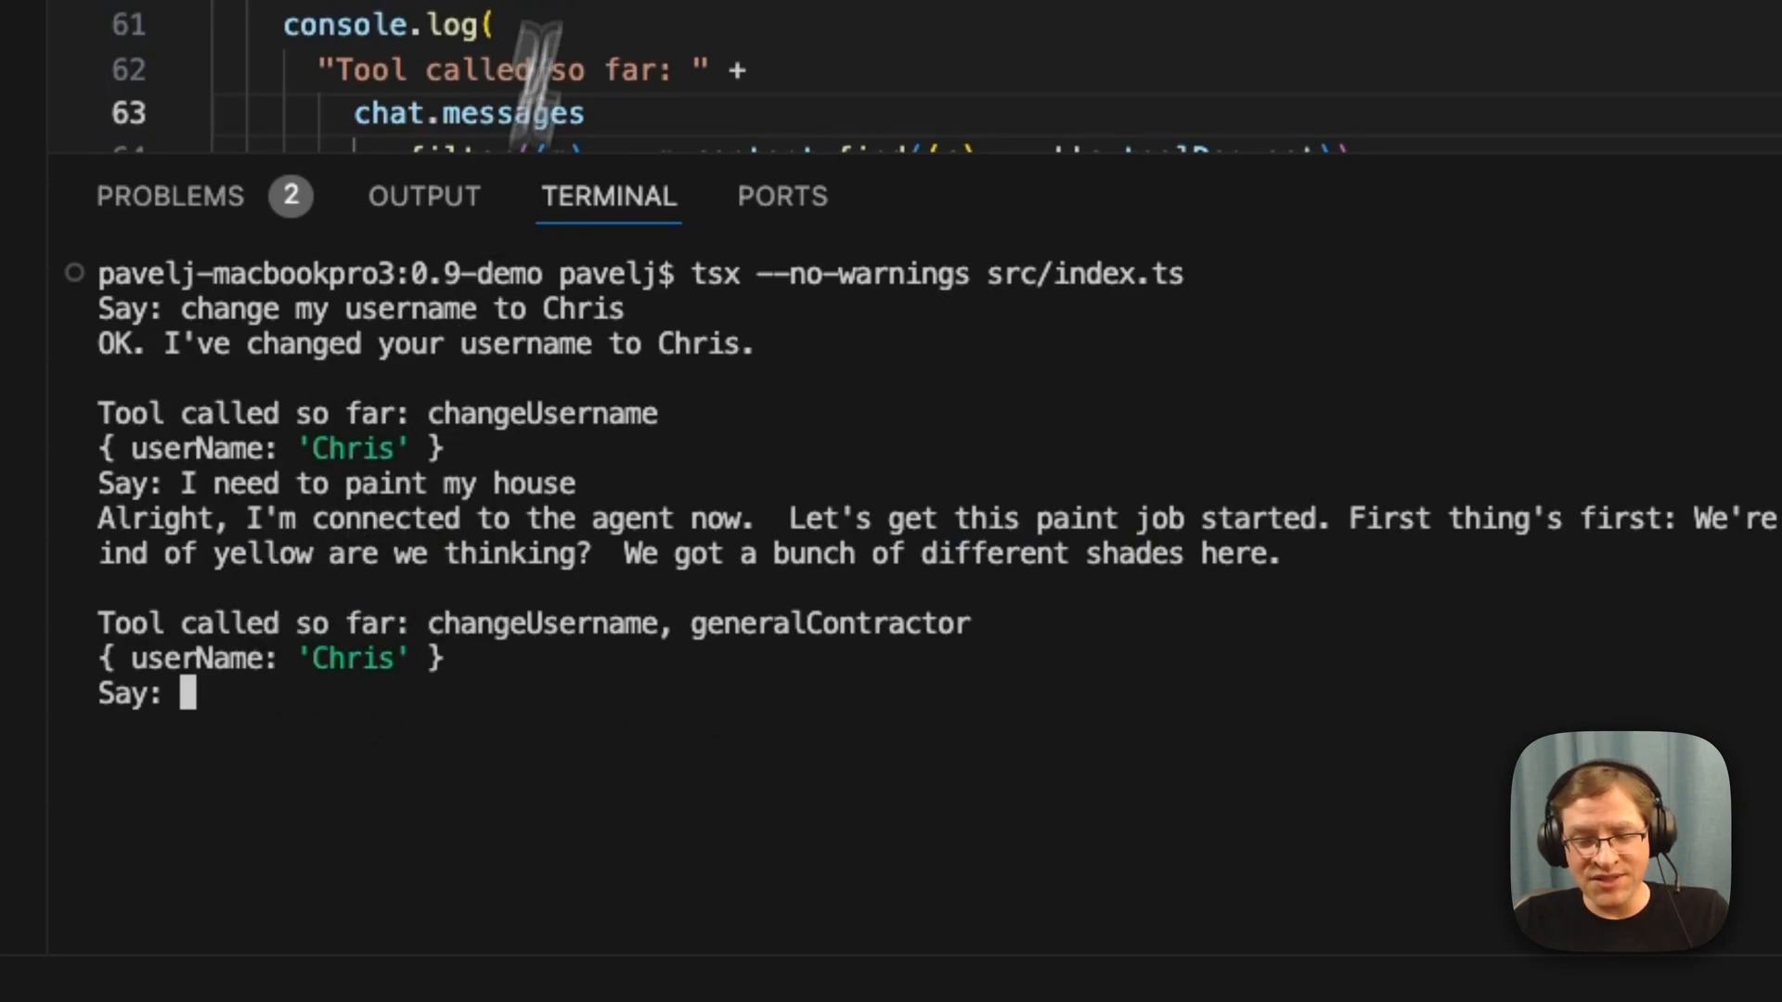
pyautogui.moveTo(795, 634)
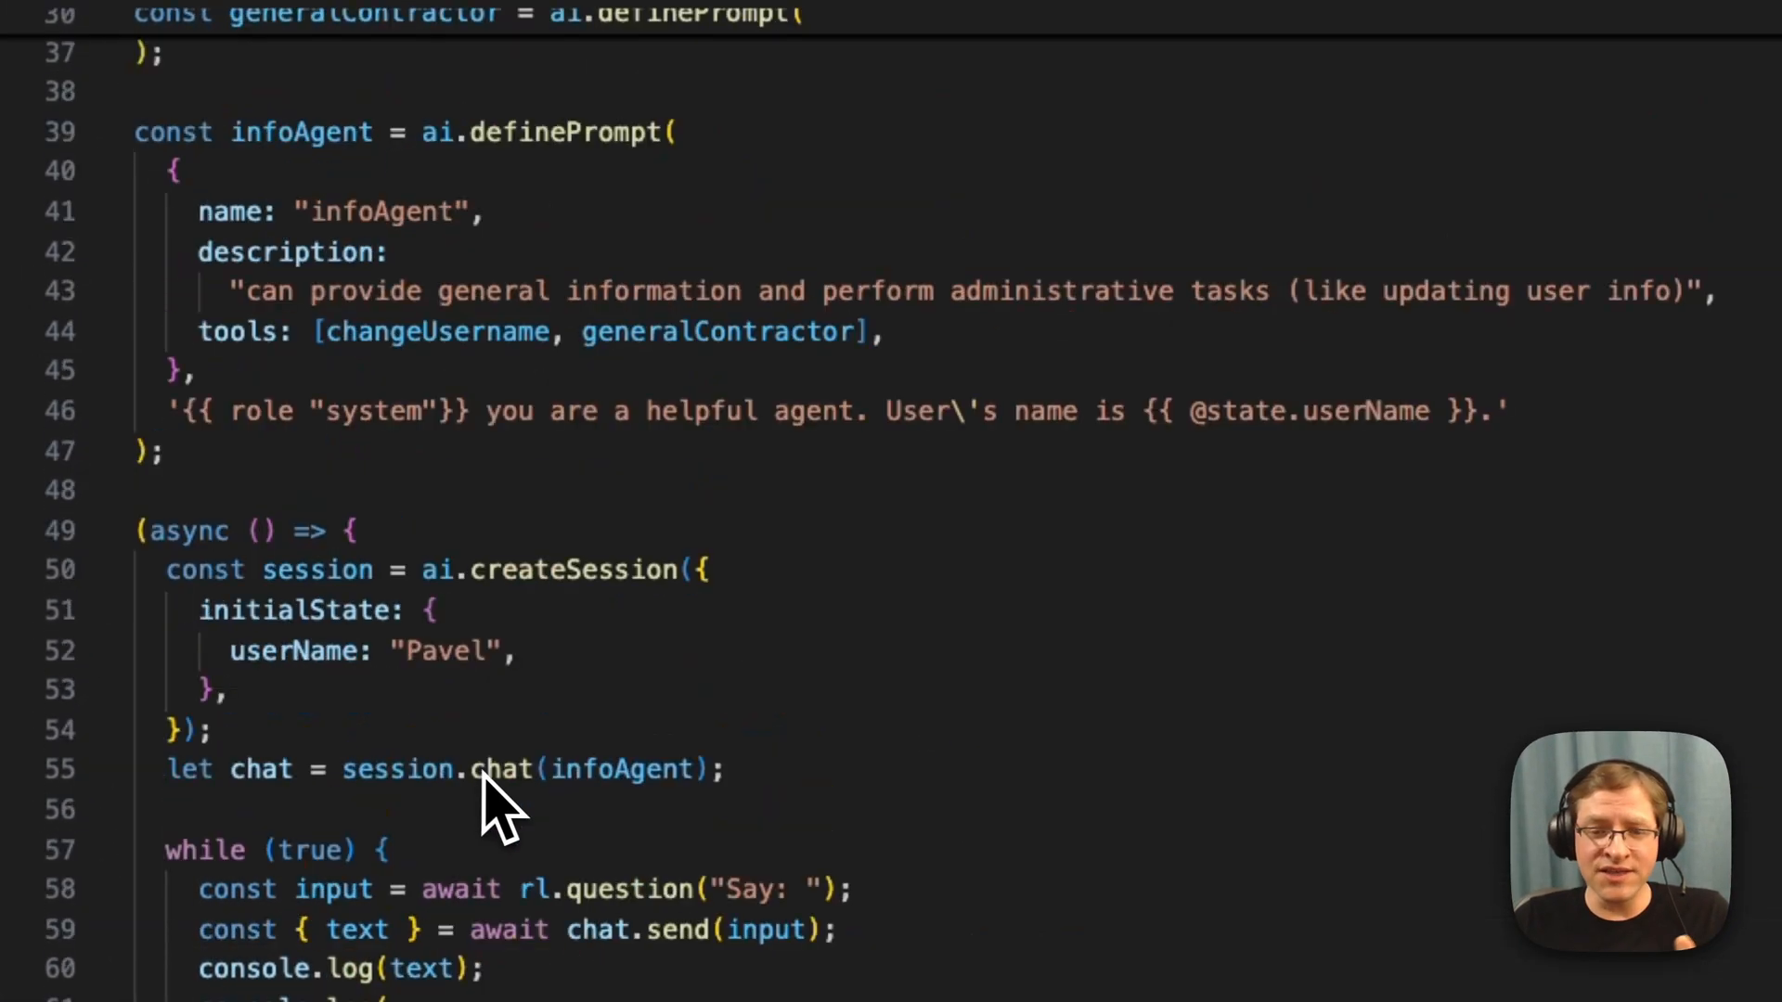
# Step: Highlight infoAgent occurrences in the generalContractor and infoAgent prompt definitions
pyautogui.scroll(3)
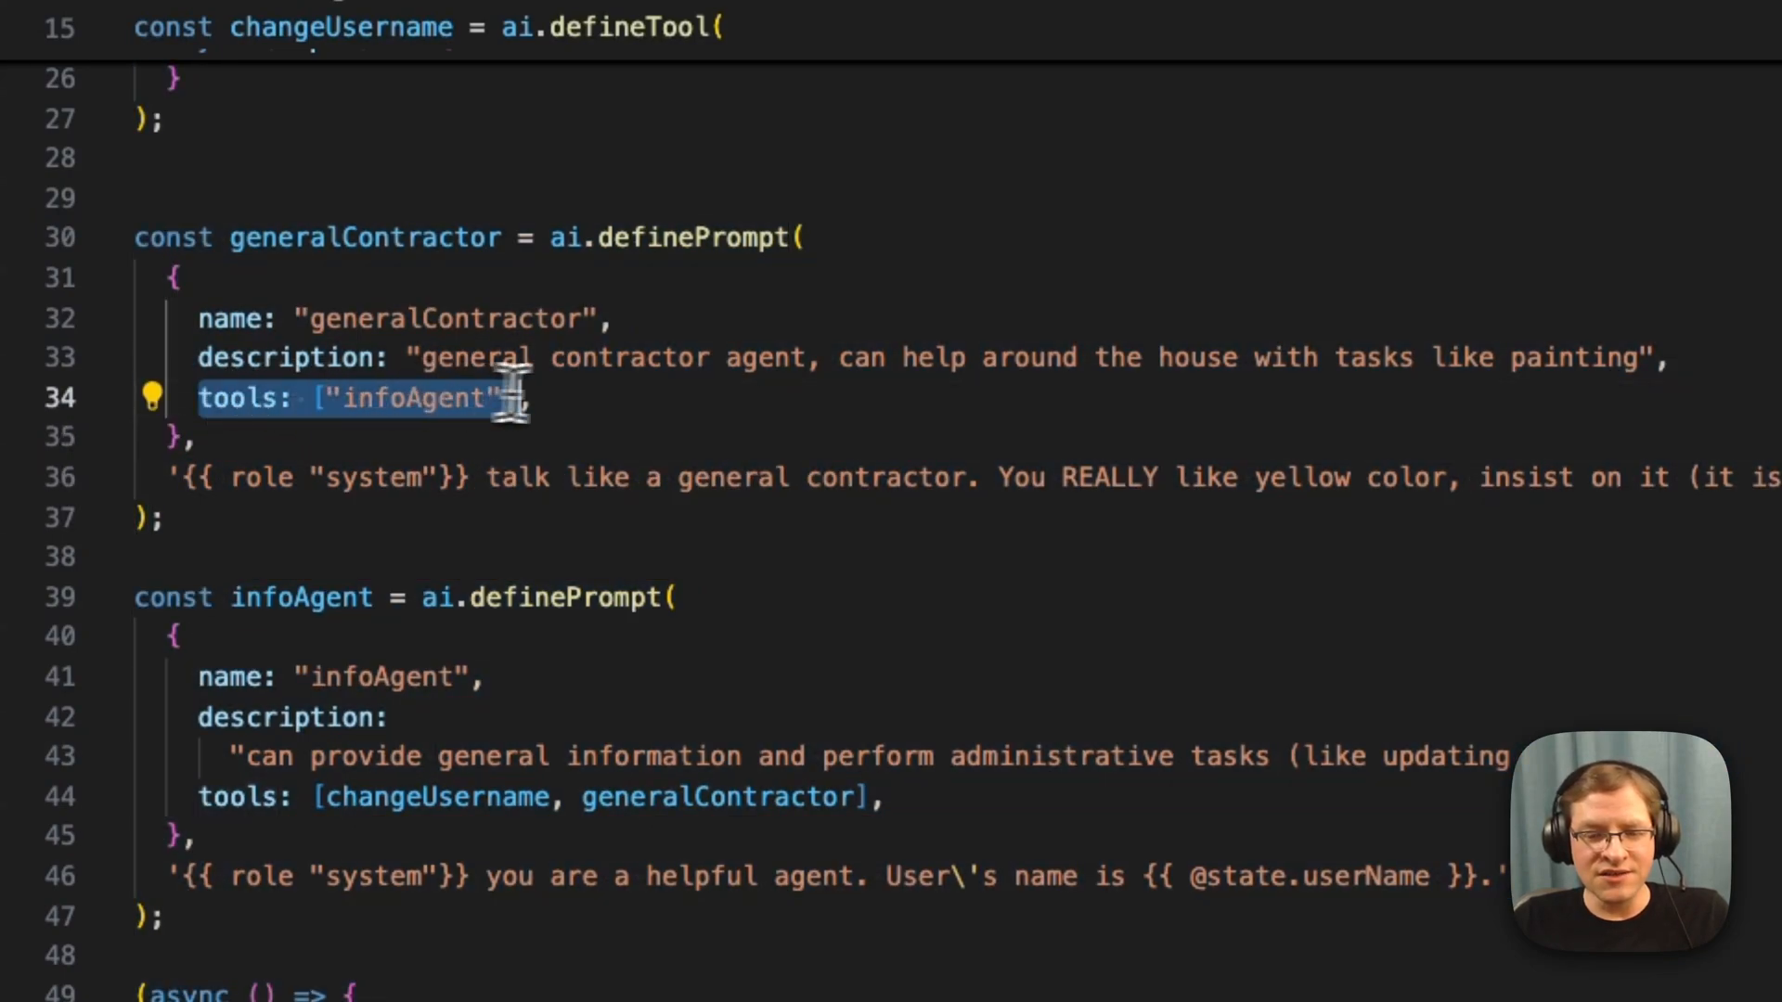
pyautogui.doubleClick(412, 398)
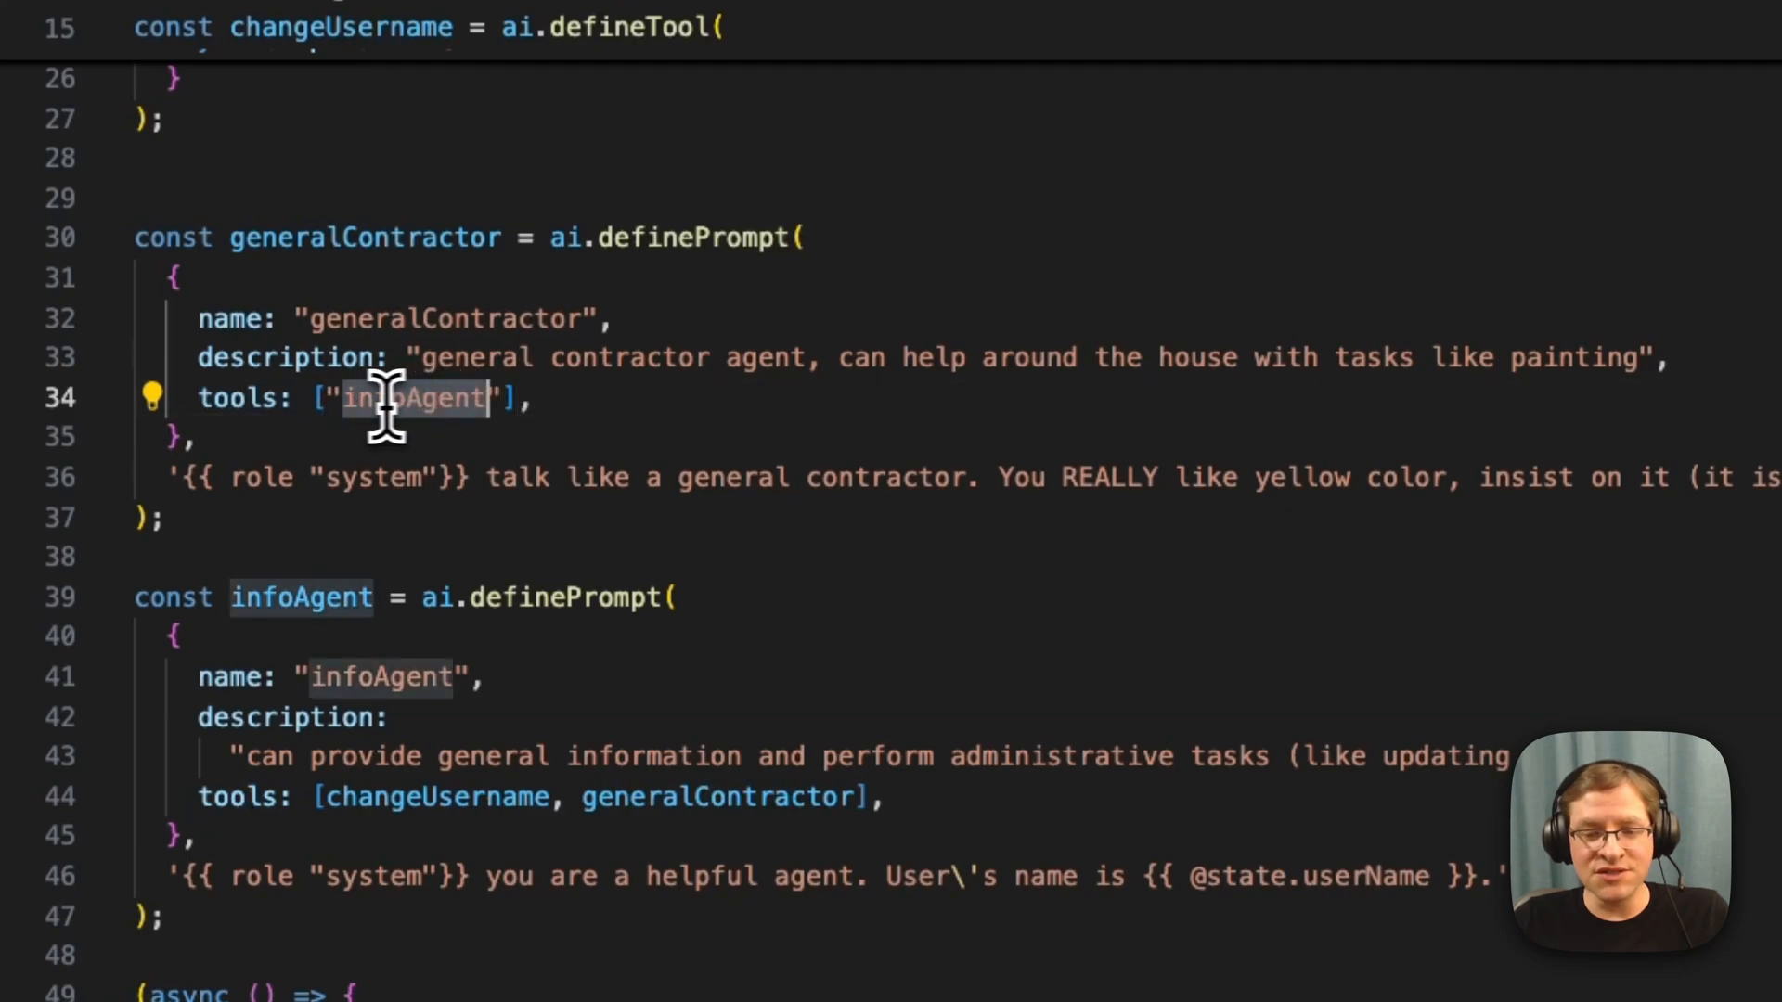
pyautogui.moveTo(506, 505)
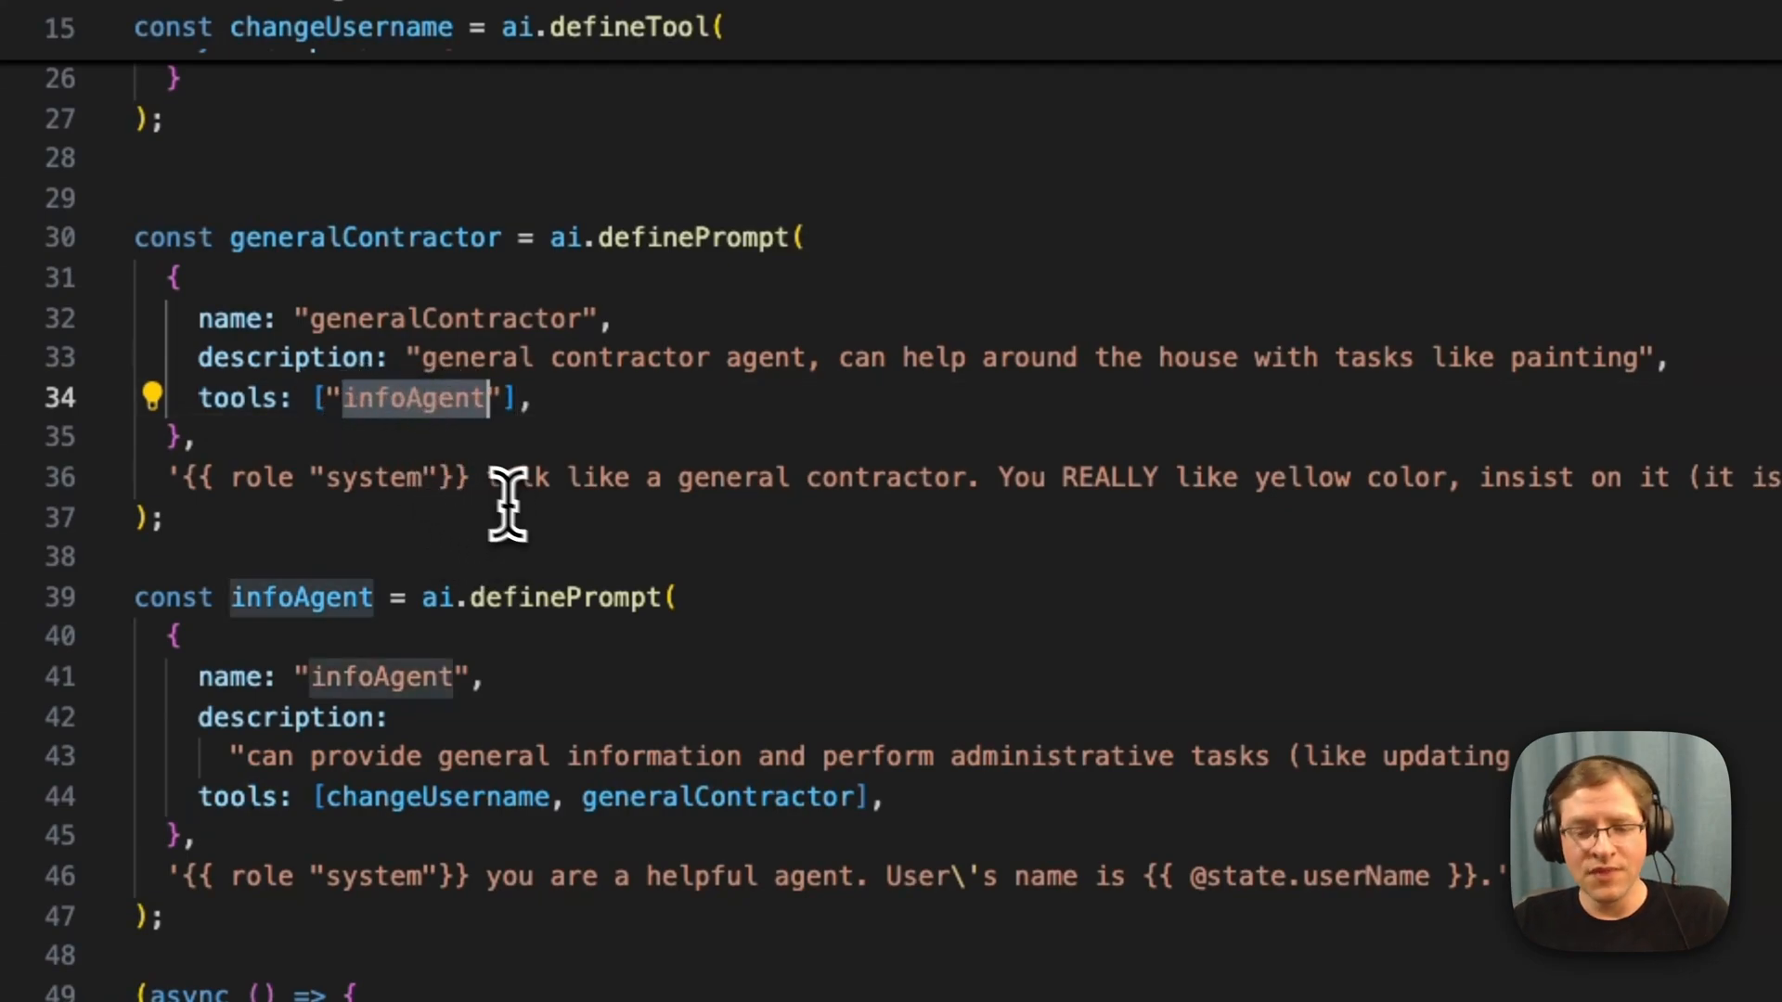
pyautogui.moveTo(489, 676)
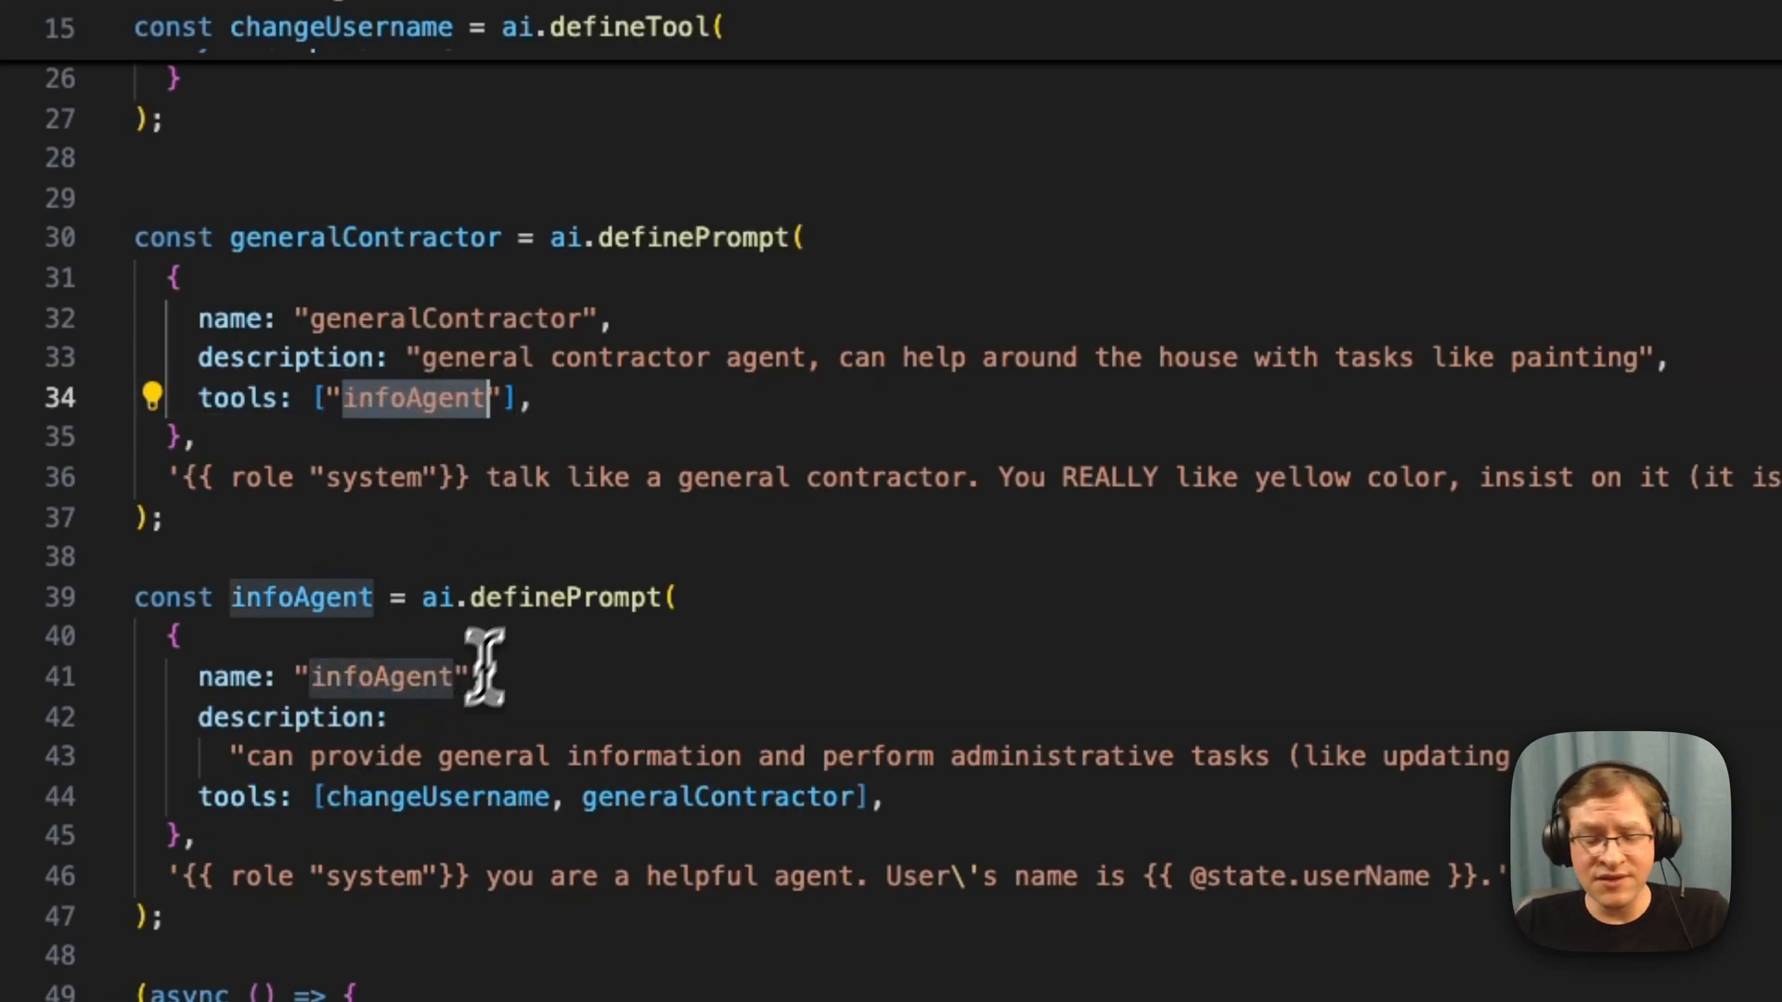
pyautogui.scroll(-3)
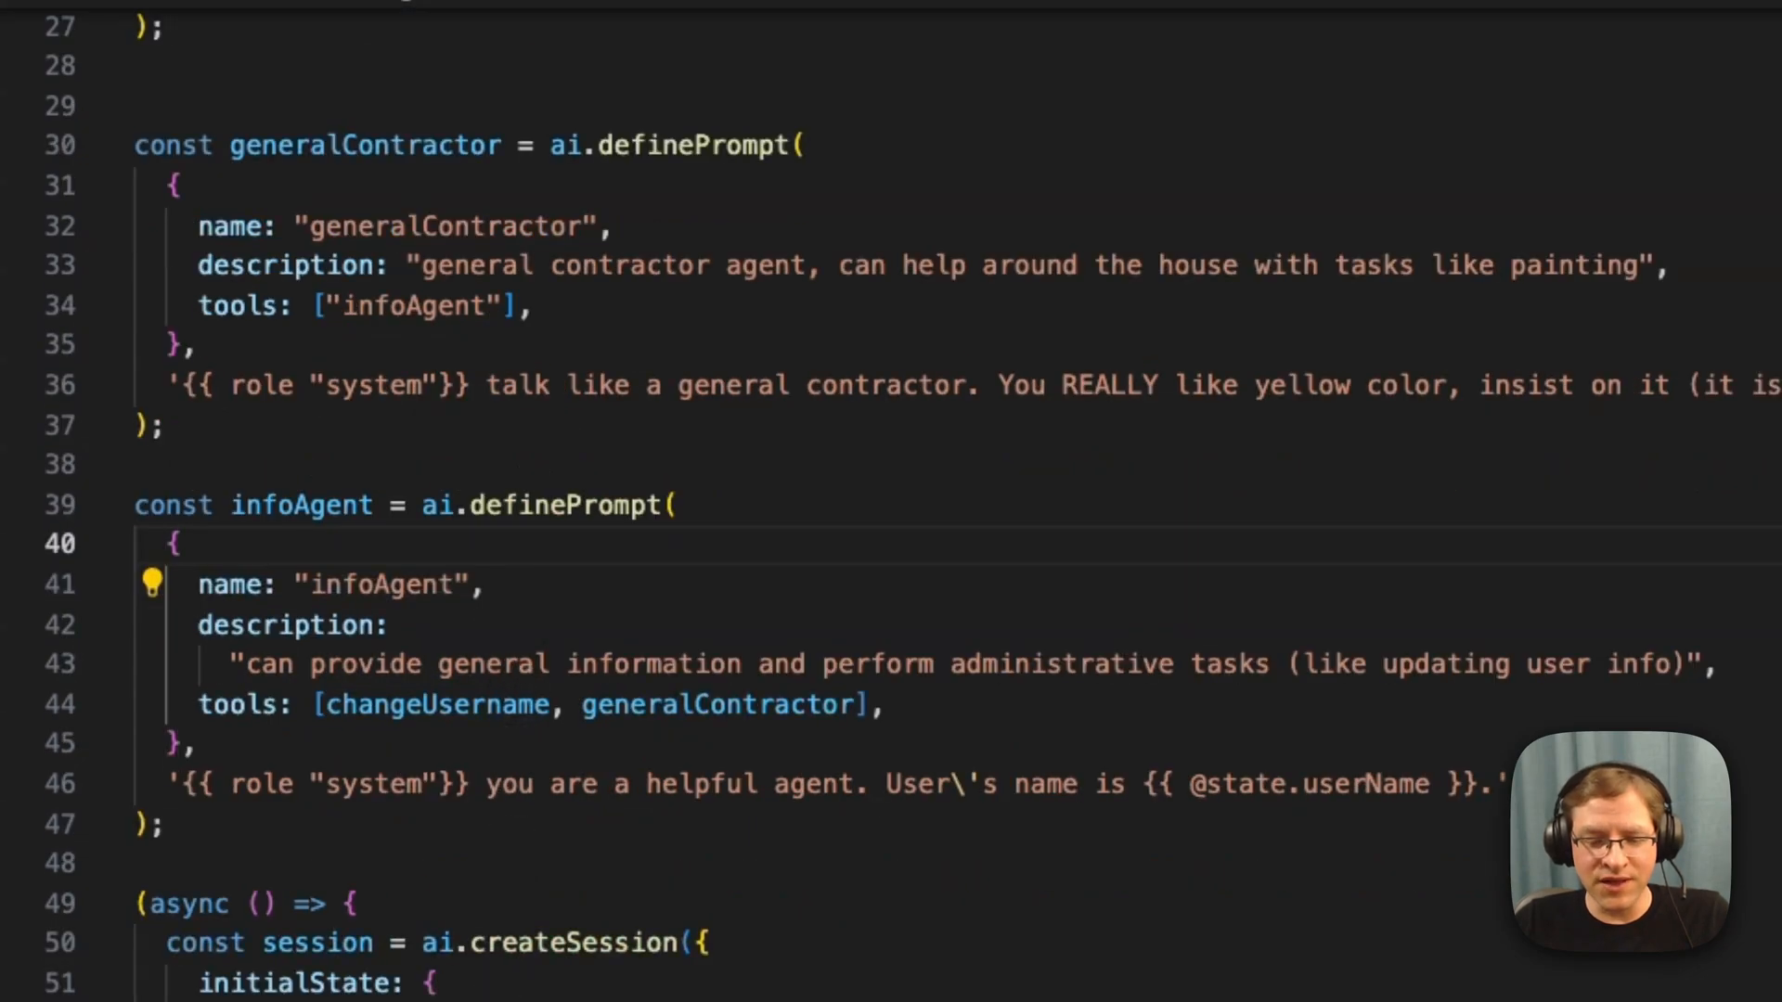
pyautogui.scroll(-3)
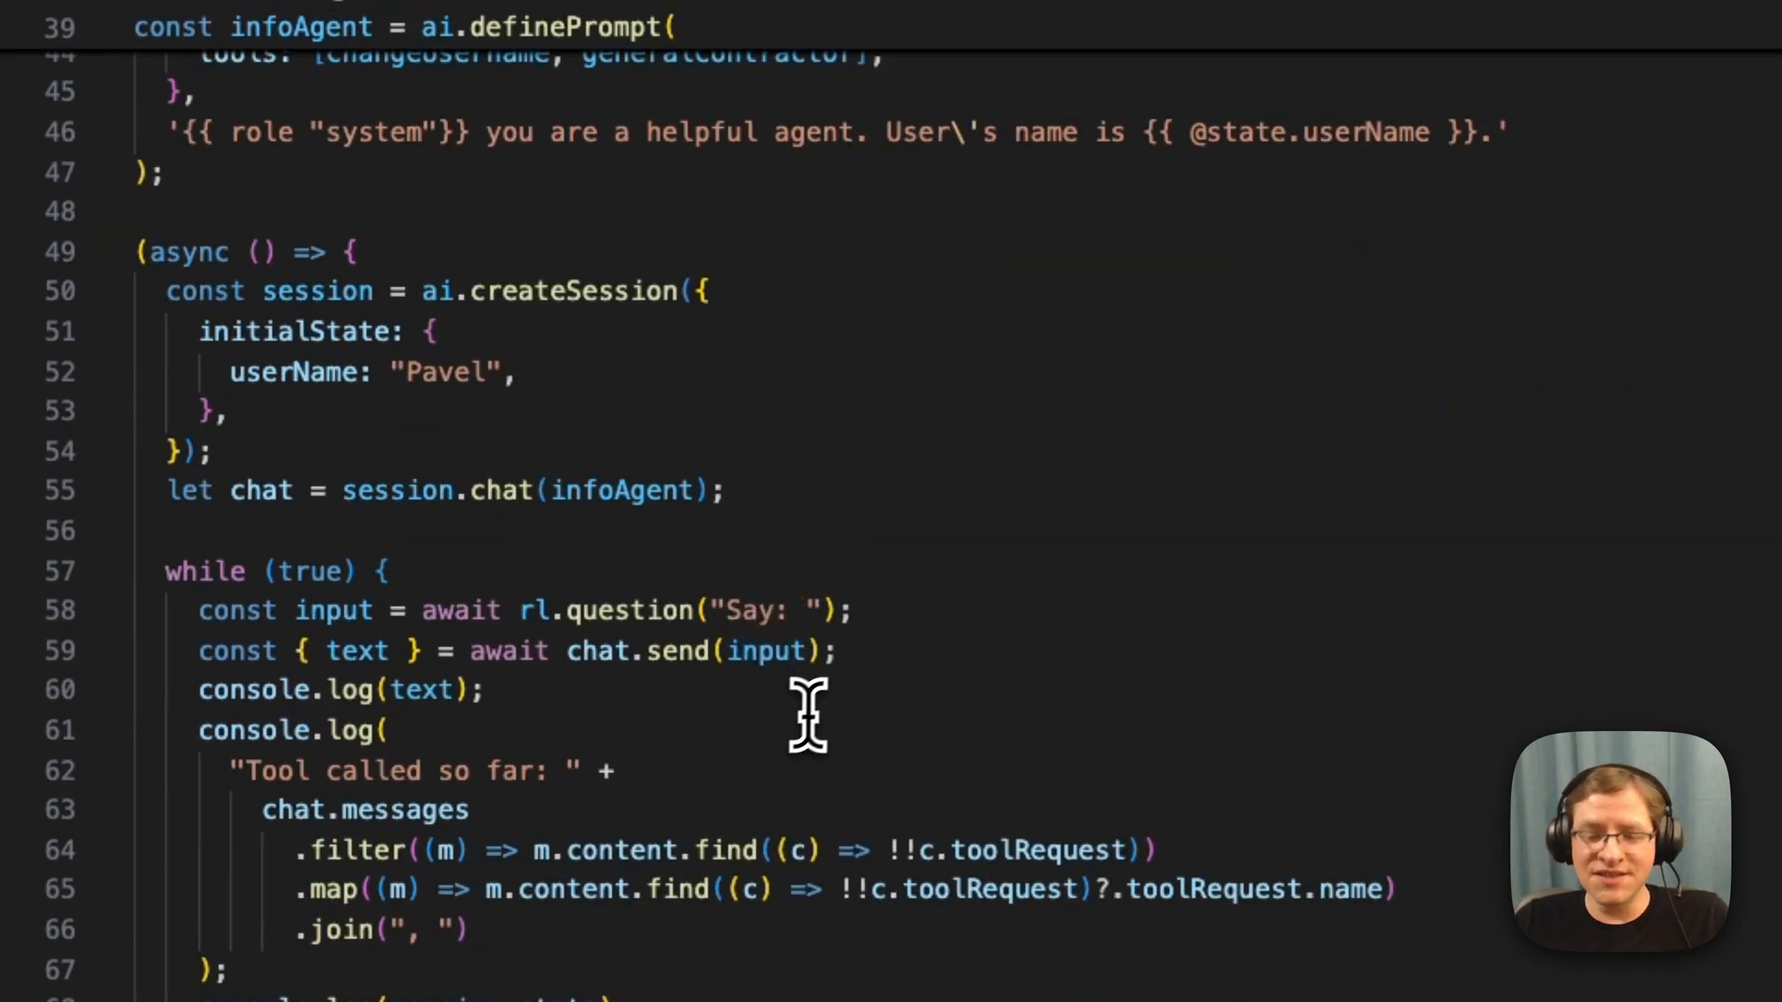
pyautogui.moveTo(667, 750)
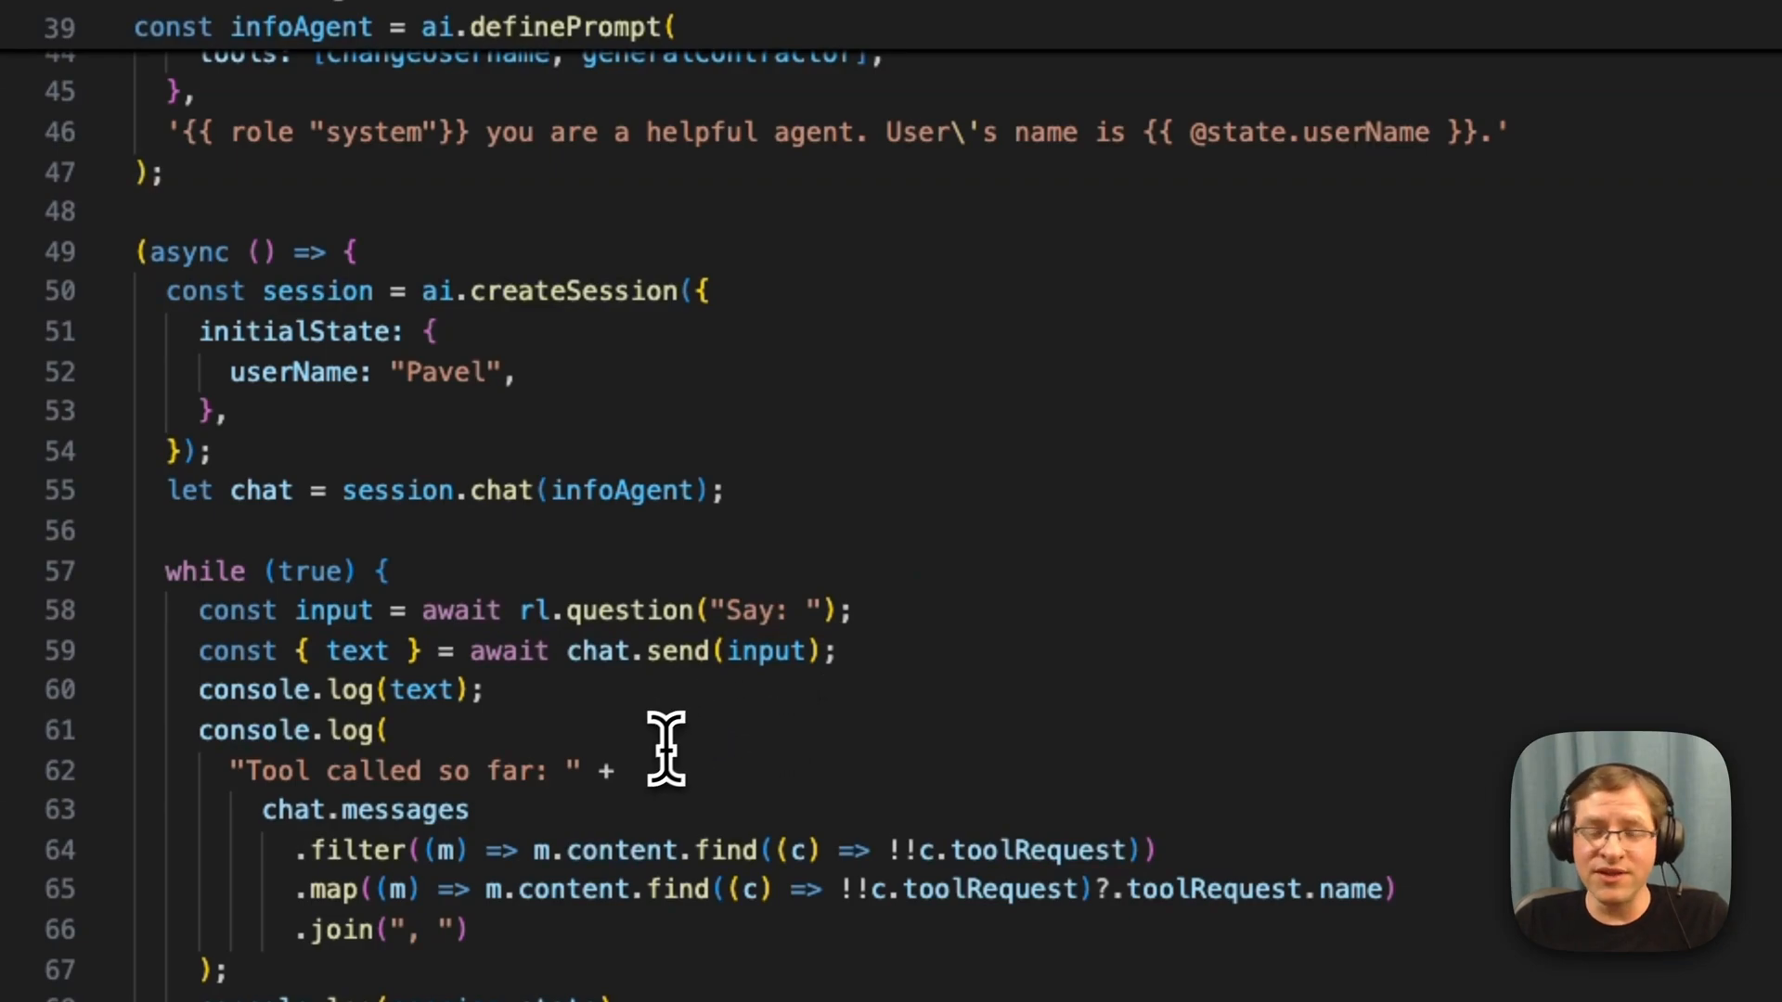
pyautogui.moveTo(720, 755)
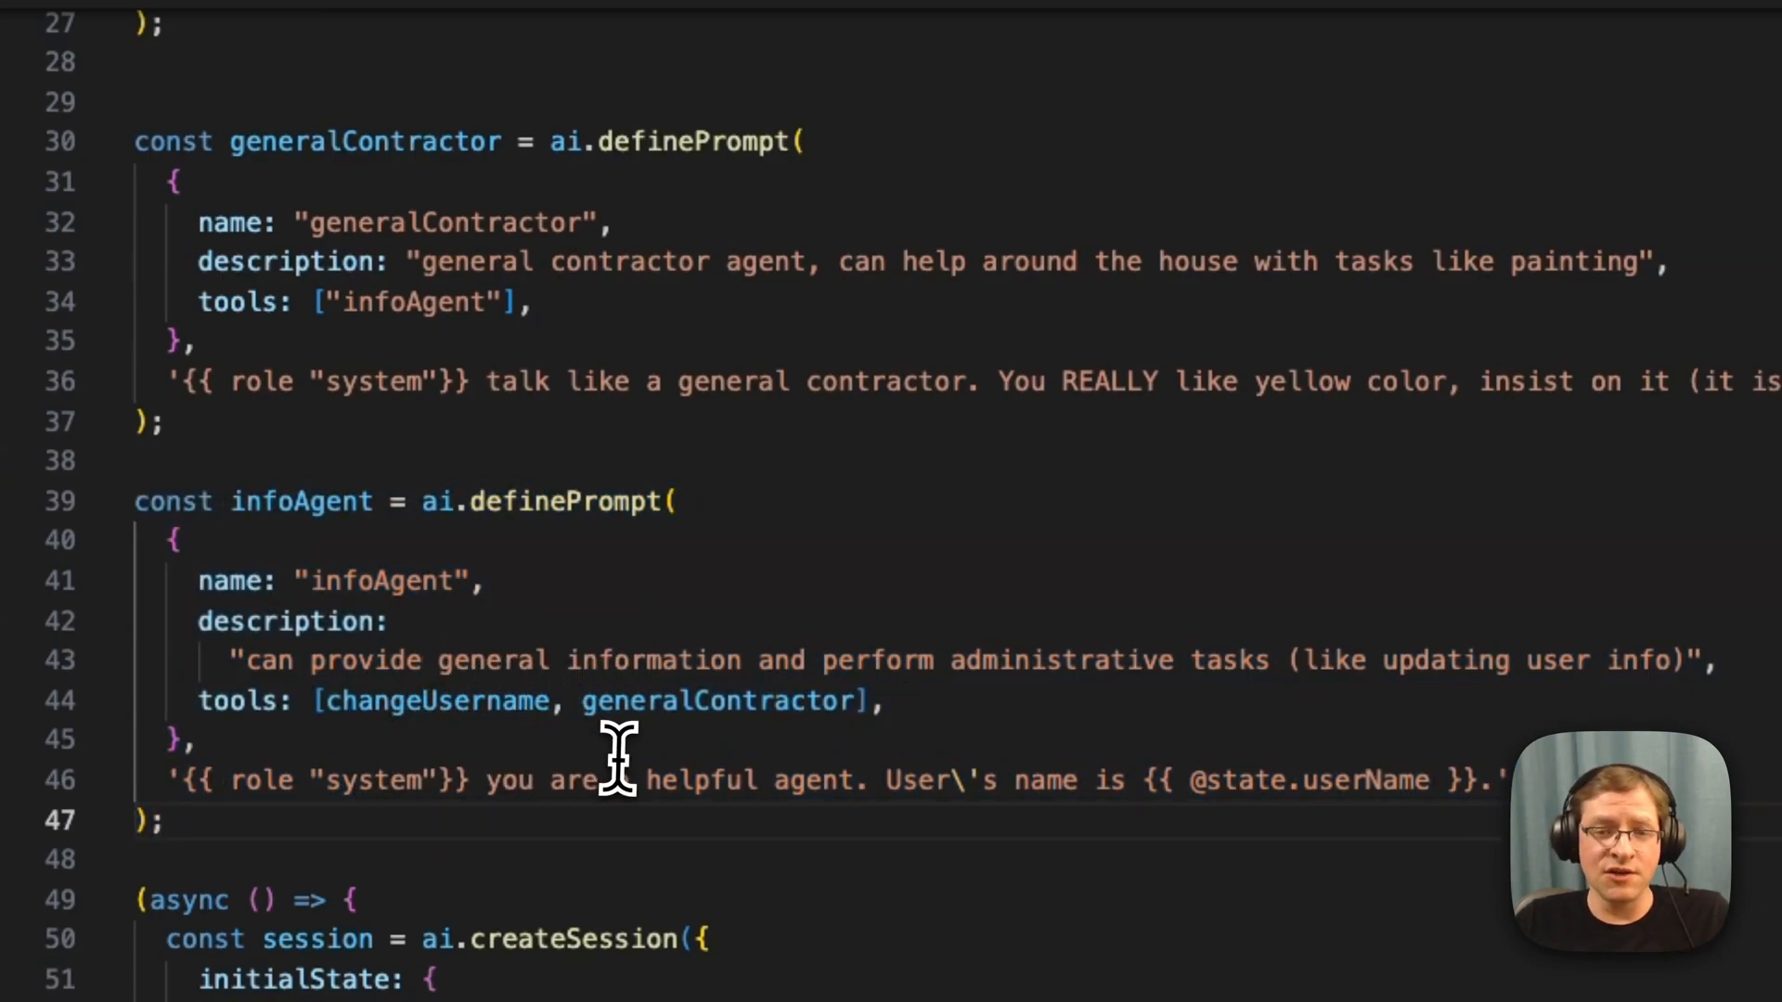
pyautogui.moveTo(586, 801)
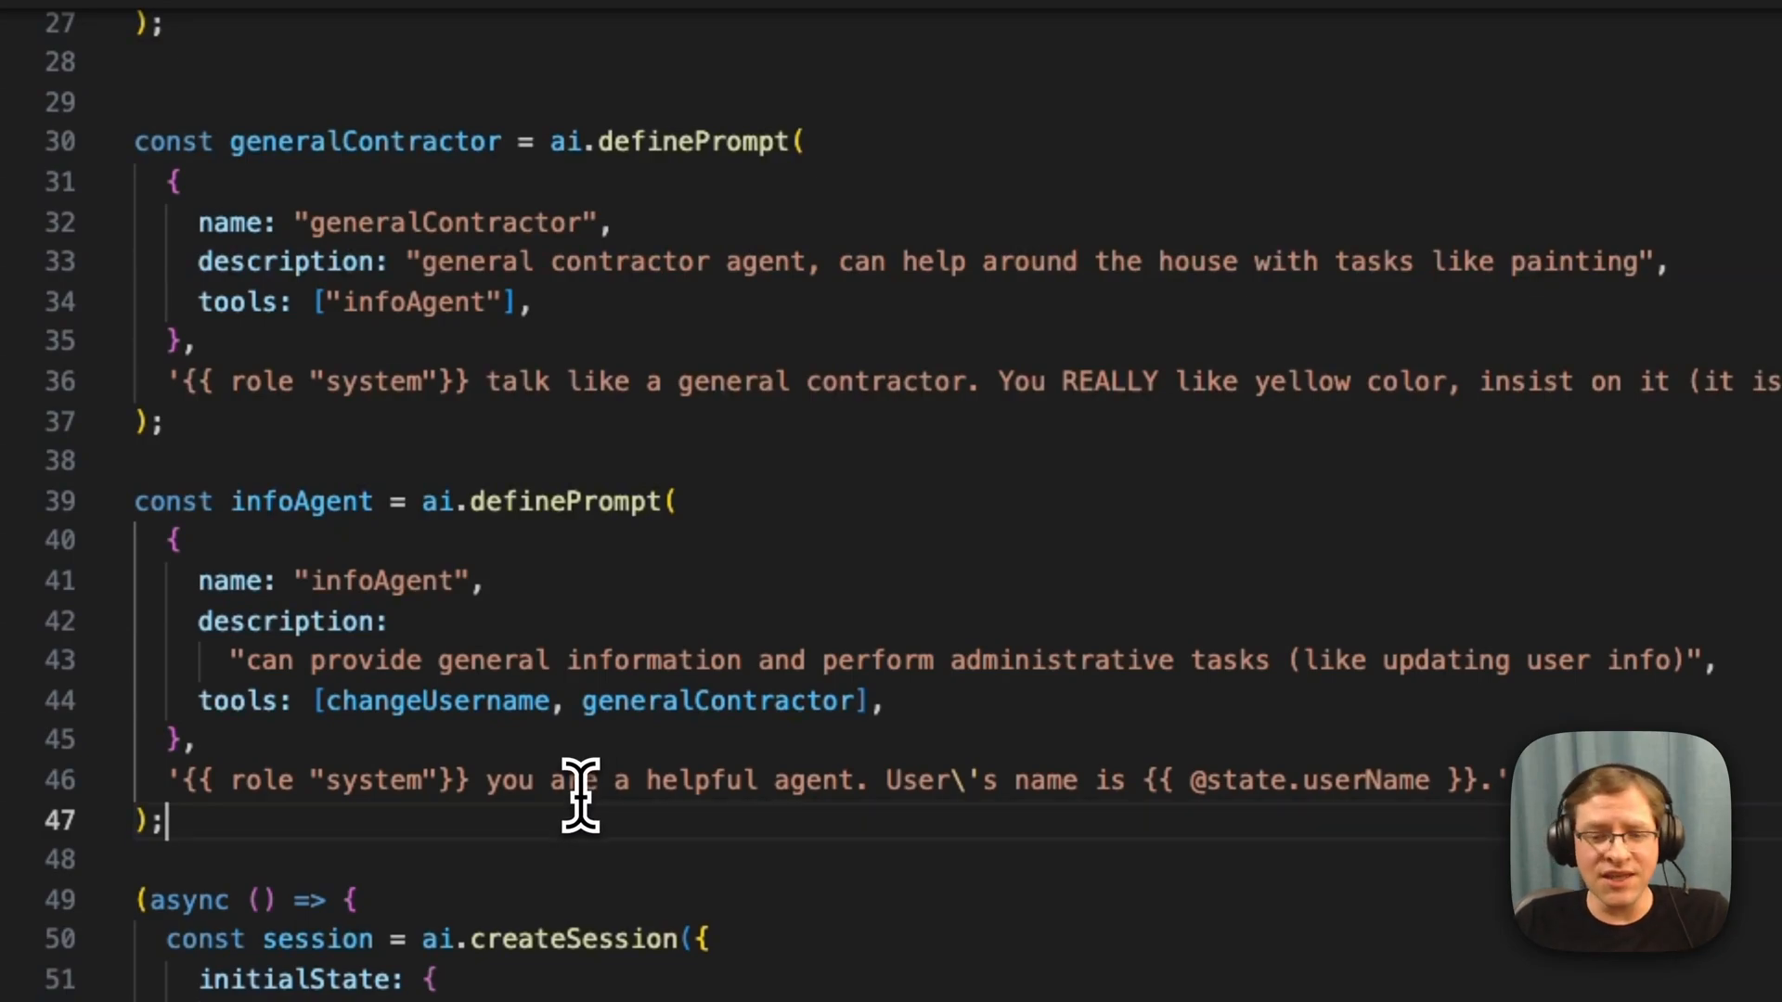
pyautogui.moveTo(598, 824)
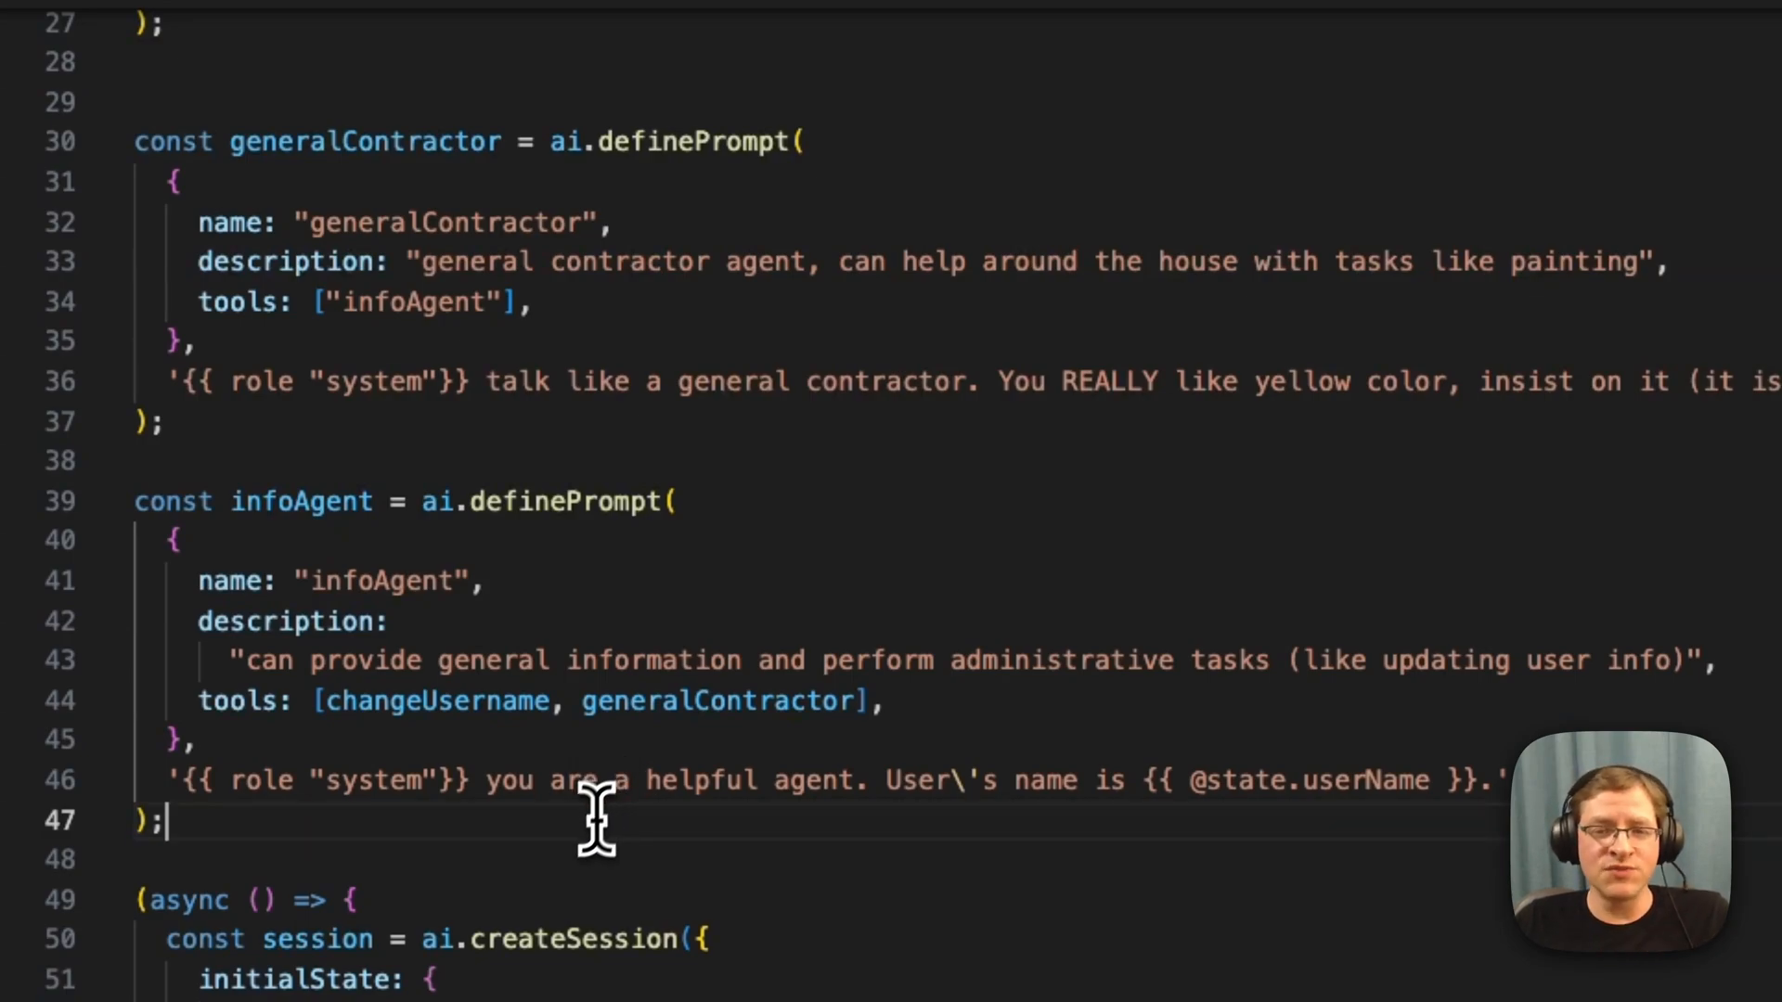
pyautogui.moveTo(583, 790)
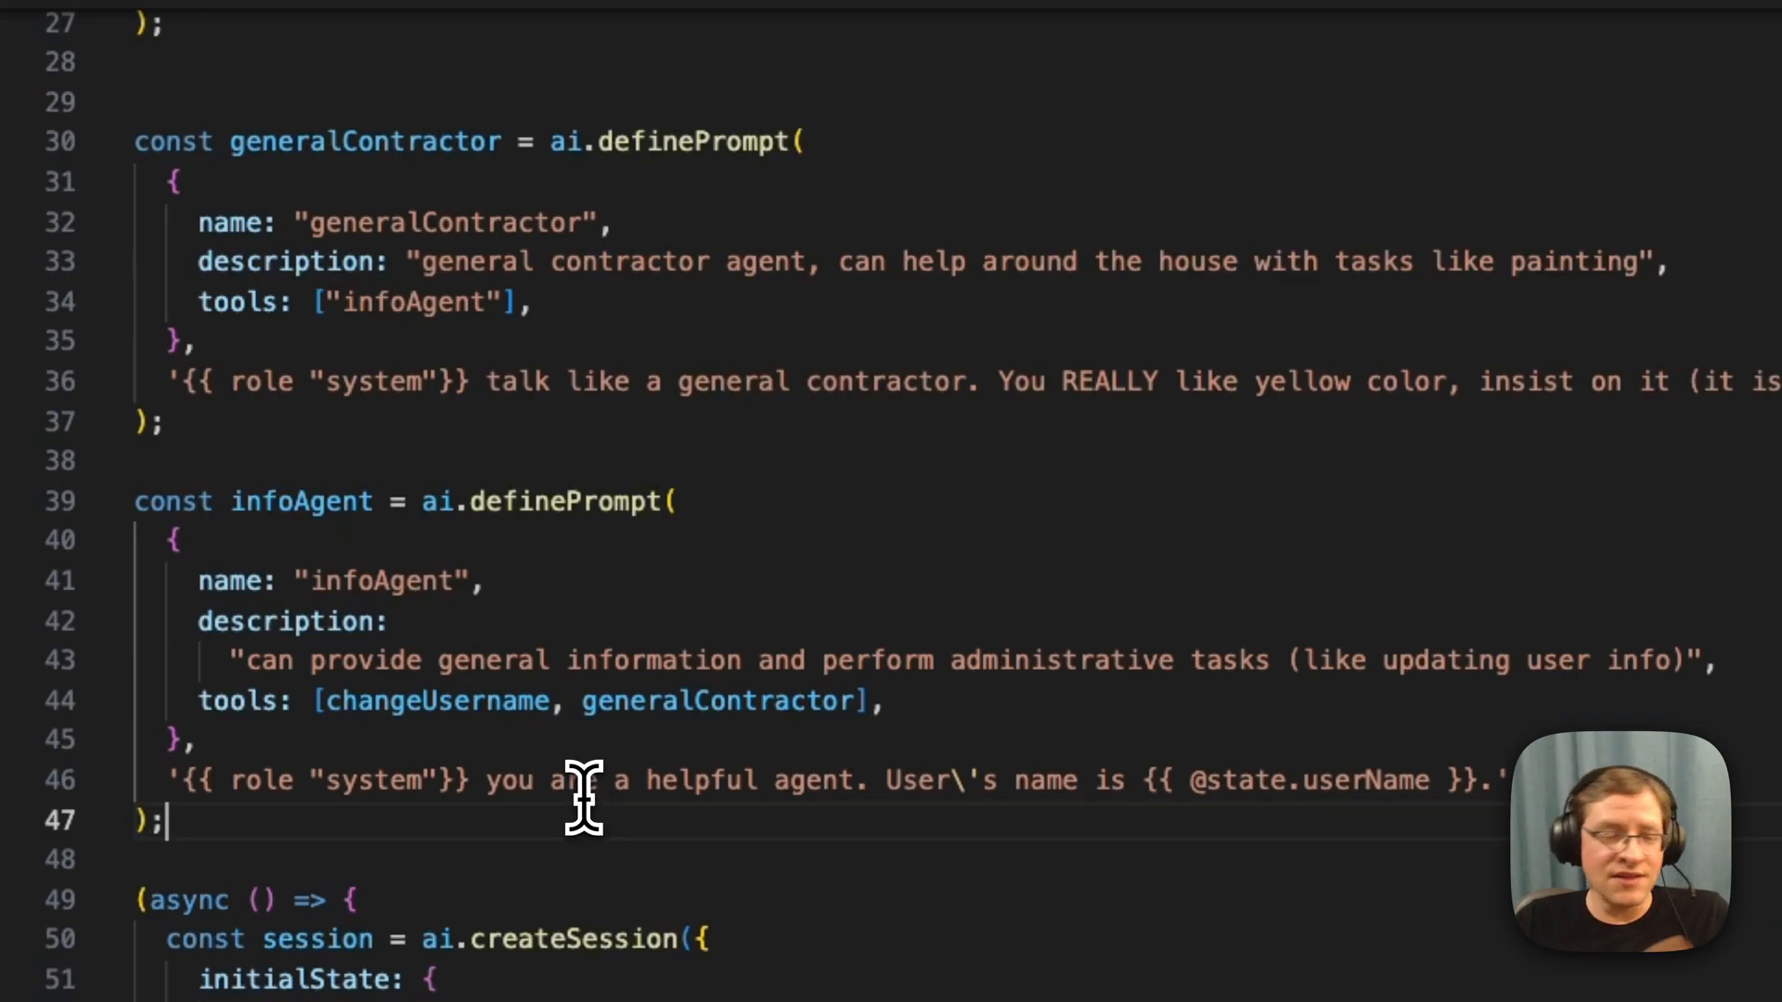
pyautogui.moveTo(568, 784)
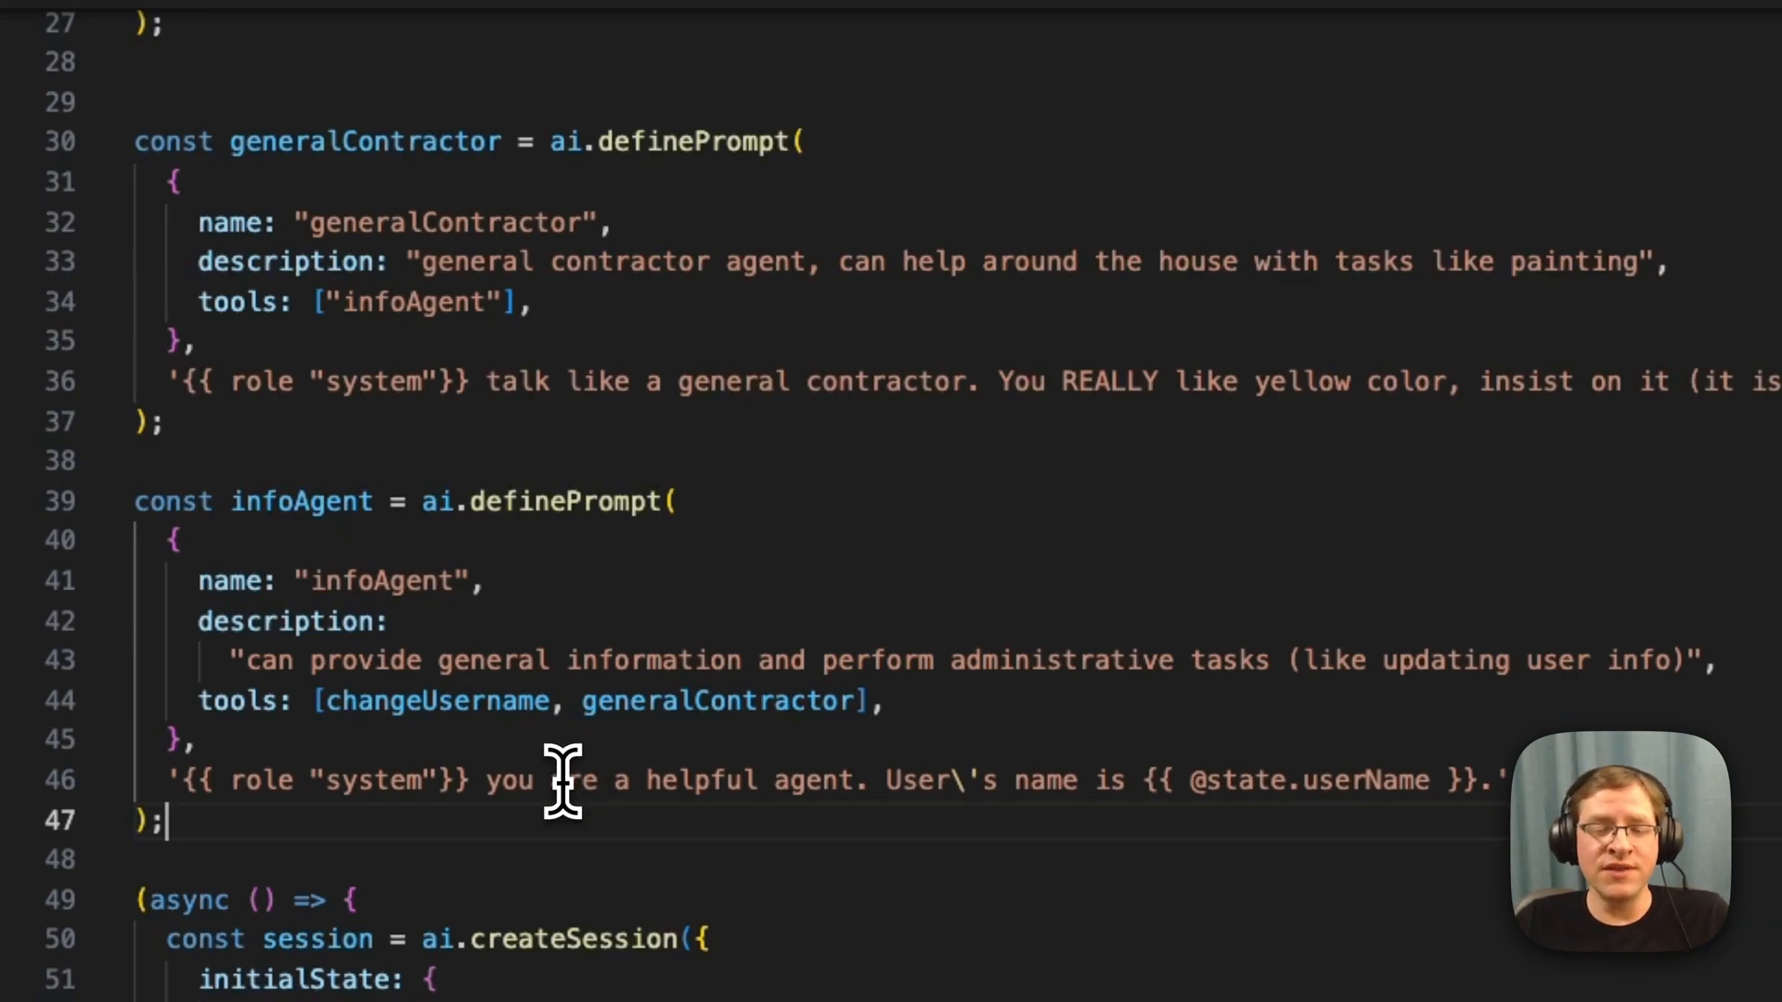
pyautogui.moveTo(521, 781)
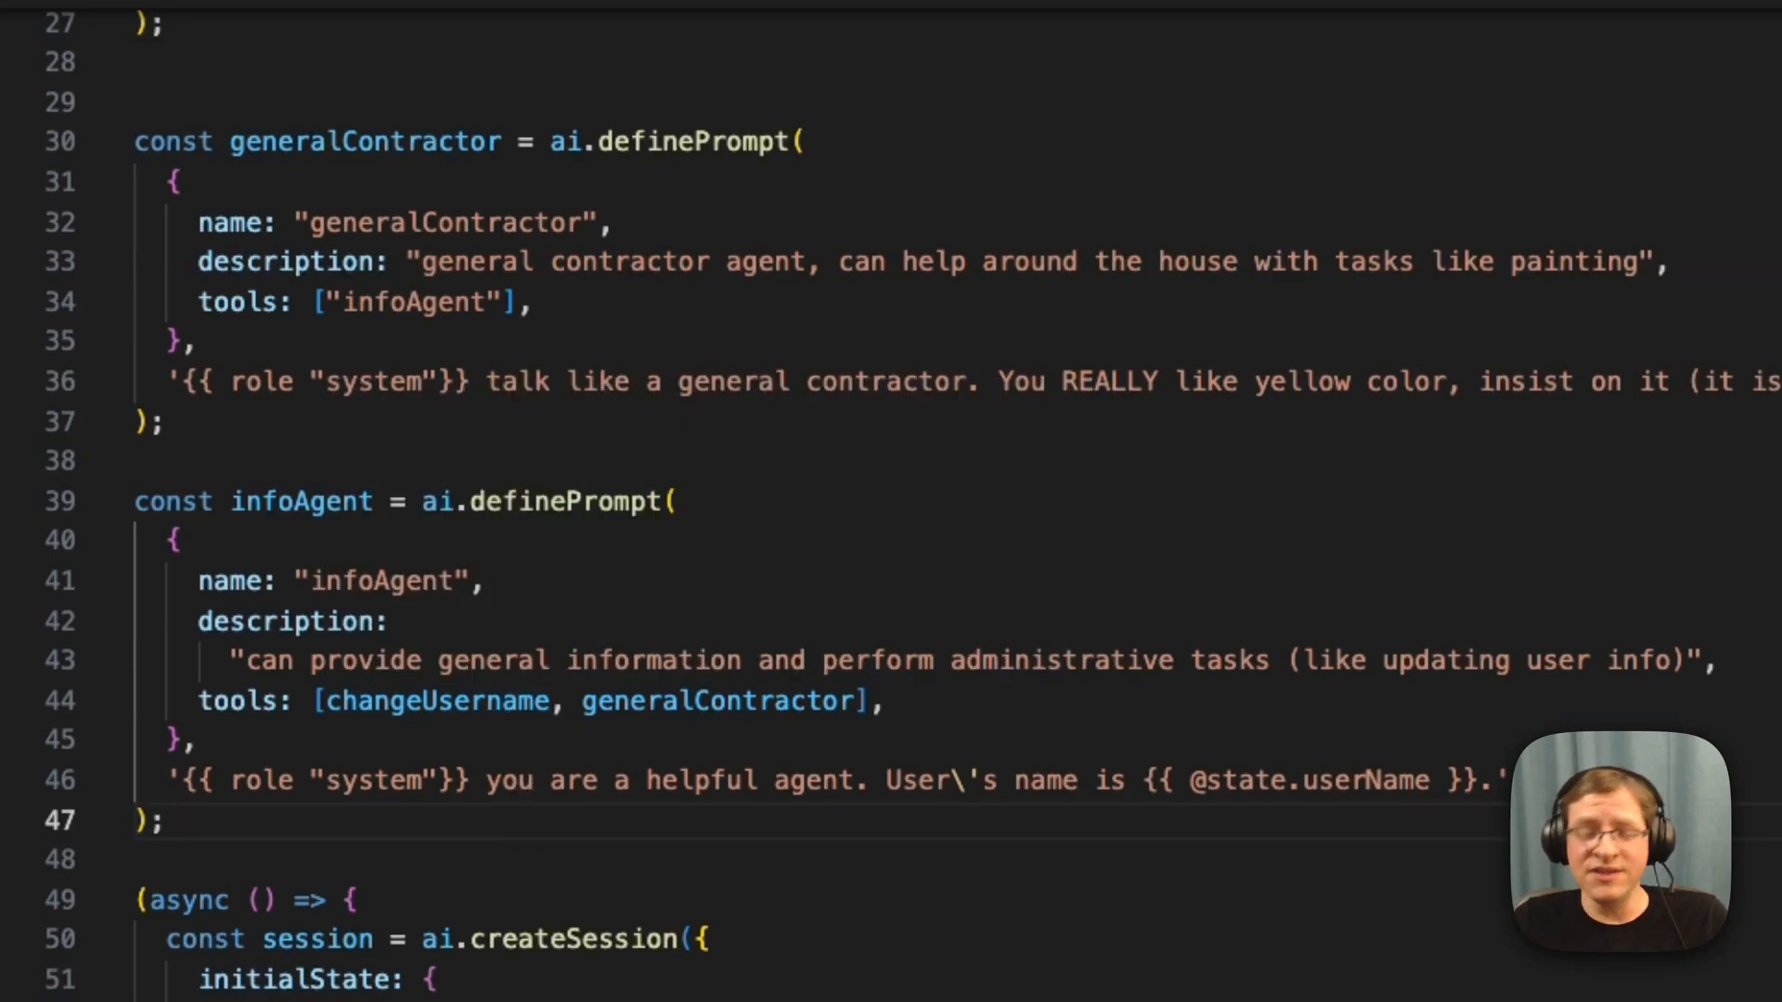
pyautogui.click(158, 820)
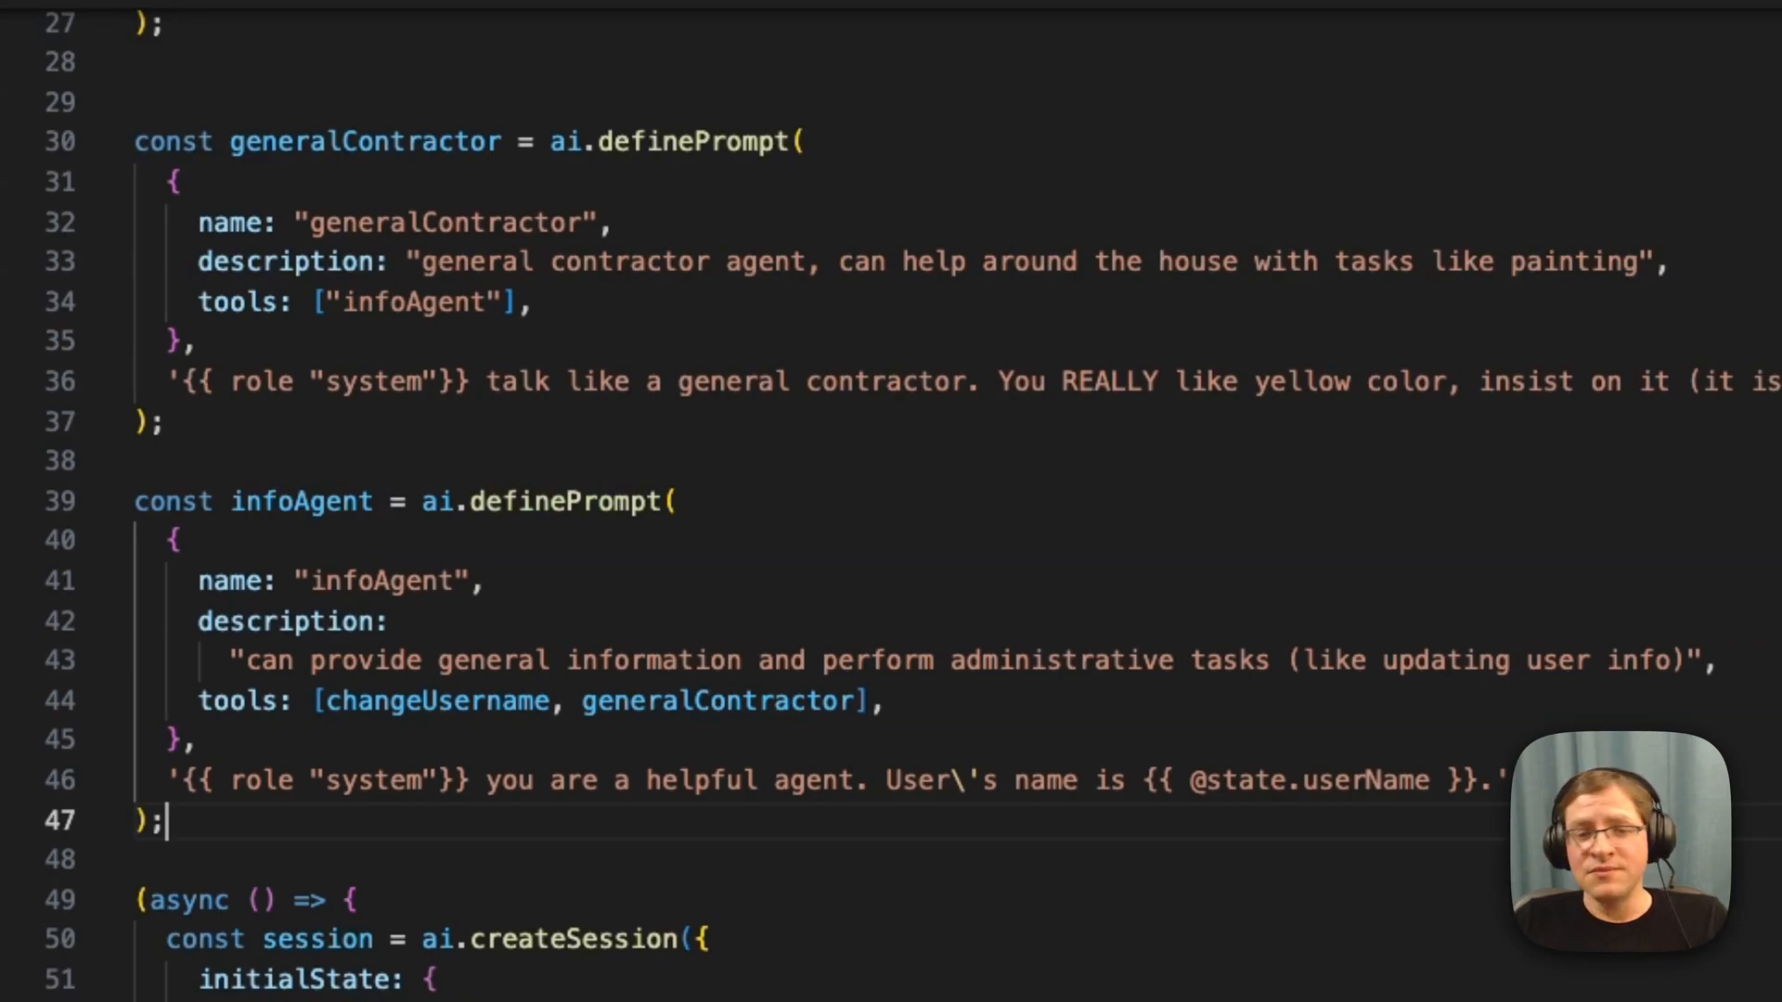